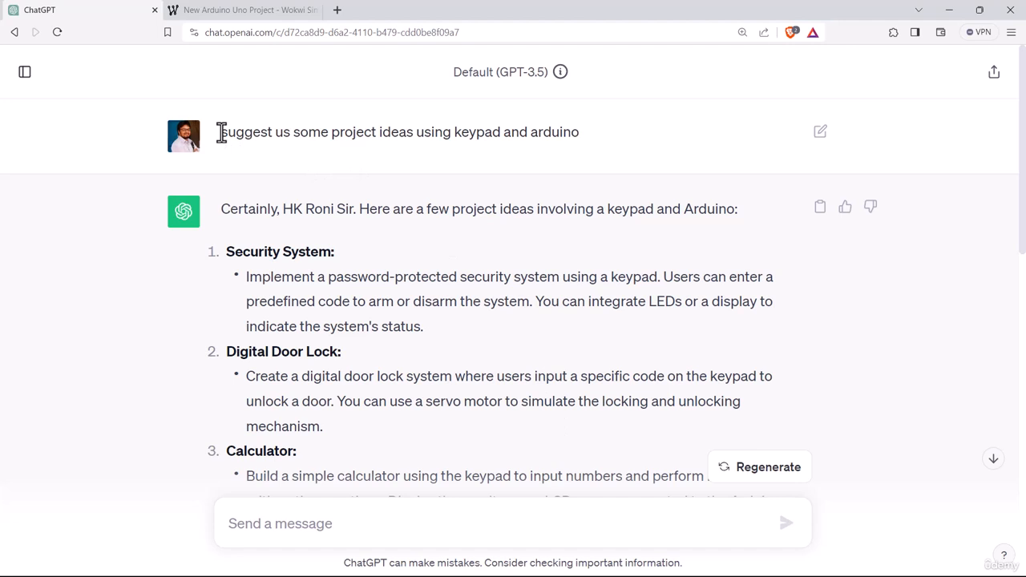
Step: Review ChatGPT's project ideas, highlighting the Security System and Digital Safe headings
{"action": "left_click_drag", "start_coordinate": [221, 131], "coordinate": [579, 132]}
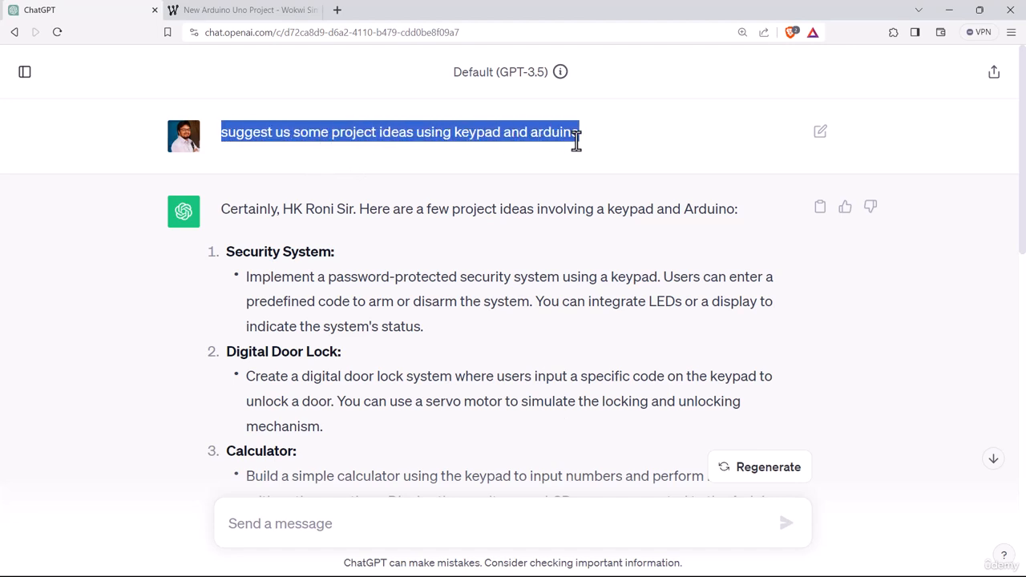
{"action": "scroll", "scroll_direction": "down", "scroll_amount": 3}
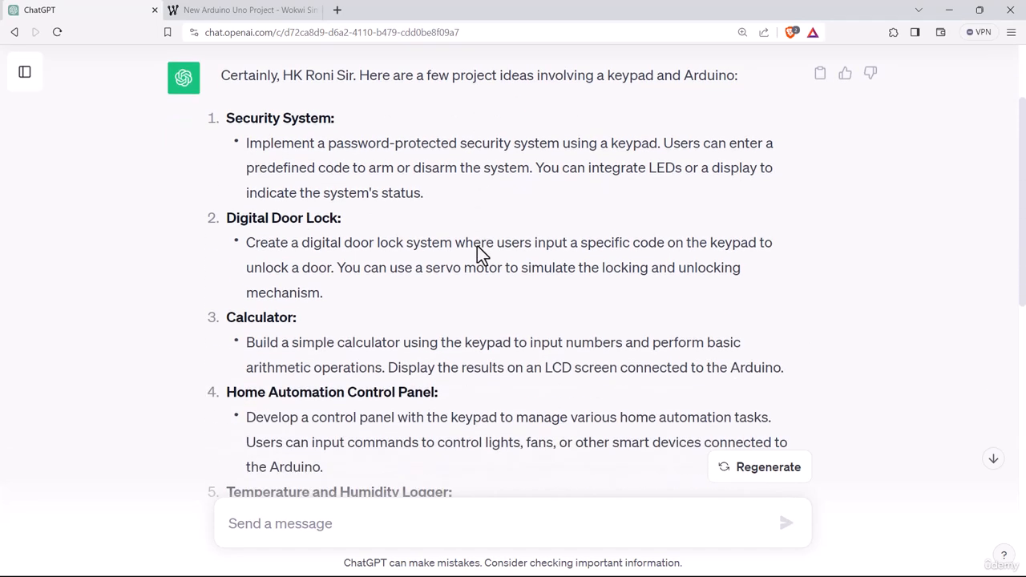
{"action": "double_click", "coordinate": [261, 118]}
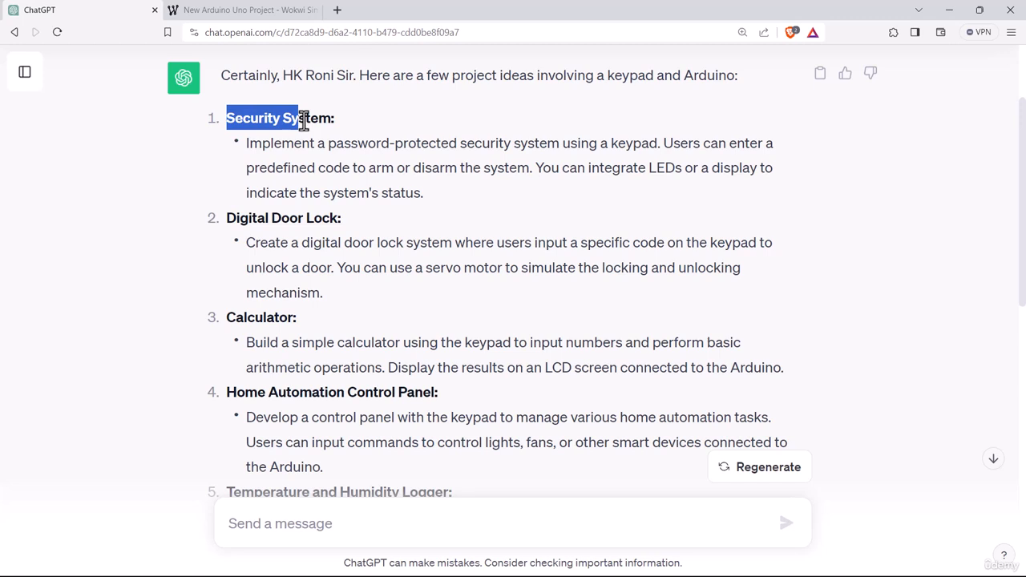
{"action": "left_click_drag", "start_coordinate": [297, 118], "coordinate": [335, 117]}
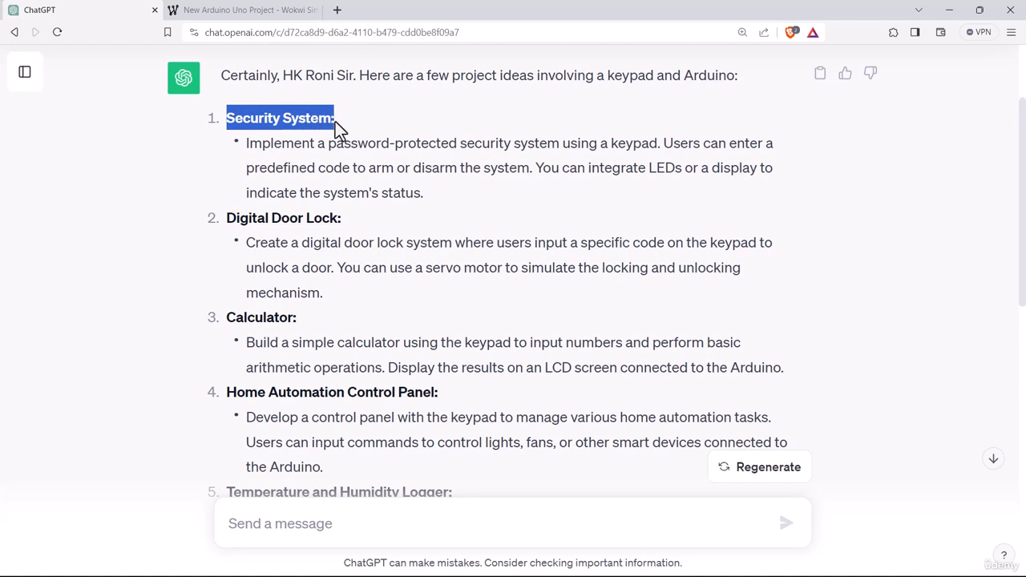
{"action": "mouse_move", "coordinate": [231, 227]}
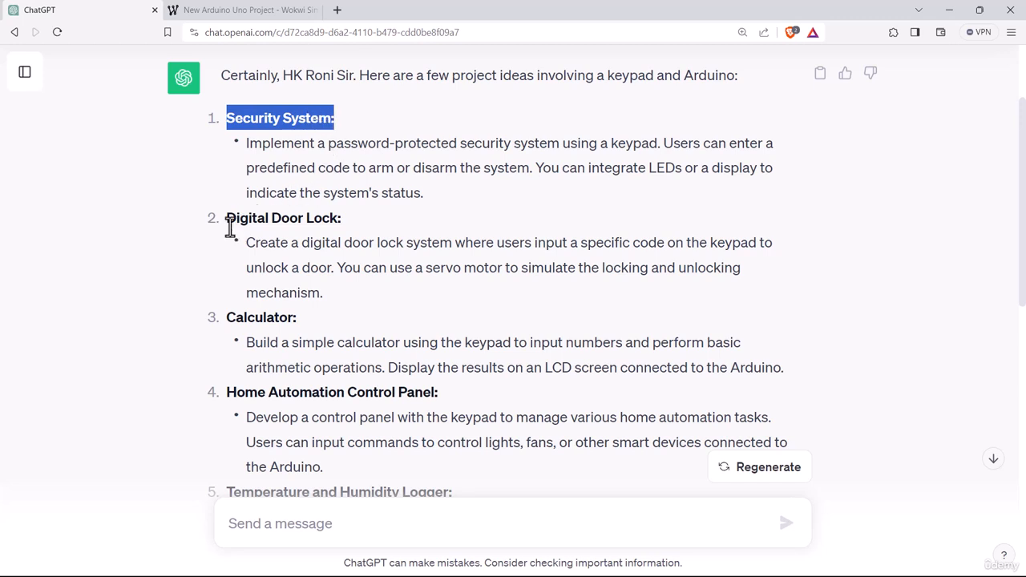
{"action": "double_click", "coordinate": [282, 217]}
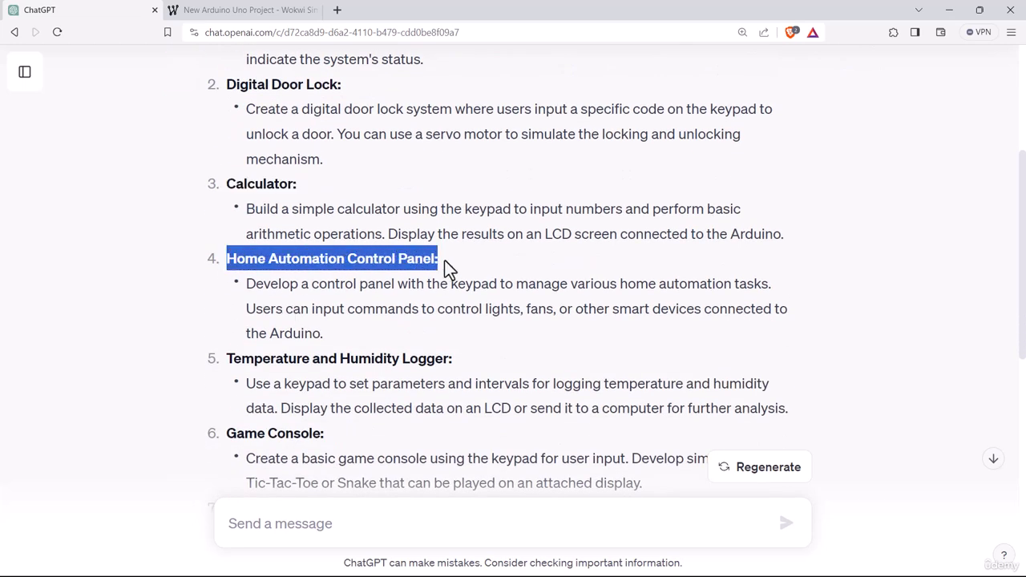
{"action": "scroll", "scroll_direction": "down", "scroll_amount": 3}
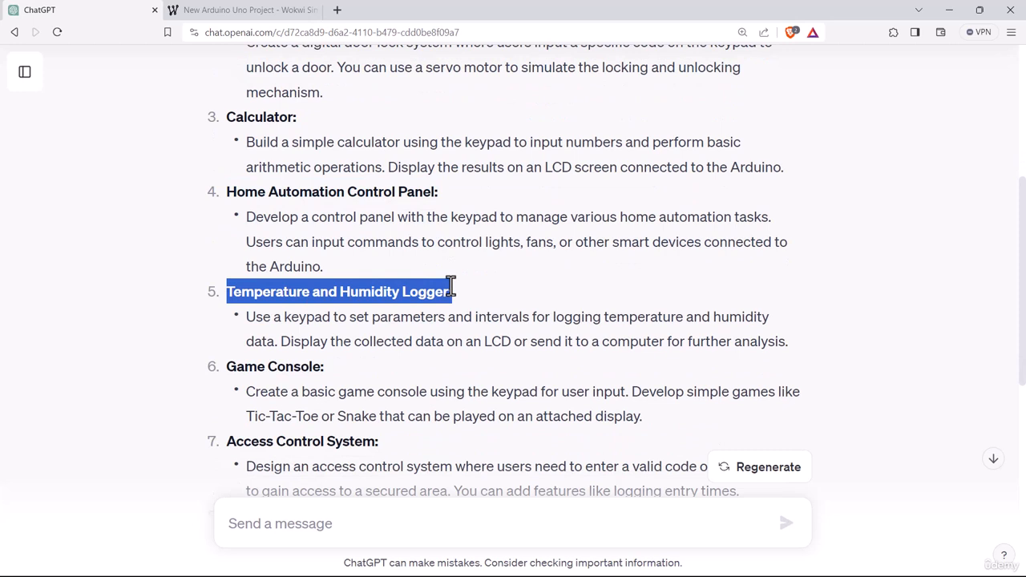
{"action": "scroll", "scroll_direction": "down", "scroll_amount": 3}
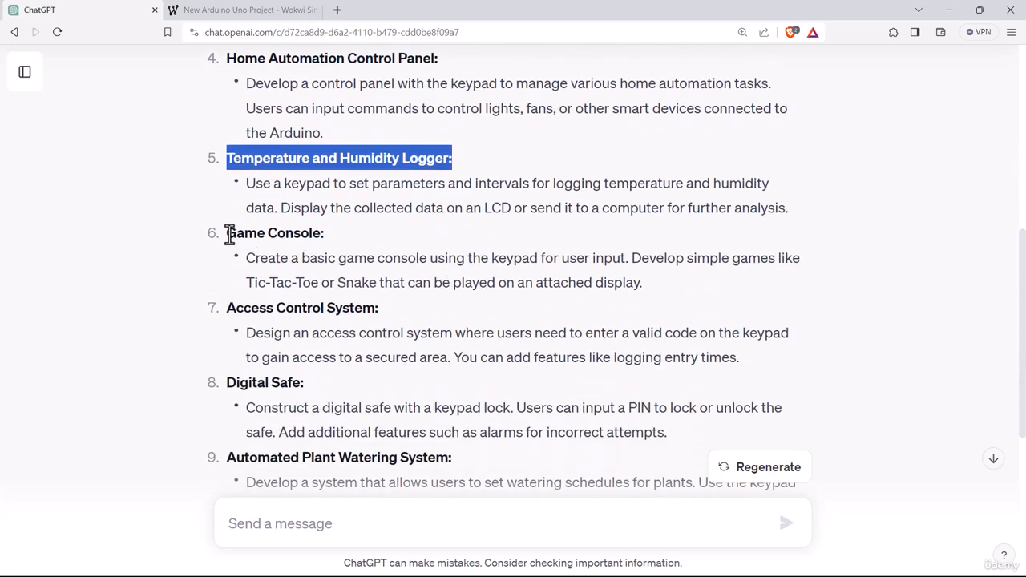
{"action": "double_click", "coordinate": [274, 233]}
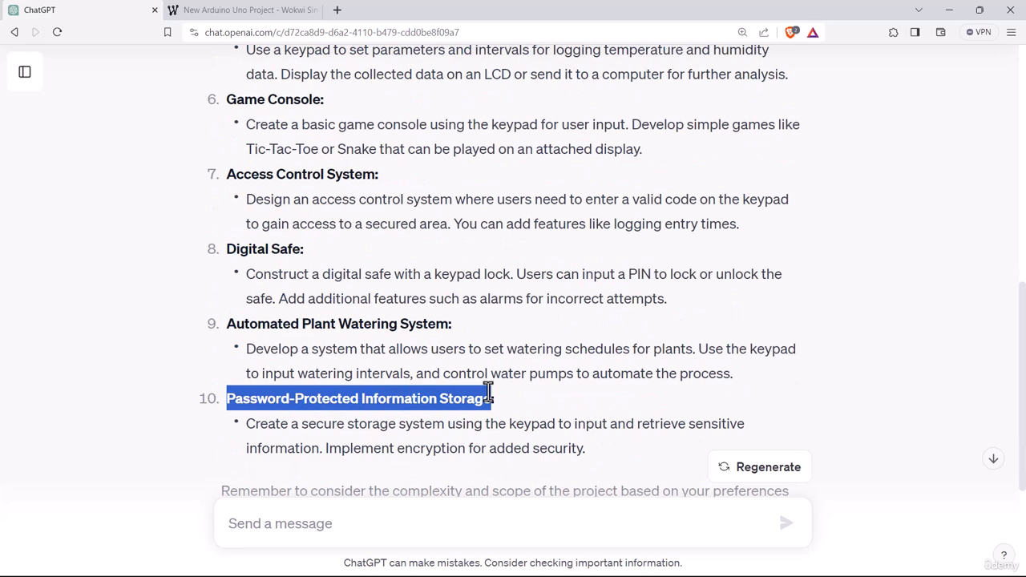
{"action": "mouse_move", "coordinate": [497, 363]}
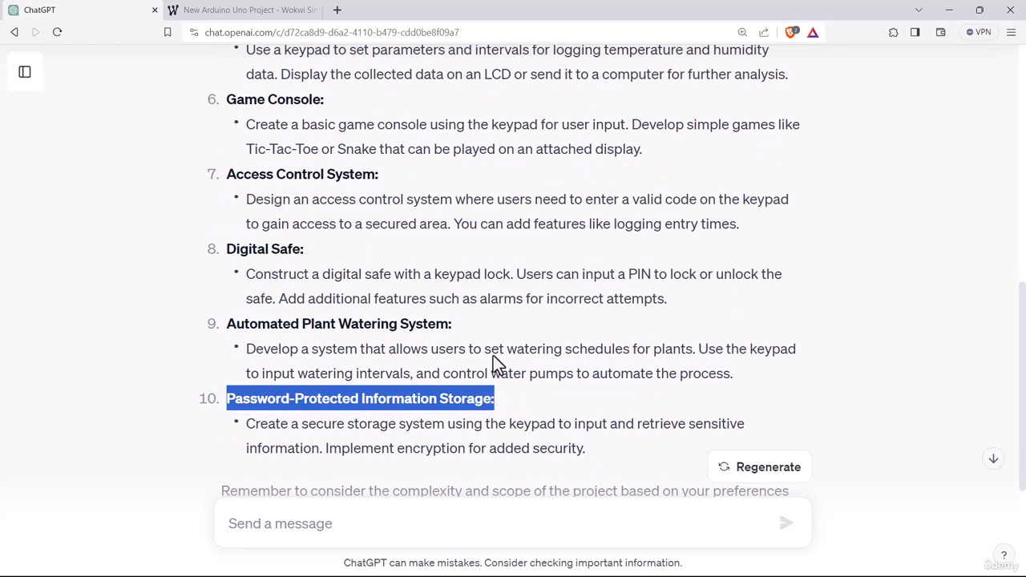
{"action": "mouse_move", "coordinate": [483, 335]}
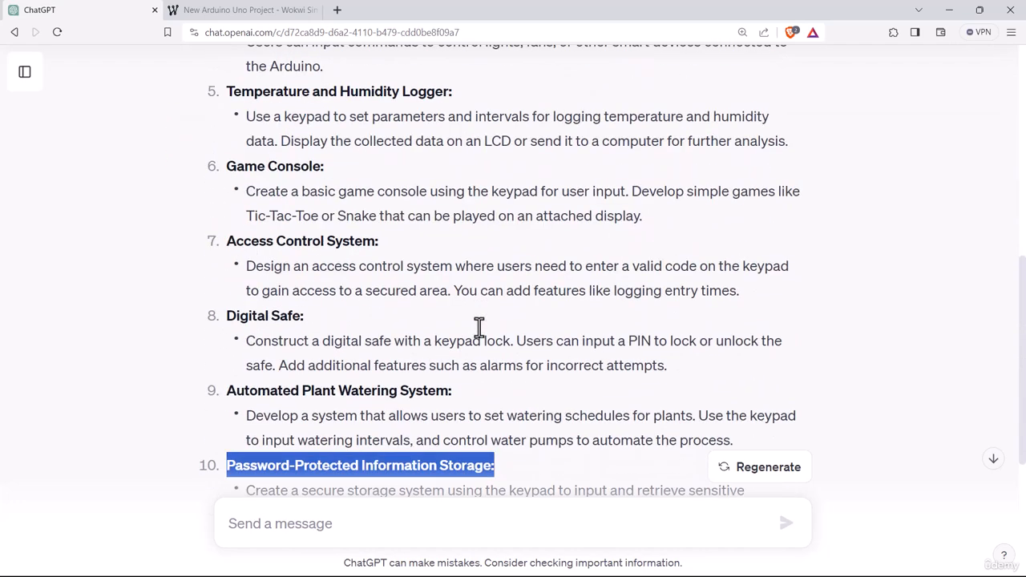
{"action": "scroll", "scroll_direction": "down", "scroll_amount": 3}
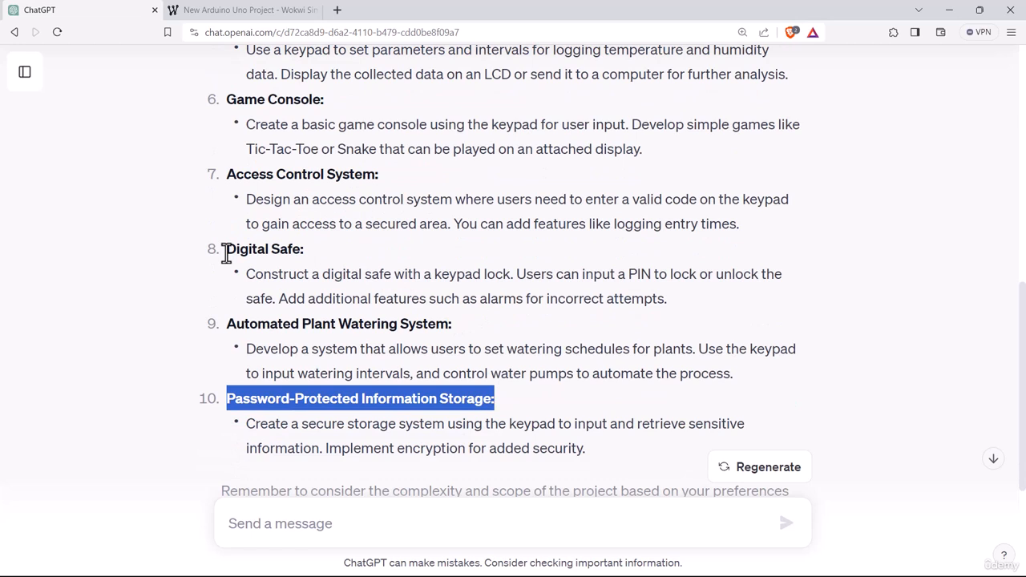
{"action": "double_click", "coordinate": [264, 249]}
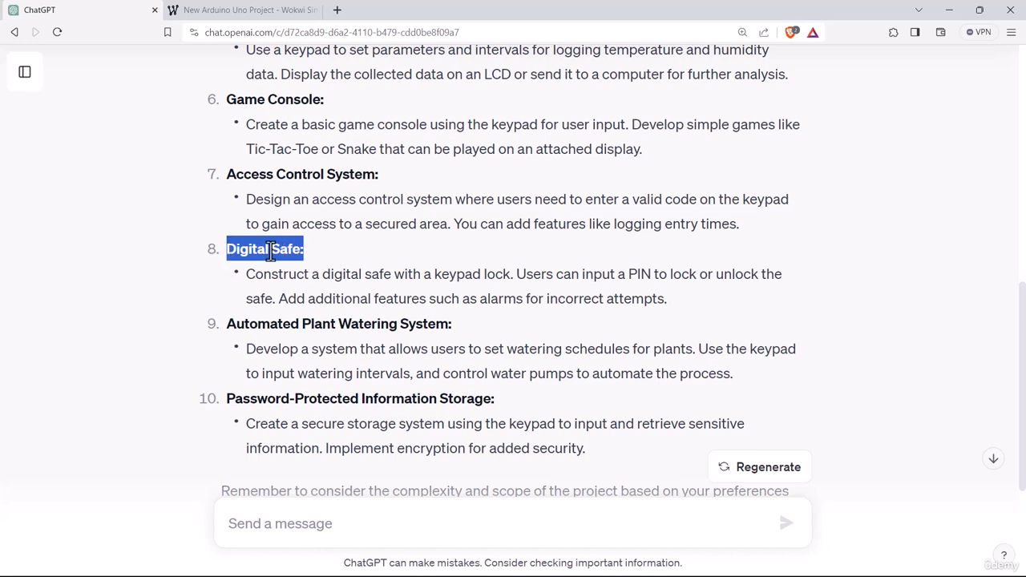
{"action": "mouse_move", "coordinate": [198, 271]}
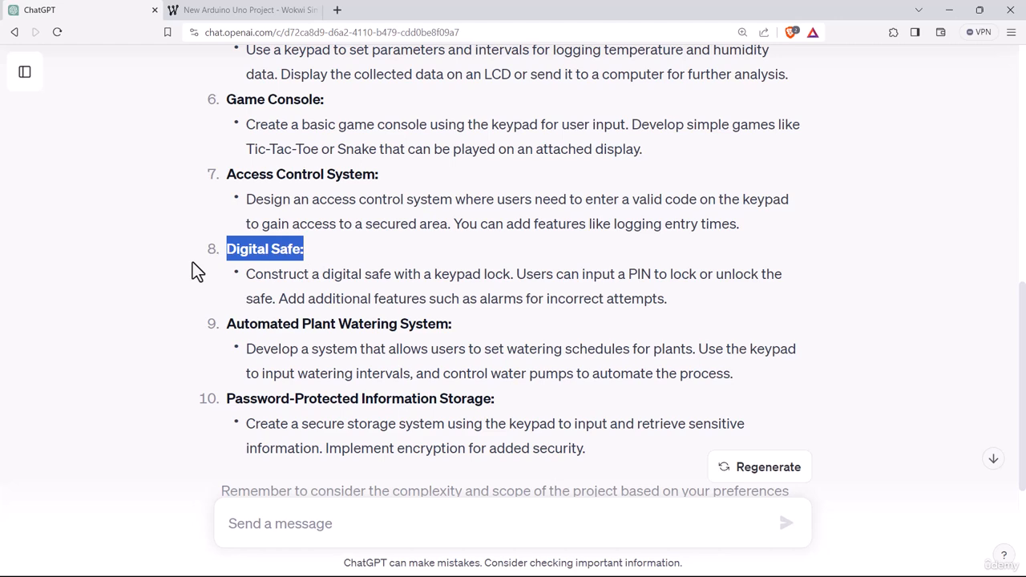
{"action": "mouse_move", "coordinate": [315, 271]}
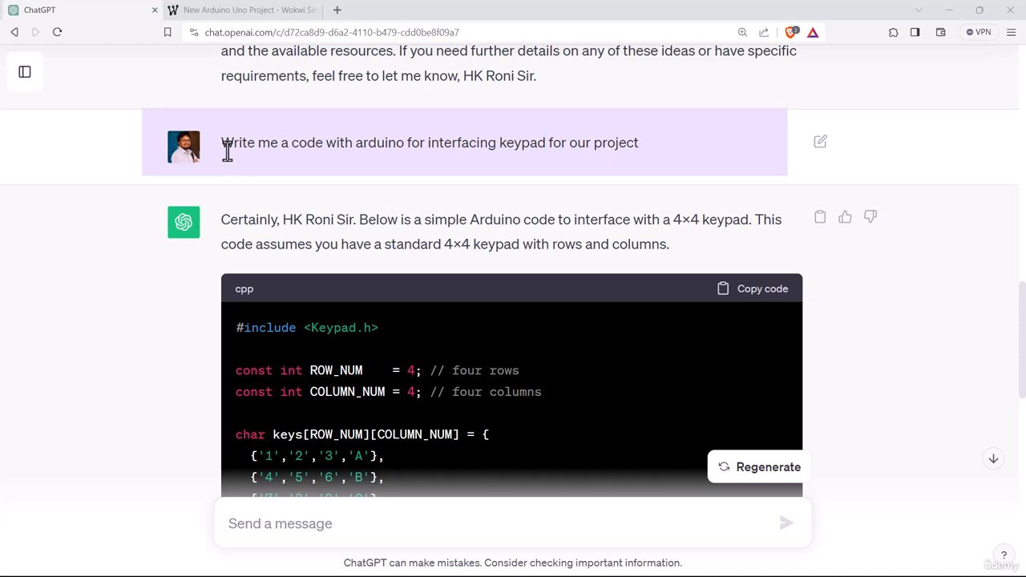
{"action": "mouse_move", "coordinate": [407, 145]}
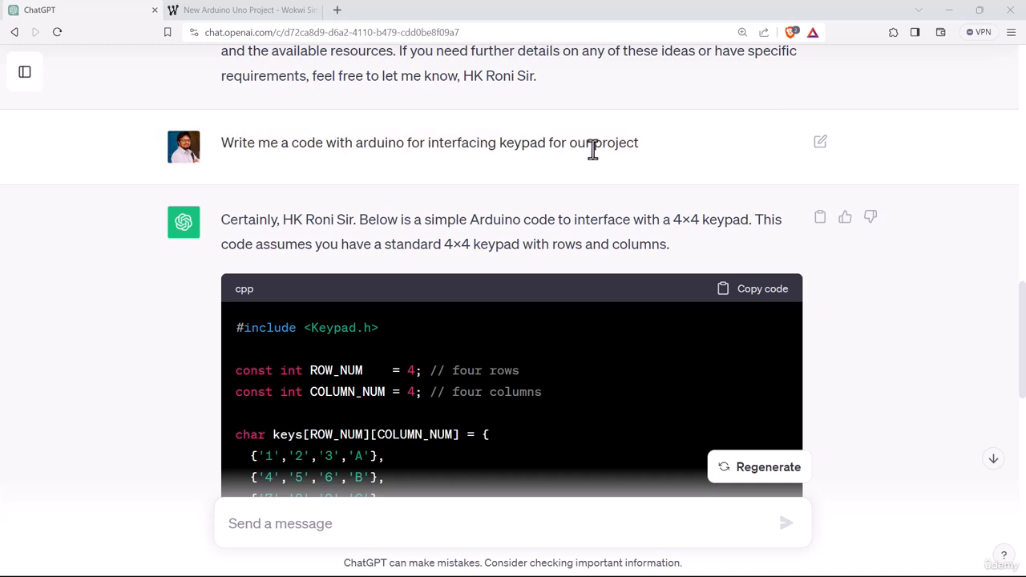
Step: Read the keypad code, noting row pins 9, 8, 7, 6 and column pins 5, 4, 3, 2
{"action": "scroll", "scroll_direction": "down", "scroll_amount": 3}
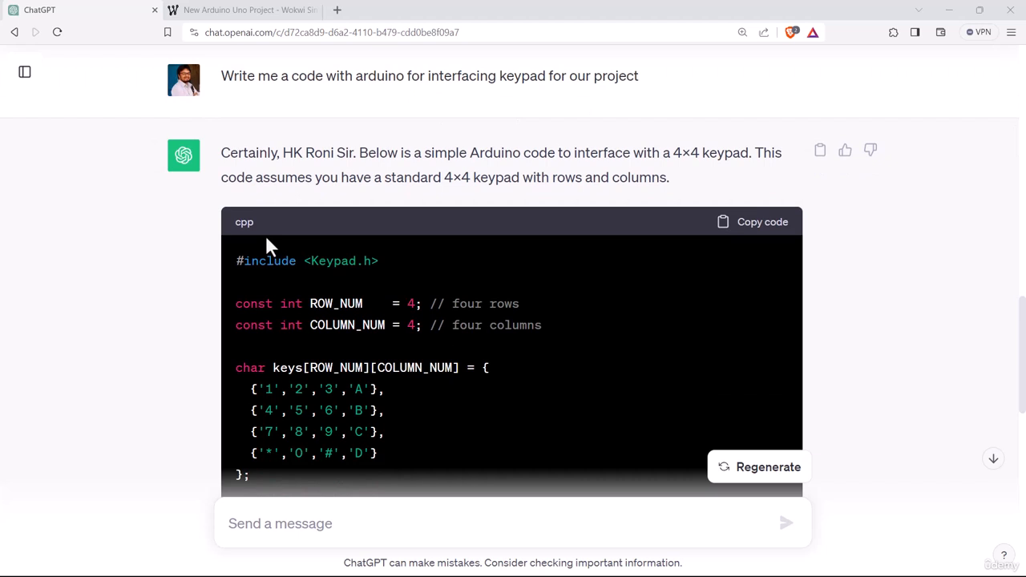
{"action": "scroll", "scroll_direction": "down", "scroll_amount": 3}
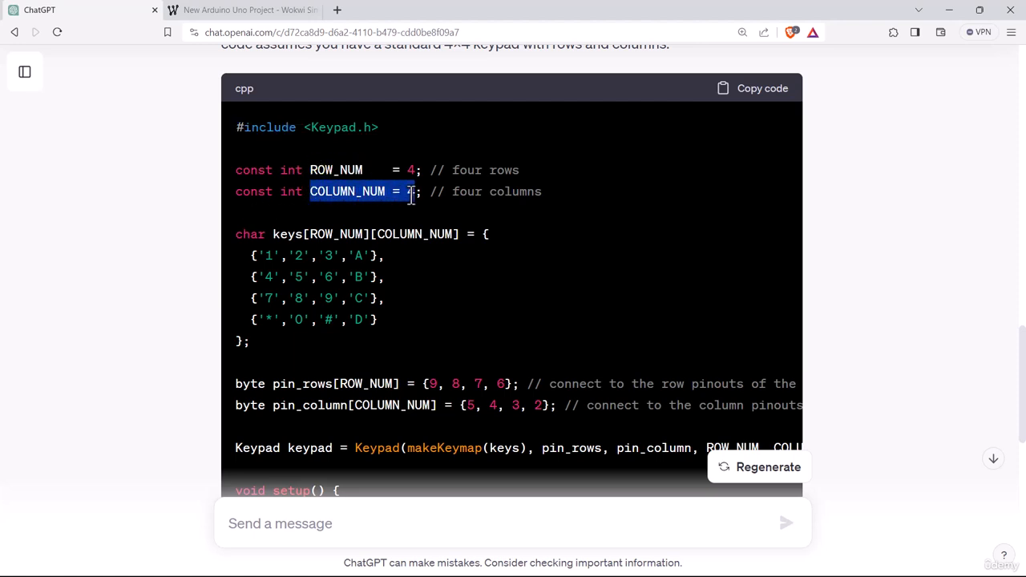
{"action": "scroll", "scroll_direction": "down", "scroll_amount": 3}
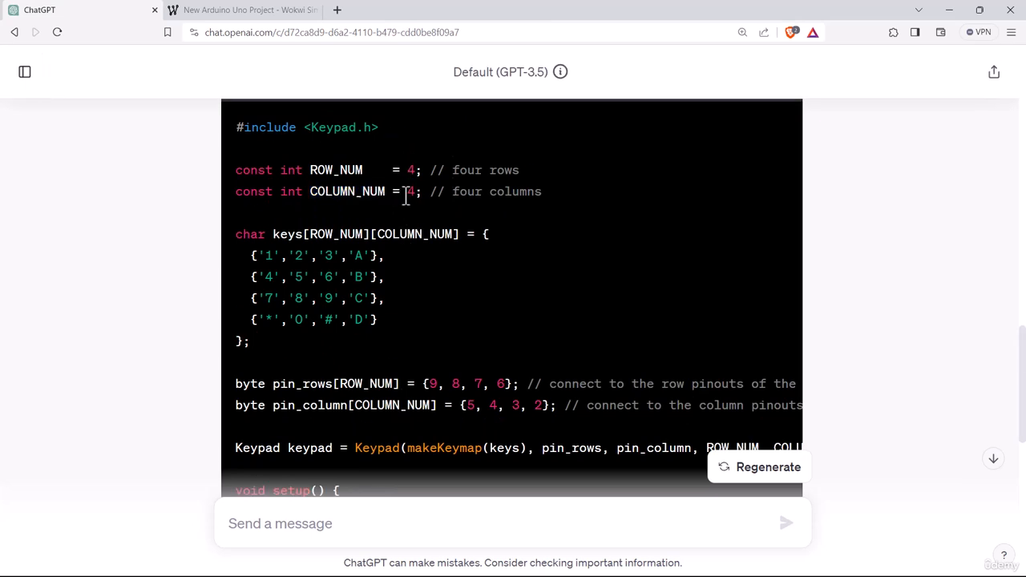
{"action": "scroll", "scroll_direction": "down", "scroll_amount": 3}
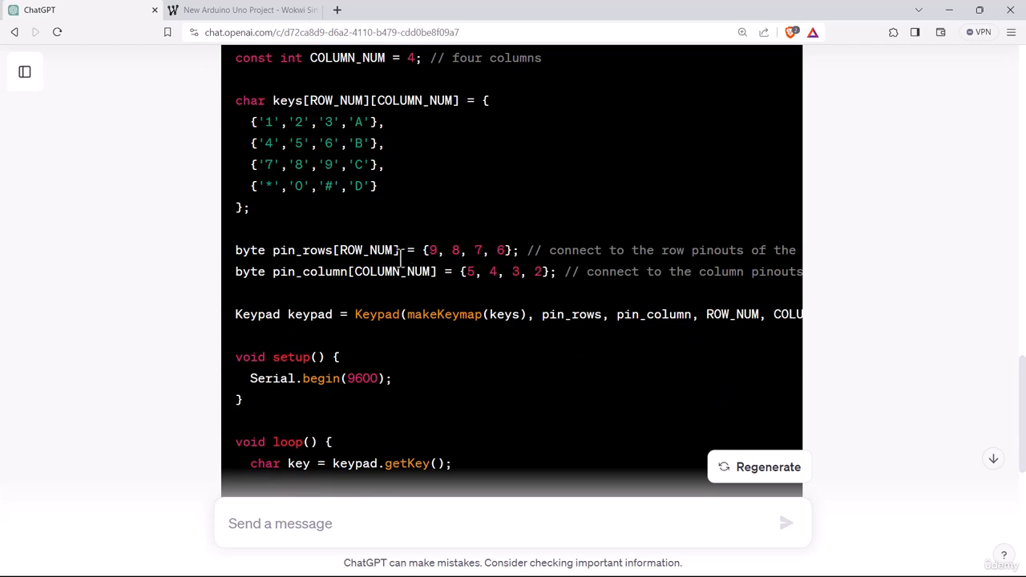
{"action": "left_click_drag", "start_coordinate": [430, 250], "coordinate": [504, 249]}
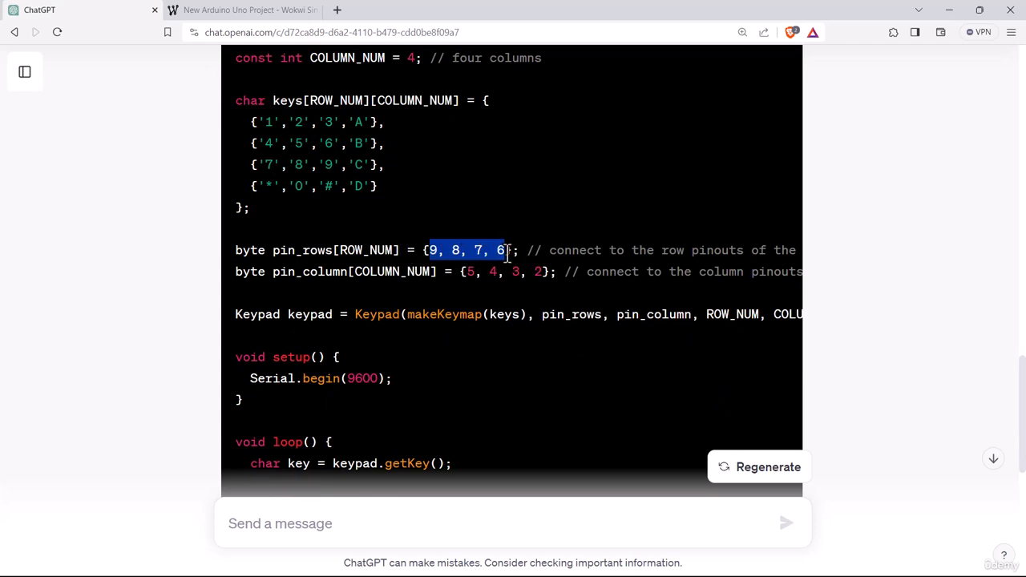
{"action": "double_click", "coordinate": [364, 250]}
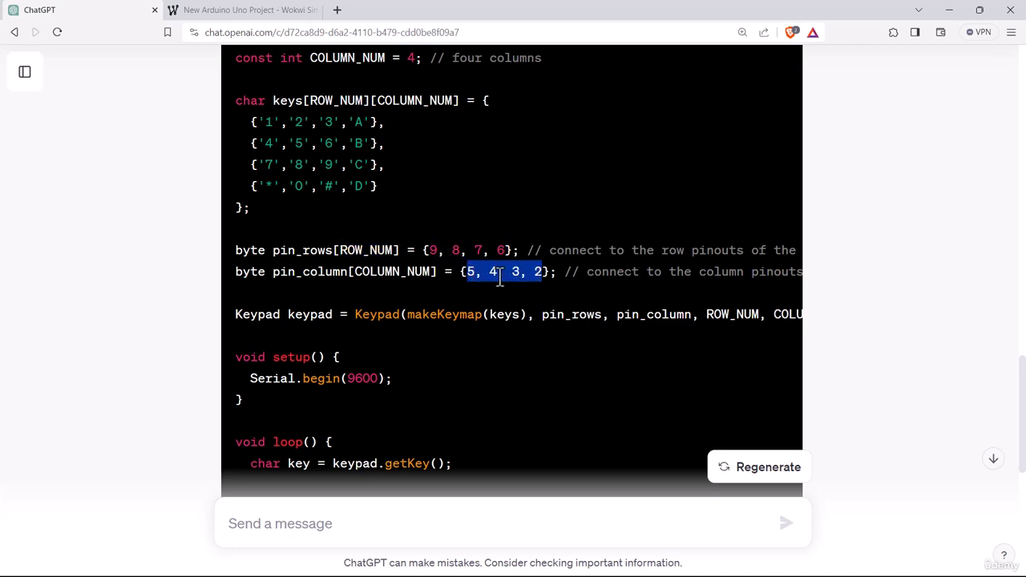
{"action": "scroll", "scroll_direction": "down", "scroll_amount": 3}
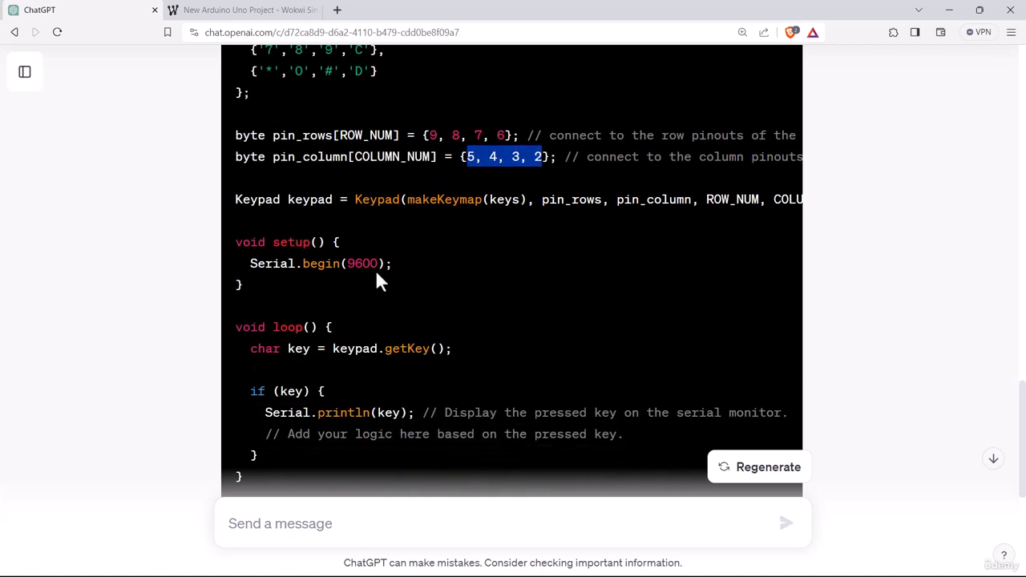
{"action": "scroll", "scroll_direction": "down", "scroll_amount": 3}
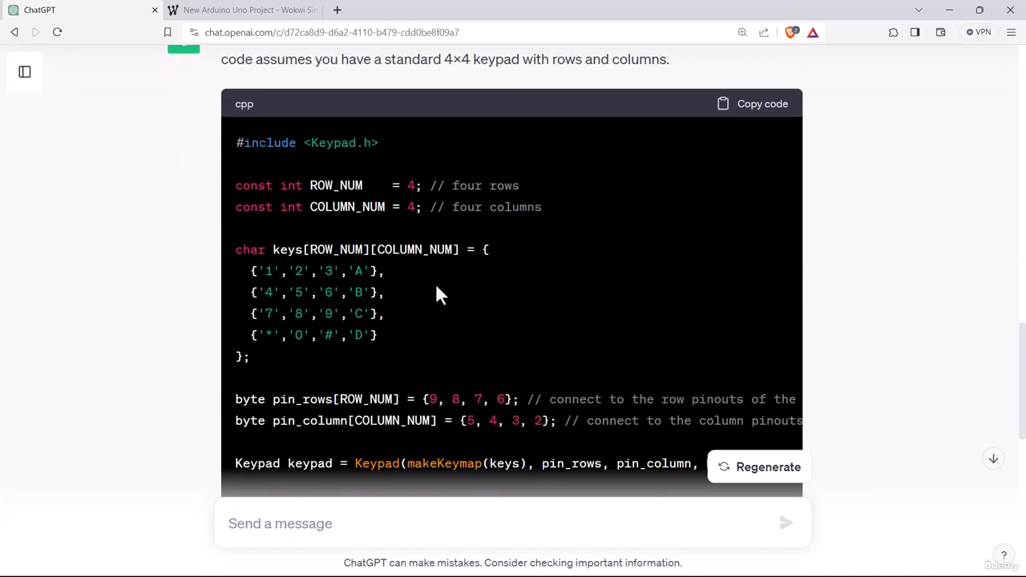
Step: Add a keypad part to the Wokwi circuit
{"action": "left_click", "coordinate": [237, 10]}
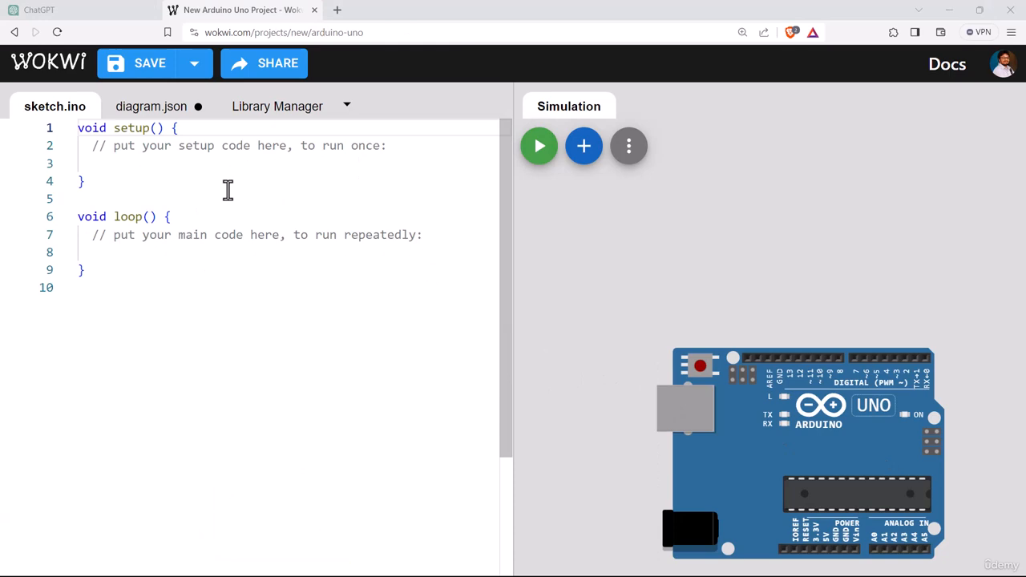
{"action": "mouse_move", "coordinate": [583, 146]}
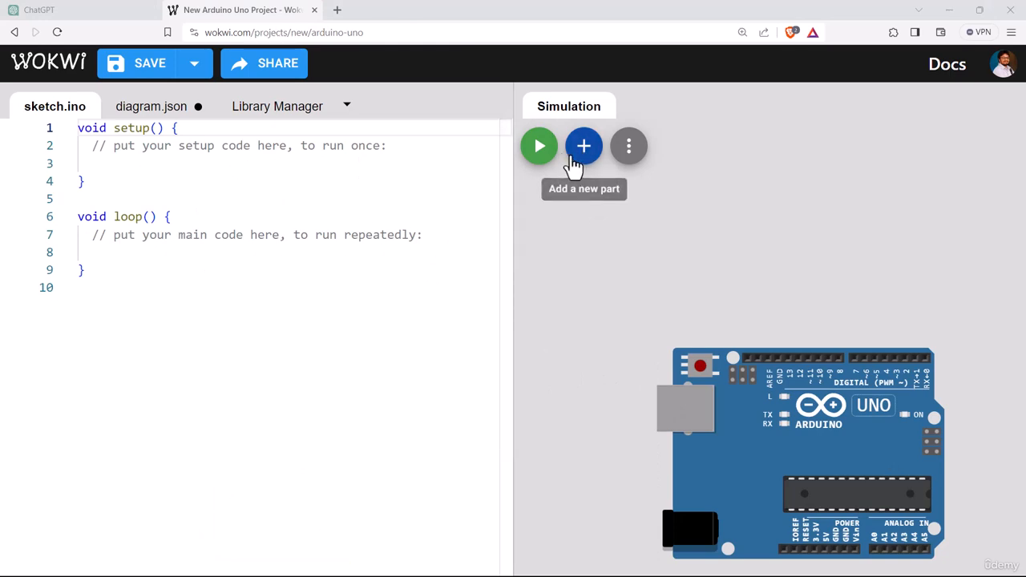
{"action": "left_click", "coordinate": [584, 146]}
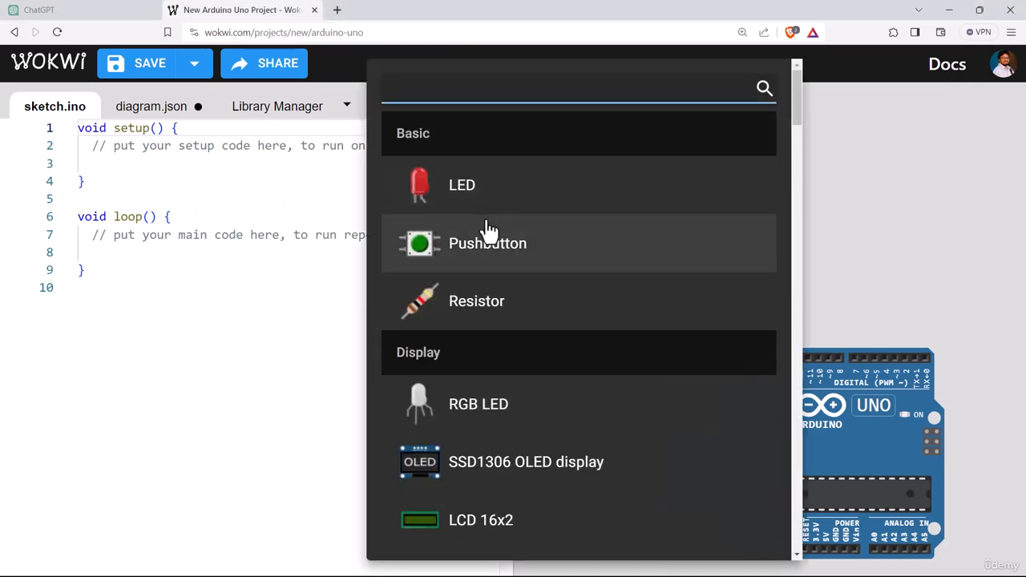
{"action": "scroll", "scroll_direction": "down", "scroll_amount": 3}
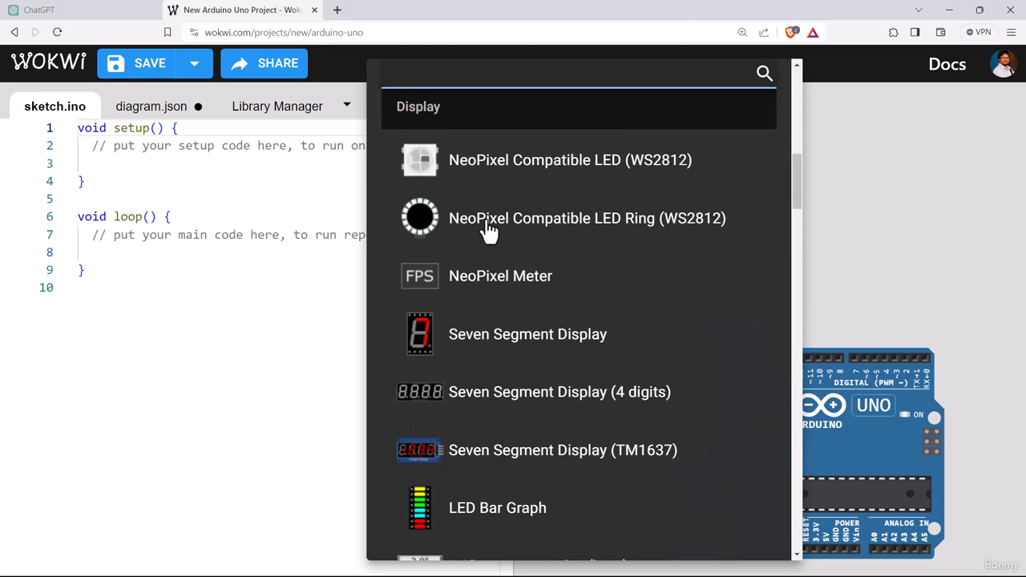
{"action": "scroll", "scroll_direction": "down", "scroll_amount": 3}
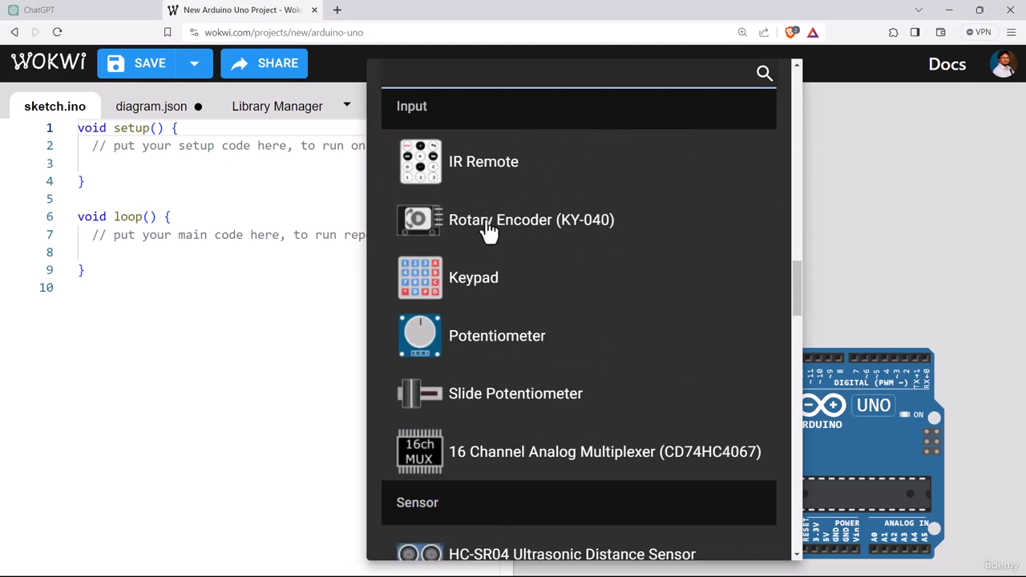
{"action": "mouse_move", "coordinate": [473, 277]}
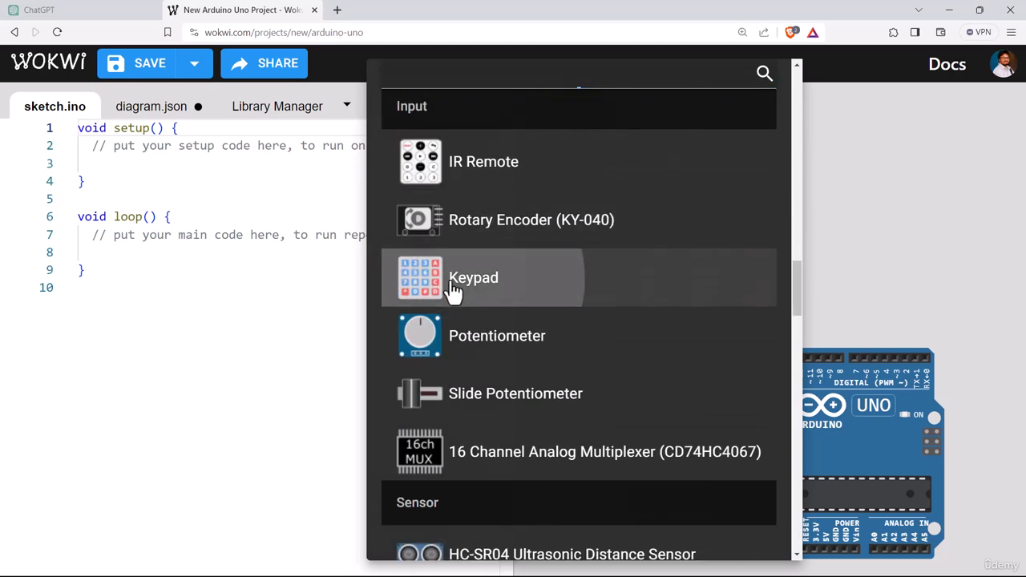
{"action": "left_click", "coordinate": [473, 277]}
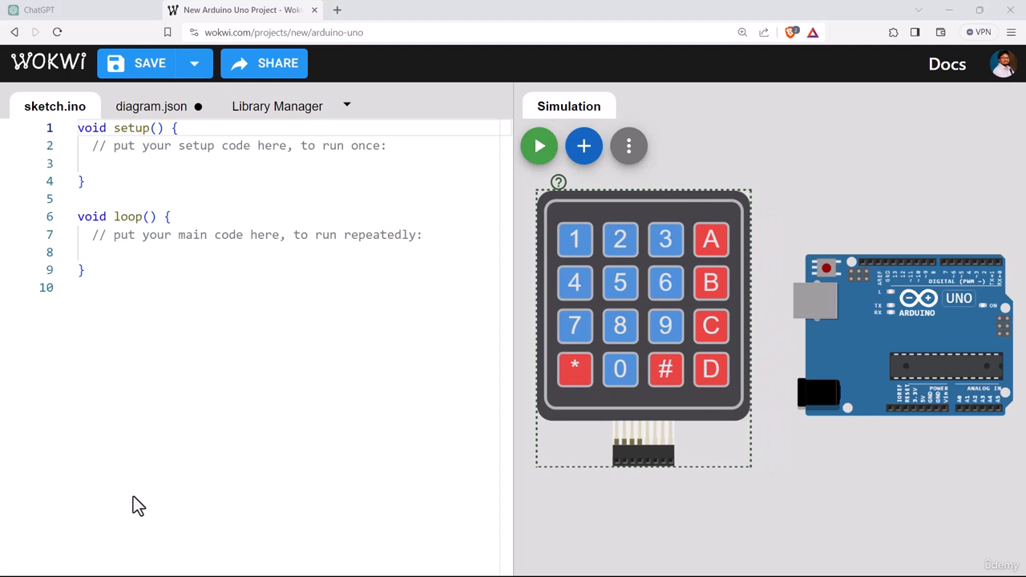
{"action": "mouse_move", "coordinate": [618, 467]}
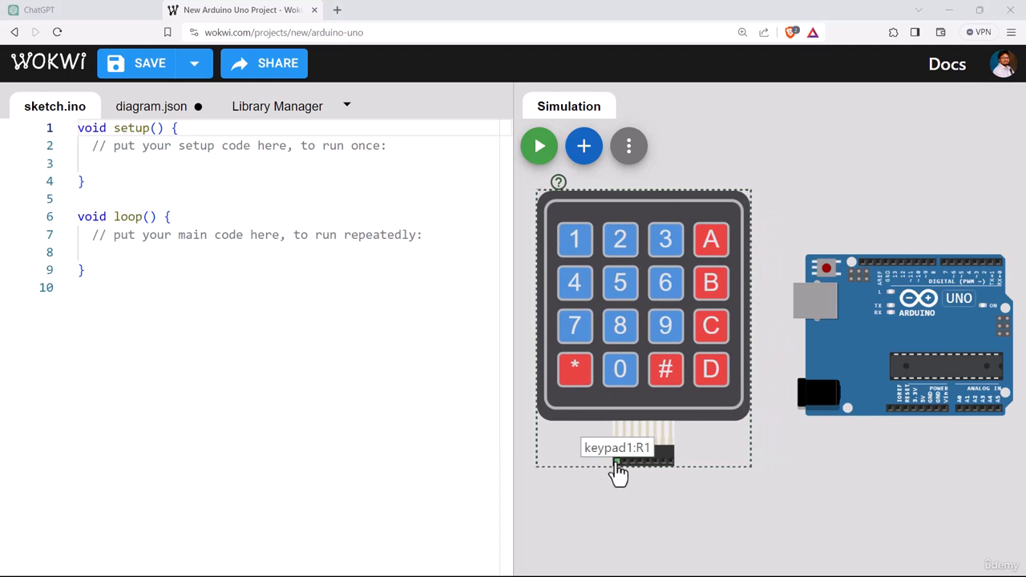
{"action": "mouse_move", "coordinate": [641, 469]}
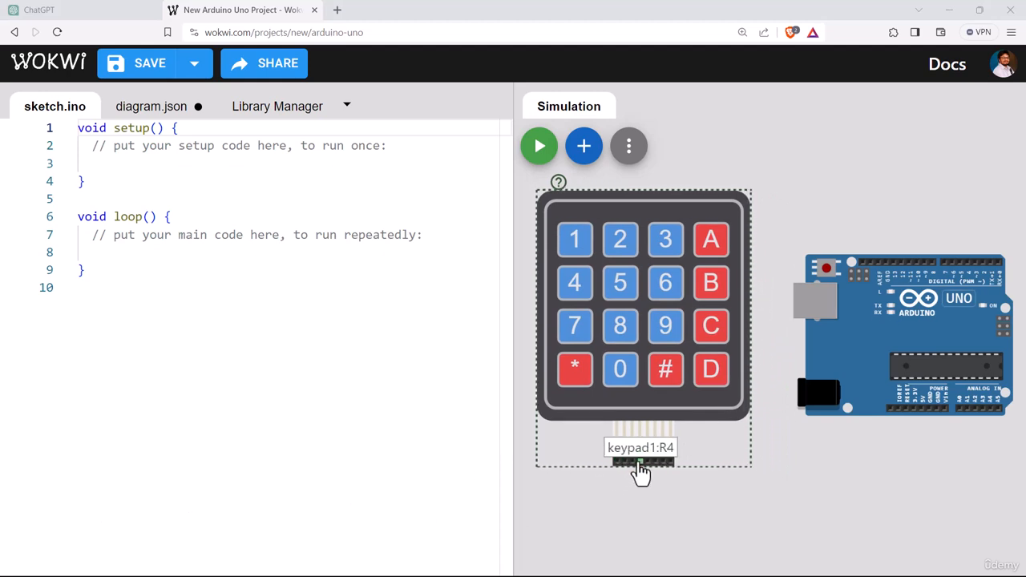
{"action": "mouse_move", "coordinate": [649, 463]}
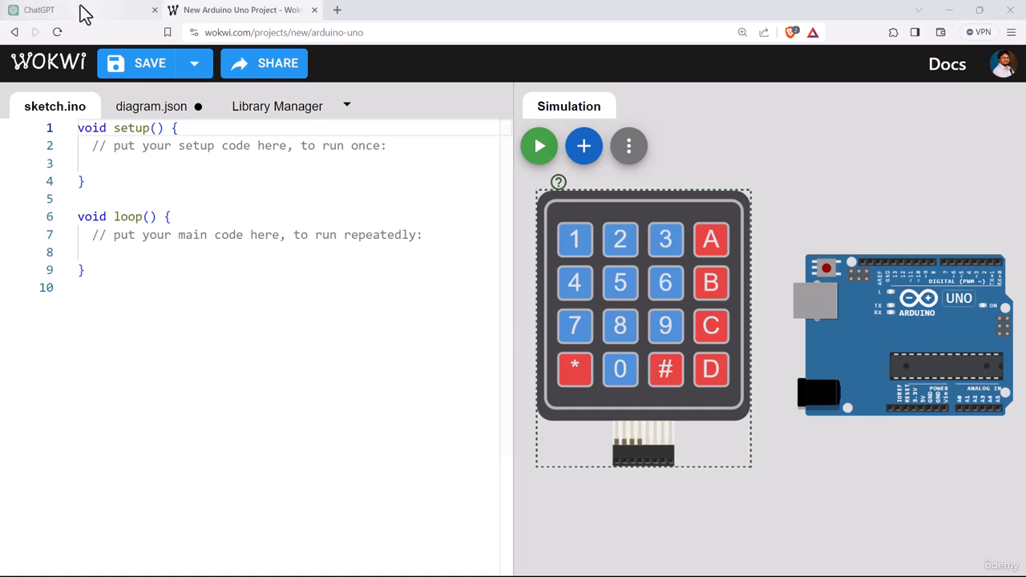
Step: Copy ChatGPT's keypad code and paste it over the sketch.ino template
{"action": "left_click", "coordinate": [40, 10]}
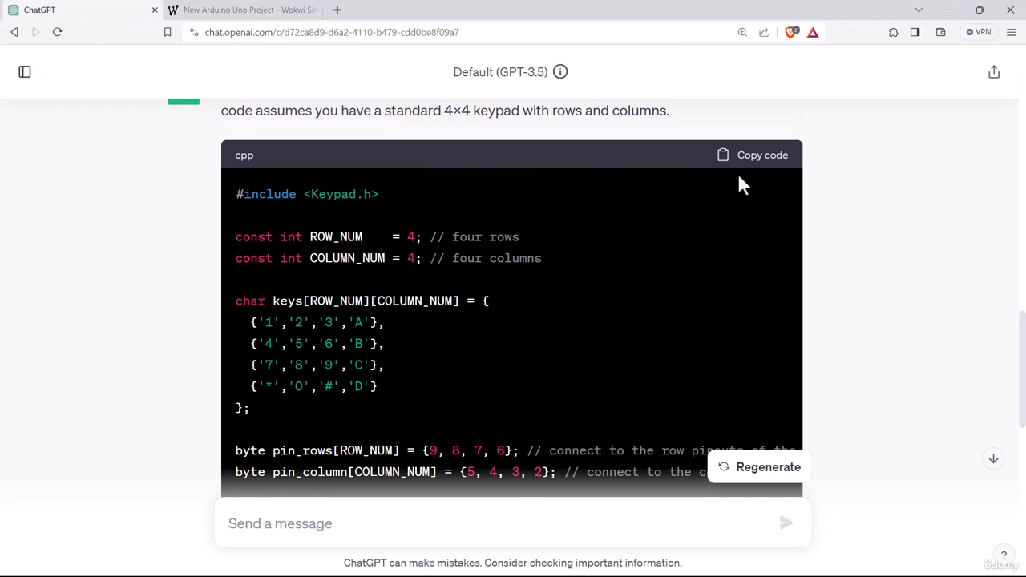
{"action": "left_click", "coordinate": [244, 10]}
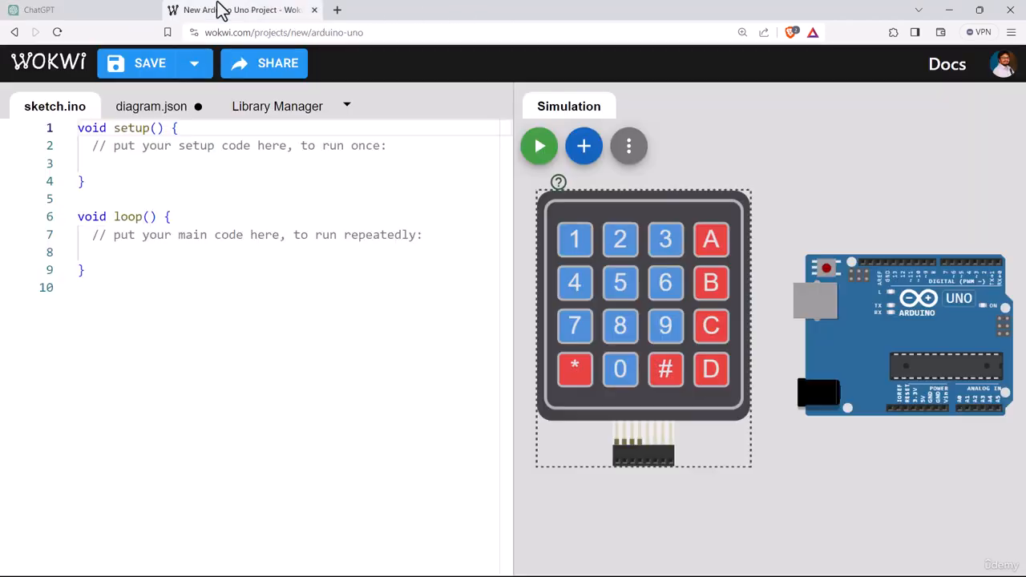
{"action": "key", "text": "ctrl+a"}
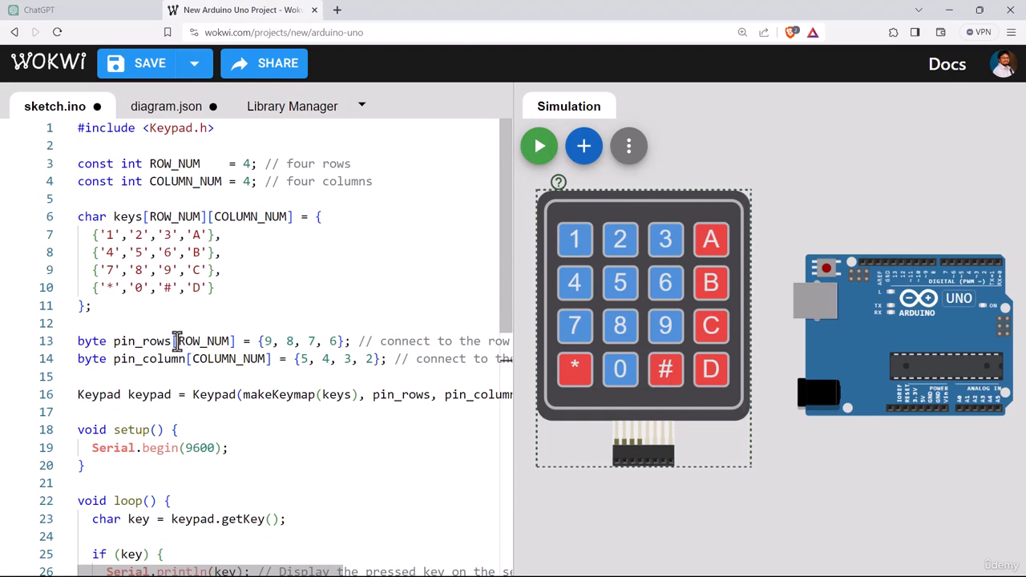
{"action": "double_click", "coordinate": [202, 340]}
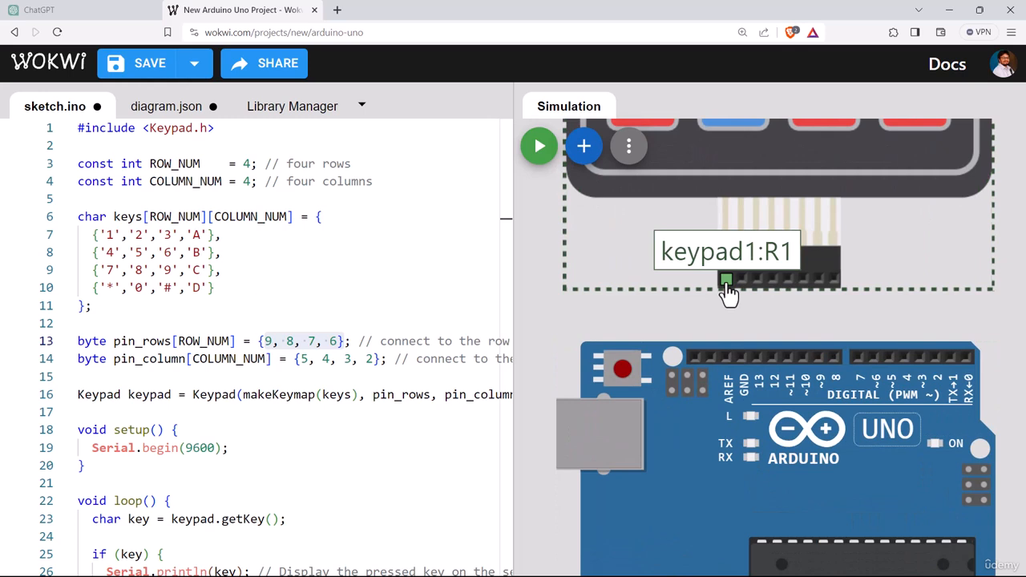
Step: Run wires from keypad R1–R4 to Uno pins 9–6 and C1–C4 to pins 5–2
{"action": "left_click_drag", "start_coordinate": [725, 280], "coordinate": [802, 326]}
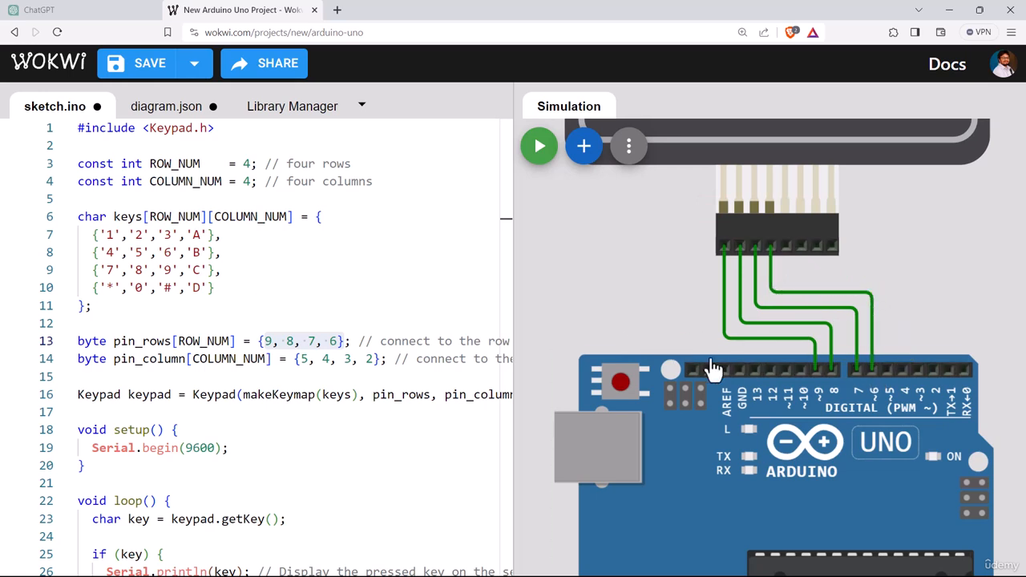
{"action": "mouse_move", "coordinate": [741, 252]}
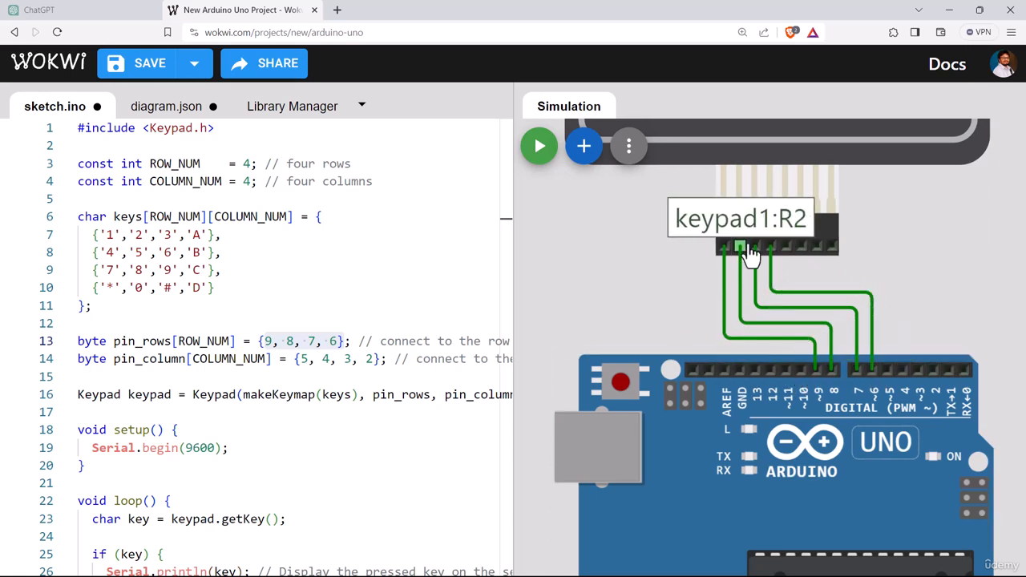
{"action": "mouse_move", "coordinate": [816, 371]}
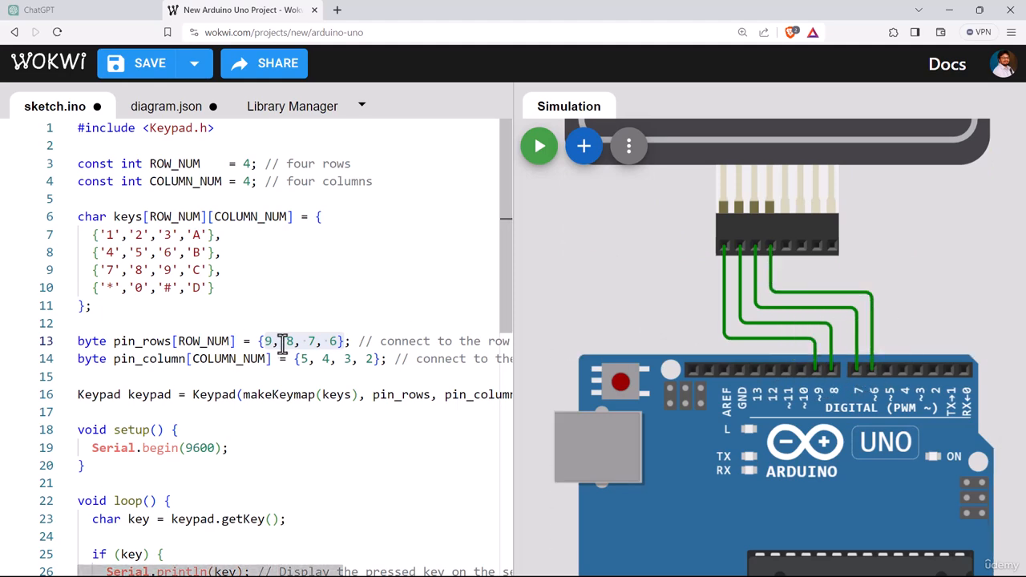
{"action": "mouse_move", "coordinate": [207, 358]}
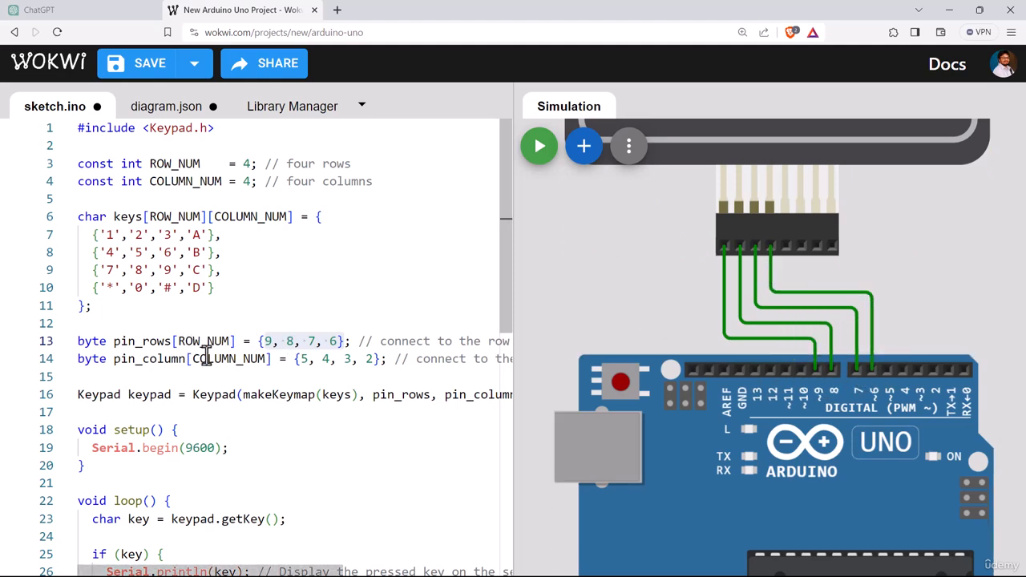
{"action": "scroll", "scroll_direction": "down", "scroll_amount": 3}
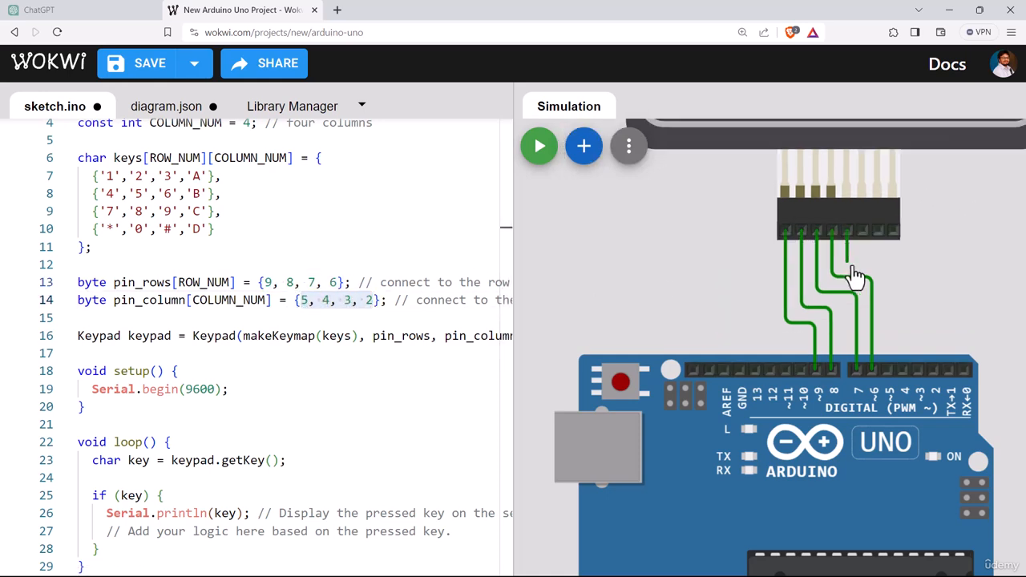
{"action": "mouse_move", "coordinate": [862, 241]}
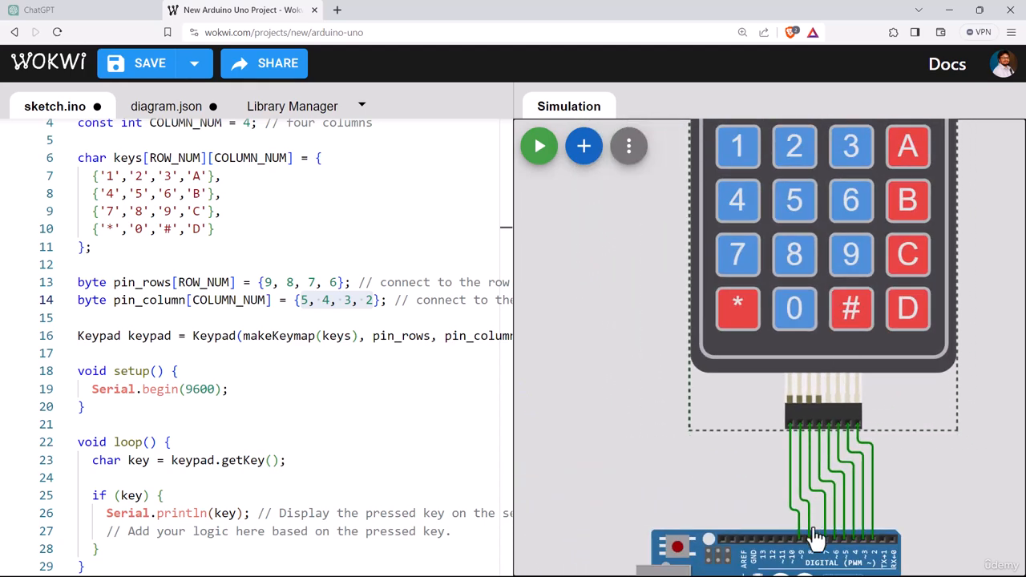
{"action": "scroll", "scroll_direction": "down", "scroll_amount": 3}
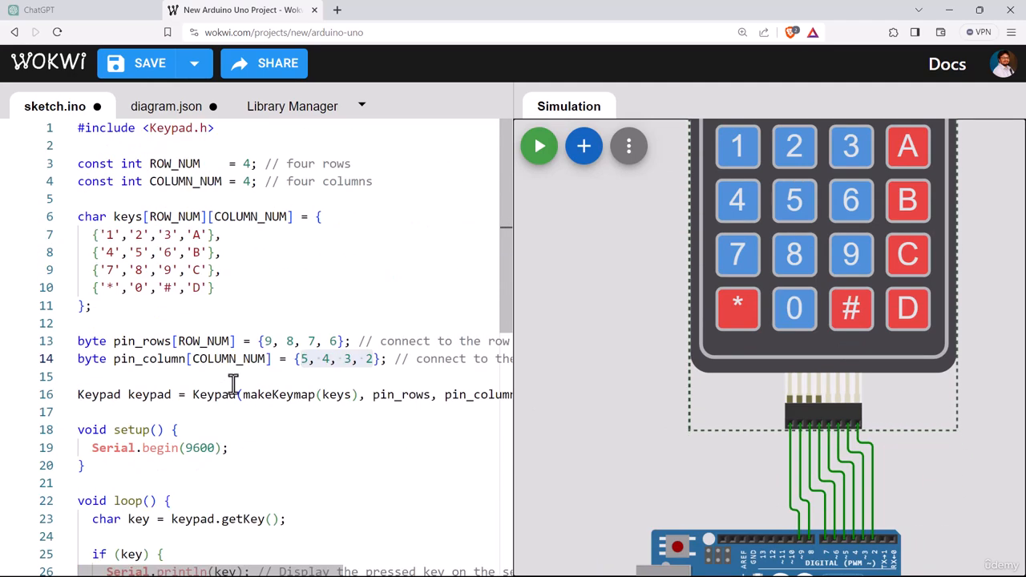
{"action": "mouse_move", "coordinate": [232, 511]}
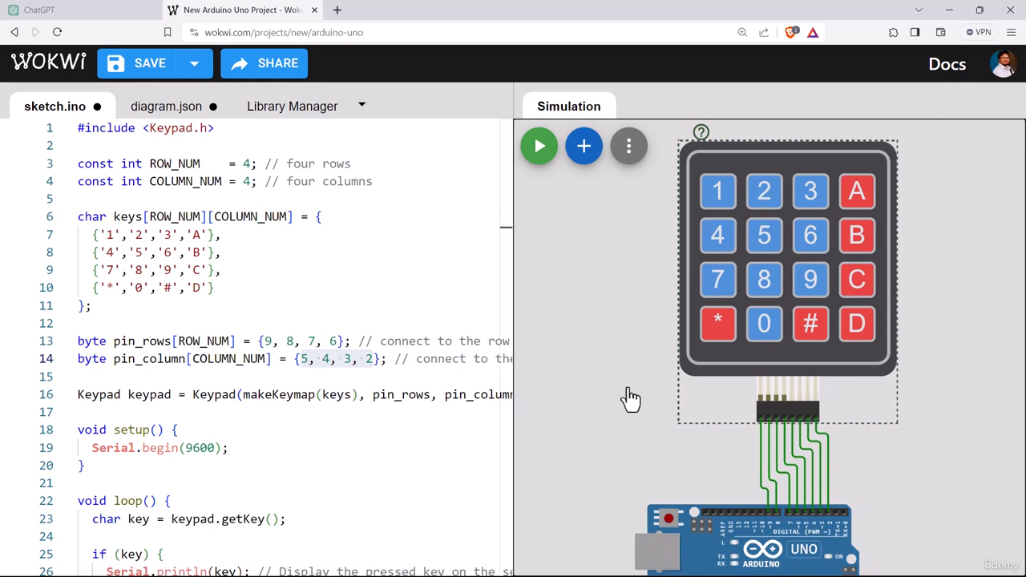
{"action": "mouse_move", "coordinate": [633, 331]}
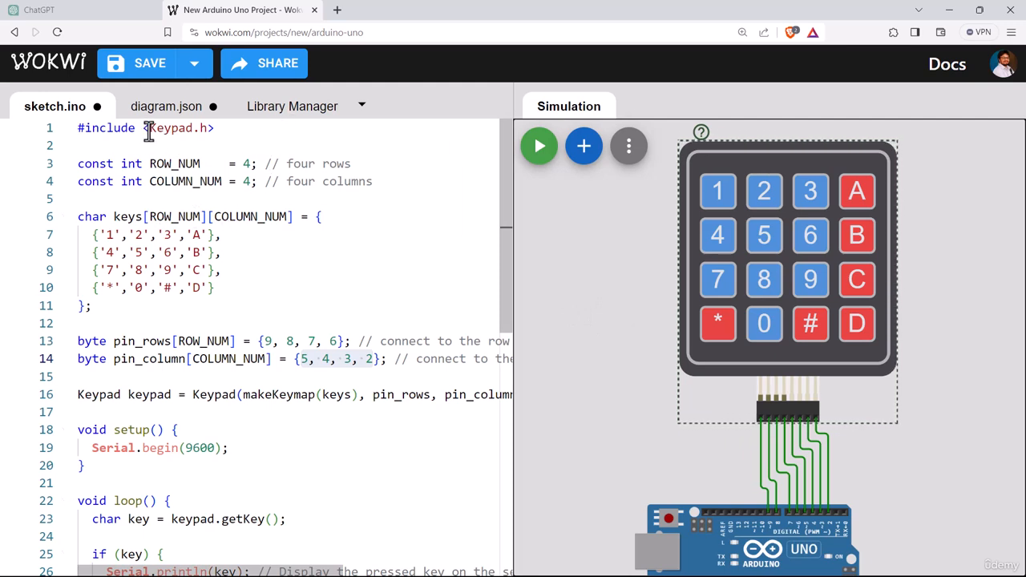
{"action": "double_click", "coordinate": [172, 127]}
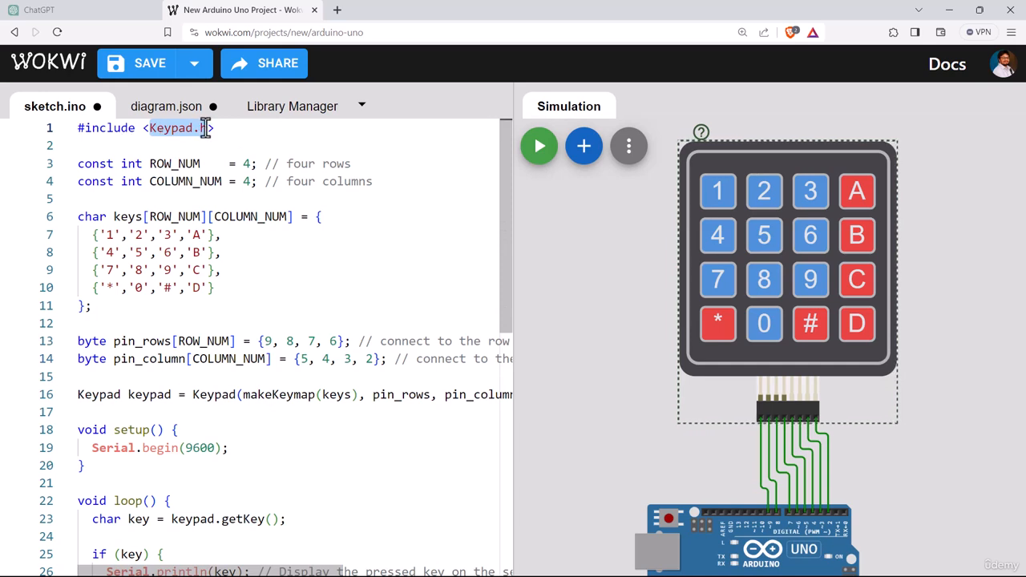
Step: Search the Library Manager for 'keypad' and add the Keypad library
{"action": "left_click", "coordinate": [291, 105]}
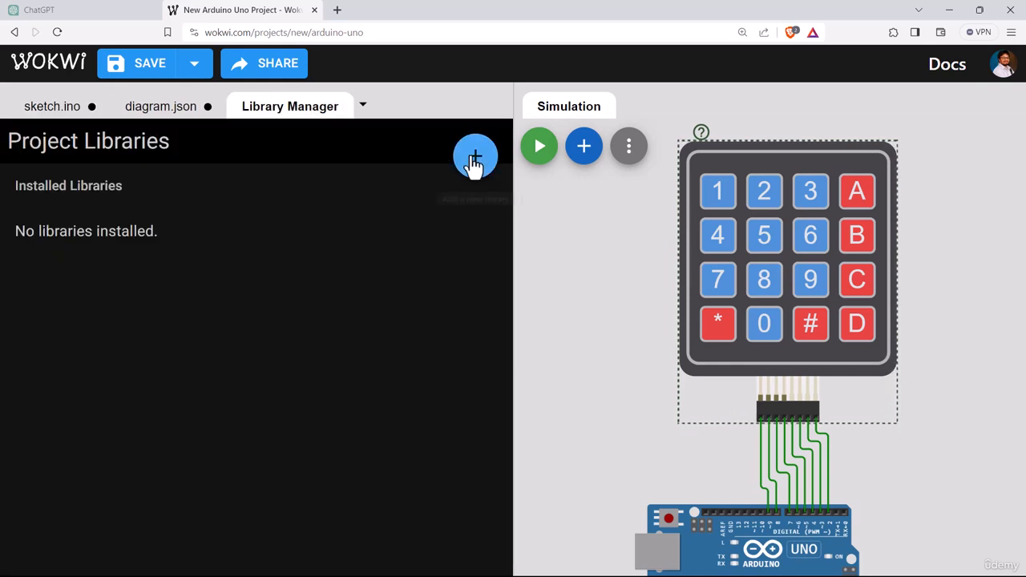
{"action": "type", "text": "keyp"}
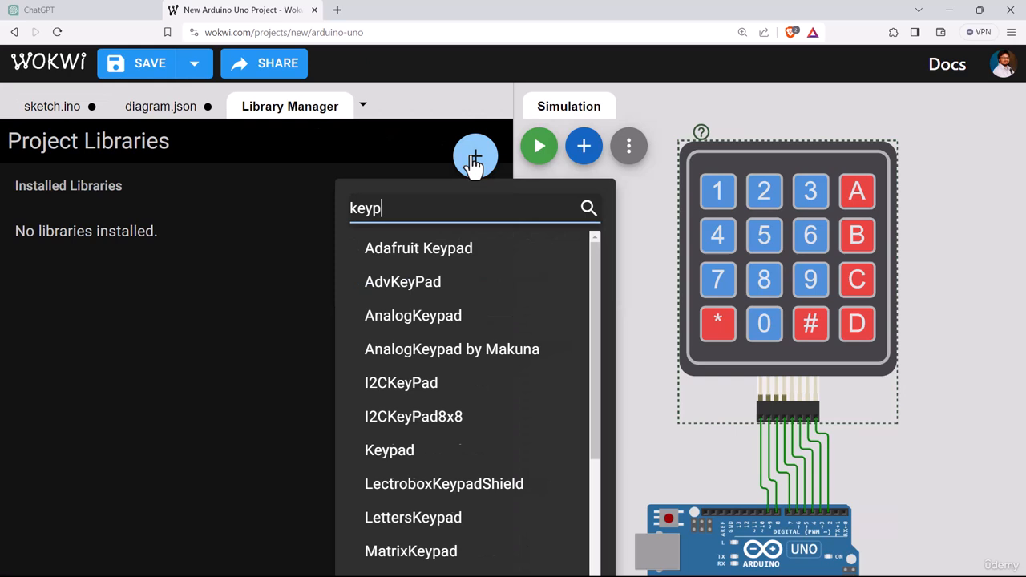
{"action": "type", "text": "ad"}
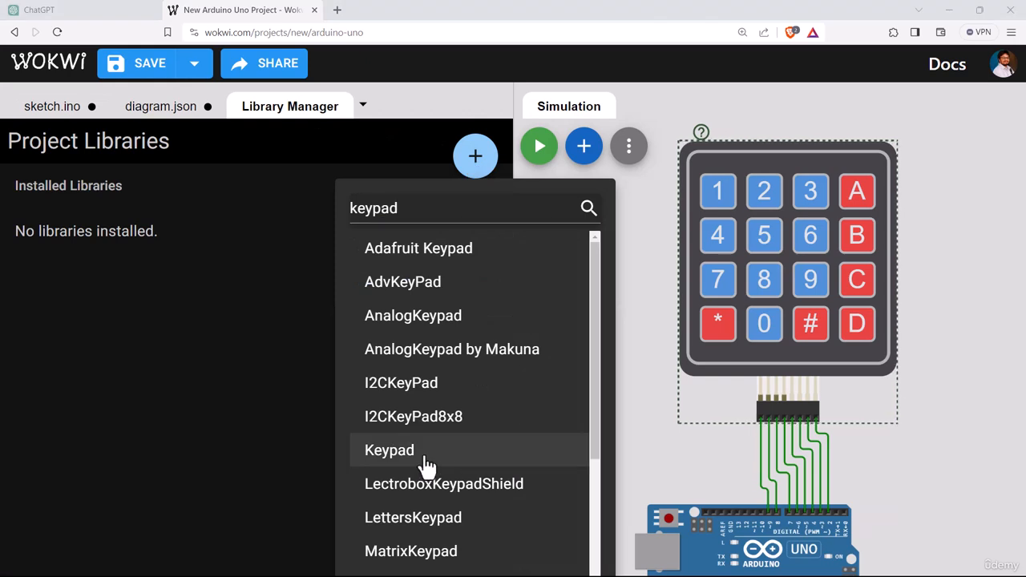
{"action": "left_click", "coordinate": [388, 449]}
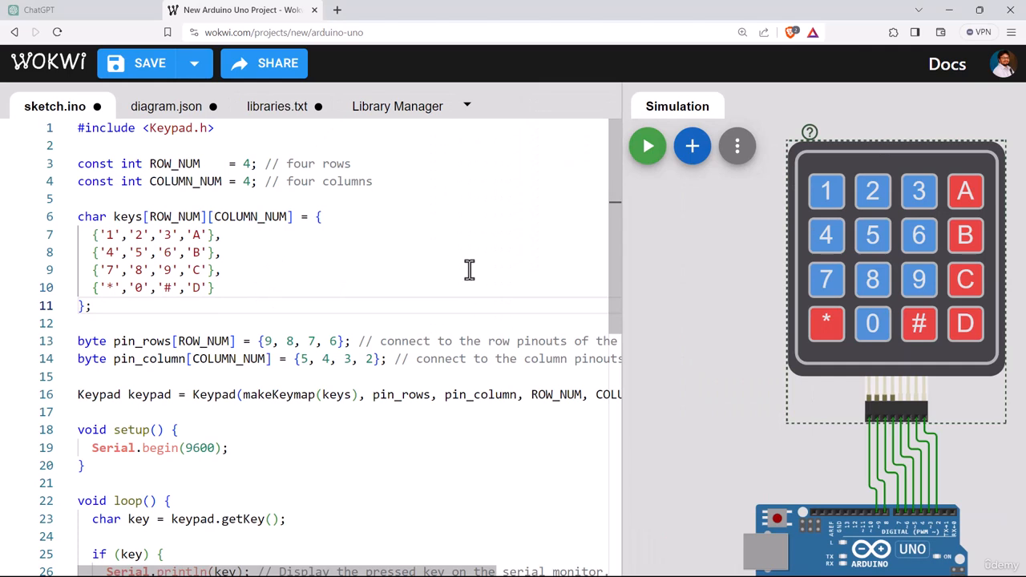
{"action": "mouse_move", "coordinate": [646, 146]}
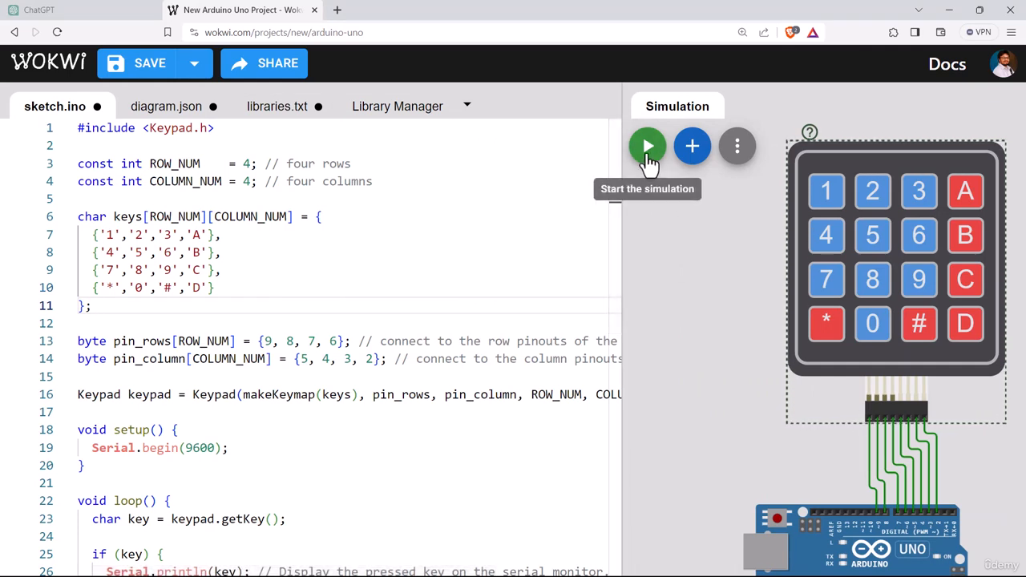
Step: Start the simulation and press keypad keys including 1, A and #, watching serial output
{"action": "left_click", "coordinate": [647, 145]}
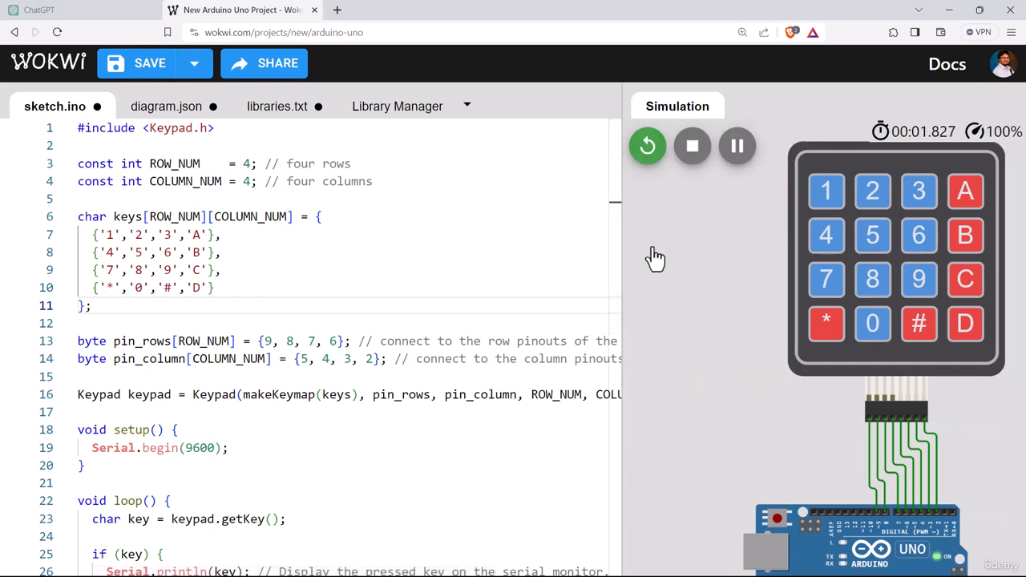
{"action": "left_click", "coordinate": [826, 191]}
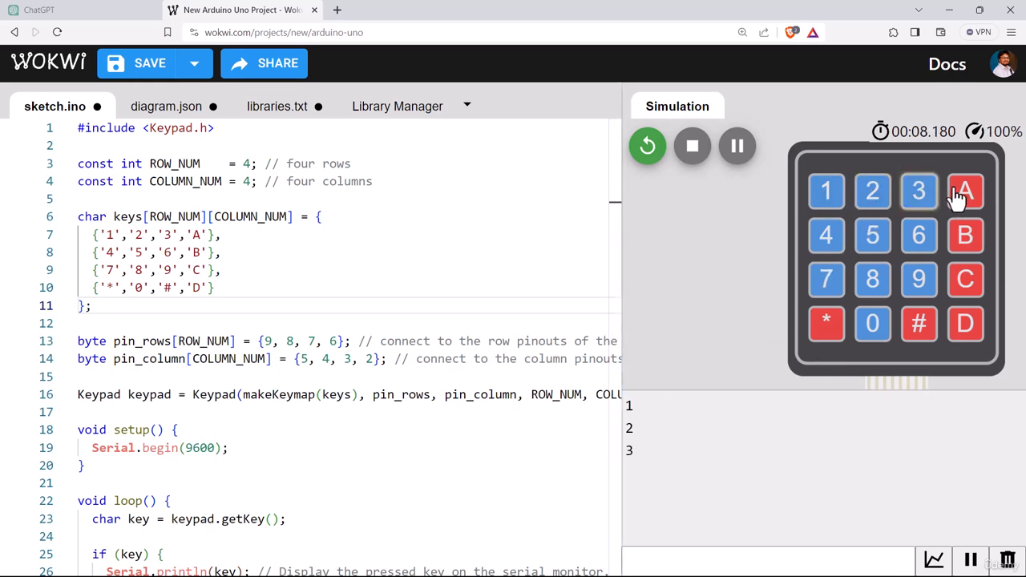
{"action": "left_click", "coordinate": [872, 235]}
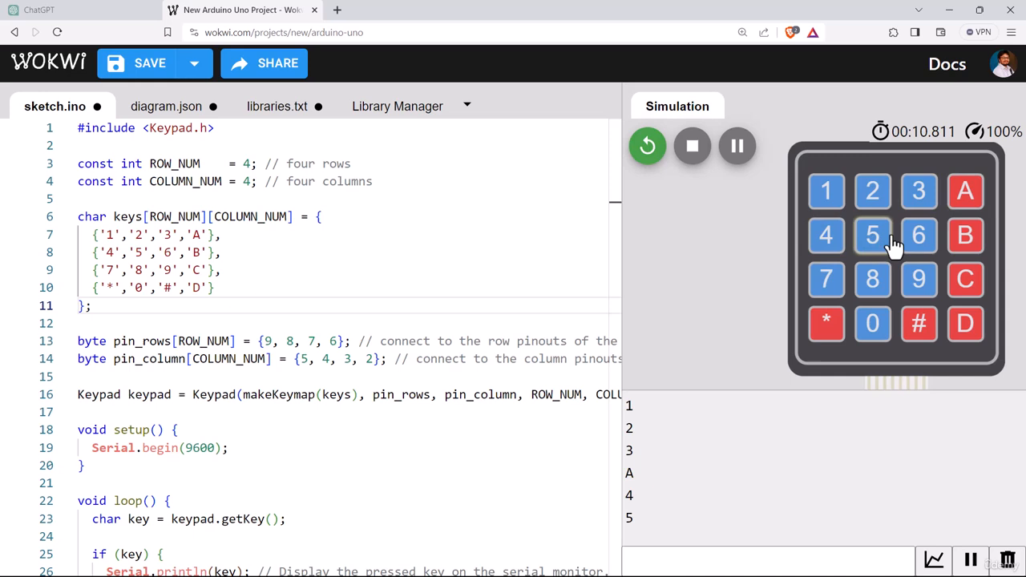
{"action": "left_click", "coordinate": [825, 279]}
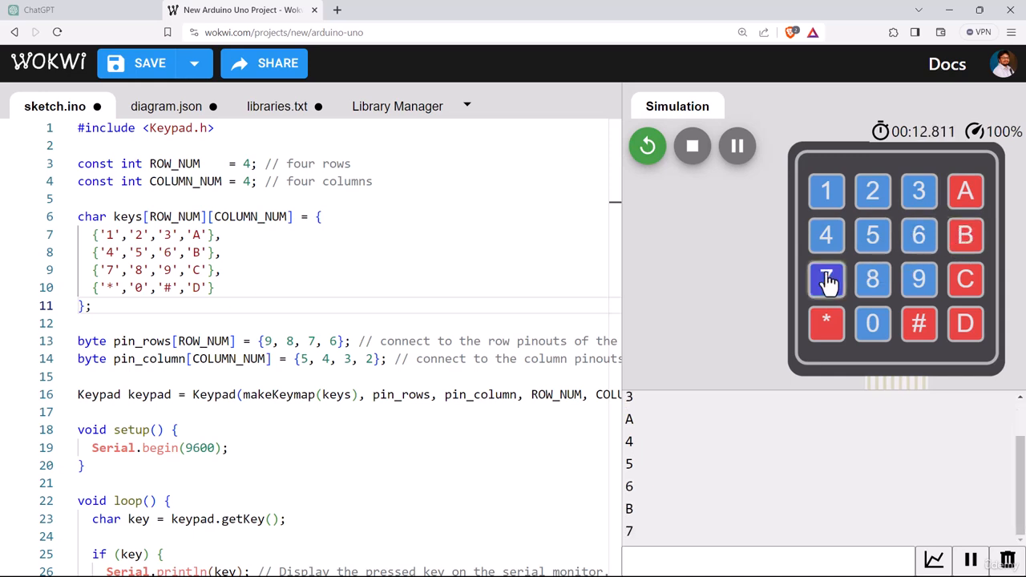
{"action": "left_click", "coordinate": [965, 278]}
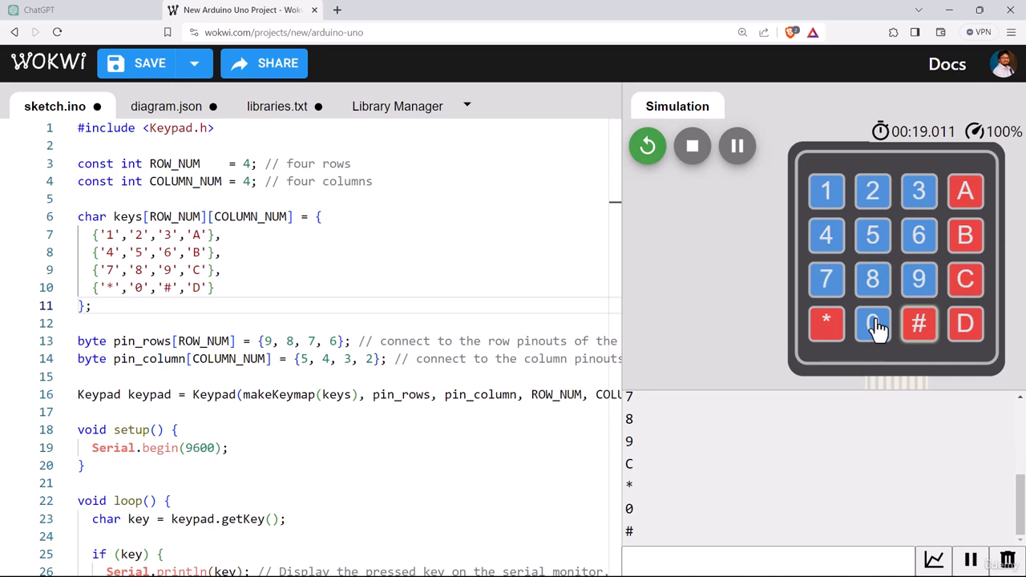
{"action": "left_click", "coordinate": [964, 323]}
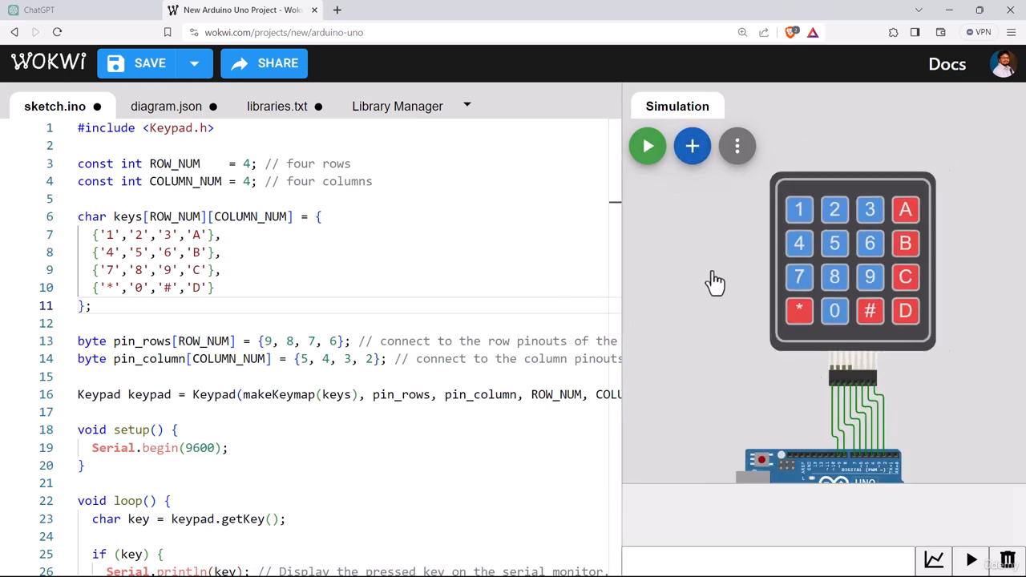
Step: Select the wired keypad in the Wokwi circuit
{"action": "left_click", "coordinate": [798, 277]}
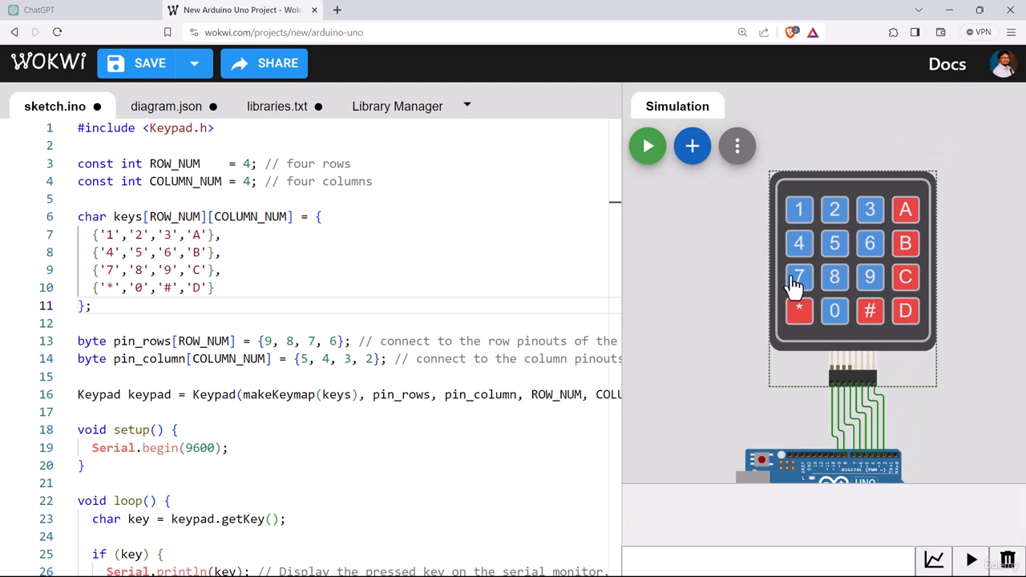
{"action": "mouse_move", "coordinate": [671, 373]}
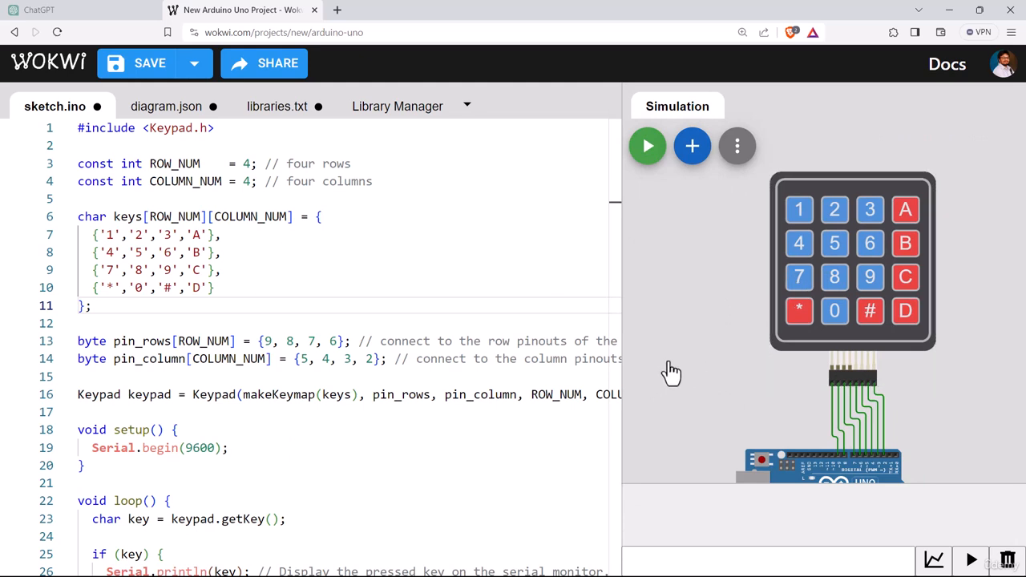
{"action": "mouse_move", "coordinate": [230, 557]}
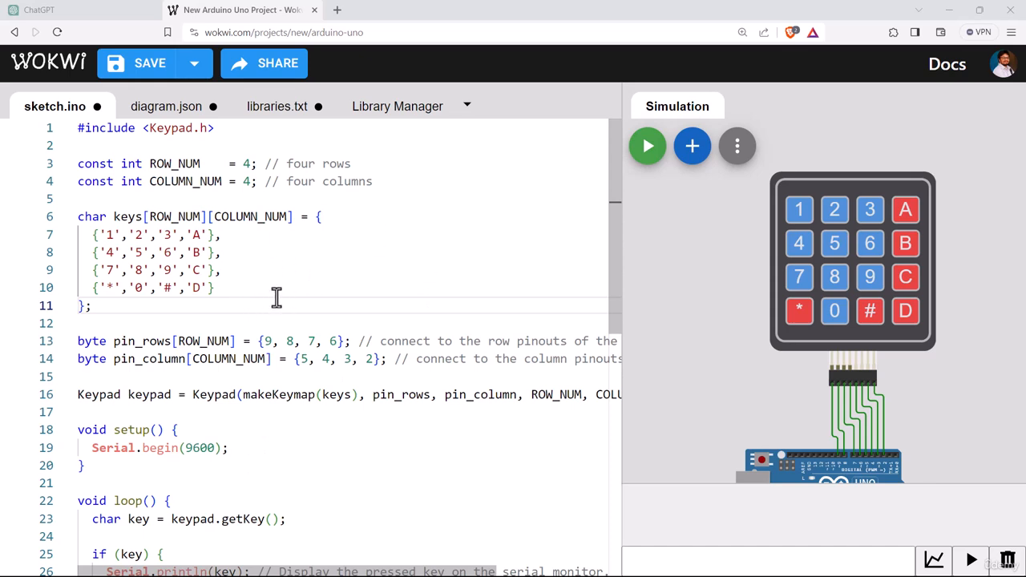
{"action": "mouse_move", "coordinate": [698, 287]}
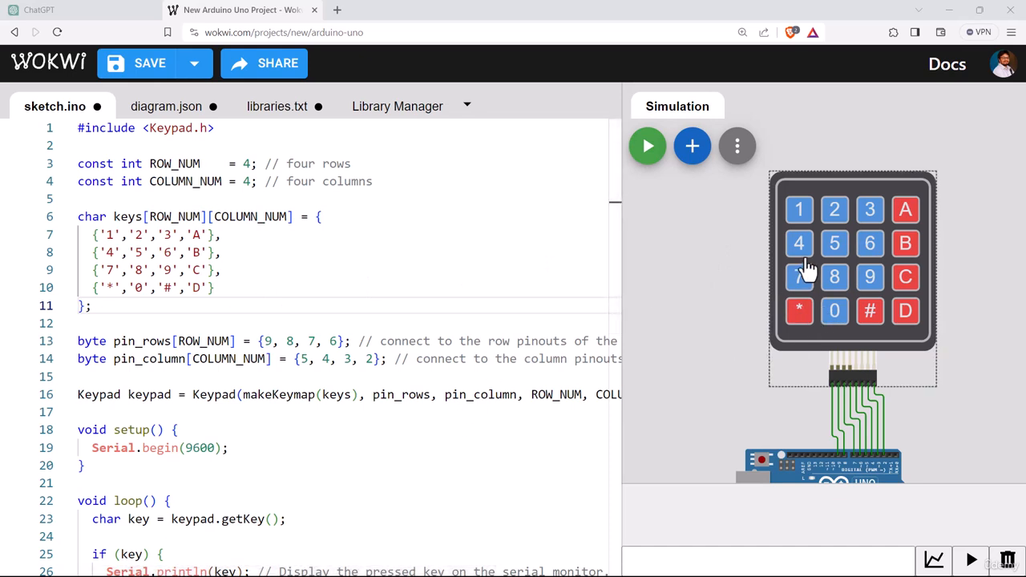
{"action": "mouse_move", "coordinate": [765, 313]}
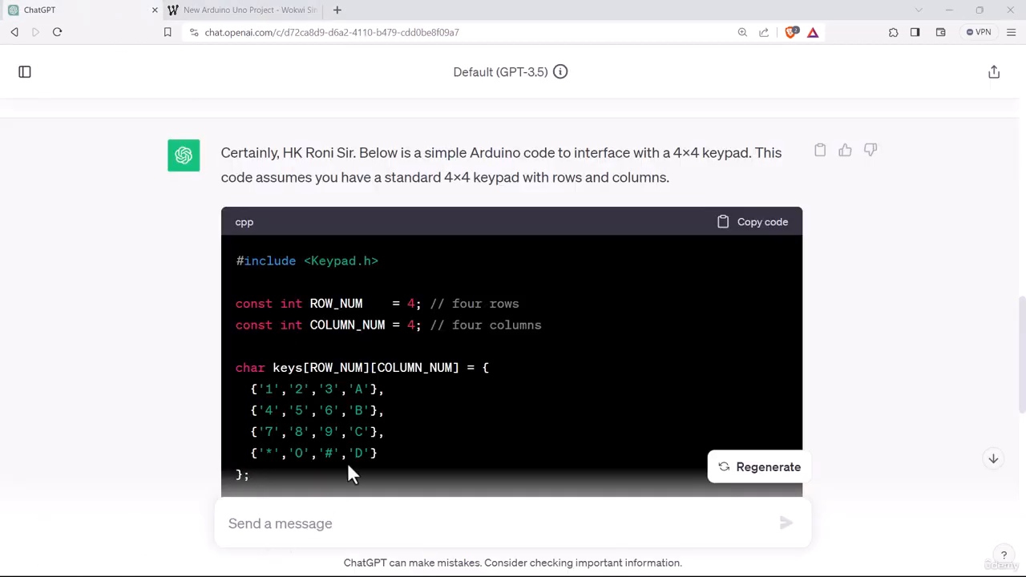
{"action": "scroll", "scroll_direction": "down", "scroll_amount": 3}
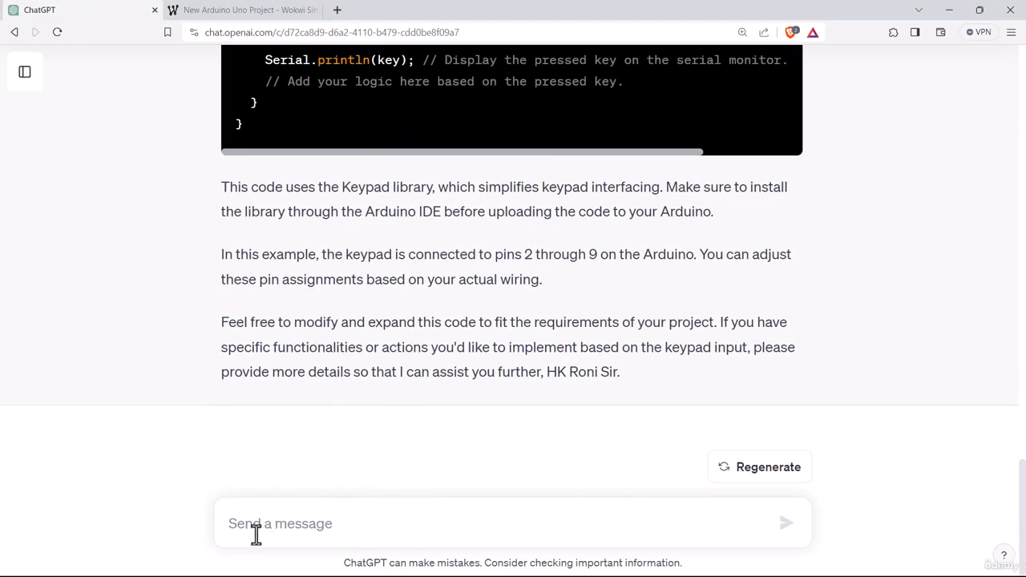
{"action": "type", "text": "We want to create a password based lock. the lock is controlled by a servo. So when someone enters a correct password then the lock should open. The default password is 1234 a four digit password."}
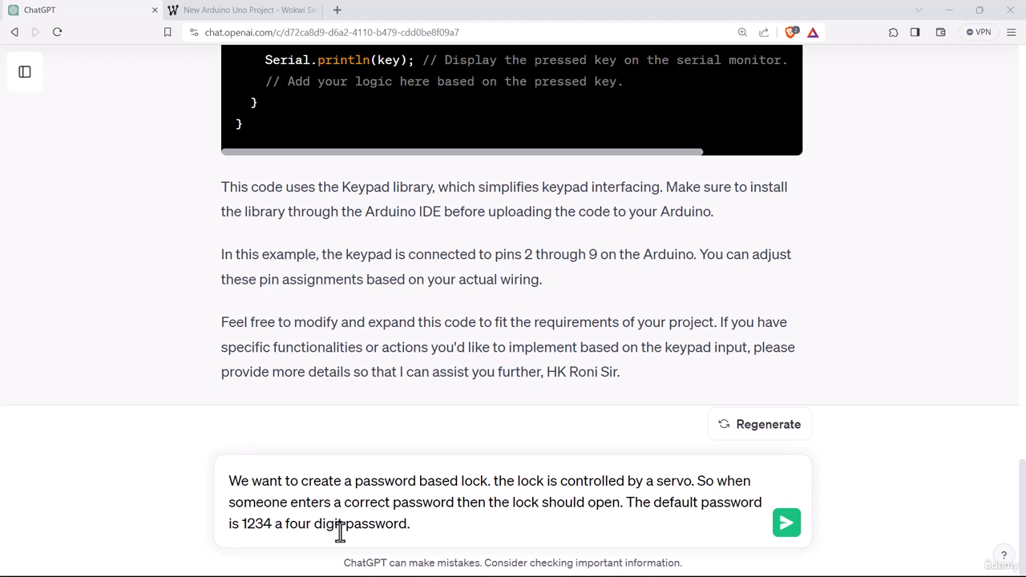
{"action": "triple_click", "coordinate": [336, 502]}
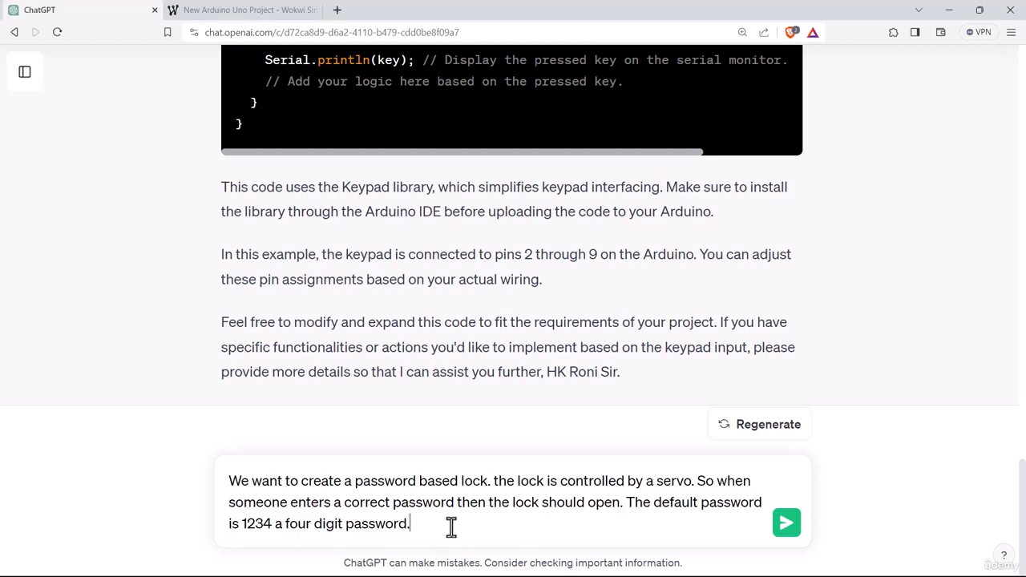
{"action": "mouse_move", "coordinate": [495, 489]}
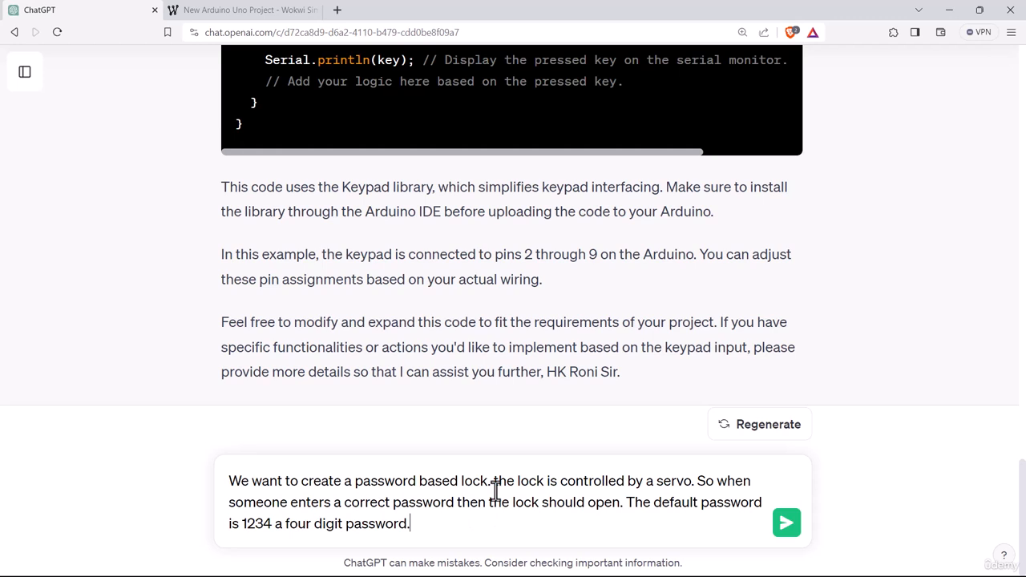
{"action": "key", "text": "enter"}
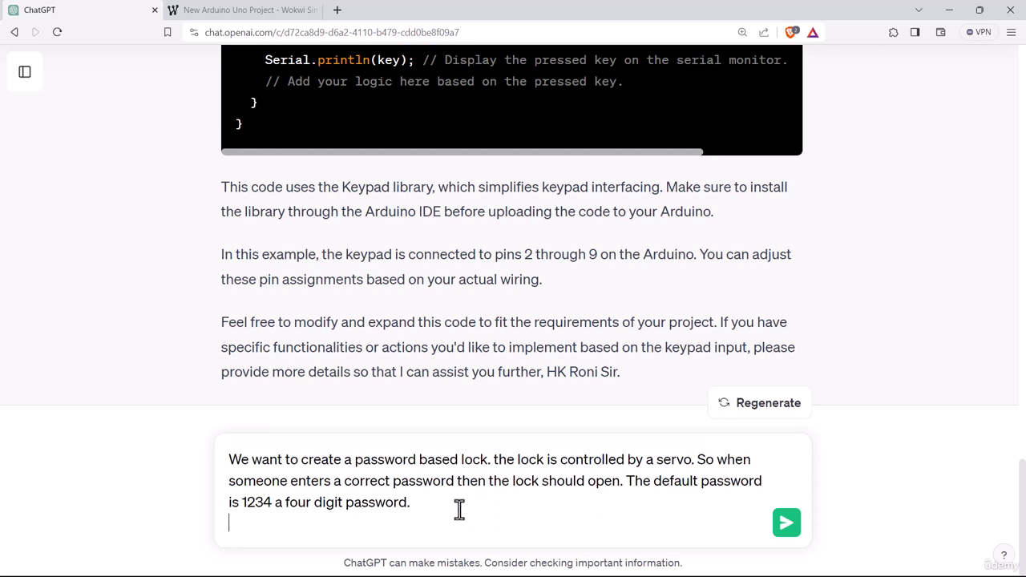
{"action": "type", "text": "Write me"}
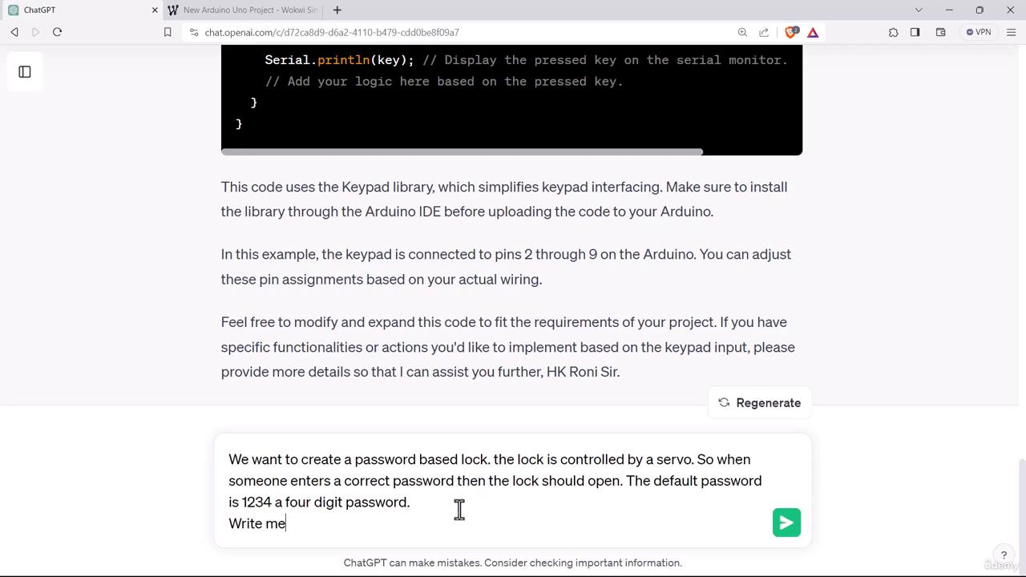
{"action": "type", "text": "a code for th"}
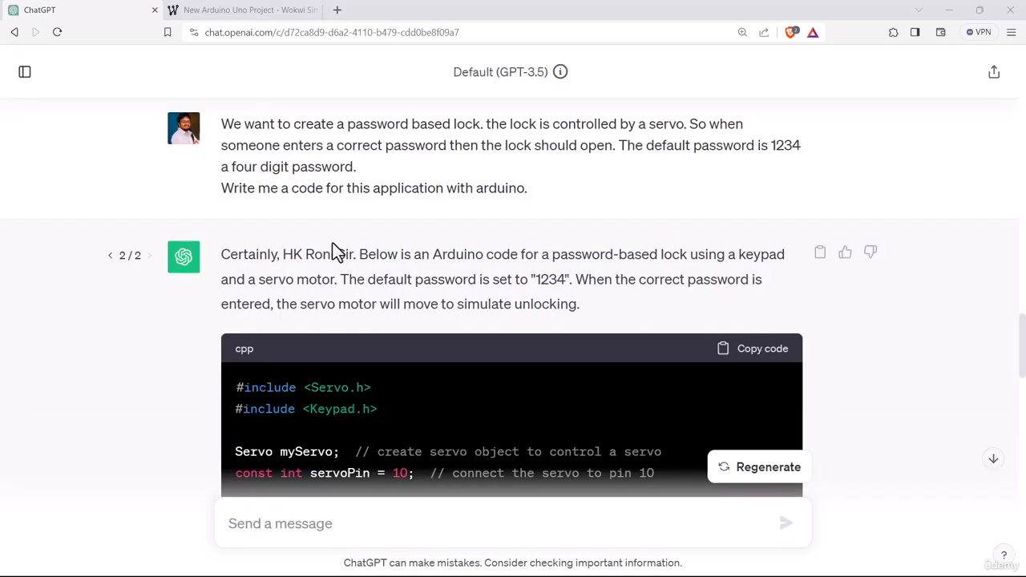
{"action": "scroll", "scroll_direction": "down", "scroll_amount": 3}
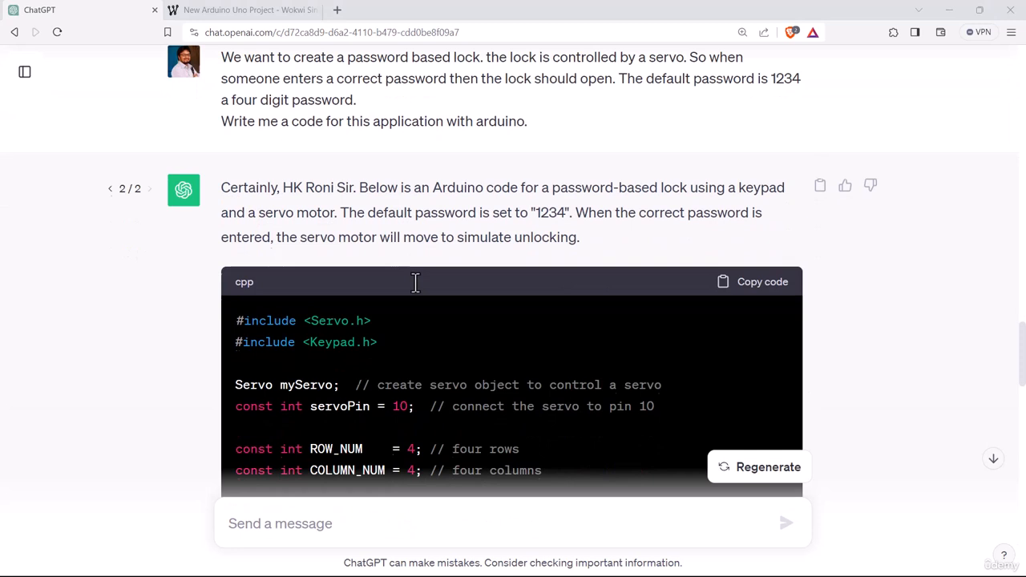
{"action": "scroll", "scroll_direction": "down", "scroll_amount": 3}
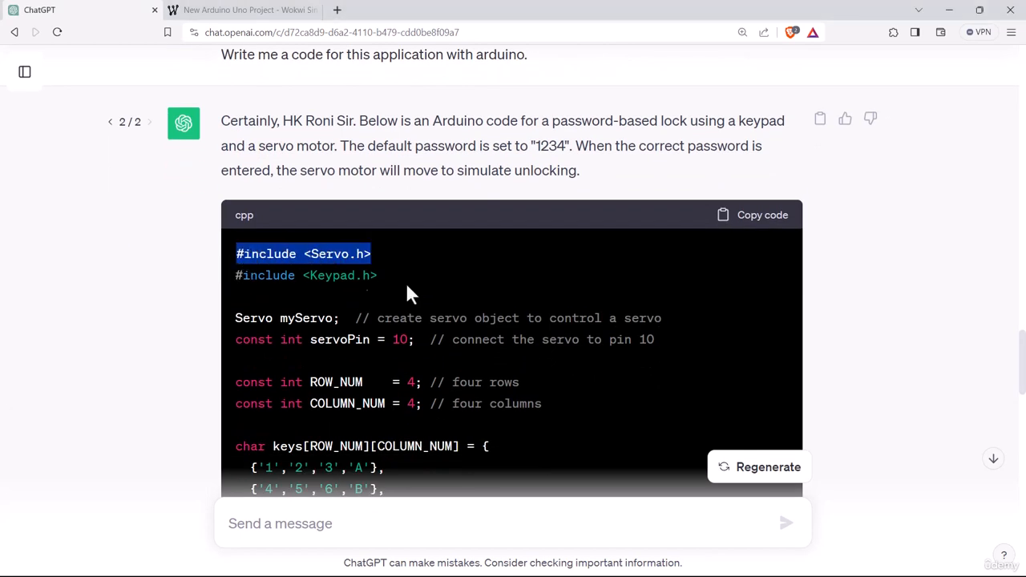
{"action": "scroll", "scroll_direction": "down", "scroll_amount": 3}
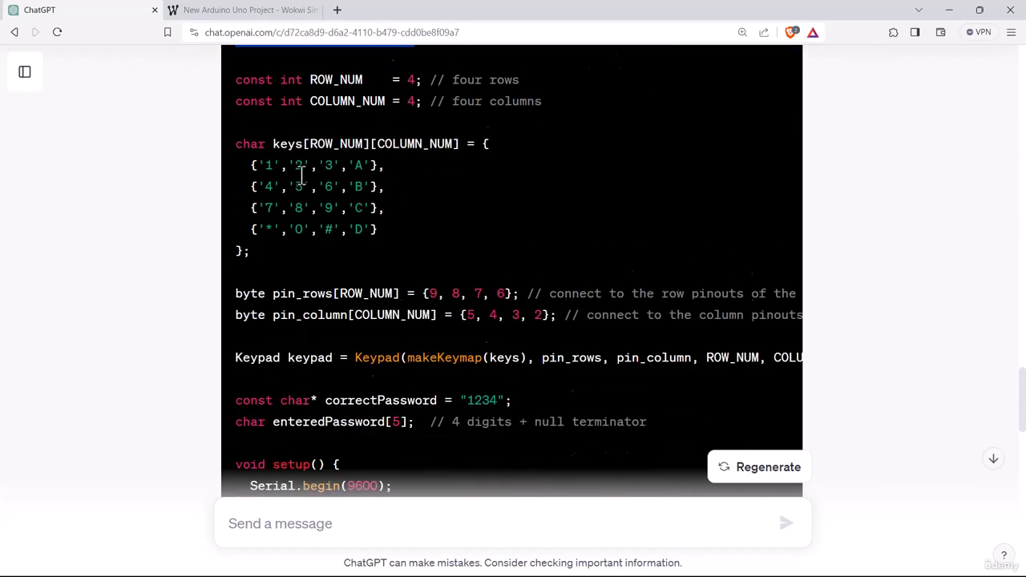
{"action": "scroll", "scroll_direction": "down", "scroll_amount": 3}
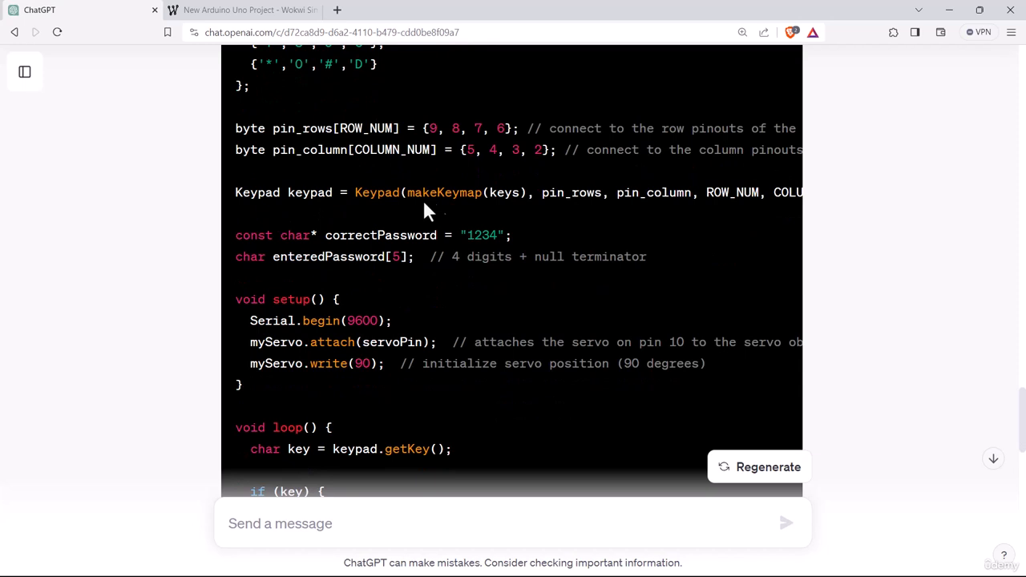
{"action": "mouse_move", "coordinate": [368, 239]}
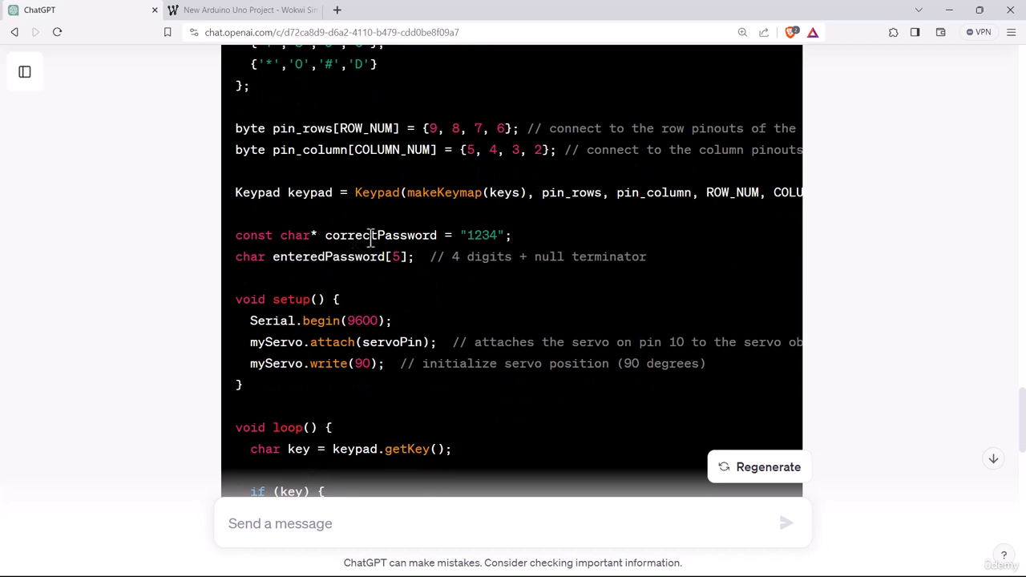
{"action": "double_click", "coordinate": [481, 235]}
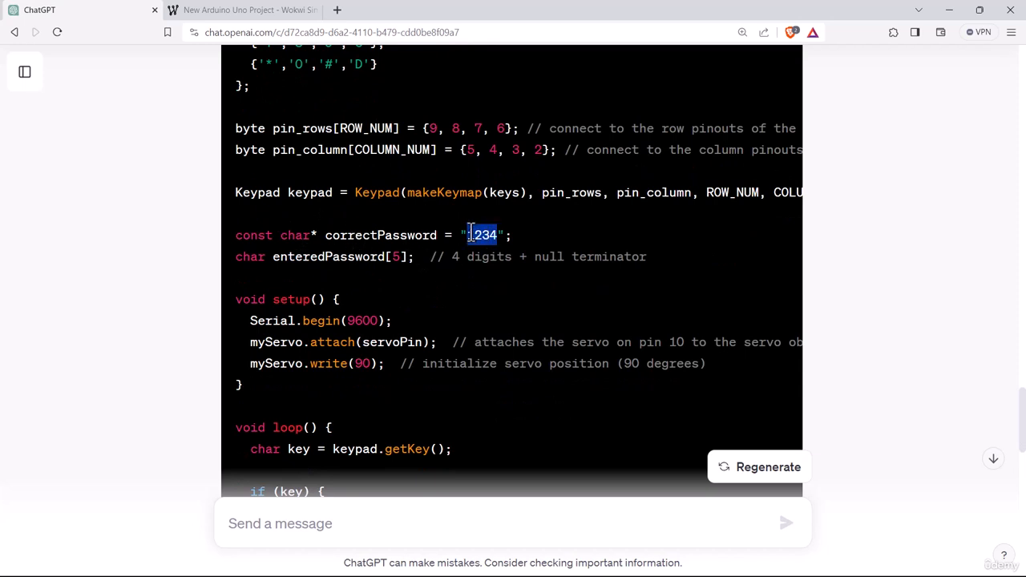
{"action": "scroll", "scroll_direction": "down", "scroll_amount": 3}
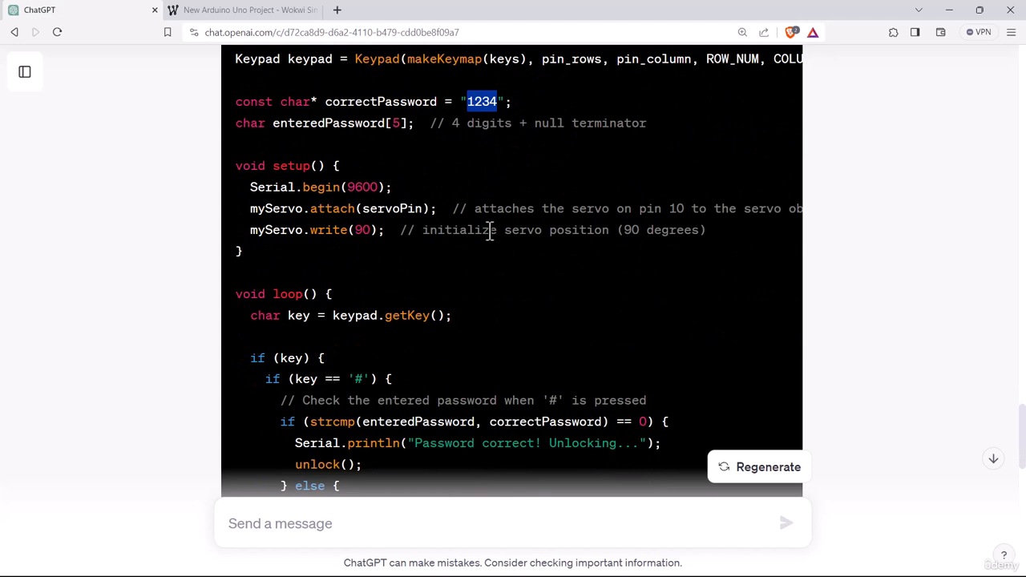
{"action": "mouse_move", "coordinate": [377, 230]}
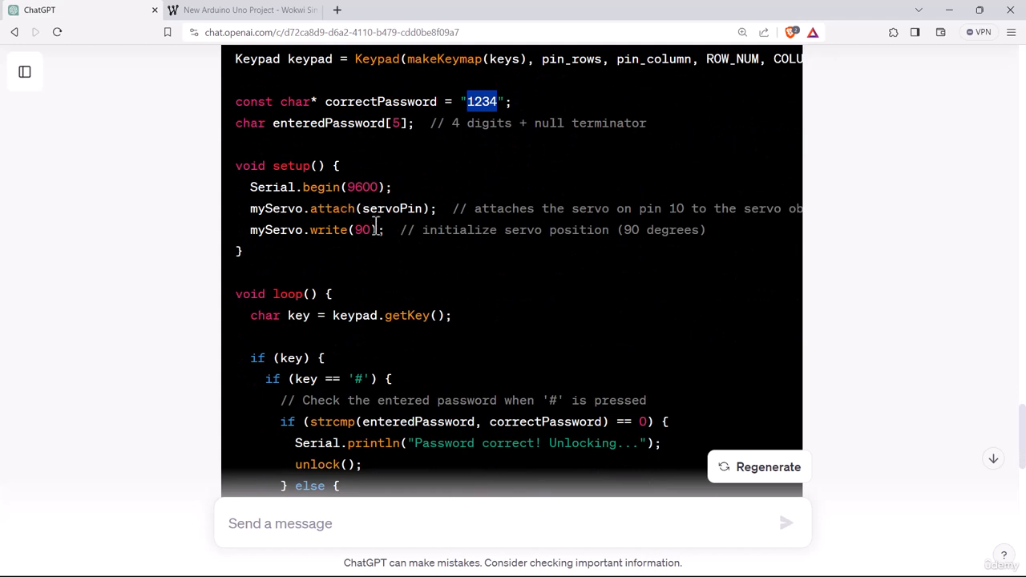
{"action": "left_click_drag", "start_coordinate": [250, 209], "coordinate": [385, 229]}
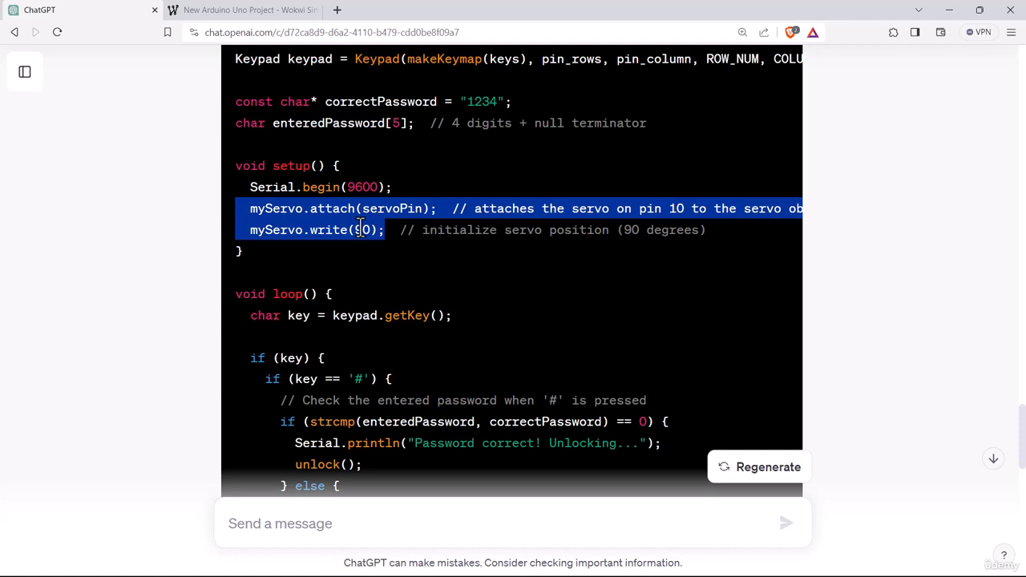
{"action": "scroll", "scroll_direction": "down", "scroll_amount": 3}
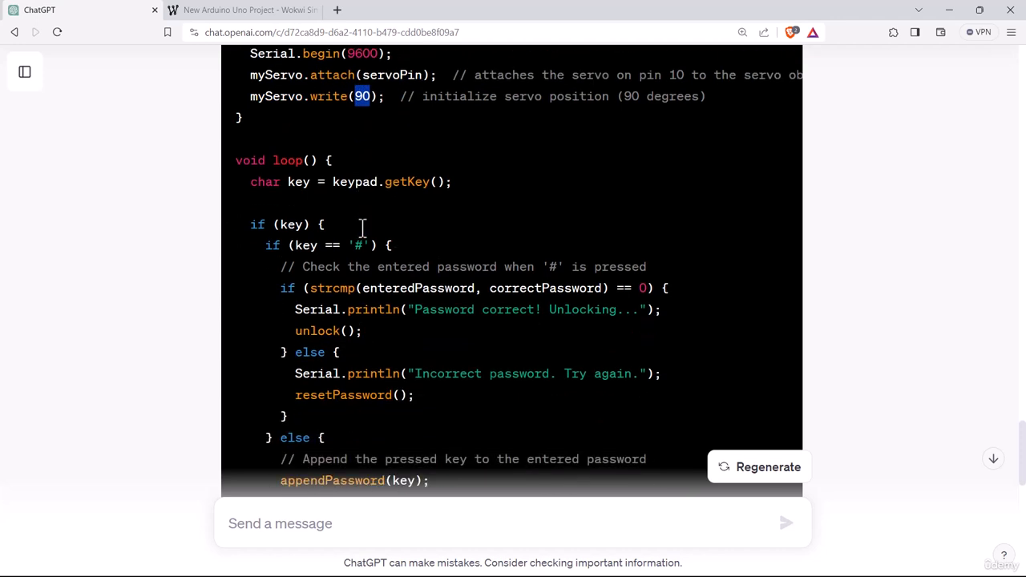
{"action": "scroll", "scroll_direction": "down", "scroll_amount": 3}
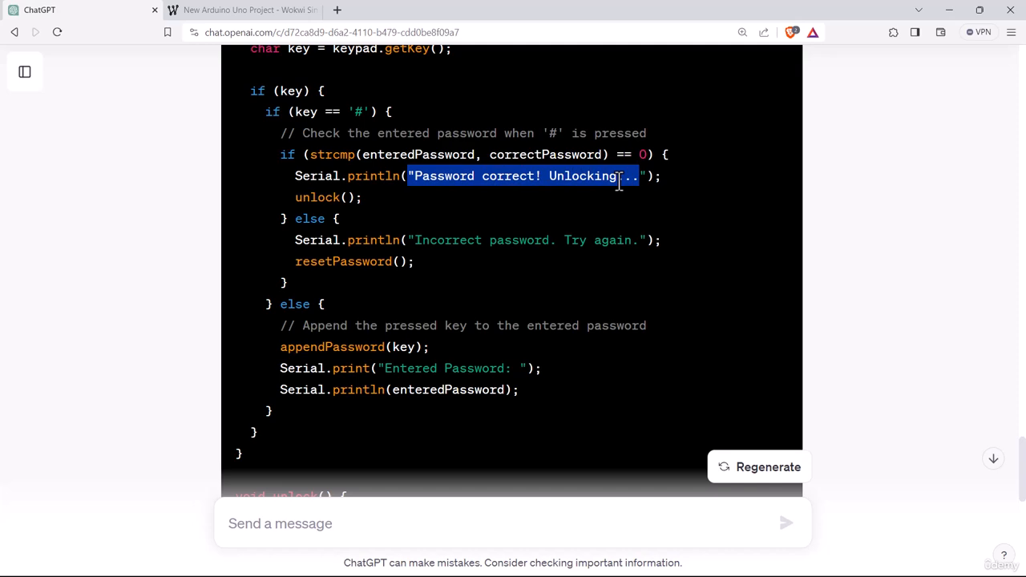
{"action": "scroll", "scroll_direction": "down", "scroll_amount": 3}
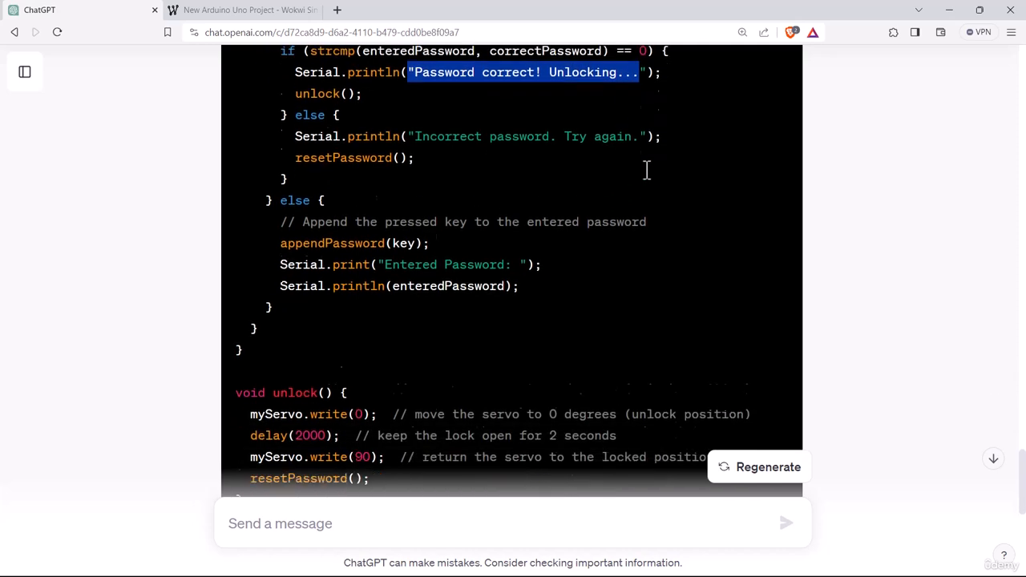
{"action": "scroll", "scroll_direction": "down", "scroll_amount": 3}
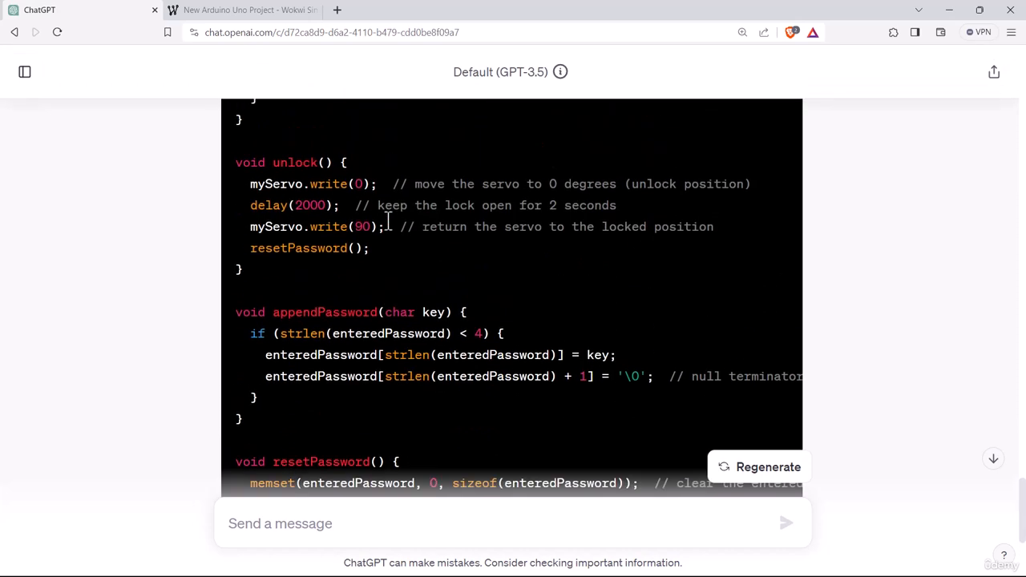
Step: Read ChatGPT's closing advice on wiring adjustments and the servo's starting position
{"action": "scroll", "scroll_direction": "down", "scroll_amount": 3}
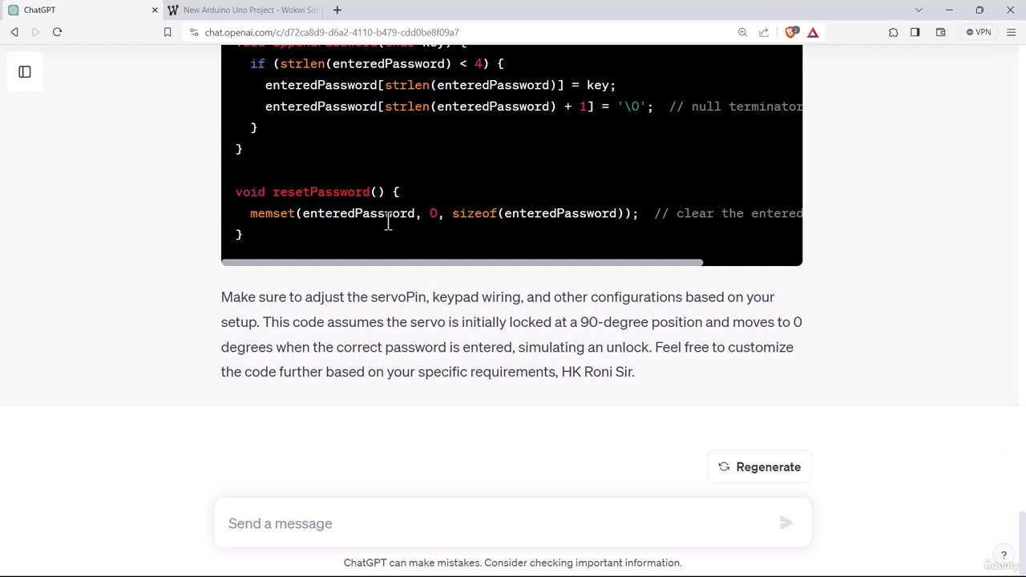
{"action": "mouse_move", "coordinate": [301, 135]}
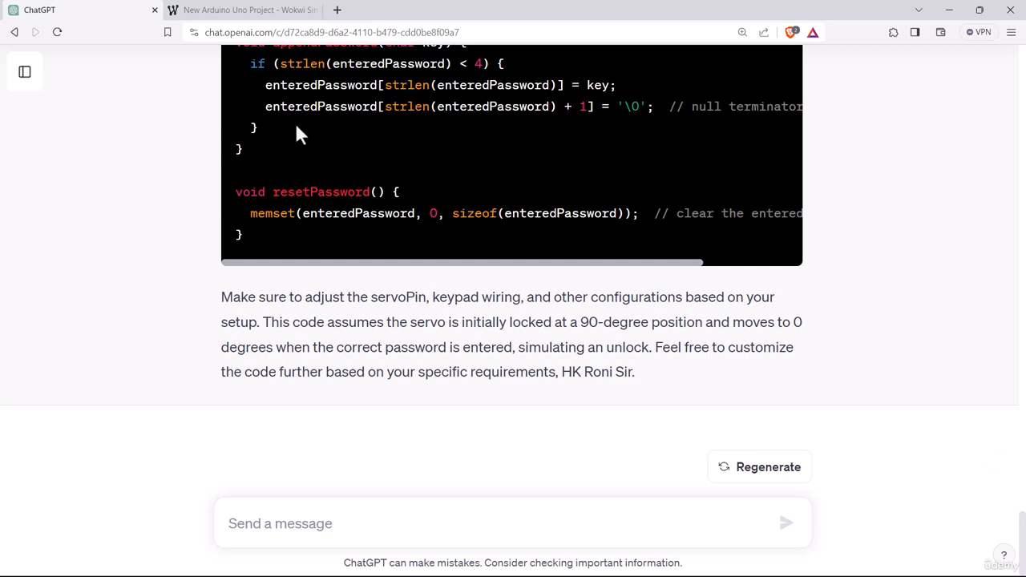
{"action": "mouse_move", "coordinate": [225, 309]}
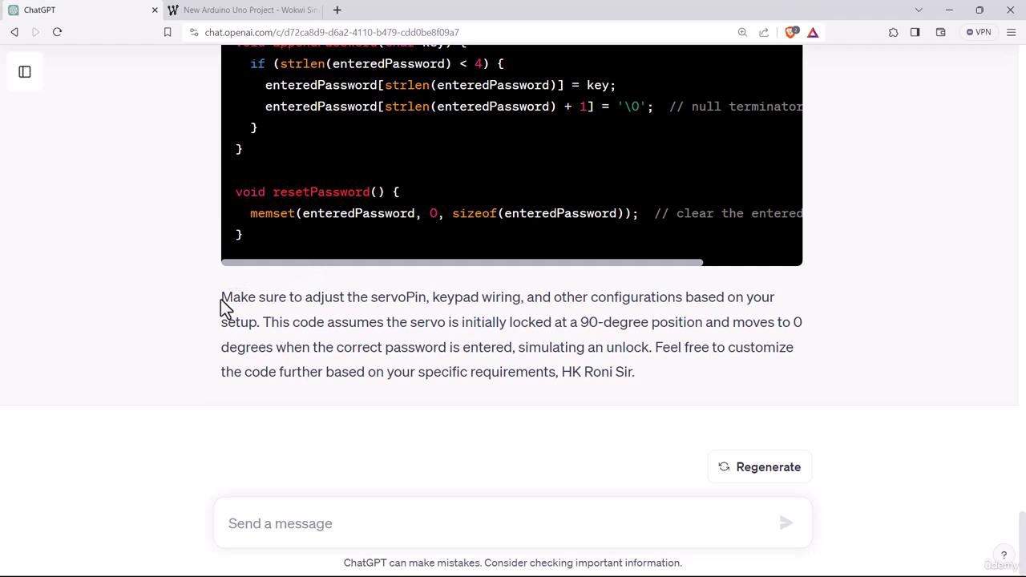
{"action": "double_click", "coordinate": [253, 296]}
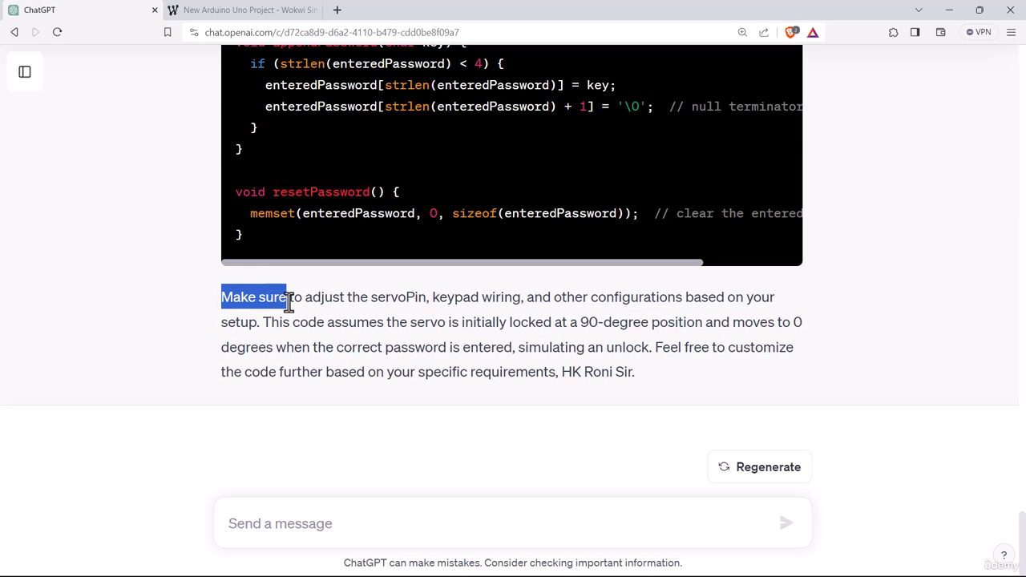
{"action": "left_click_drag", "start_coordinate": [286, 296], "coordinate": [493, 296]}
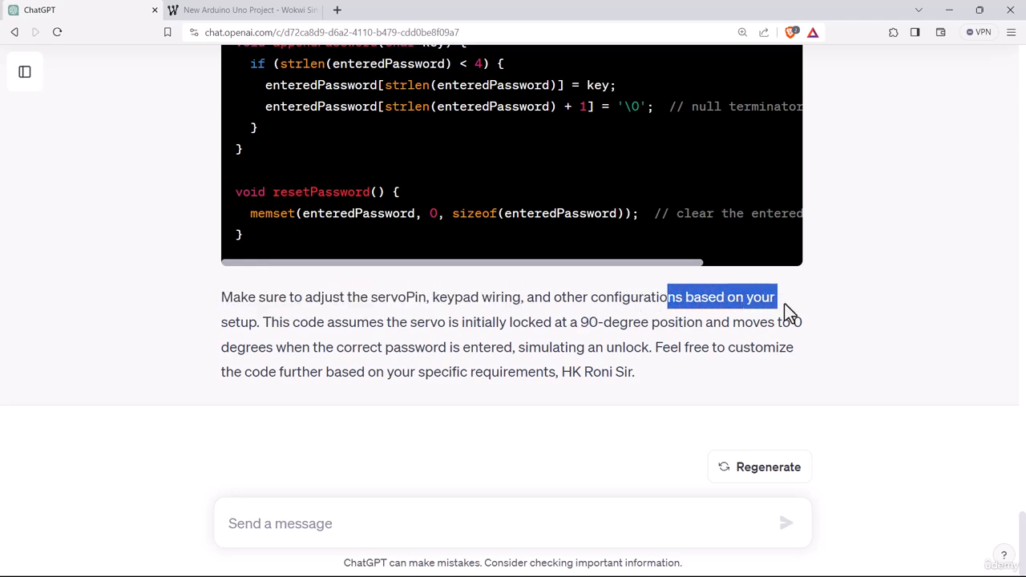
{"action": "left_click", "coordinate": [264, 321]}
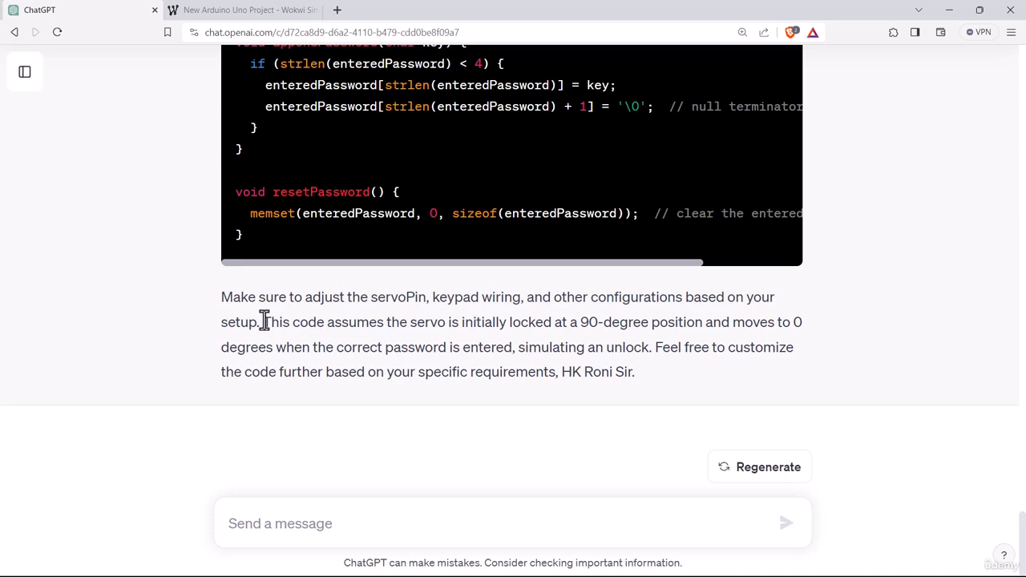
{"action": "left_click_drag", "start_coordinate": [263, 321], "coordinate": [575, 322]}
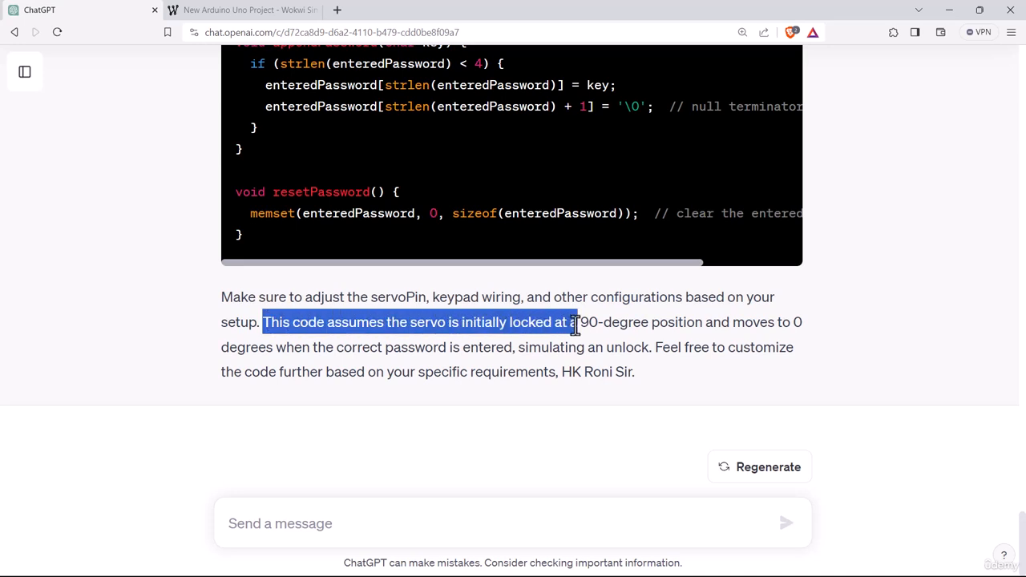
{"action": "left_click_drag", "start_coordinate": [573, 322], "coordinate": [777, 322]}
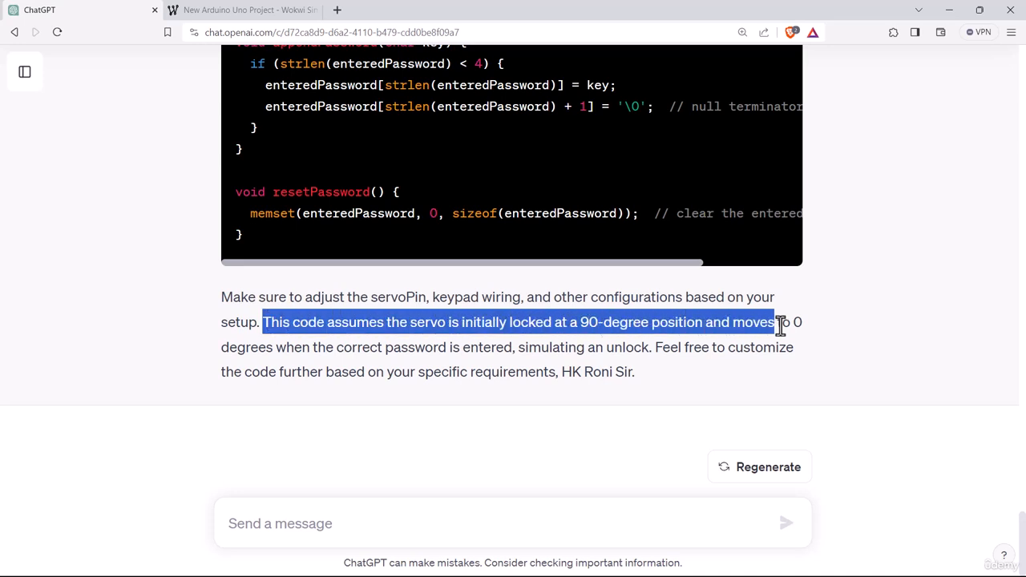
{"action": "left_click_drag", "start_coordinate": [777, 321], "coordinate": [517, 347]}
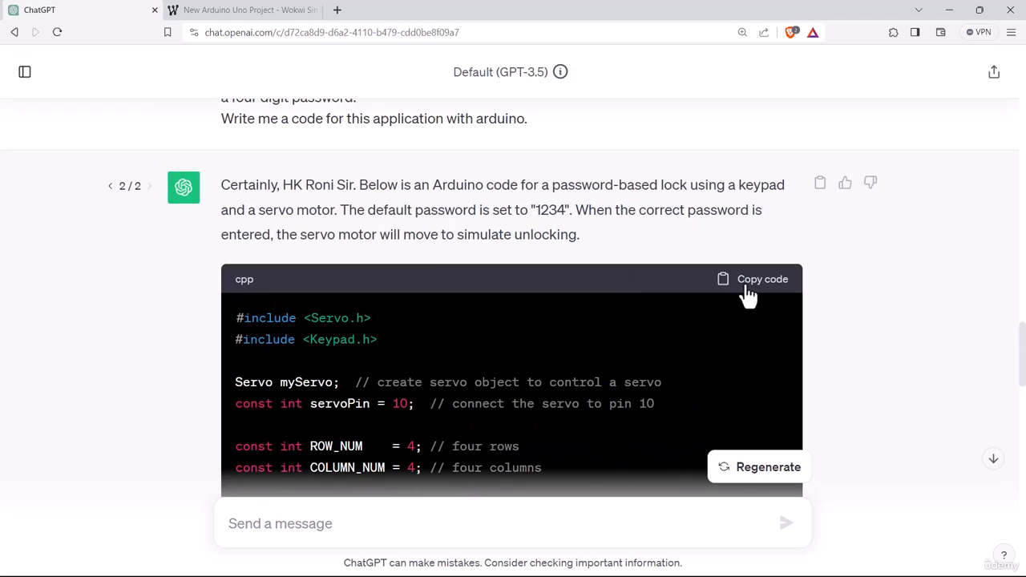
Step: Return to Wokwi and select all existing keypad code in sketch.ino
{"action": "left_click", "coordinate": [241, 10]}
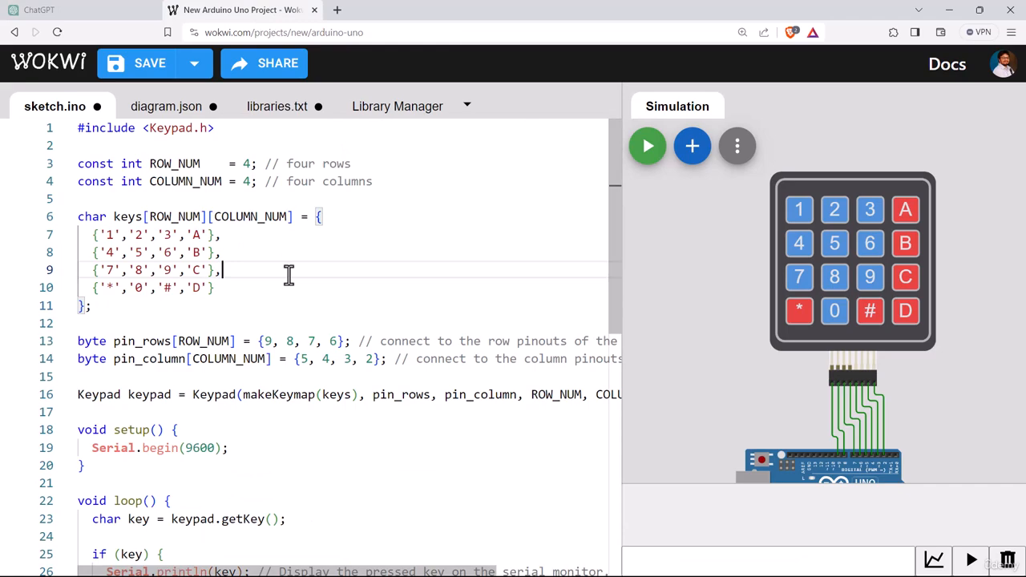
{"action": "key", "text": "ctrl+a"}
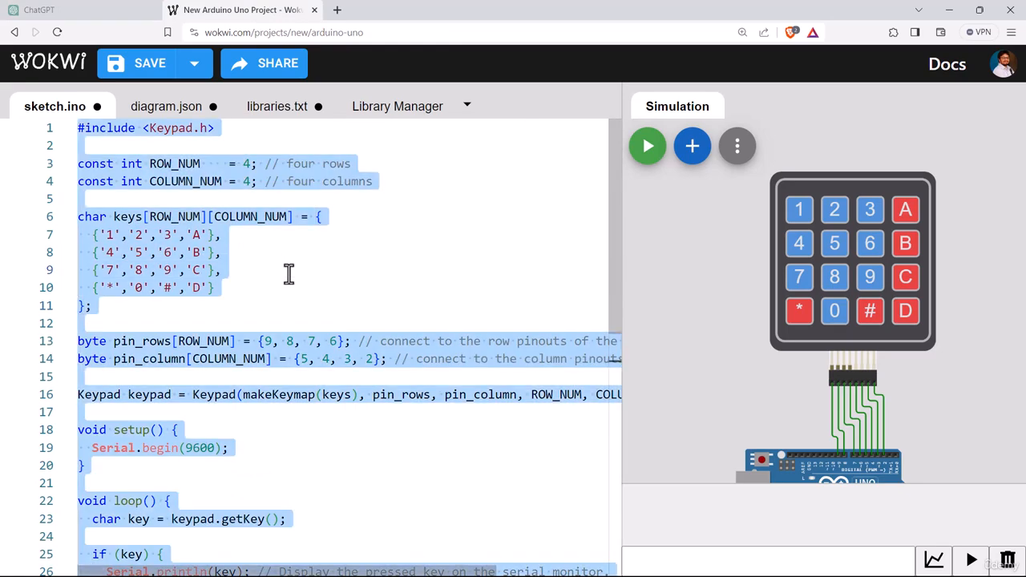
{"action": "mouse_move", "coordinate": [103, 197]}
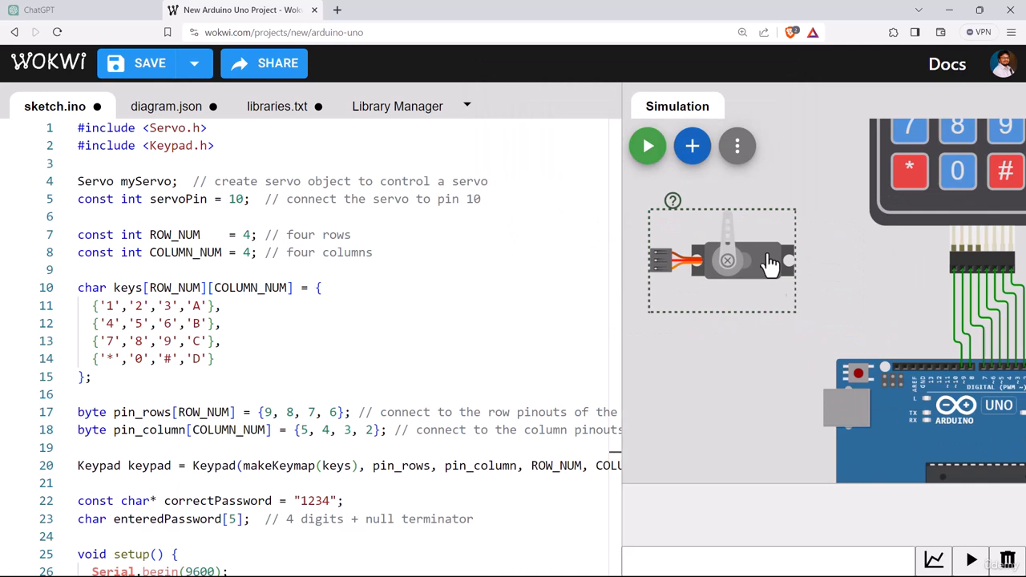
Step: Position the servo beside the keypad and wire its pins to the Arduino
{"action": "left_click_drag", "start_coordinate": [725, 260], "coordinate": [774, 252]}
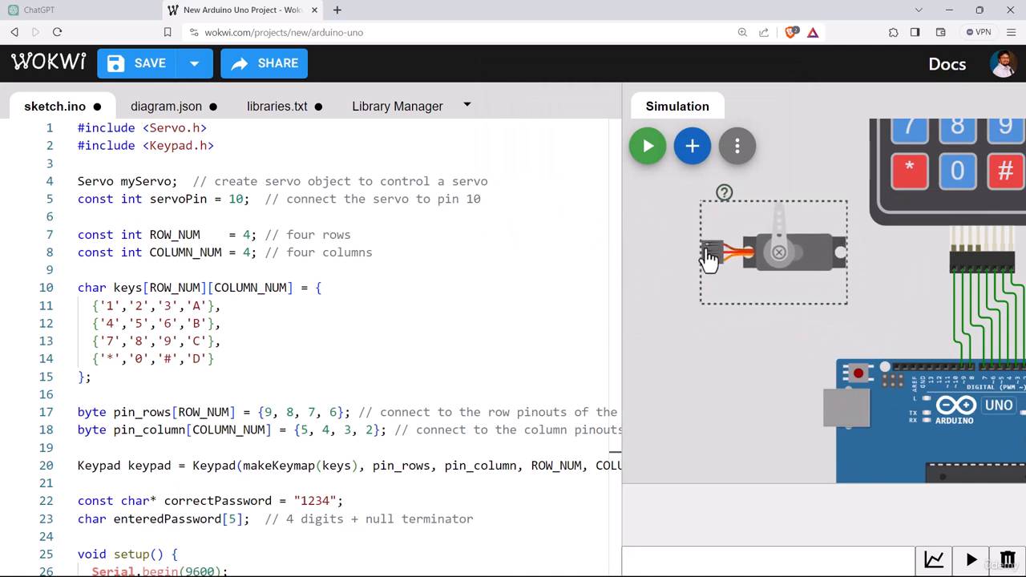
{"action": "mouse_move", "coordinate": [709, 256]}
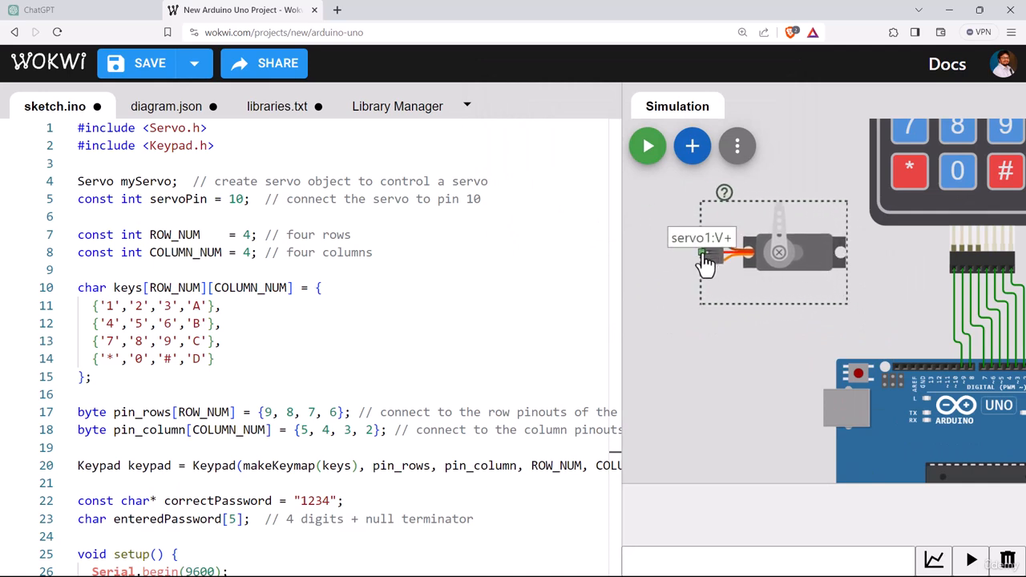
{"action": "mouse_move", "coordinate": [707, 264]}
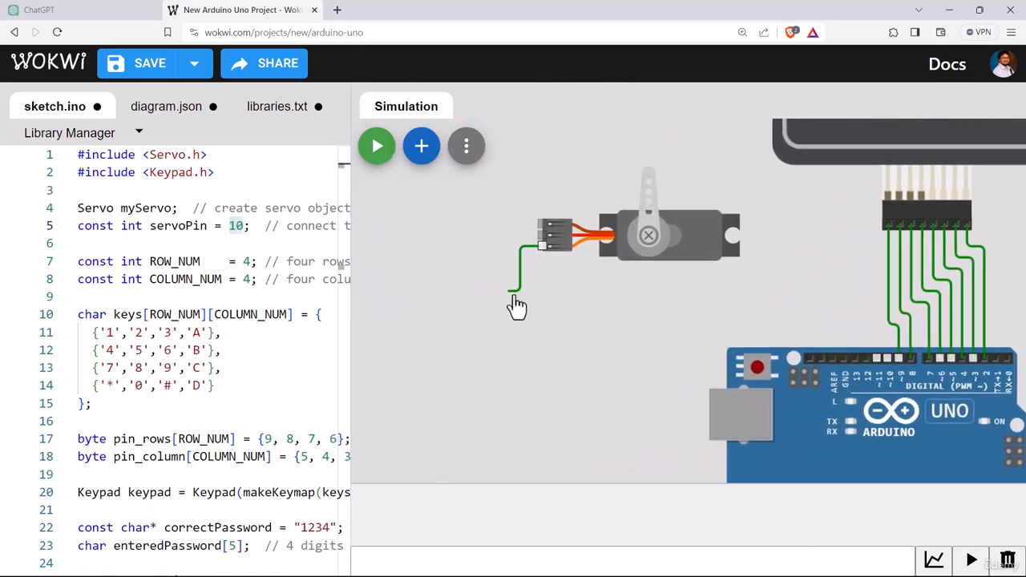
{"action": "left_click_drag", "start_coordinate": [517, 300], "coordinate": [890, 345]}
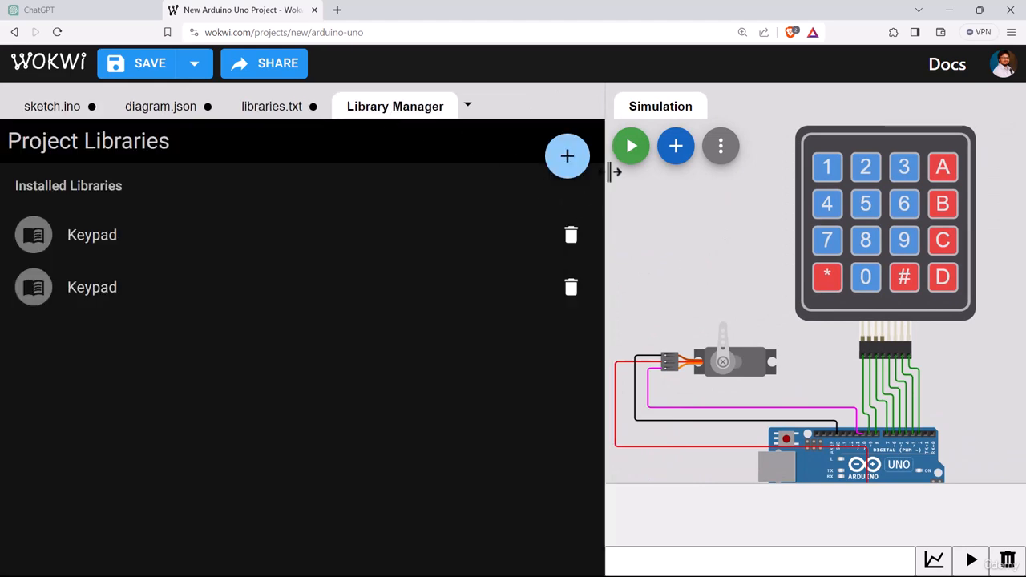
Step: Add the Servo library to the project and start the password-lock simulation
{"action": "left_click", "coordinate": [567, 156]}
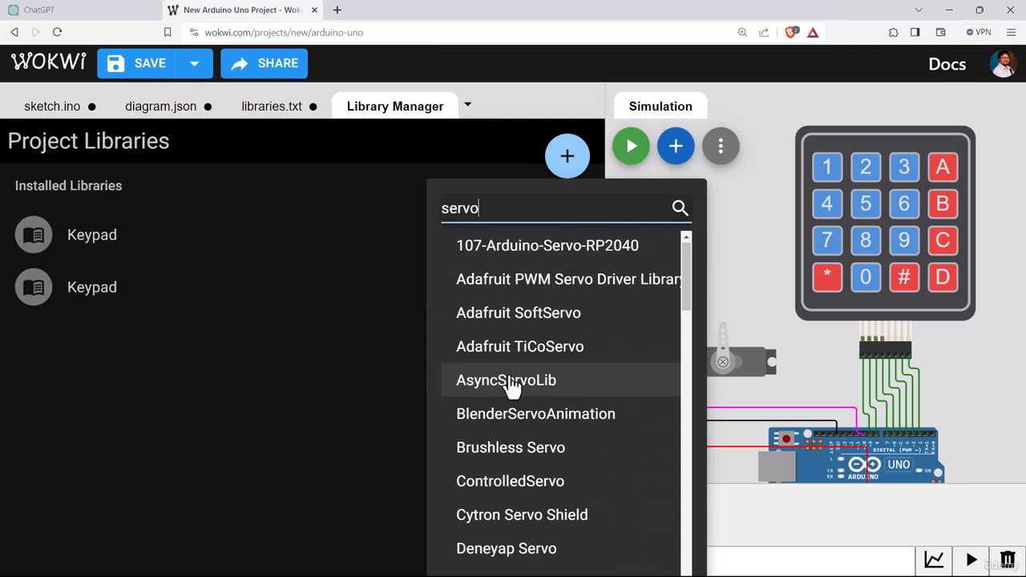
{"action": "scroll", "scroll_direction": "down", "scroll_amount": 3}
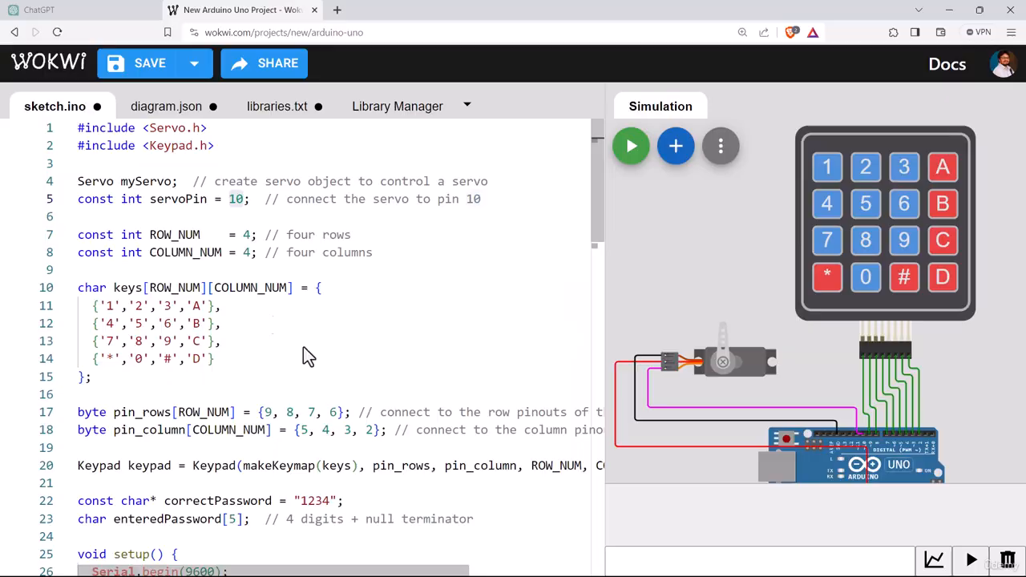
{"action": "left_click", "coordinate": [631, 145]}
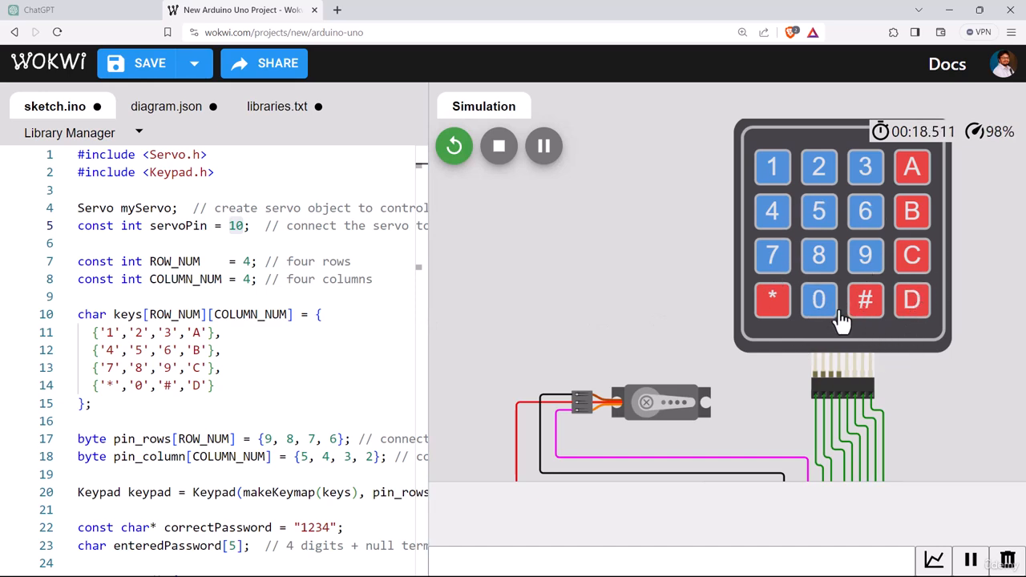
Step: Find the '#' key check in ChatGPT's loop() code that submits the password
{"action": "left_click", "coordinate": [72, 10]}
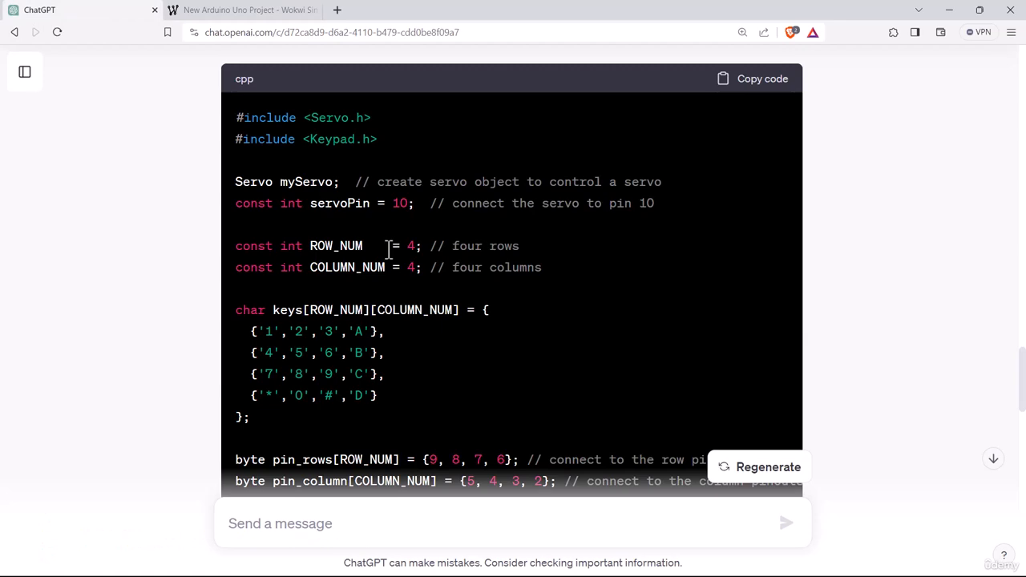
{"action": "scroll", "scroll_direction": "down", "scroll_amount": 3}
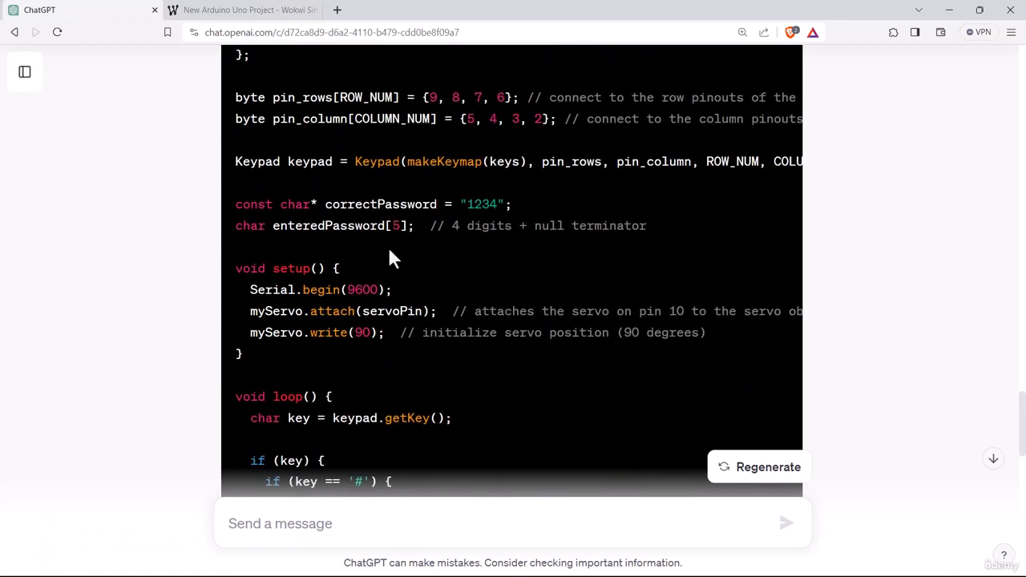
{"action": "scroll", "scroll_direction": "down", "scroll_amount": 3}
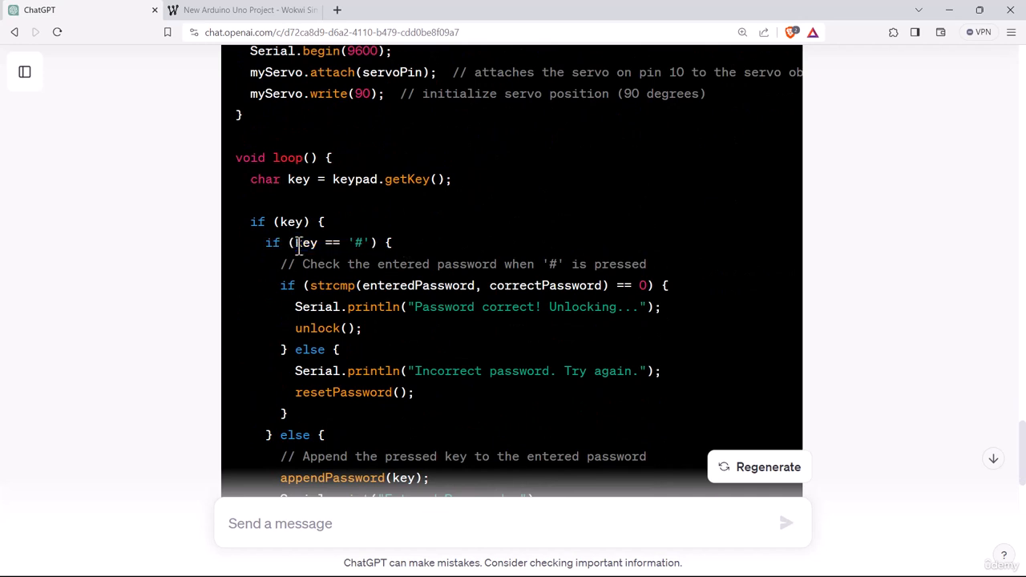
{"action": "mouse_move", "coordinate": [363, 244]}
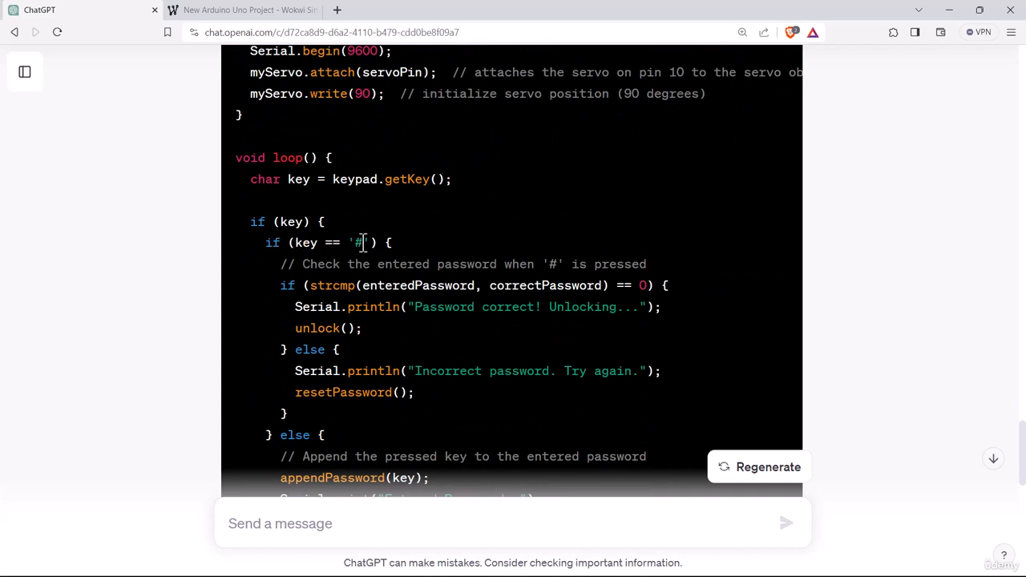
{"action": "double_click", "coordinate": [357, 242]}
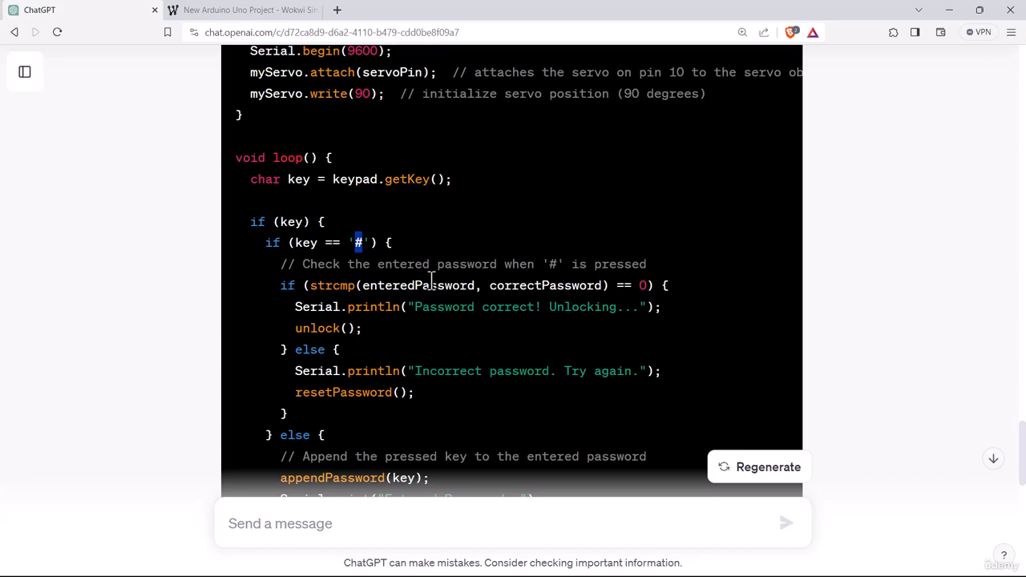
{"action": "left_click", "coordinate": [240, 10]}
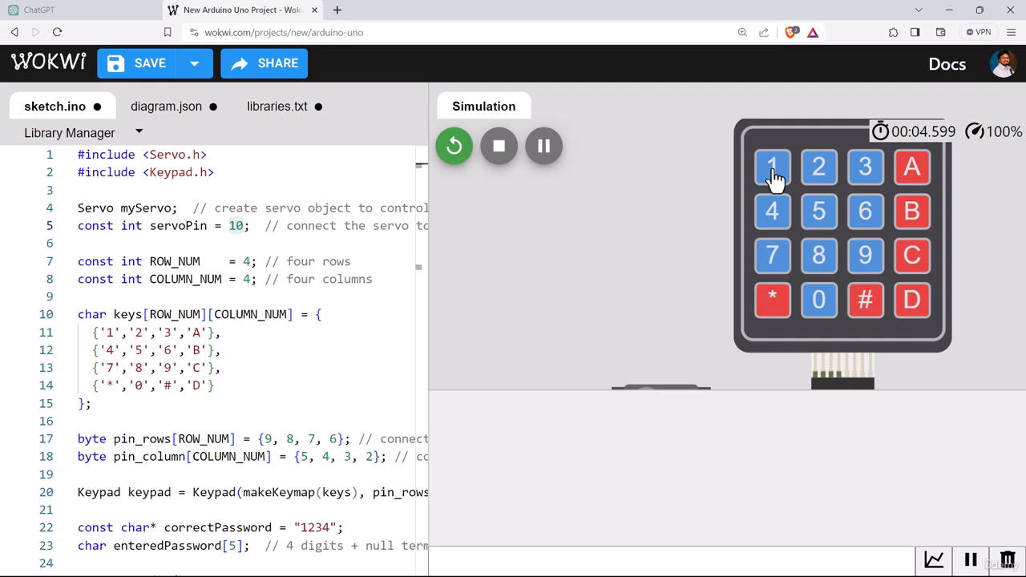
Step: Submit 1256 with # to get the incorrect-password result, then start entering 1, 2
{"action": "left_click", "coordinate": [818, 211]}
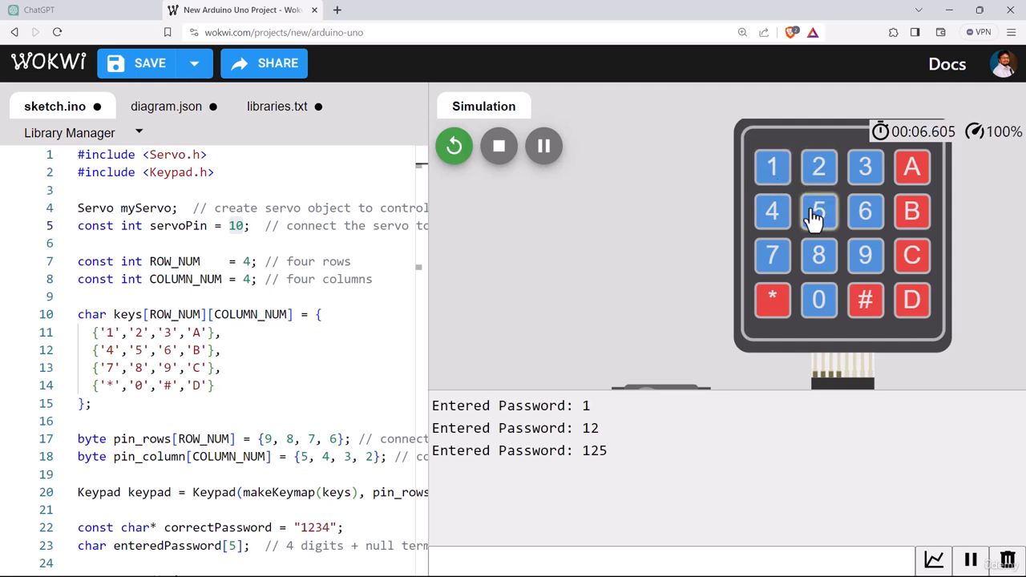
{"action": "left_click", "coordinate": [865, 211]}
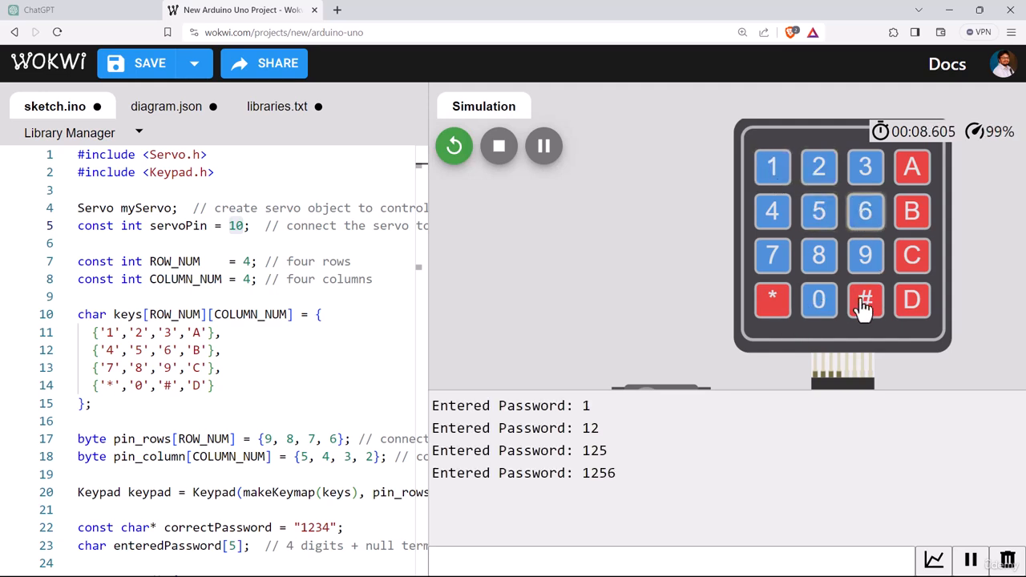
{"action": "left_click", "coordinate": [865, 299]}
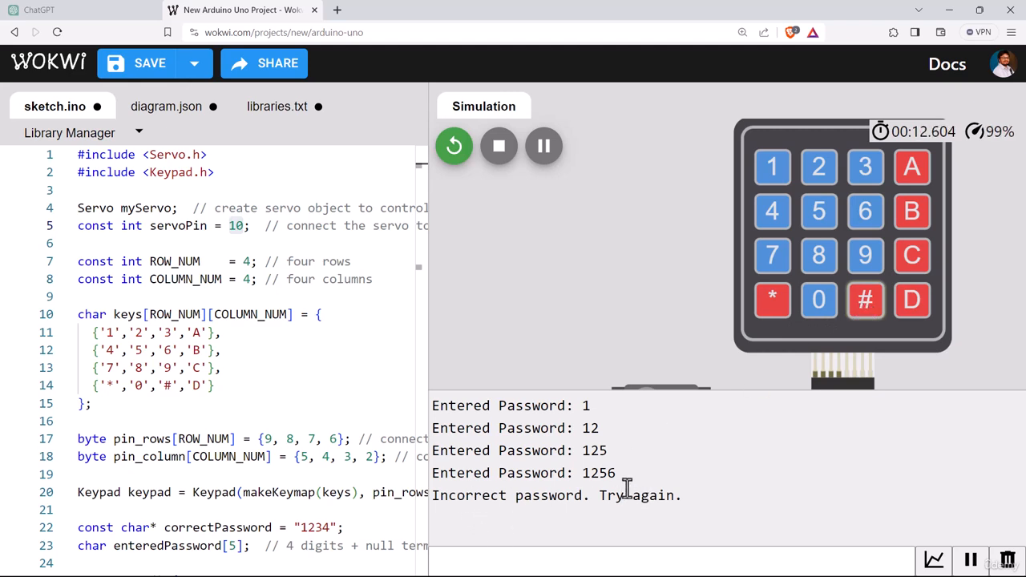
{"action": "left_click", "coordinate": [772, 166]}
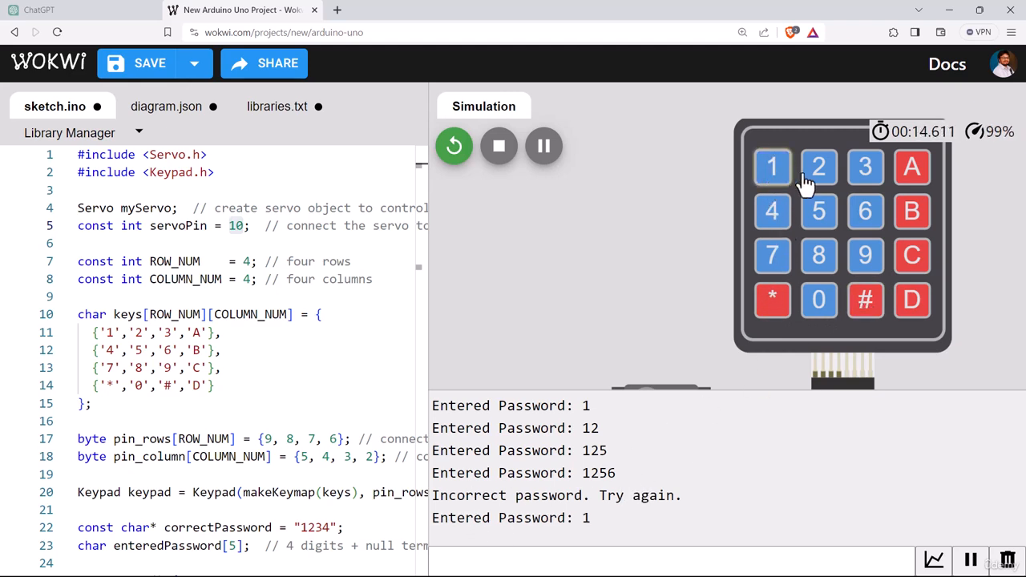
{"action": "left_click", "coordinate": [772, 210]}
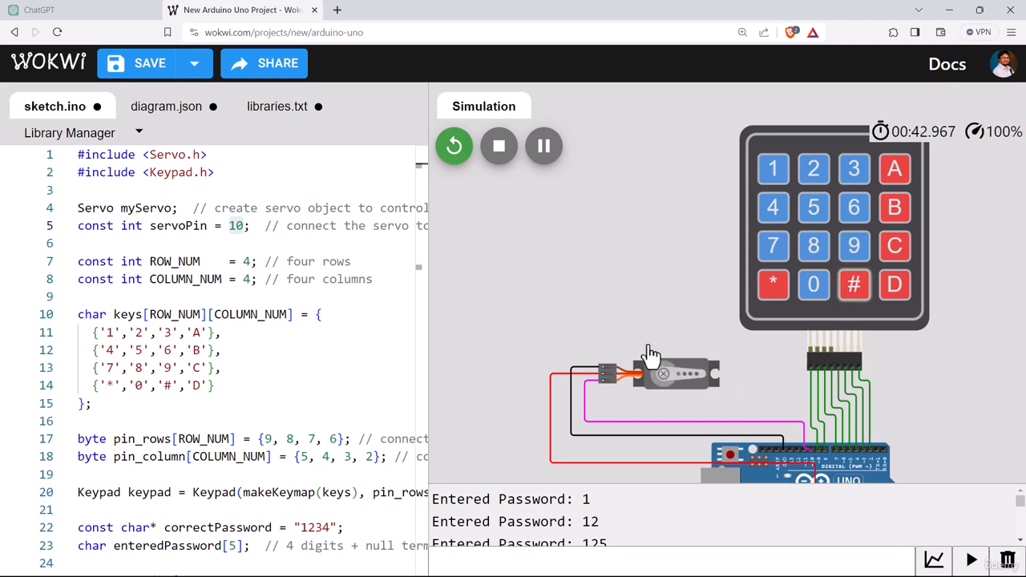
{"action": "mouse_move", "coordinate": [711, 393]}
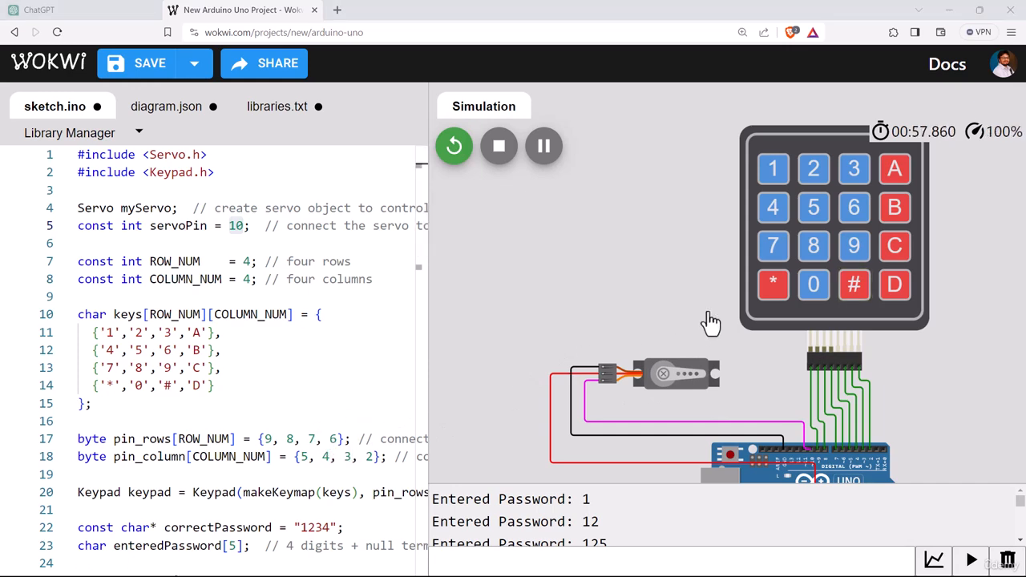
{"action": "mouse_move", "coordinate": [624, 350]}
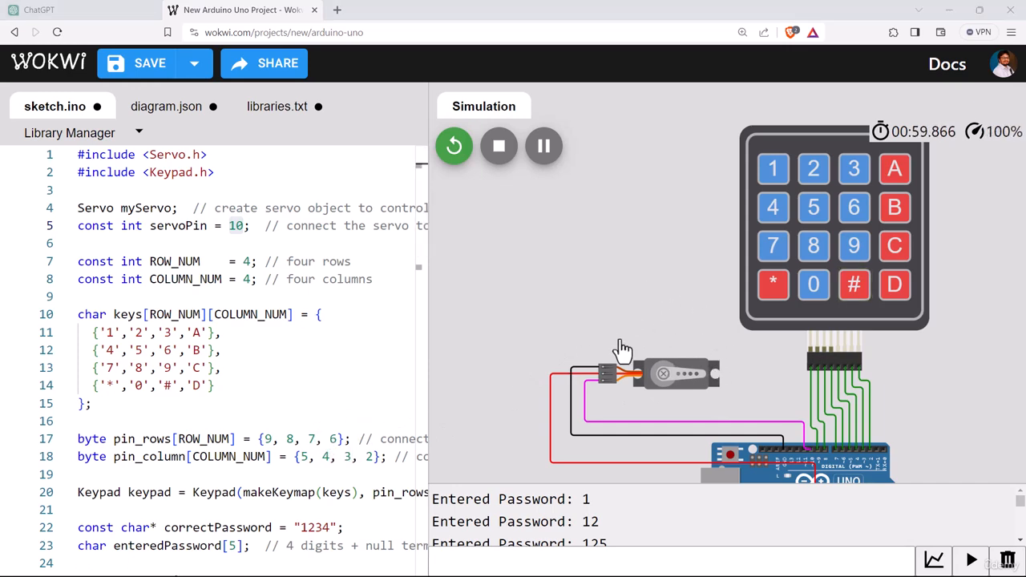
{"action": "mouse_move", "coordinate": [789, 406]}
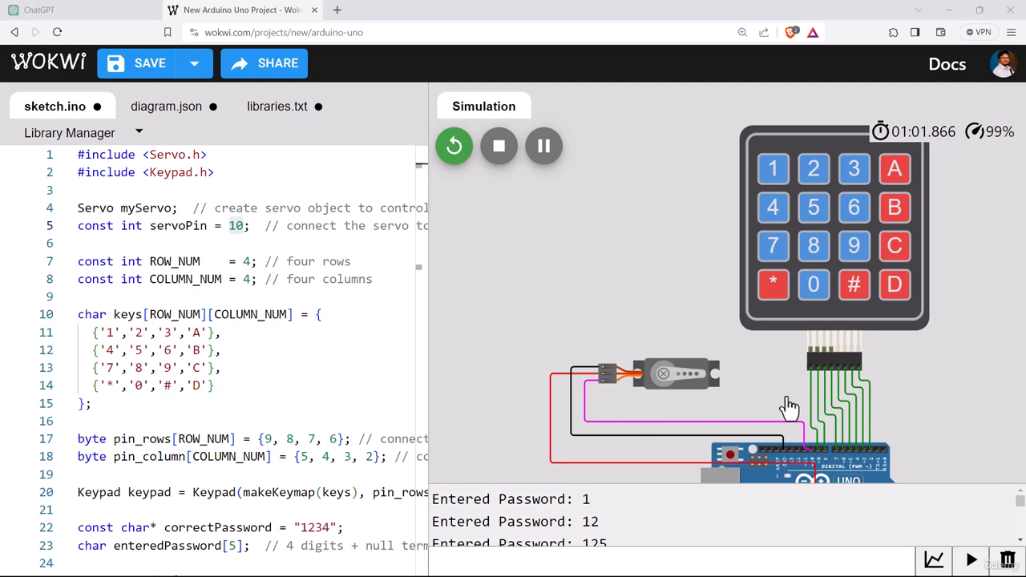
{"action": "mouse_move", "coordinate": [696, 416]}
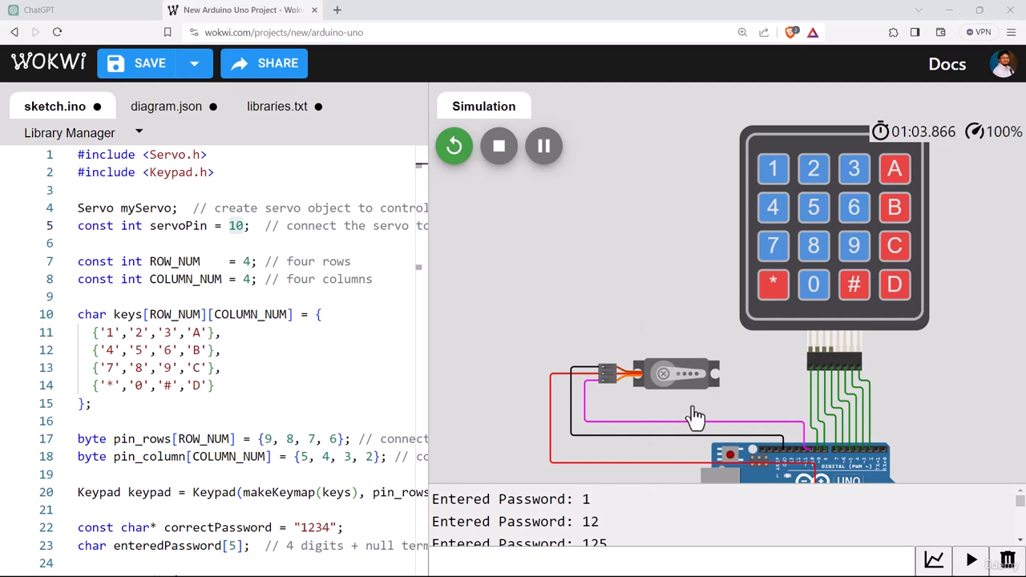
{"action": "mouse_move", "coordinate": [421, 497]}
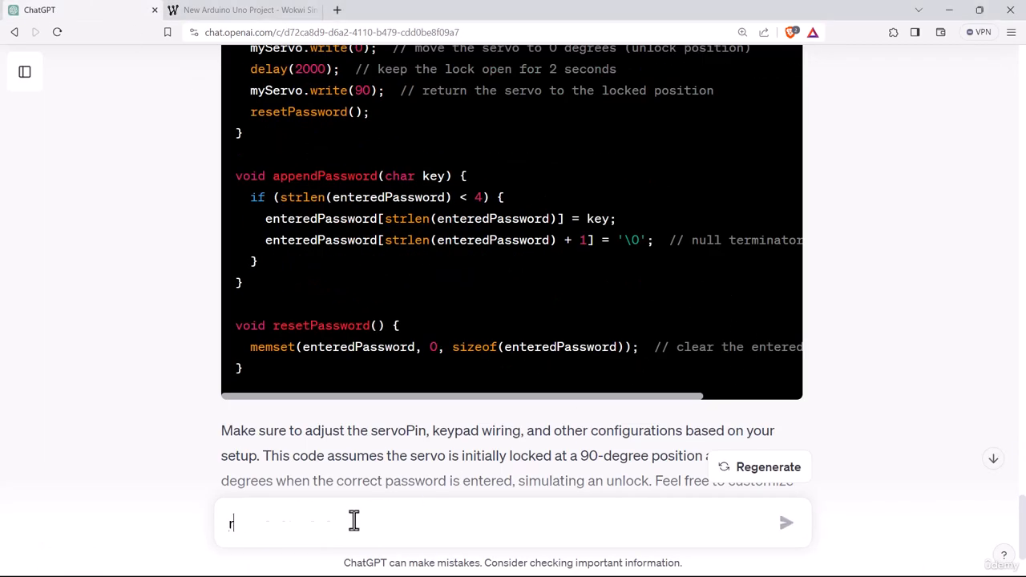
Step: Ask ChatGPT to drop Serial.print lines and add an I2C LCD showing input and lock status
{"action": "type", "text": "emove the serial print related commands from the"}
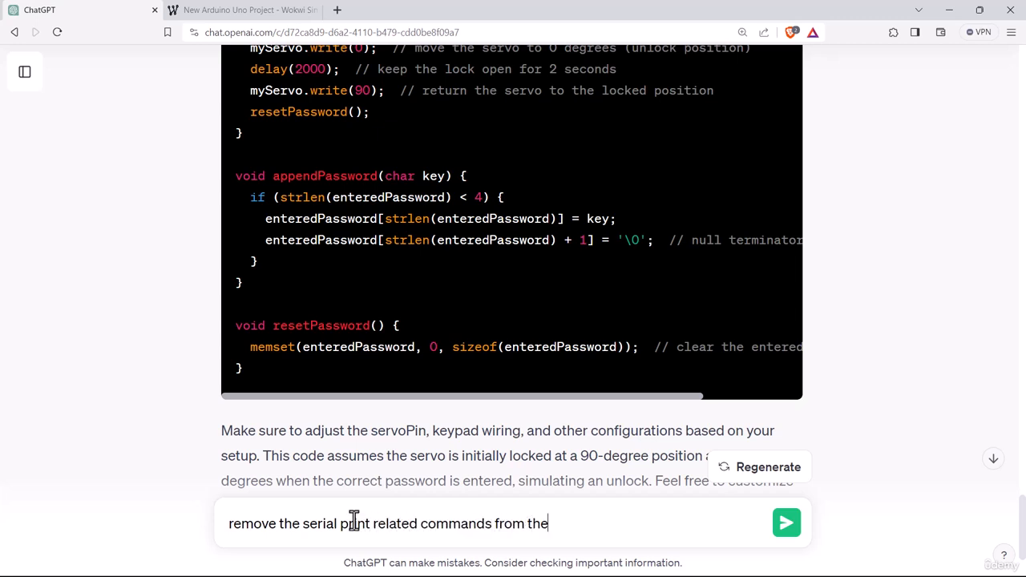
{"action": "type", "text": "above code and add an LCD with i"}
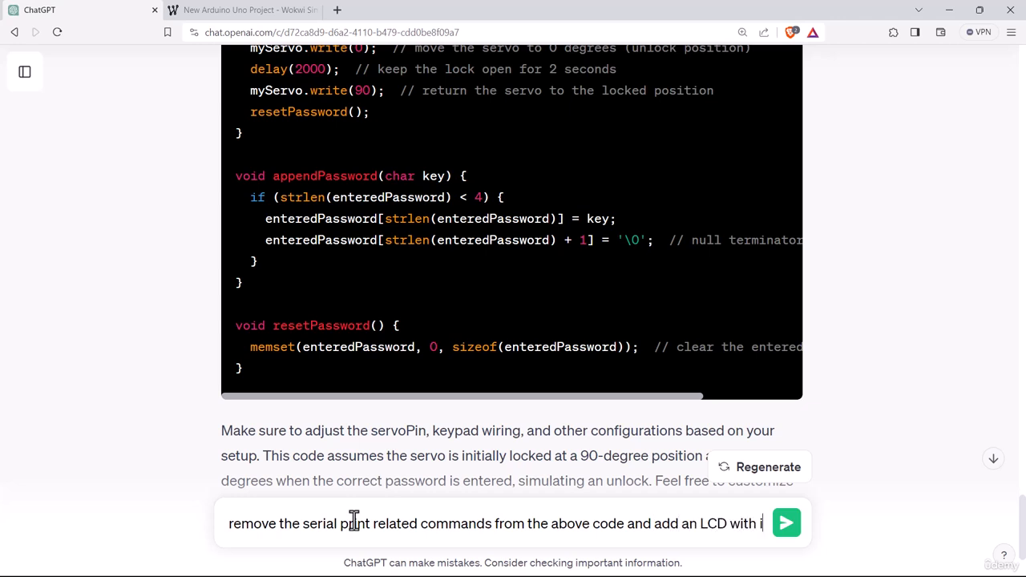
{"action": "type", "text": "2c module"}
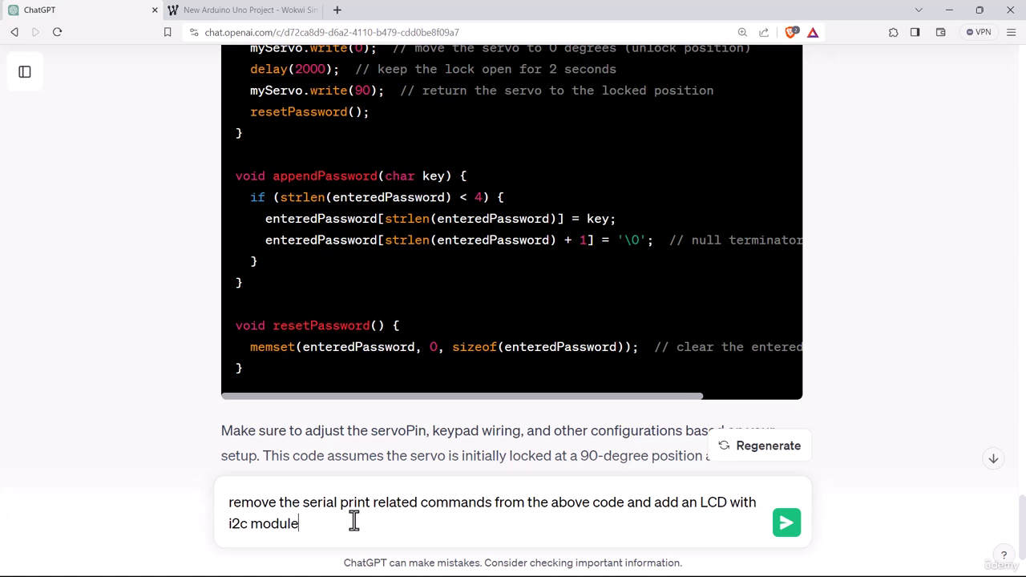
{"action": "type", "text": "with this program and show the entered text at 1st row. Show the lock"}
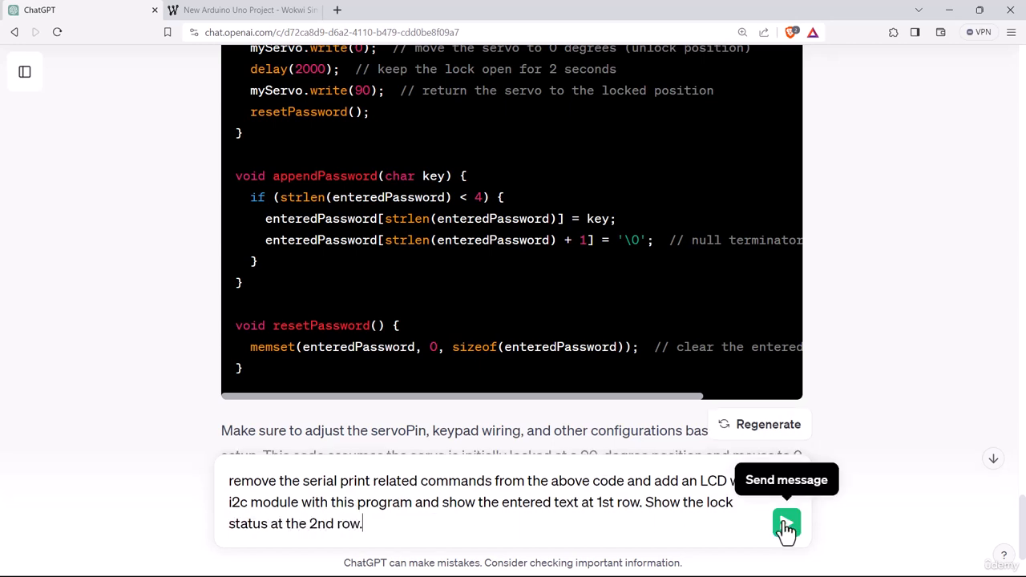
{"action": "left_click", "coordinate": [786, 523]}
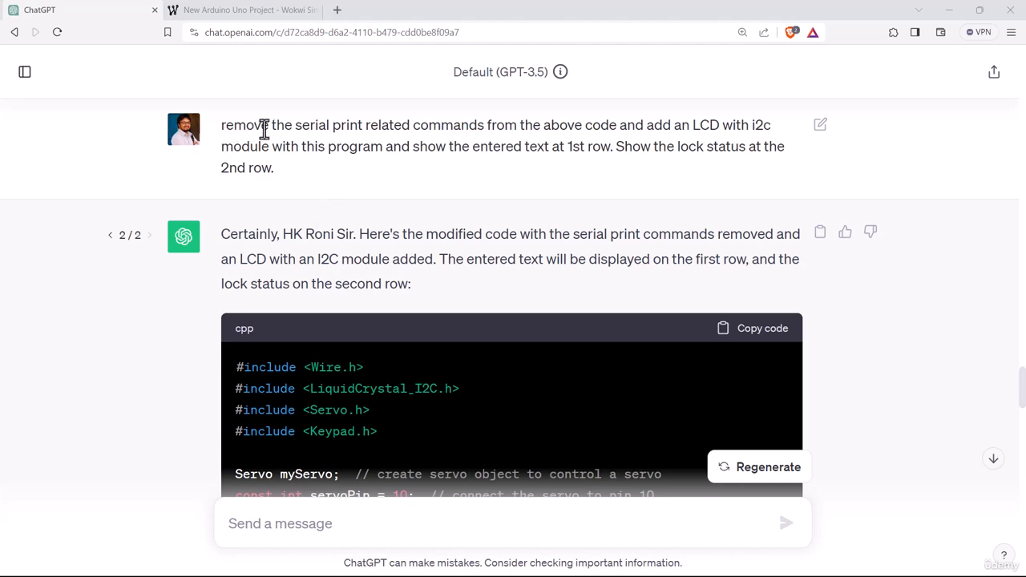
{"action": "mouse_move", "coordinate": [492, 122]}
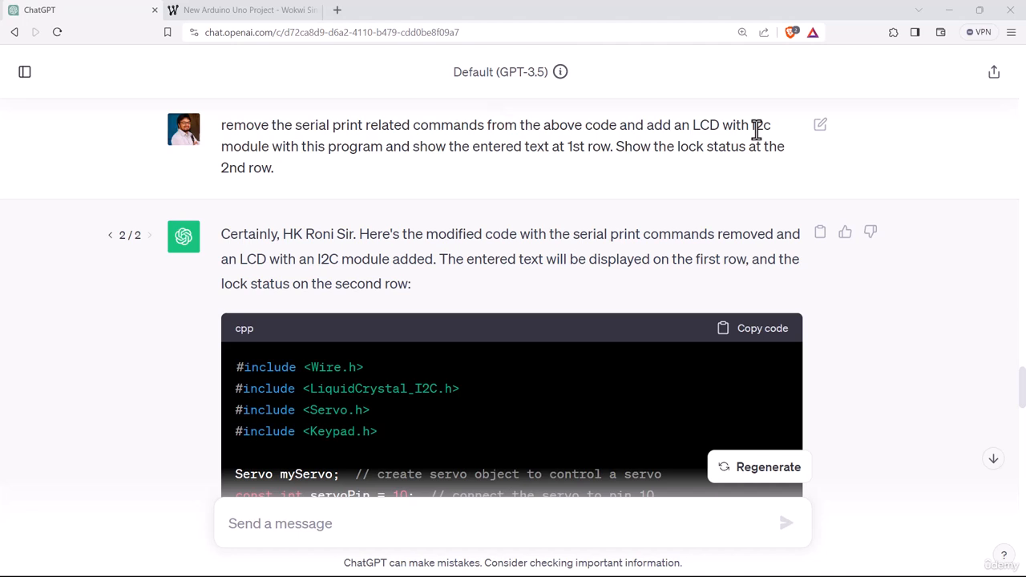
{"action": "mouse_move", "coordinate": [363, 223]}
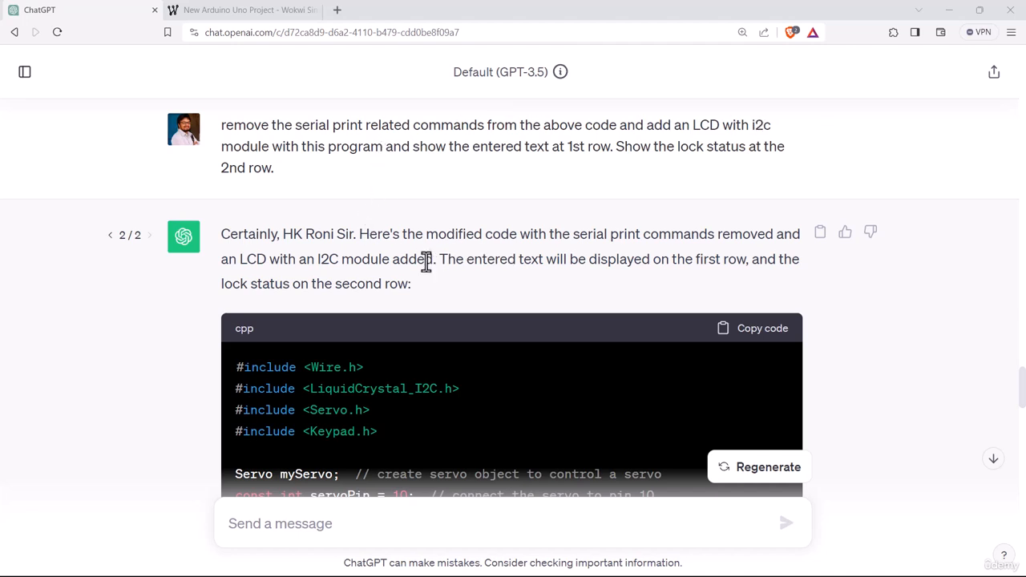
Step: Read through ChatGPT's revised LCD lock code and copy the C++ block
{"action": "scroll", "scroll_direction": "down", "scroll_amount": 3}
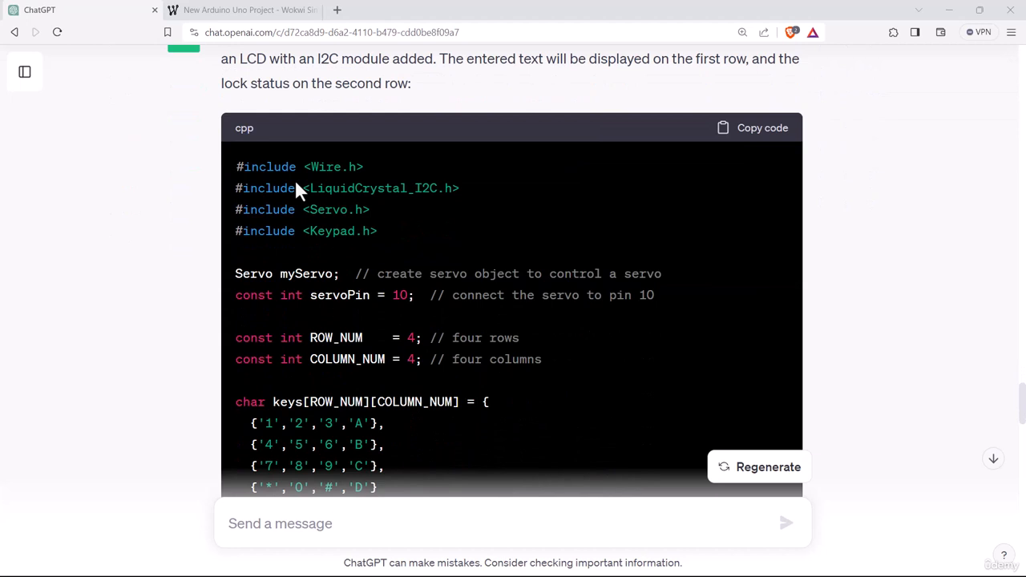
{"action": "mouse_move", "coordinate": [393, 242]}
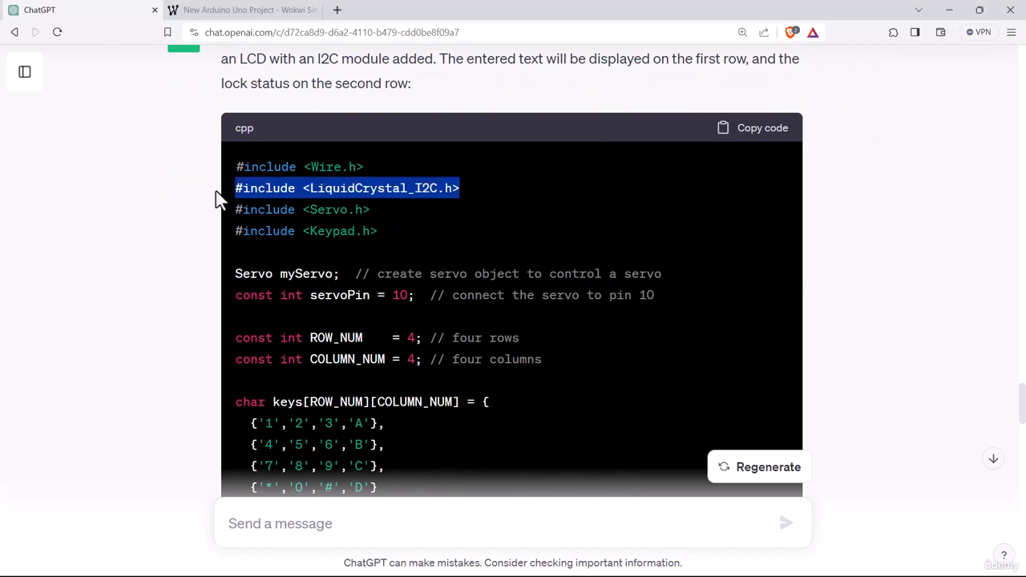
{"action": "scroll", "scroll_direction": "down", "scroll_amount": 3}
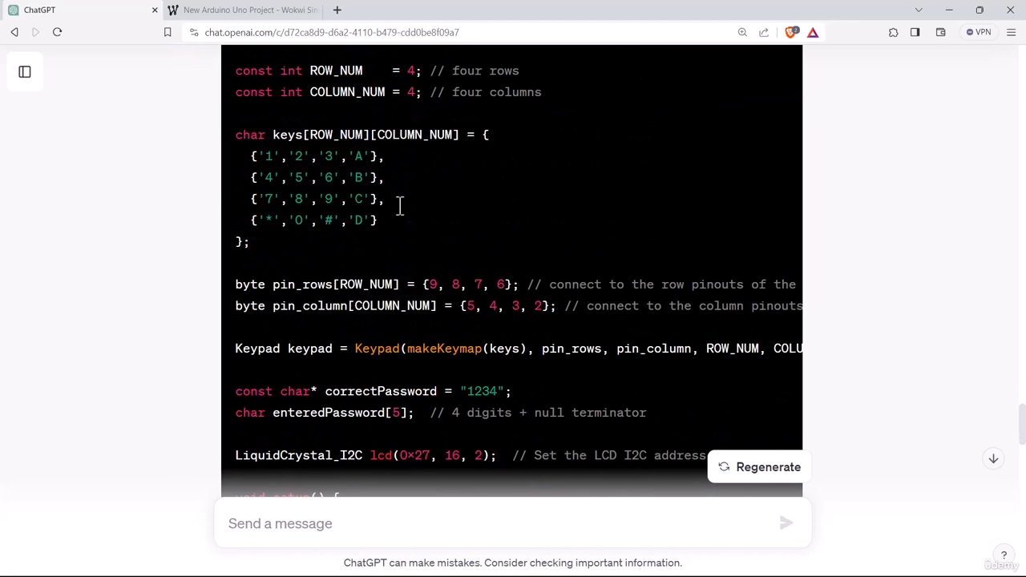
{"action": "scroll", "scroll_direction": "down", "scroll_amount": 3}
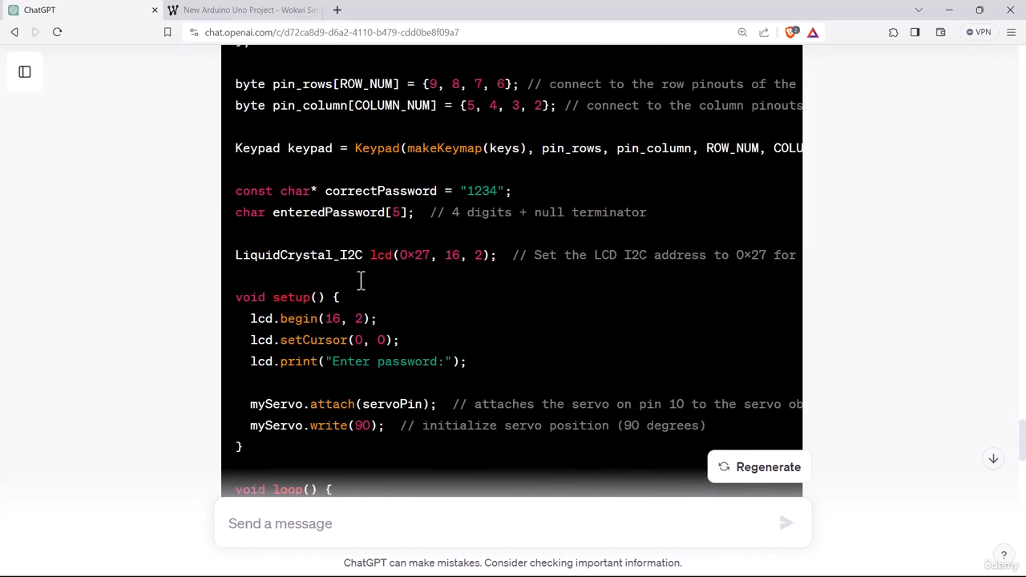
{"action": "scroll", "scroll_direction": "down", "scroll_amount": 3}
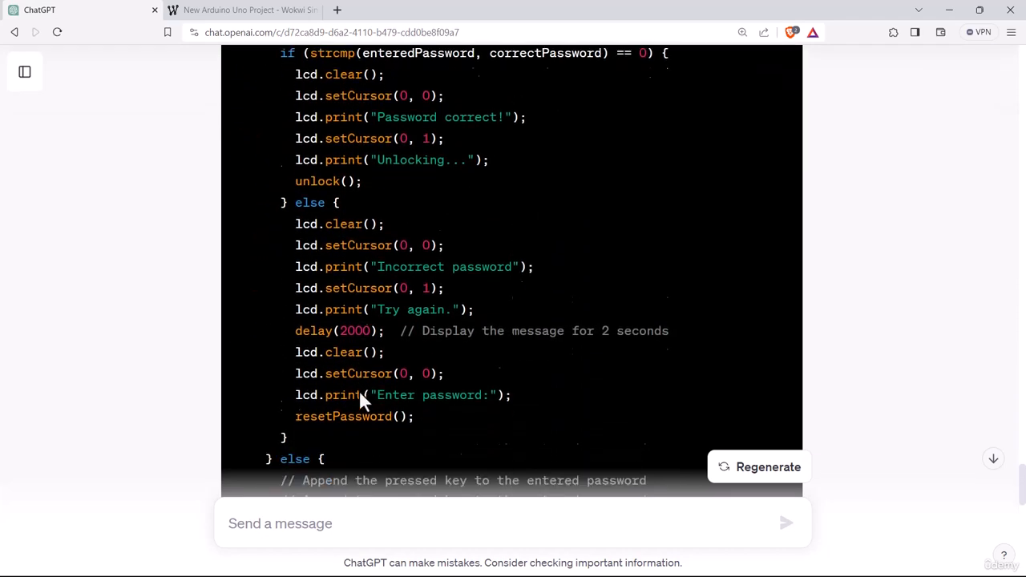
{"action": "scroll", "scroll_direction": "down", "scroll_amount": 3}
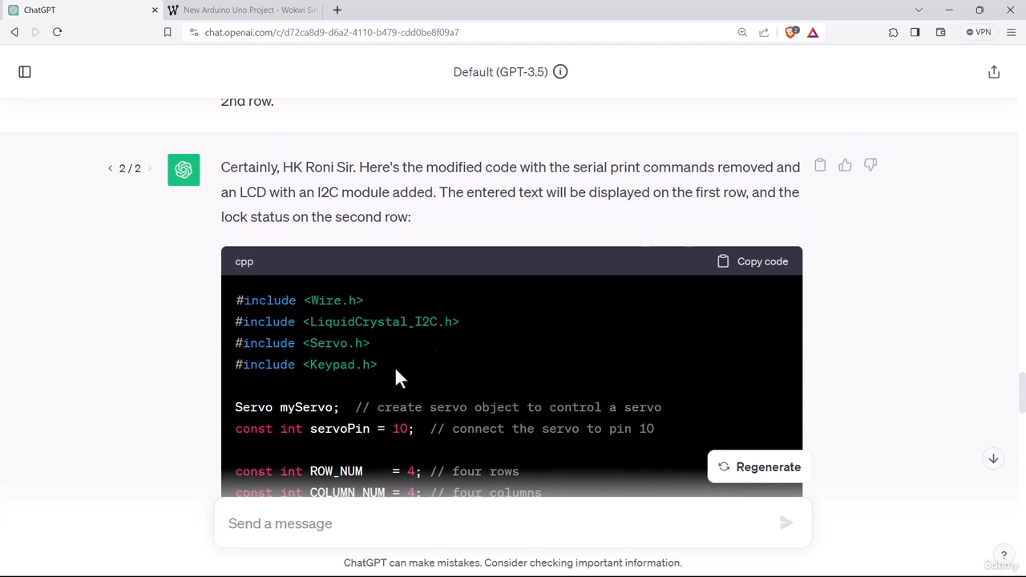
{"action": "mouse_move", "coordinate": [758, 268]}
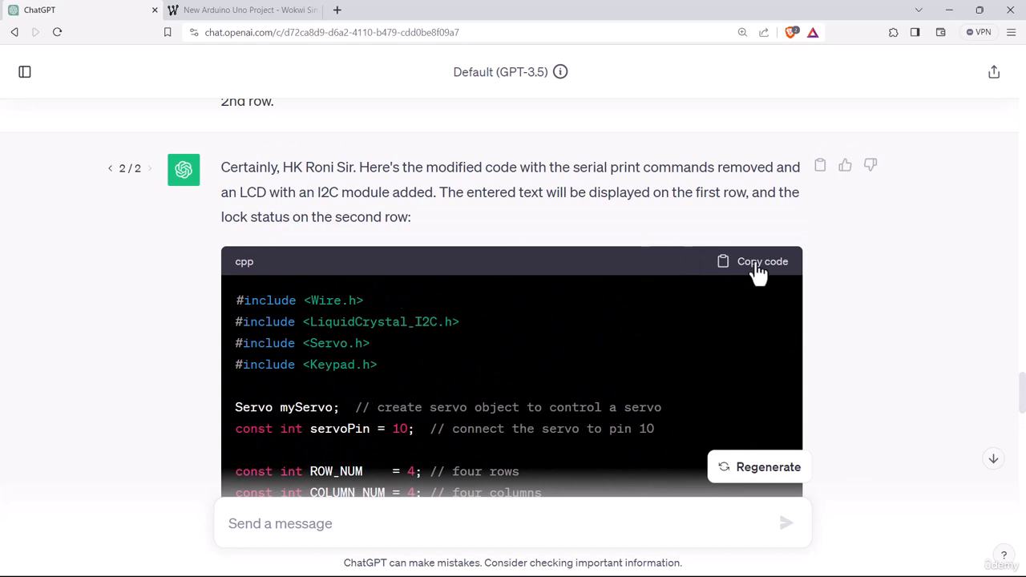
{"action": "left_click", "coordinate": [757, 262]}
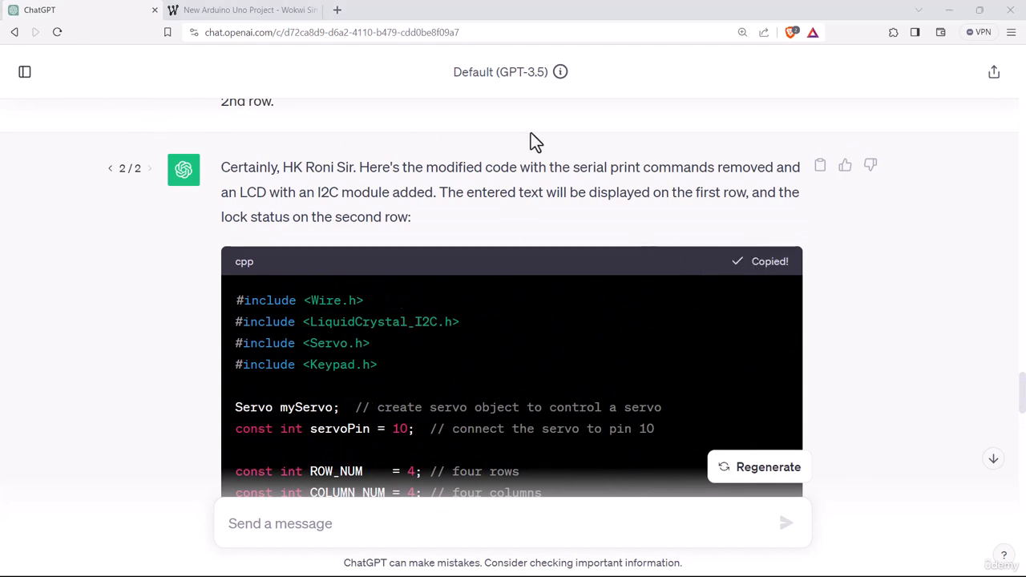
{"action": "left_click", "coordinate": [240, 10]}
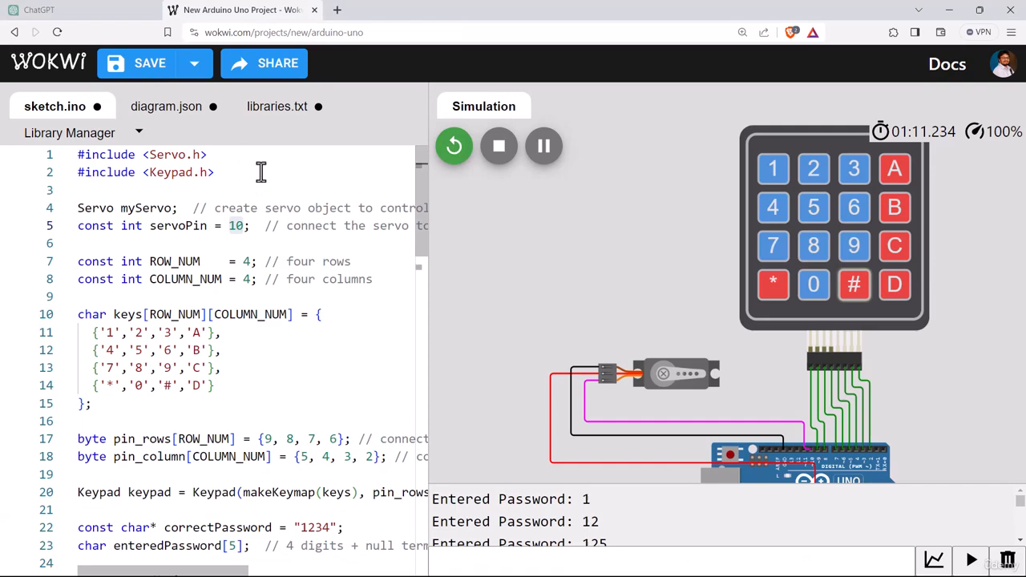
Step: Replace sketch.ino with the LCD lock code and colour the LCD data wire yellow
{"action": "key", "text": "ctrl+a"}
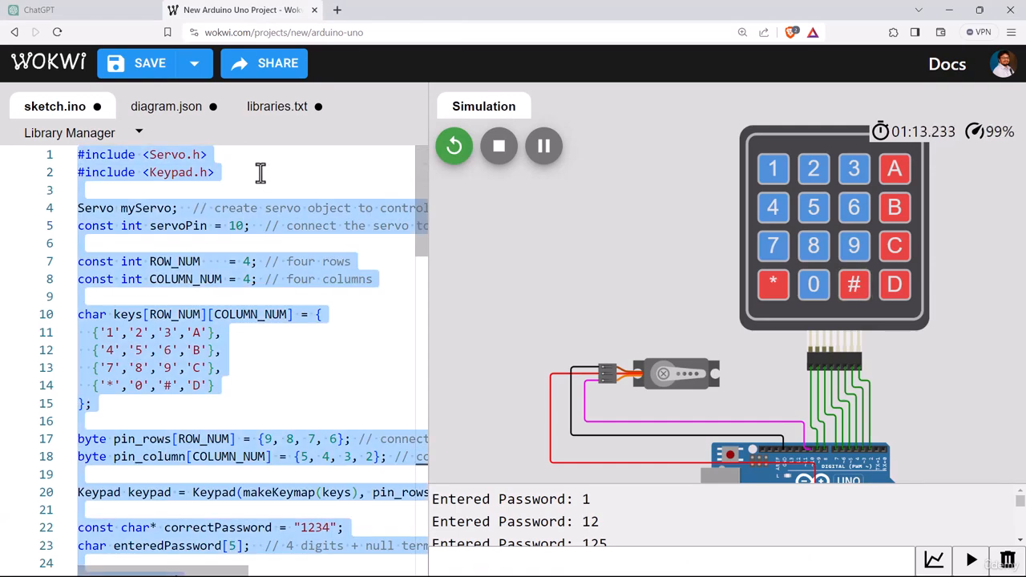
{"action": "scroll", "scroll_direction": "down", "scroll_amount": 3}
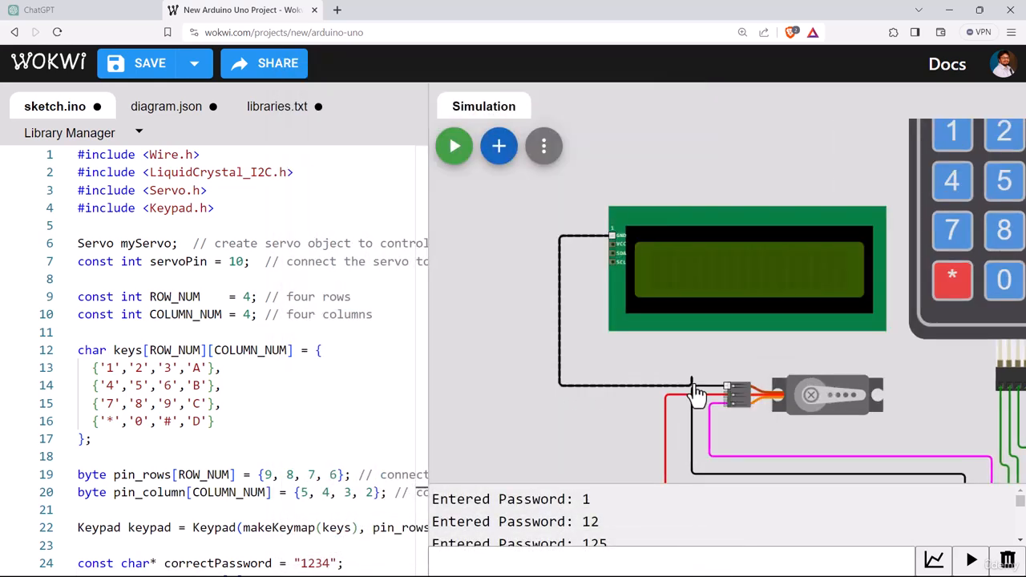
{"action": "mouse_move", "coordinate": [605, 264]}
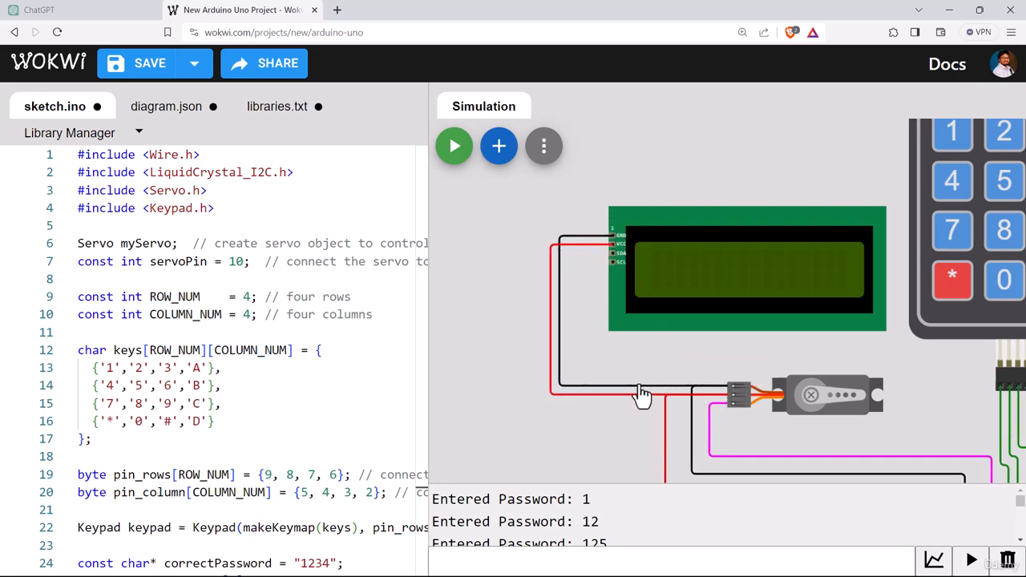
{"action": "mouse_move", "coordinate": [669, 384]}
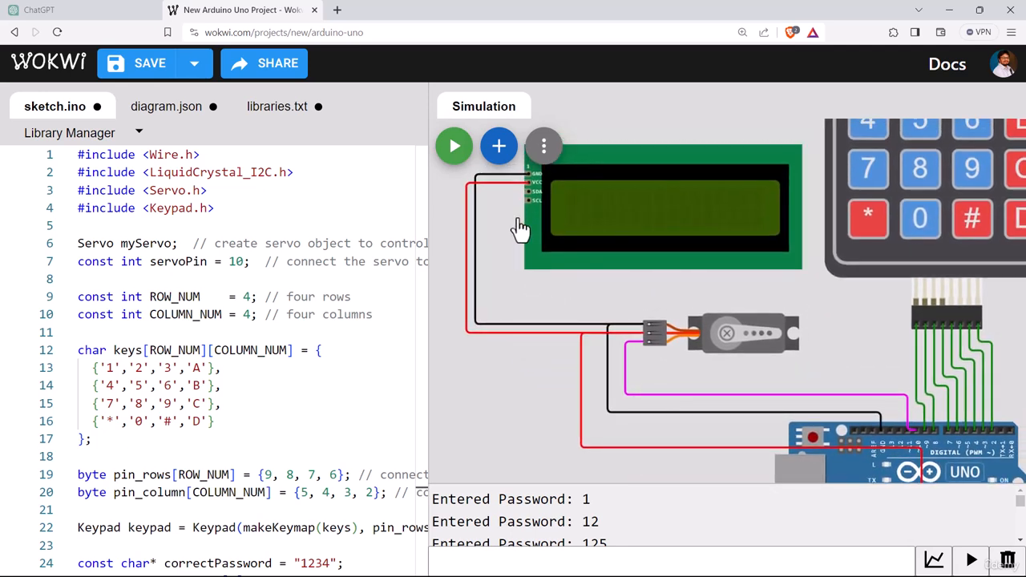
{"action": "mouse_move", "coordinate": [531, 199]}
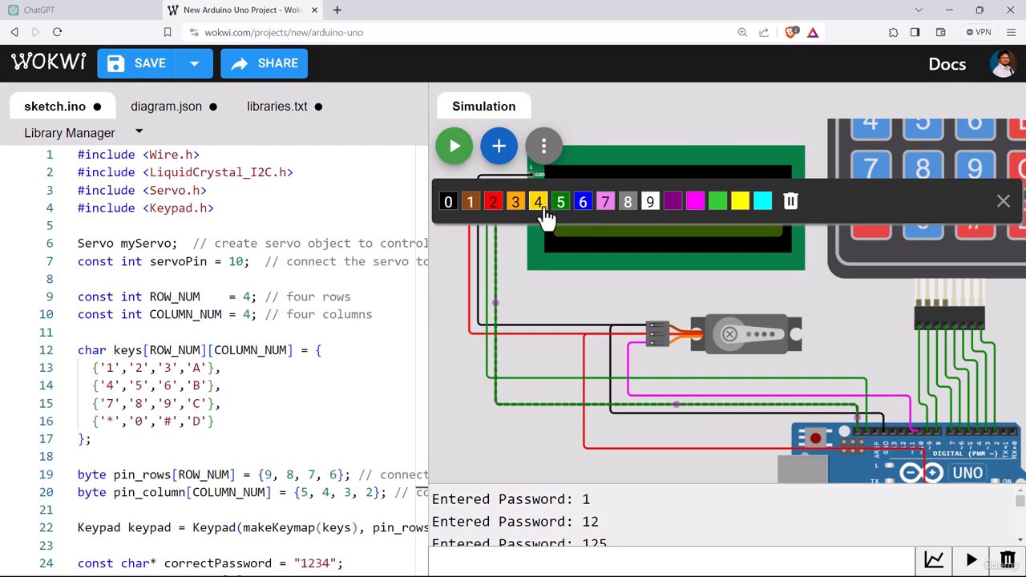
{"action": "left_click", "coordinate": [561, 201]}
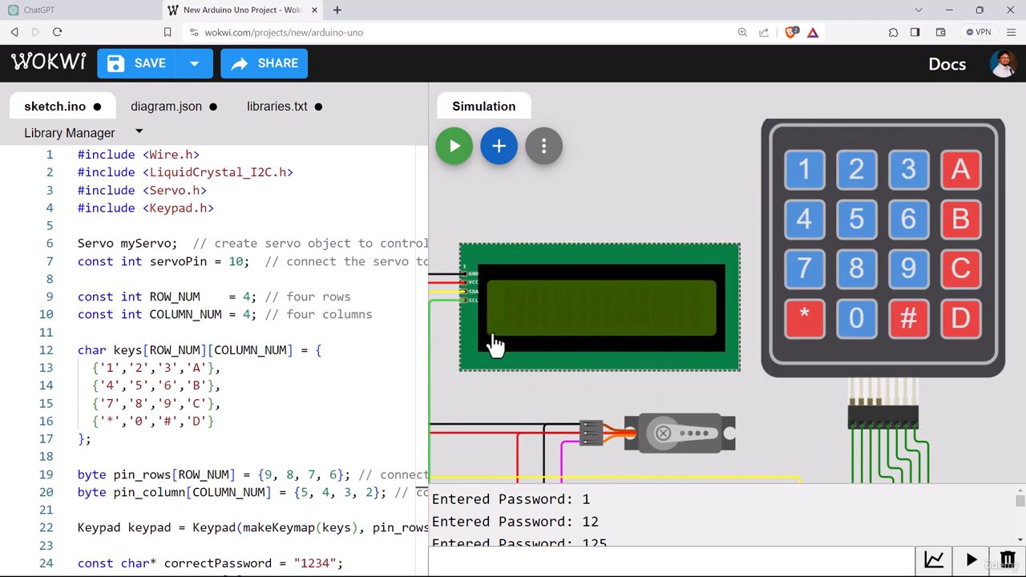
{"action": "scroll", "scroll_direction": "down", "scroll_amount": 3}
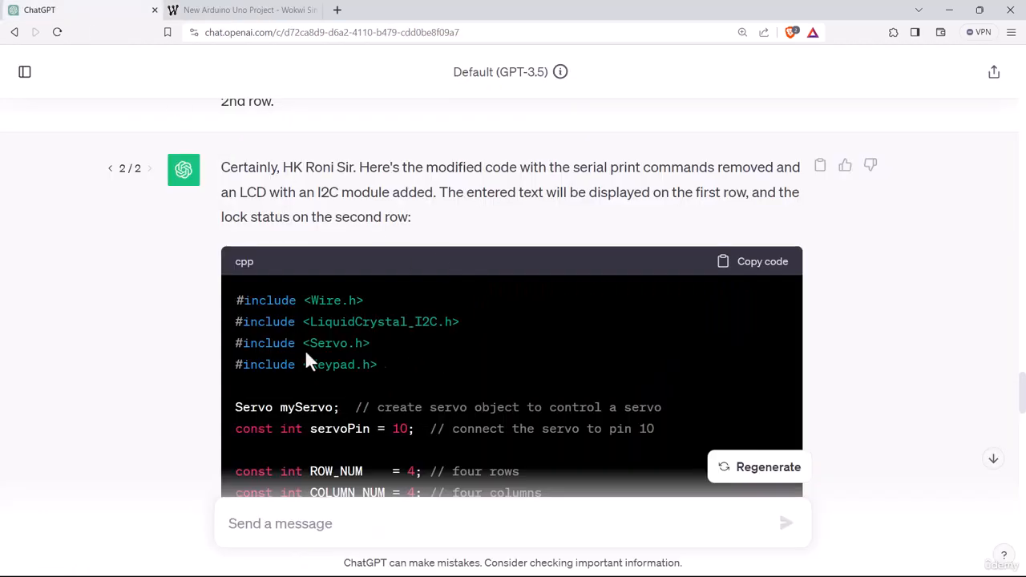
{"action": "left_click", "coordinate": [240, 9]}
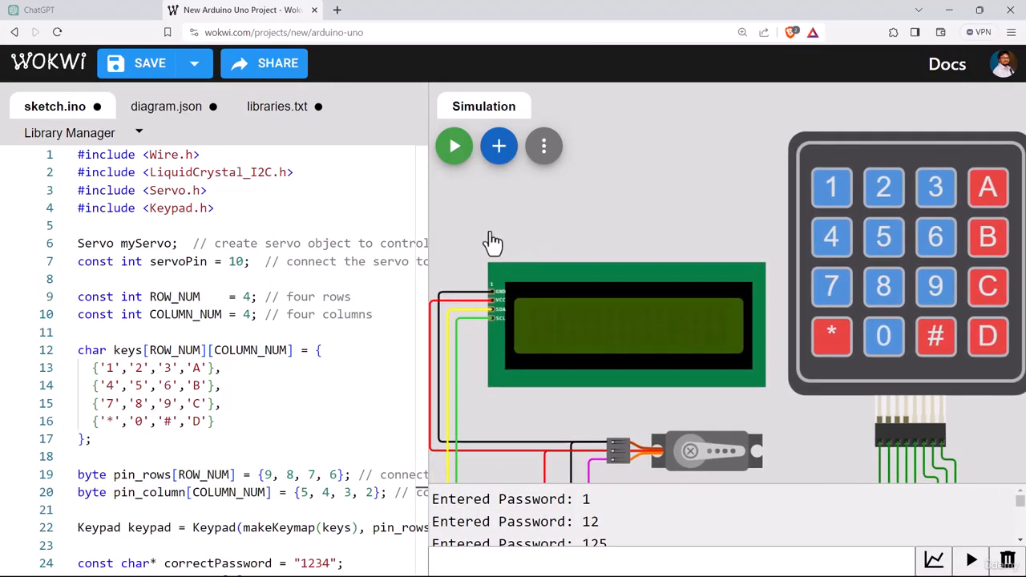
{"action": "mouse_move", "coordinate": [454, 145]}
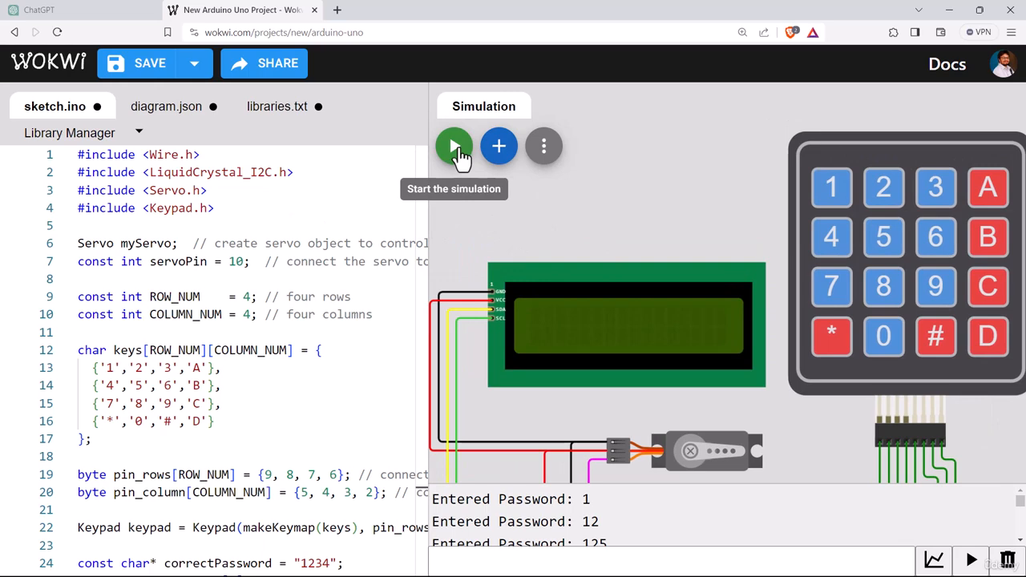
Step: Start the simulation and dismiss the resulting Build failed message
{"action": "left_click", "coordinate": [454, 145]}
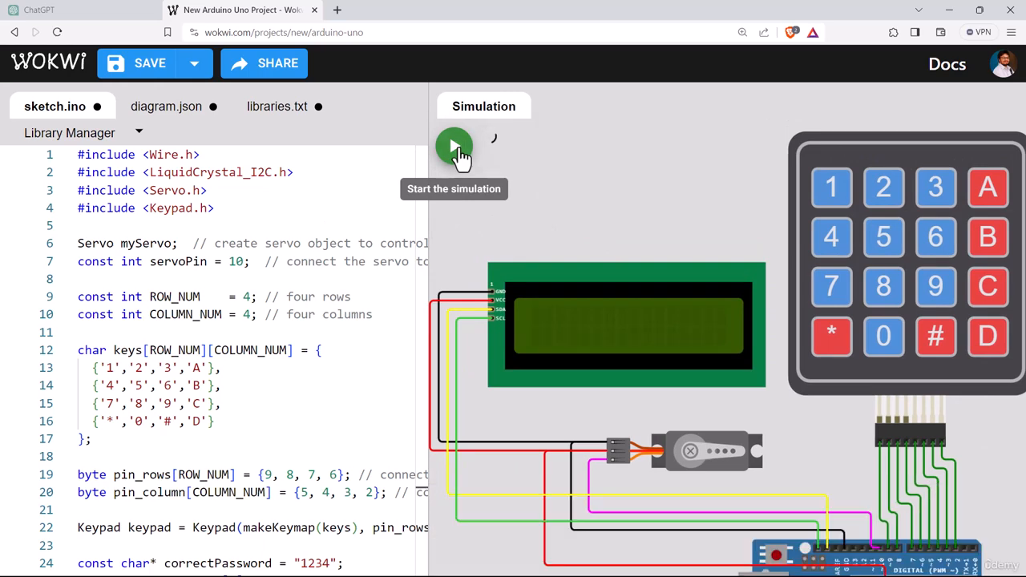
{"action": "left_click", "coordinate": [455, 148]}
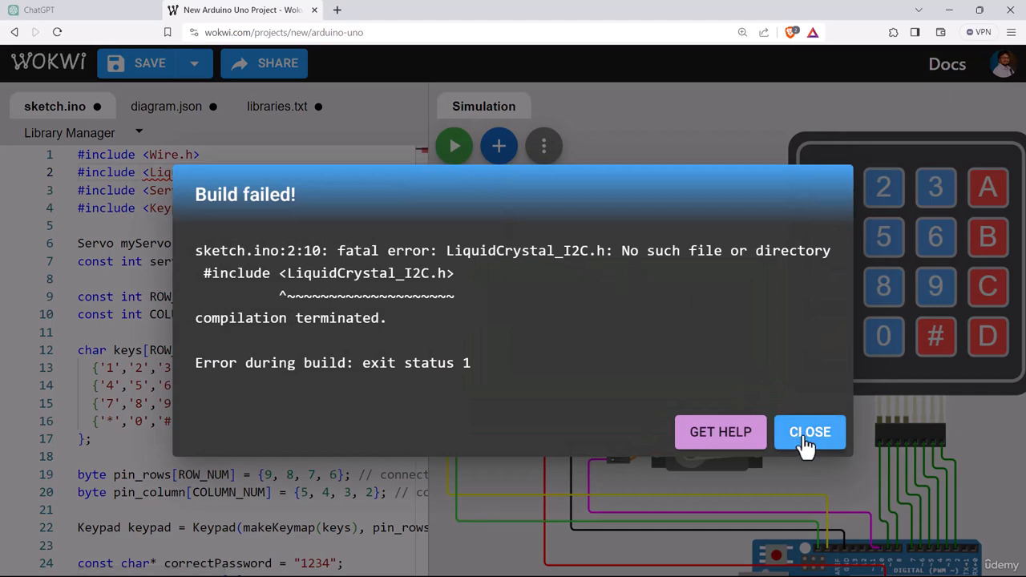
{"action": "left_click", "coordinate": [809, 432]}
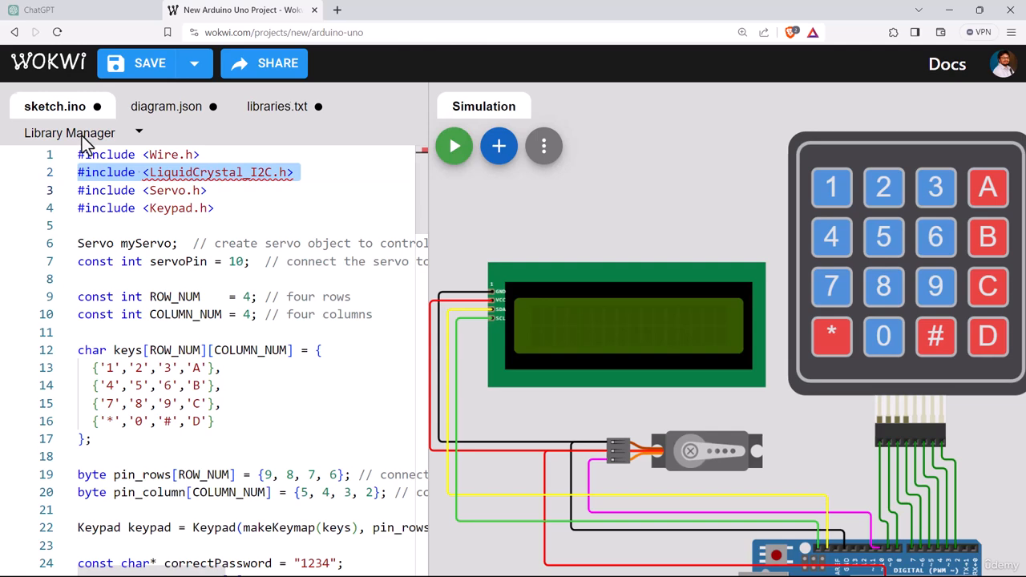
Step: Add the LiquidCrystal I2C library from Library Manager and return to sketch.ino
{"action": "left_click", "coordinate": [390, 185]}
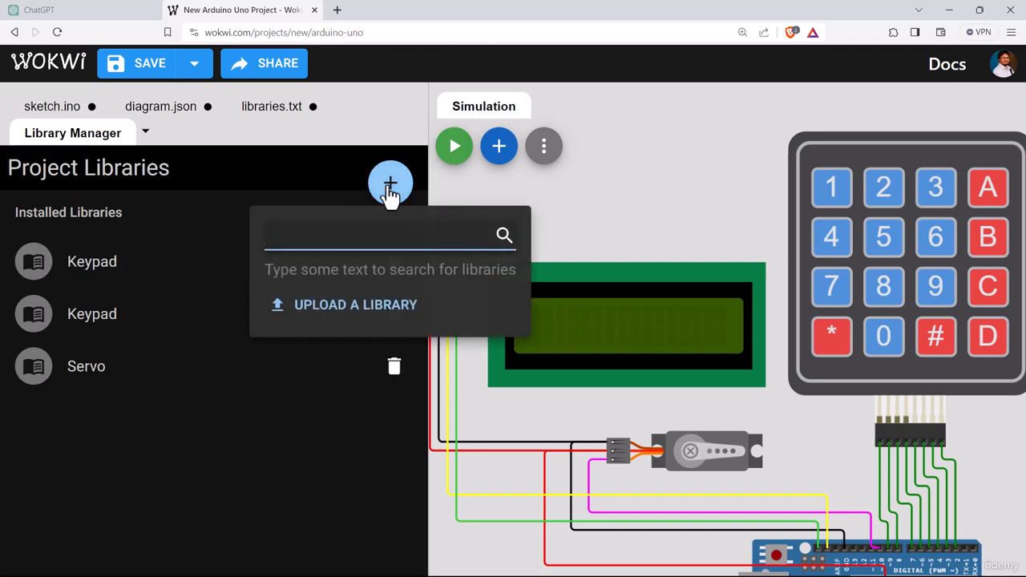
{"action": "type", "text": "liquidcry"}
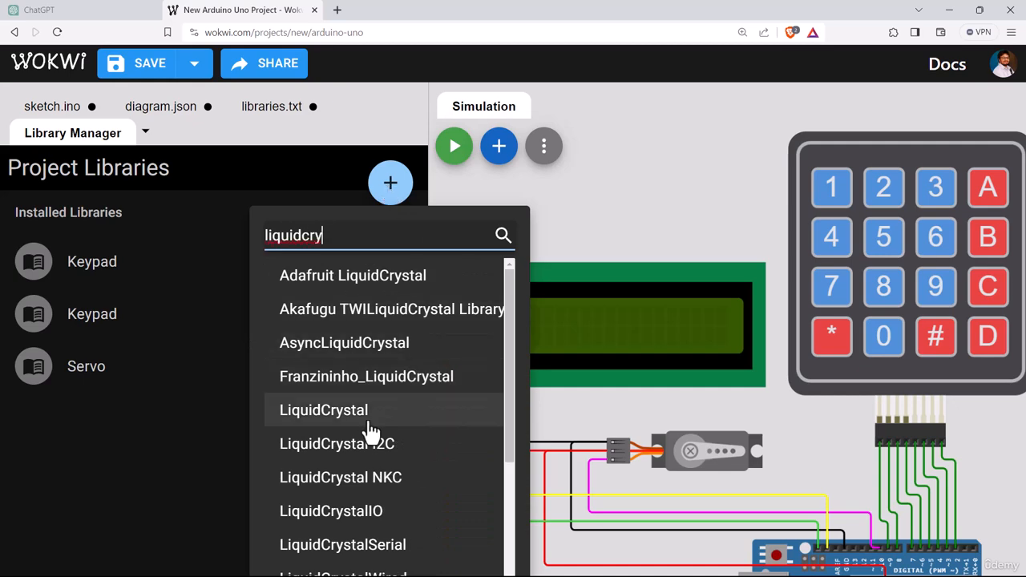
{"action": "left_click", "coordinate": [336, 443]}
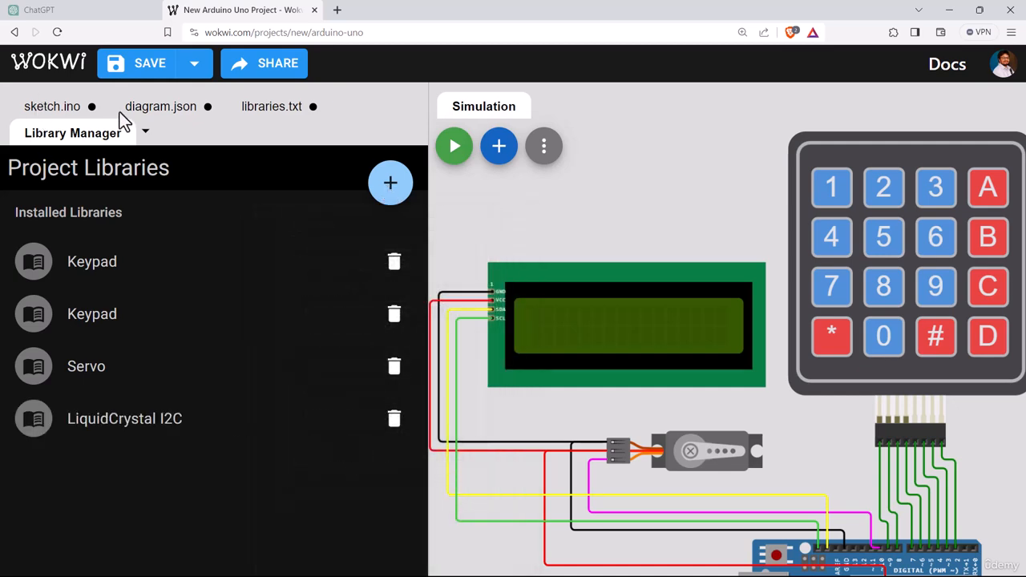
{"action": "left_click", "coordinate": [454, 145]}
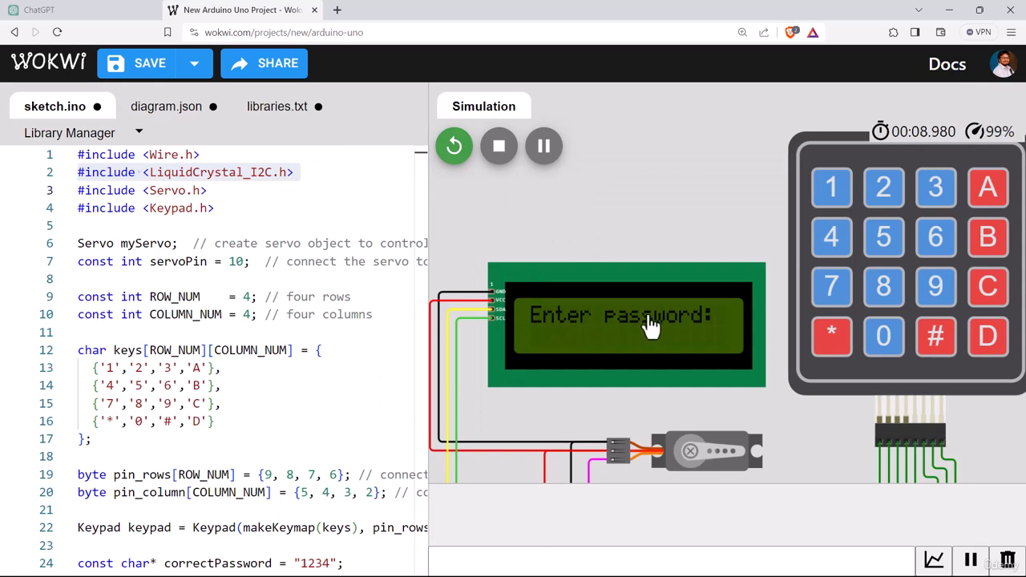
Step: Submit the wrong code 1478, then the correct code 1234, watching the LCD and servo
{"action": "left_click", "coordinate": [831, 187]}
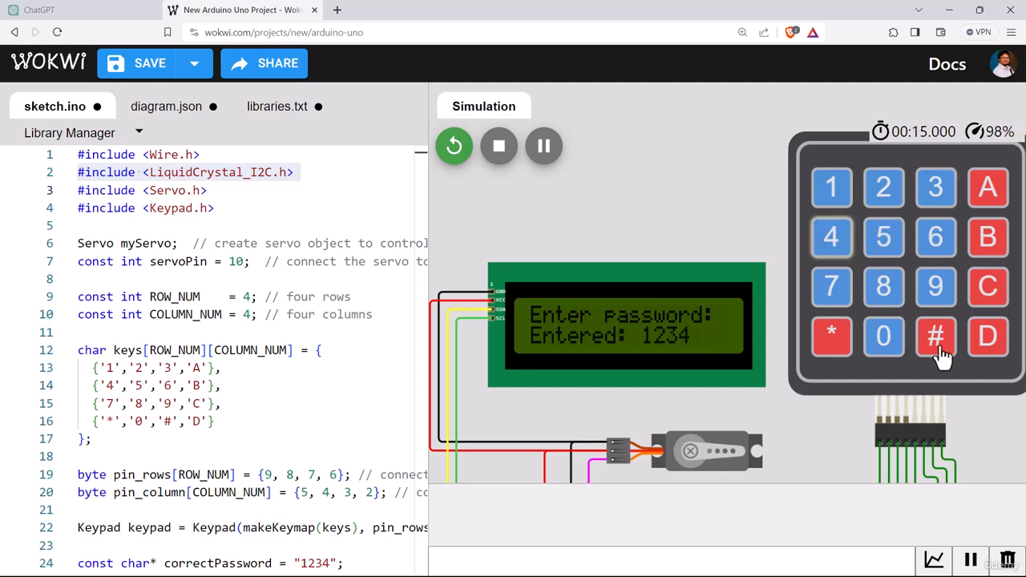
{"action": "left_click", "coordinate": [935, 337]}
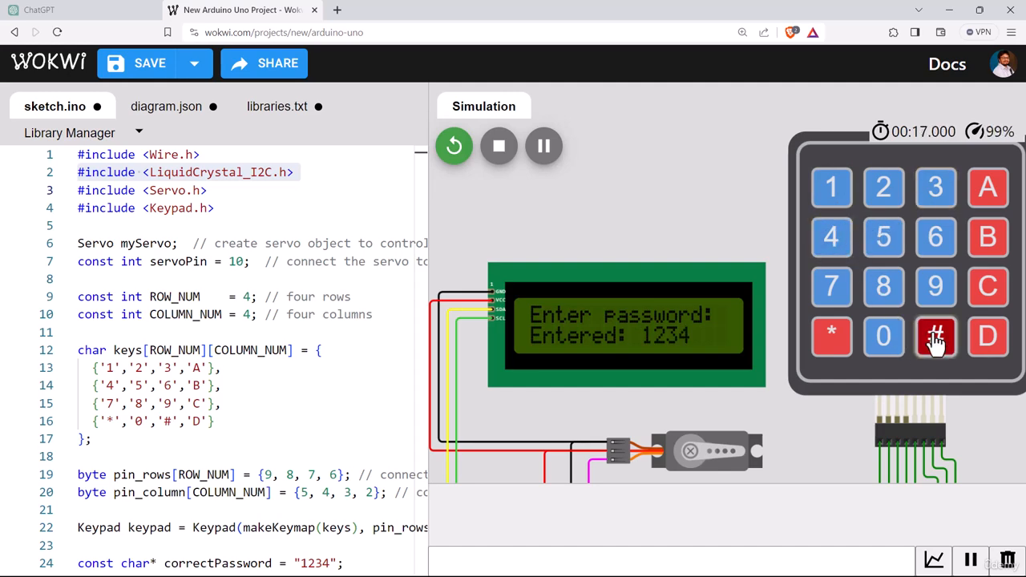
{"action": "left_click", "coordinate": [935, 336]}
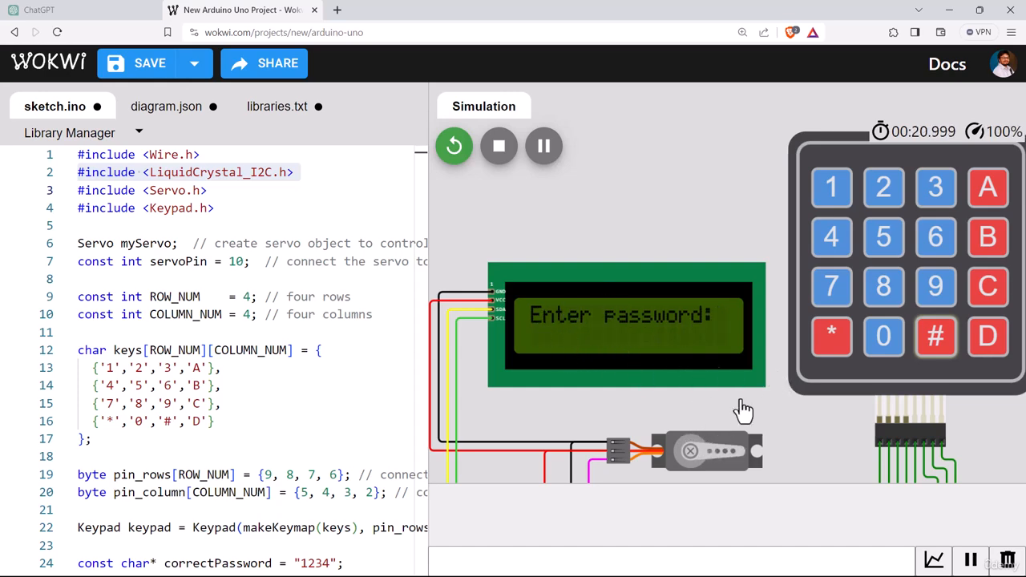
{"action": "mouse_move", "coordinate": [726, 436]}
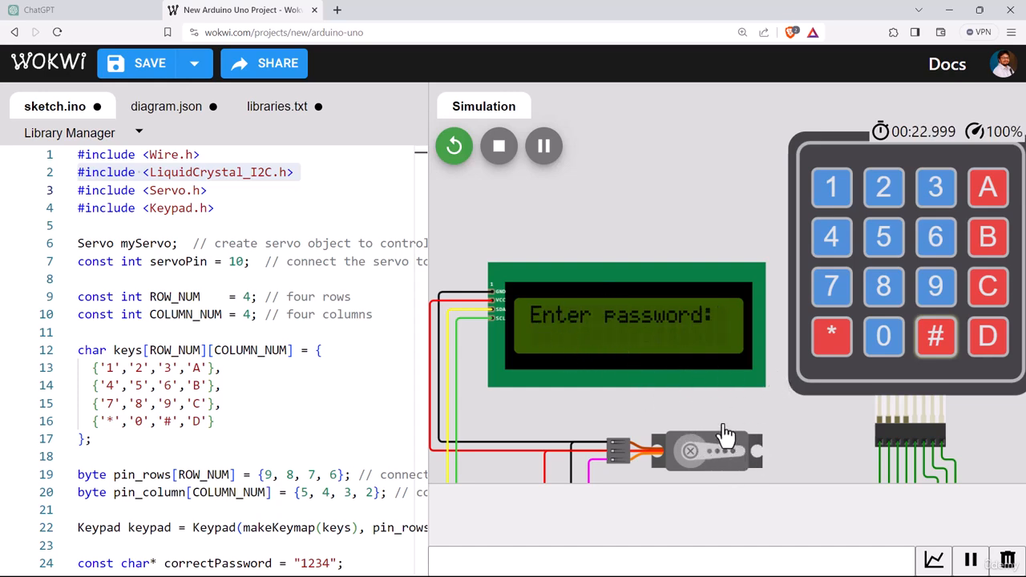
{"action": "mouse_move", "coordinate": [613, 333]}
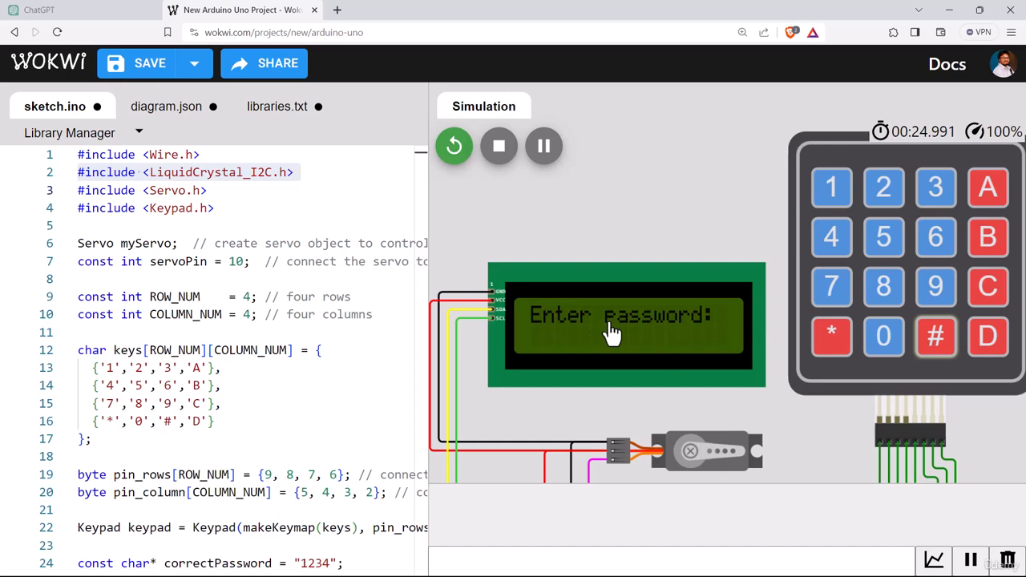
{"action": "mouse_move", "coordinate": [833, 200]}
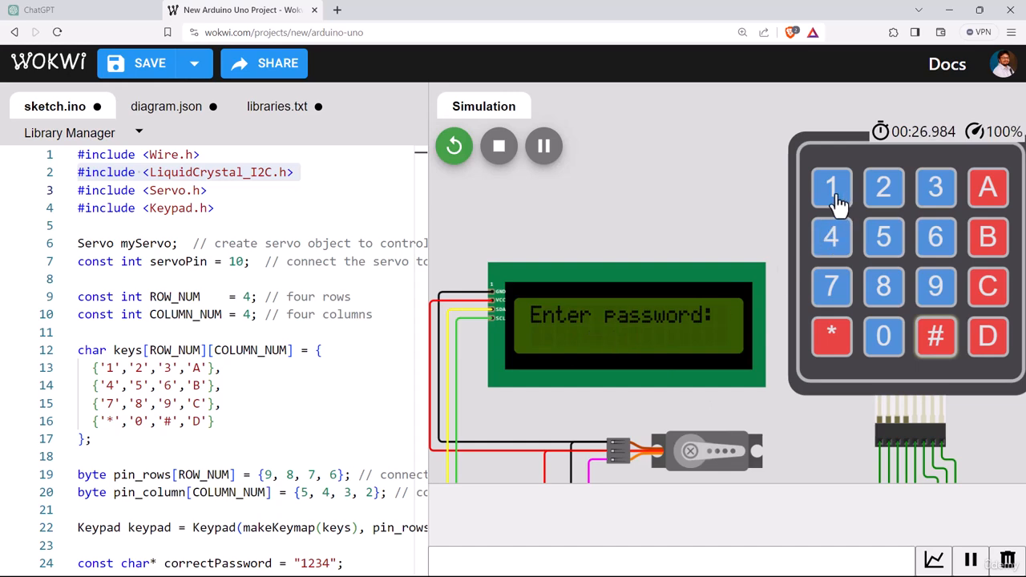
{"action": "left_click", "coordinate": [831, 236]}
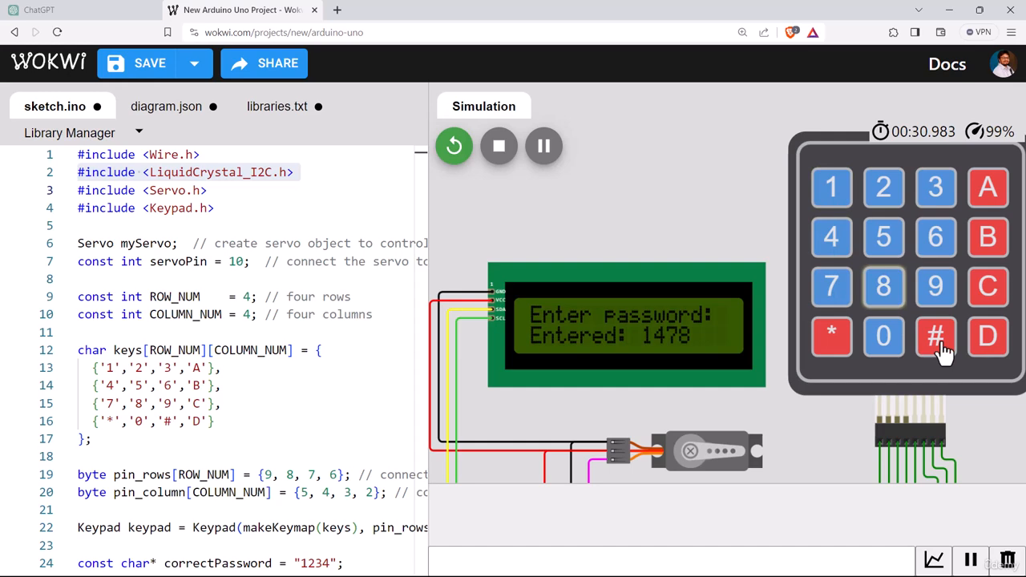
{"action": "left_click", "coordinate": [935, 335]}
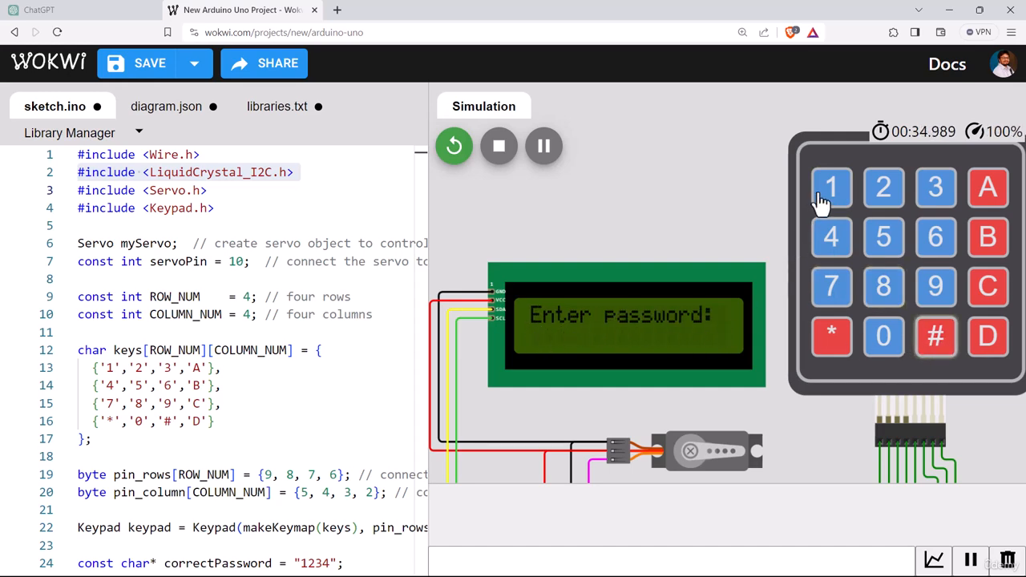
{"action": "left_click", "coordinate": [936, 187]}
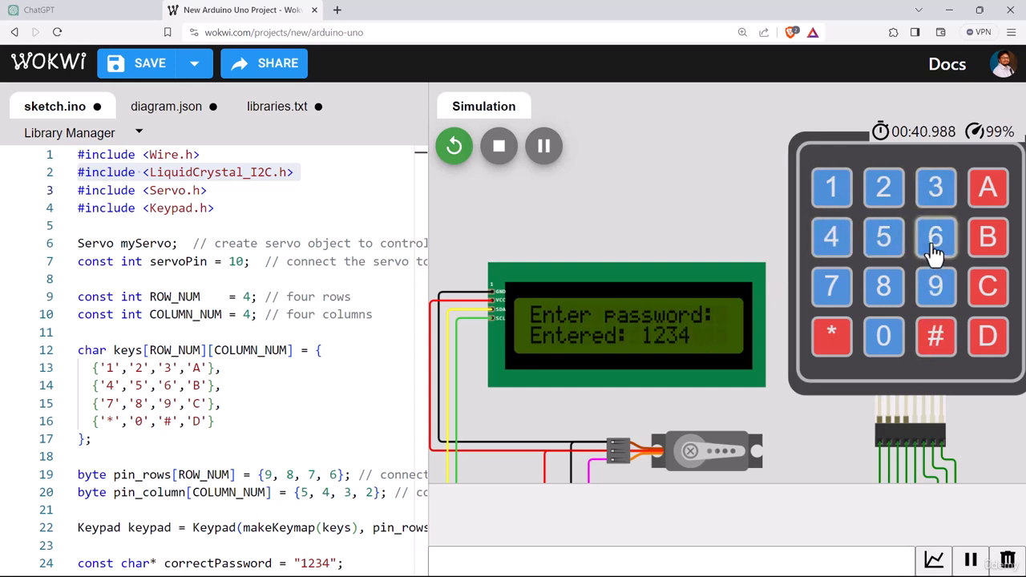
{"action": "mouse_move", "coordinate": [883, 239]}
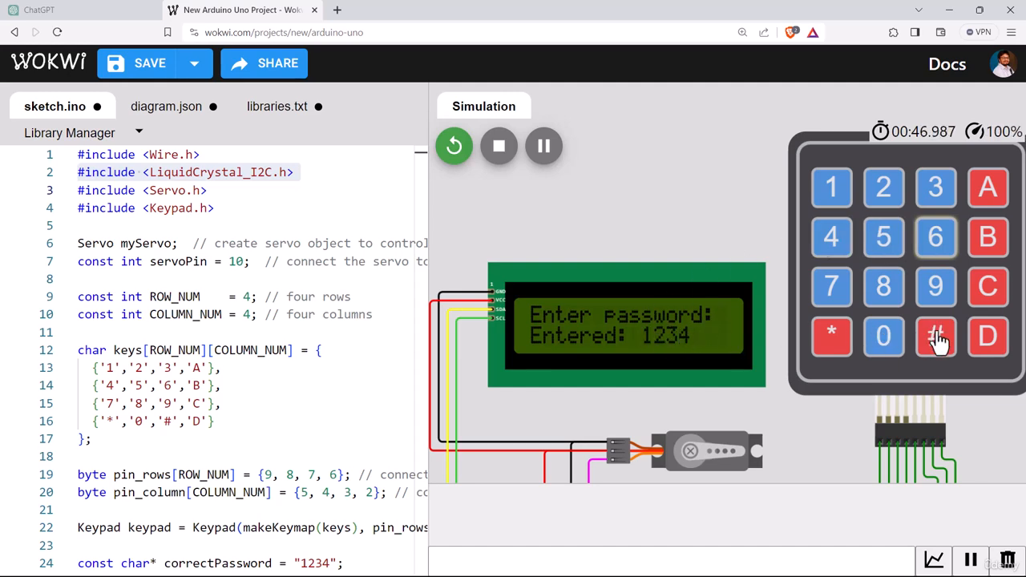
{"action": "left_click", "coordinate": [935, 337]}
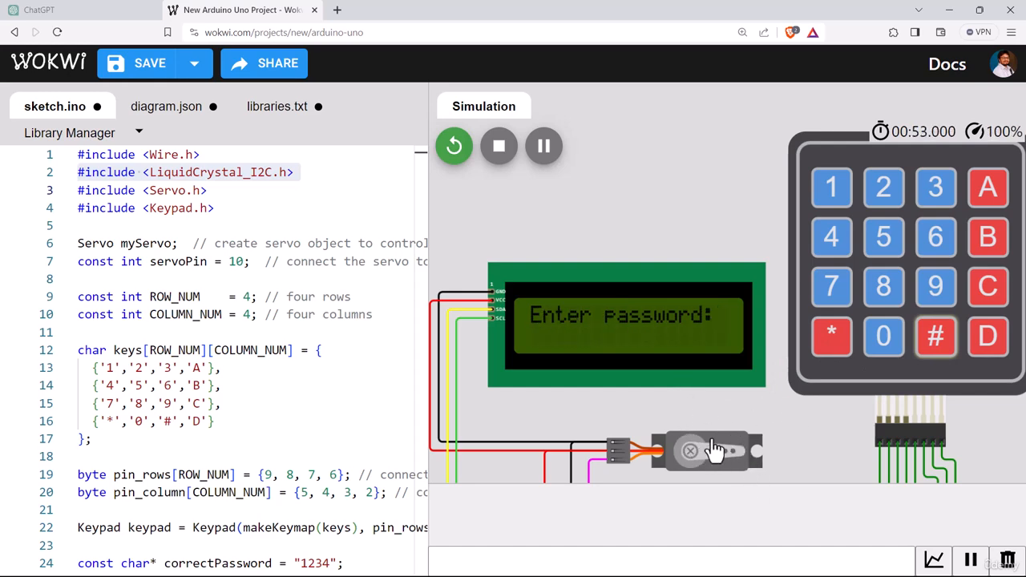
{"action": "mouse_move", "coordinate": [691, 405]}
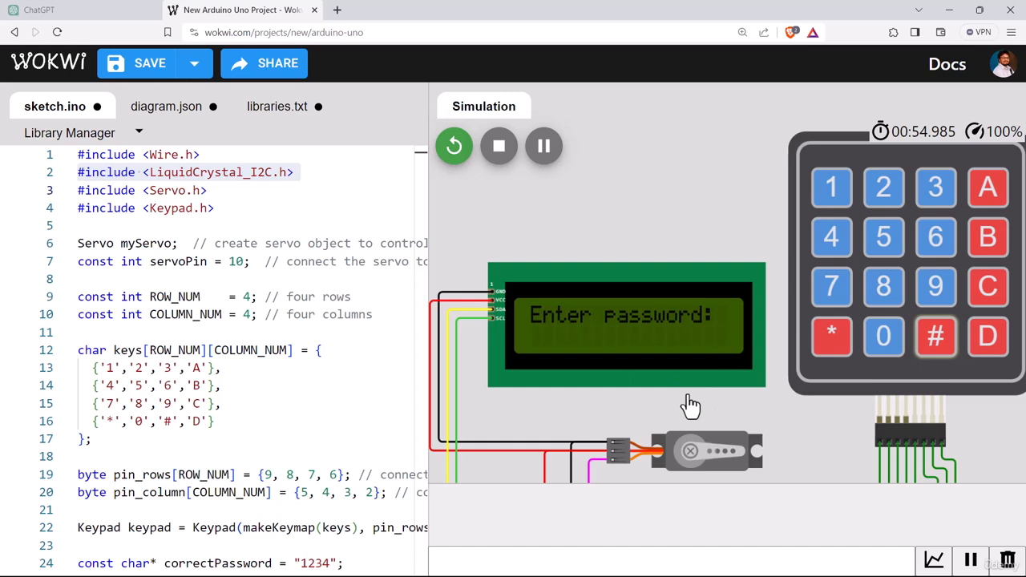
{"action": "mouse_move", "coordinate": [713, 440]}
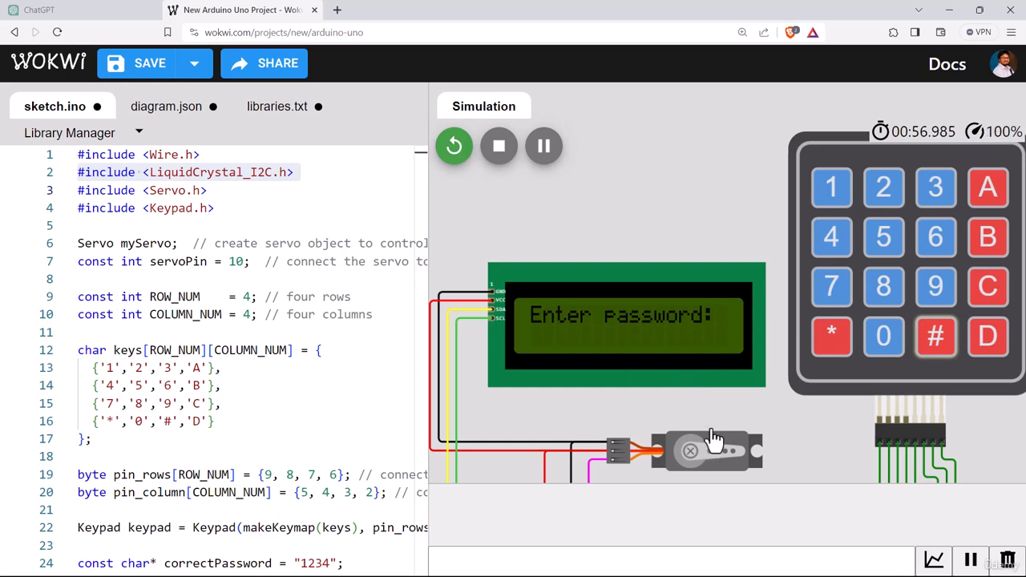
{"action": "mouse_move", "coordinate": [699, 471]}
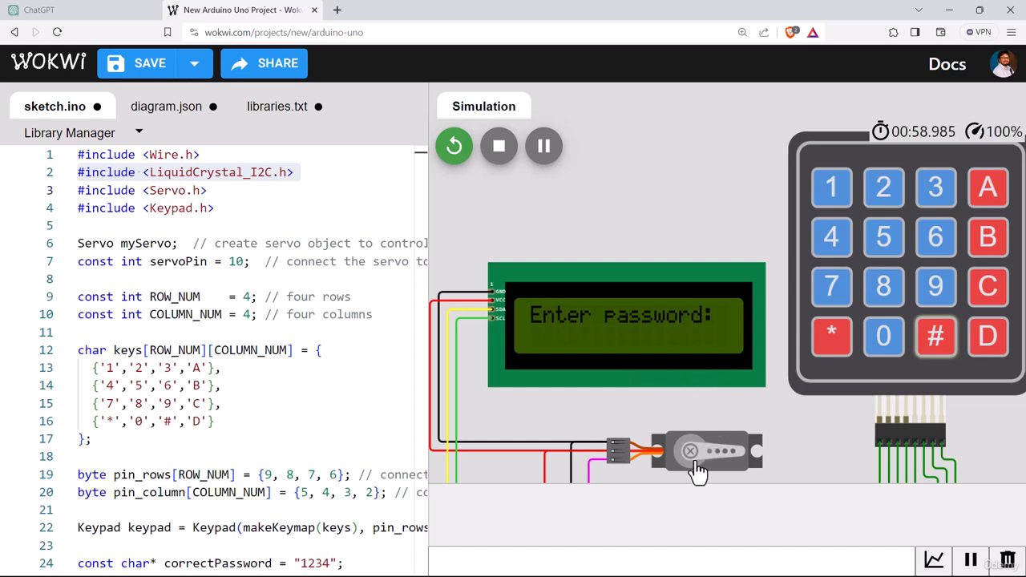
{"action": "mouse_move", "coordinate": [681, 441]}
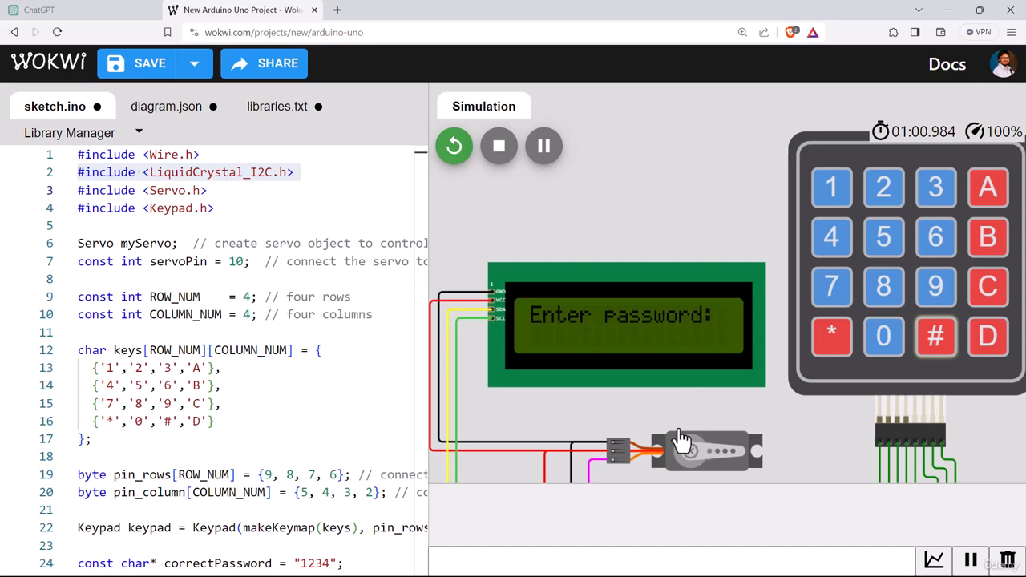
{"action": "mouse_move", "coordinate": [701, 440]}
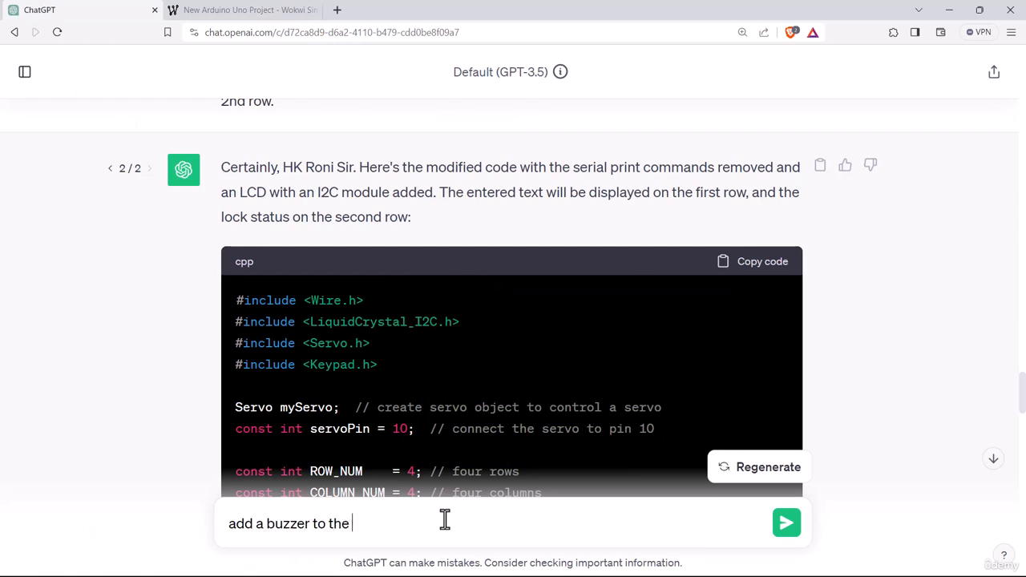
Step: Ask ChatGPT to add a buzzer: beep for correct password, alarm for wrong password
{"action": "type", "text": "above code and"}
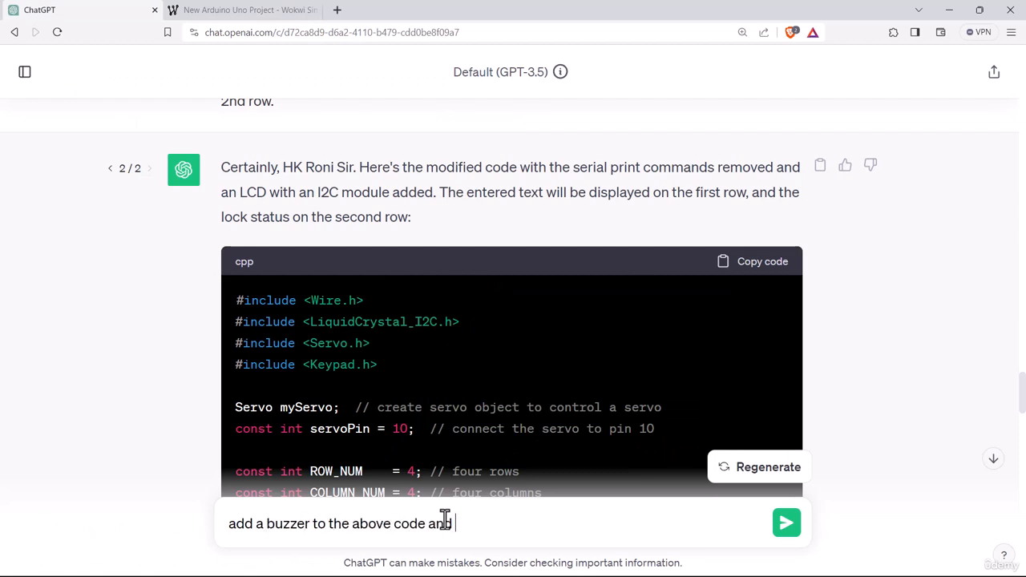
{"action": "type", "text": "d make a beep for"}
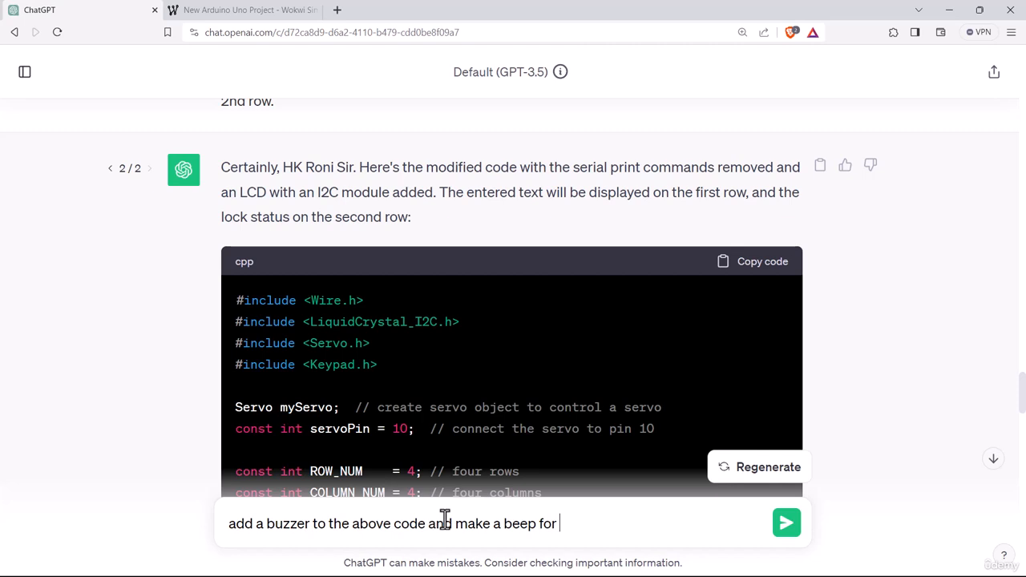
{"action": "type", "text": "correct pa"}
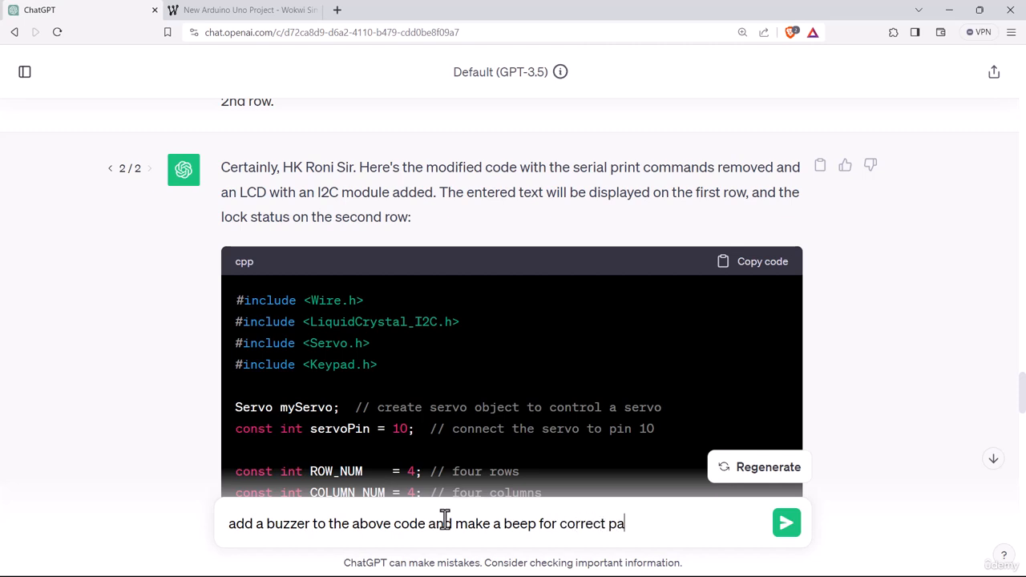
{"action": "type", "text": "ssword while an alarm for wr"}
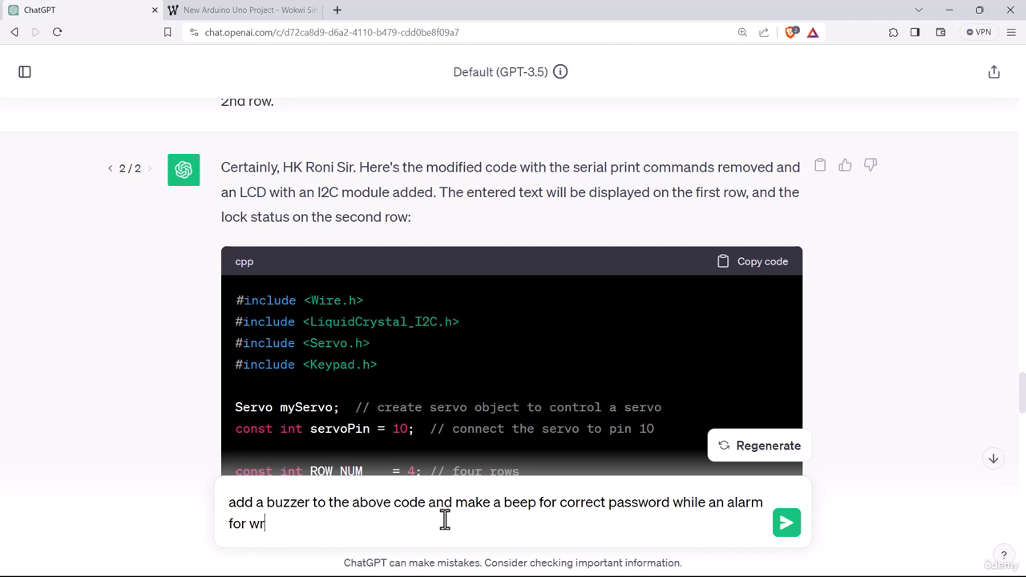
{"action": "type", "text": "ong password"}
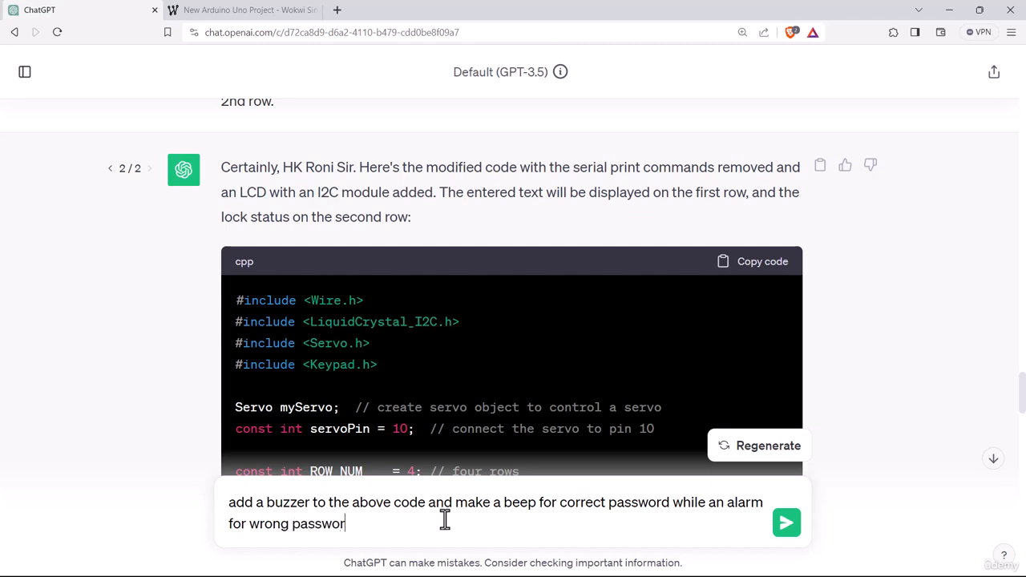
{"action": "left_click", "coordinate": [785, 522]}
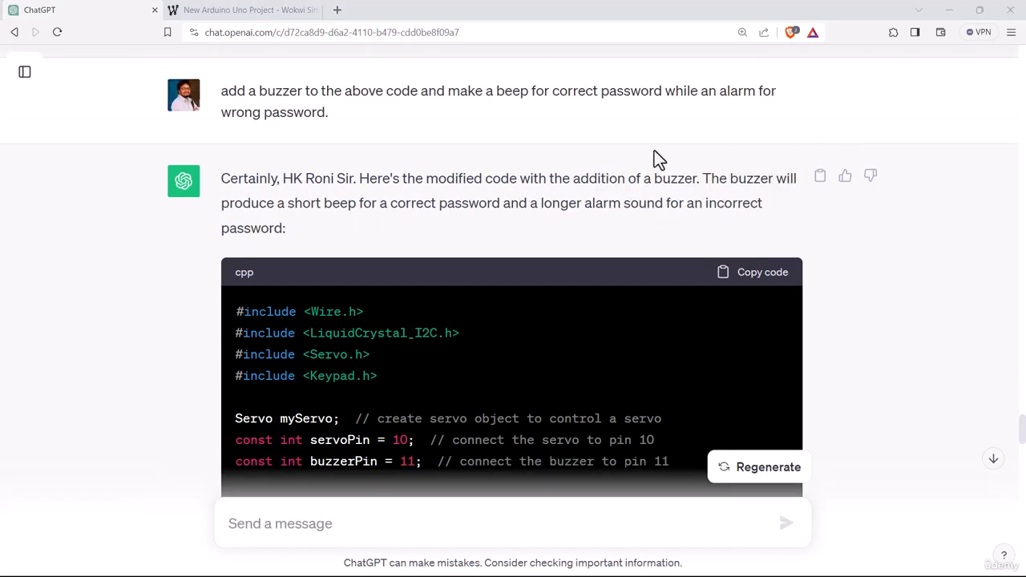
{"action": "mouse_move", "coordinate": [353, 226]}
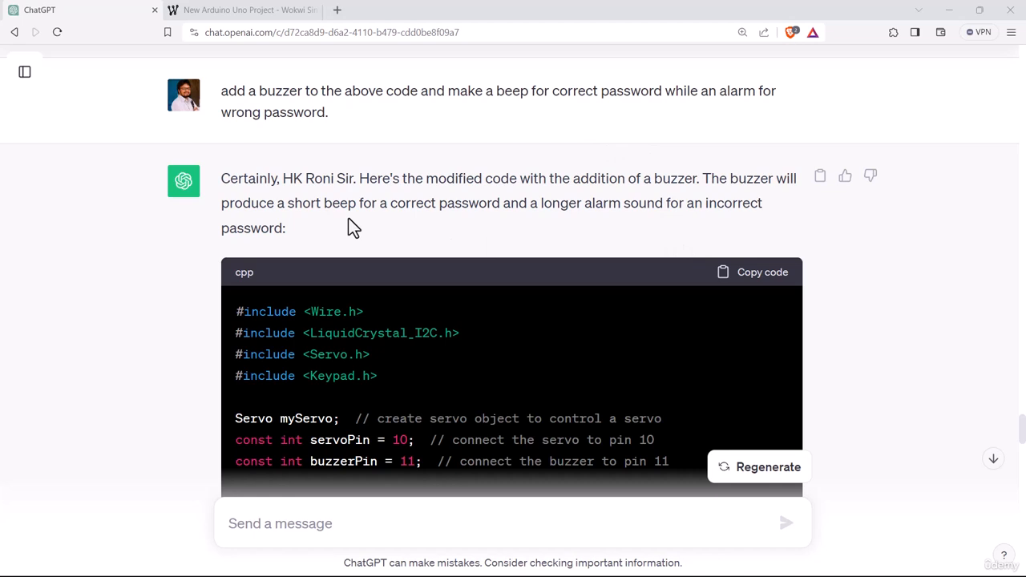
Step: Review ChatGPT's buzzer lock code, highlighting the beep() call, then return to Wokwi
{"action": "scroll", "scroll_direction": "down", "scroll_amount": 3}
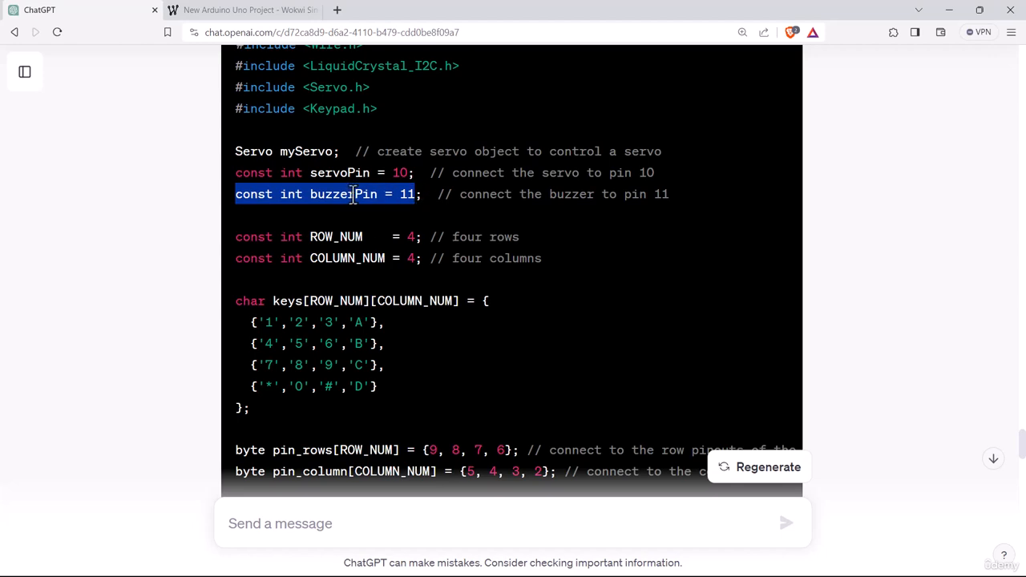
{"action": "scroll", "scroll_direction": "down", "scroll_amount": 3}
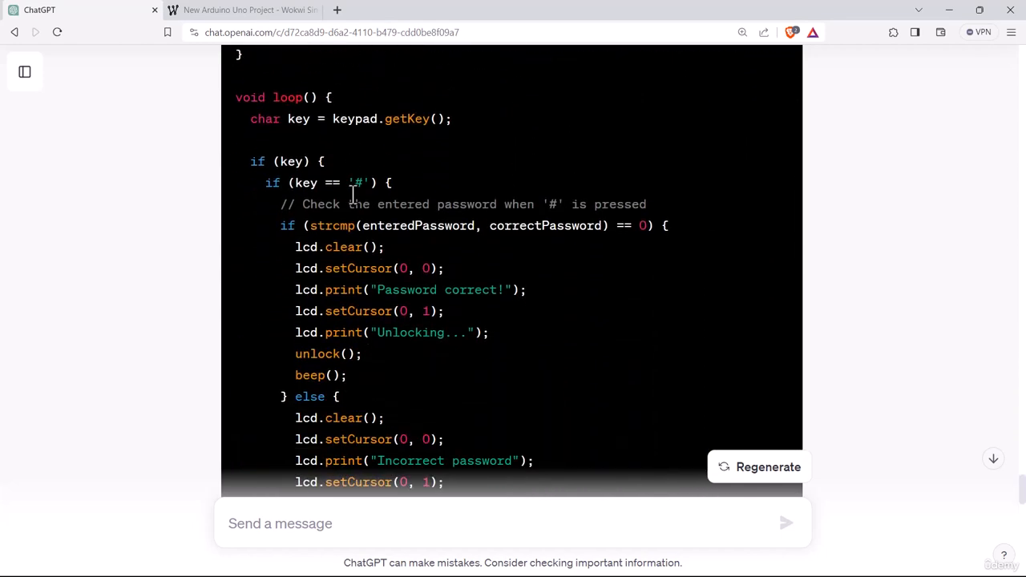
{"action": "scroll", "scroll_direction": "down", "scroll_amount": 3}
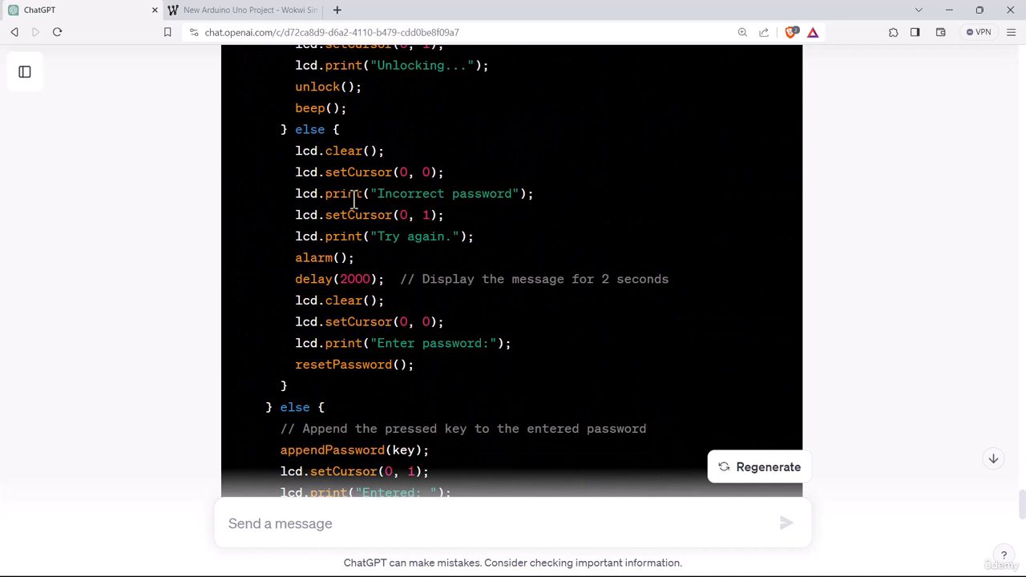
{"action": "mouse_move", "coordinate": [375, 235]}
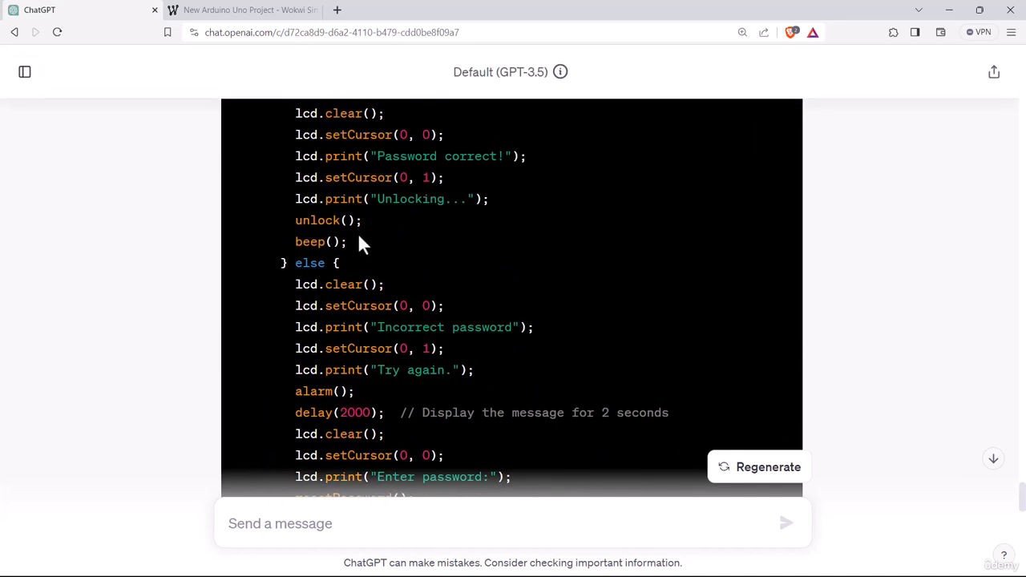
{"action": "double_click", "coordinate": [320, 241]}
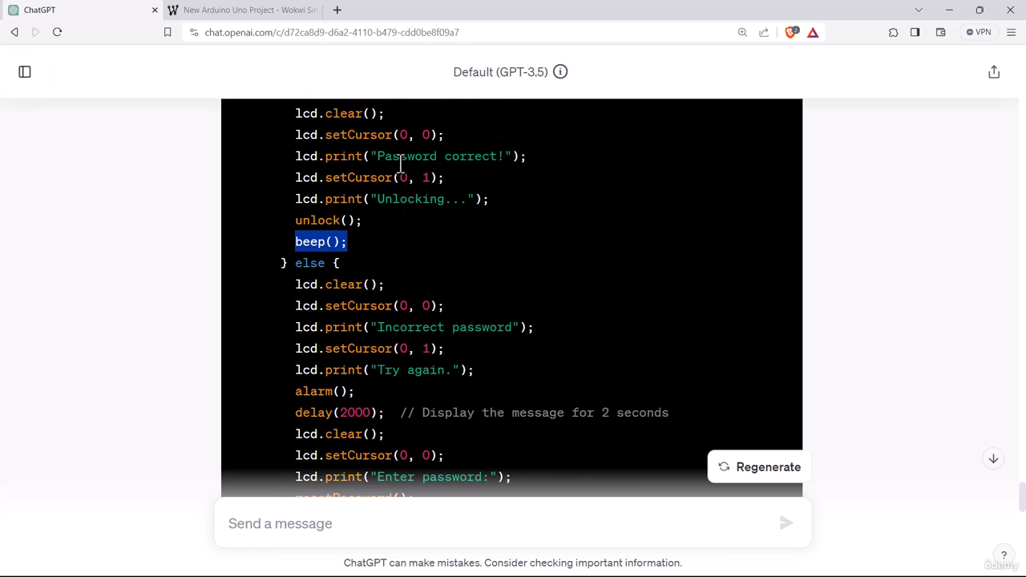
{"action": "scroll", "scroll_direction": "down", "scroll_amount": 3}
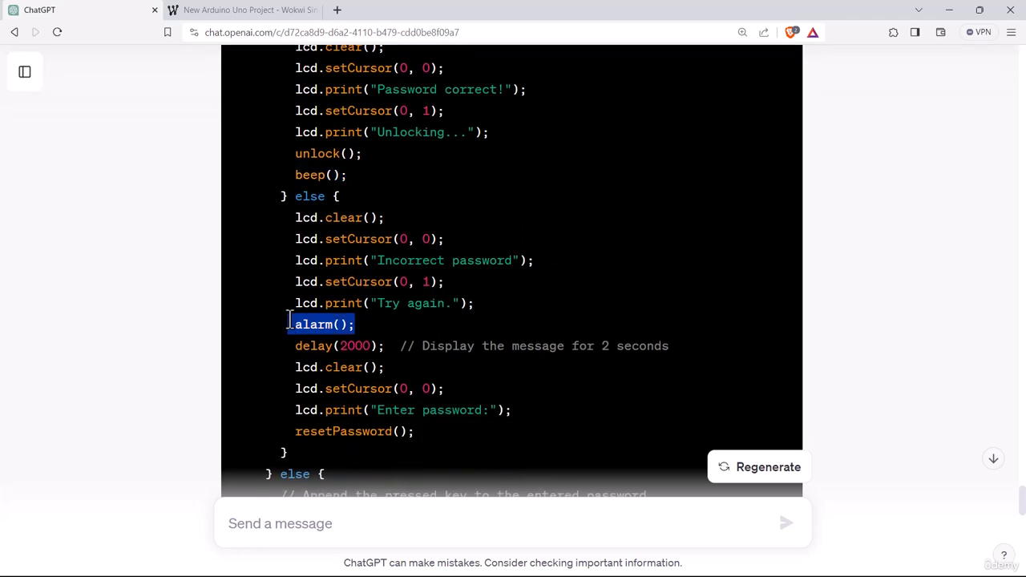
{"action": "scroll", "scroll_direction": "down", "scroll_amount": 3}
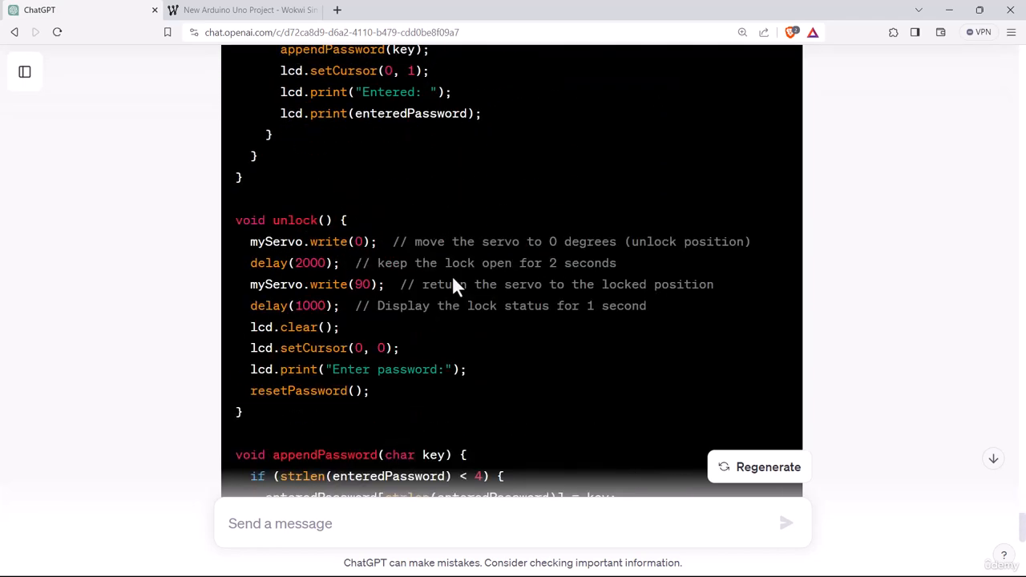
{"action": "scroll", "scroll_direction": "down", "scroll_amount": 3}
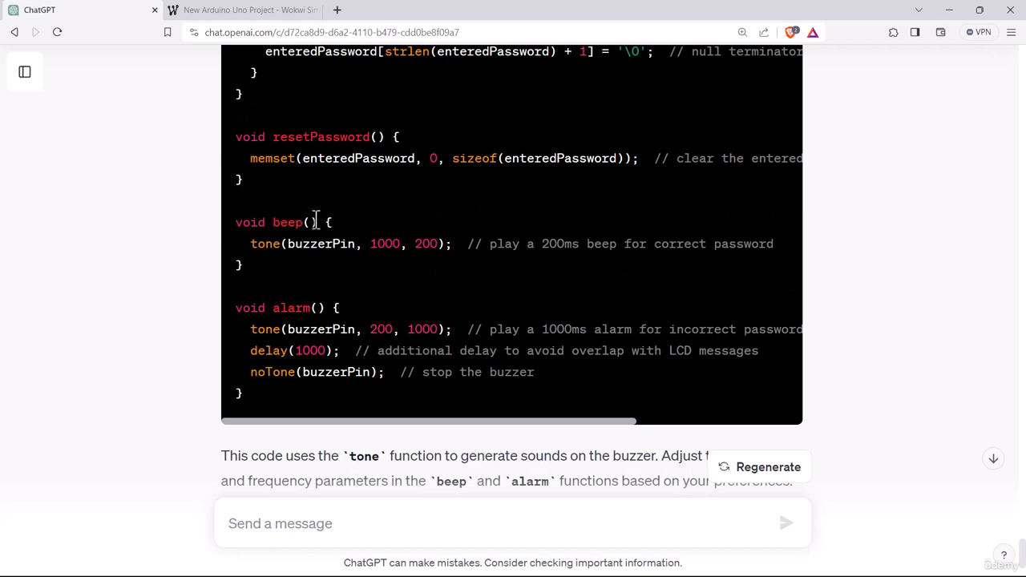
{"action": "mouse_move", "coordinate": [271, 244]}
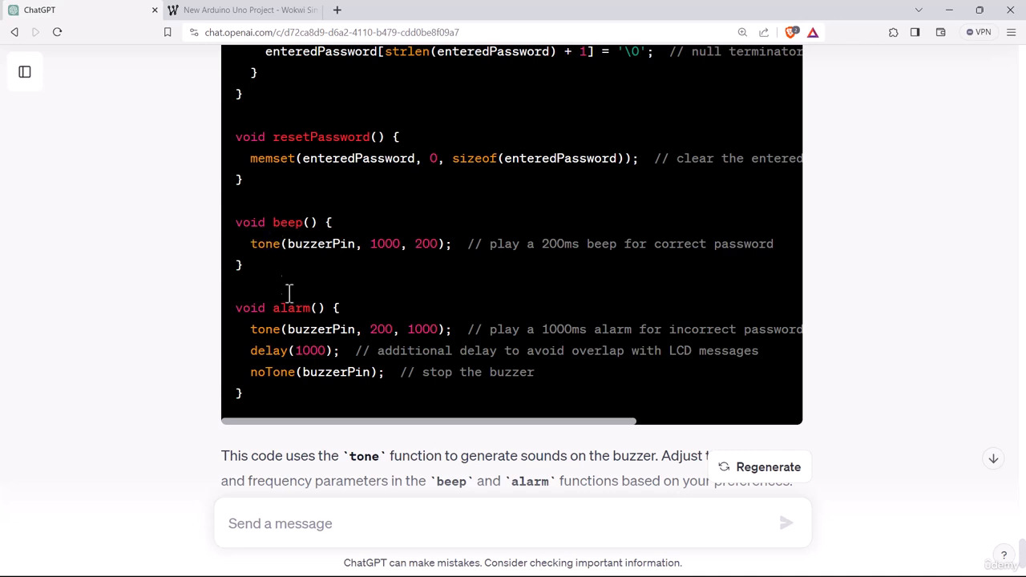
{"action": "mouse_move", "coordinate": [408, 328]}
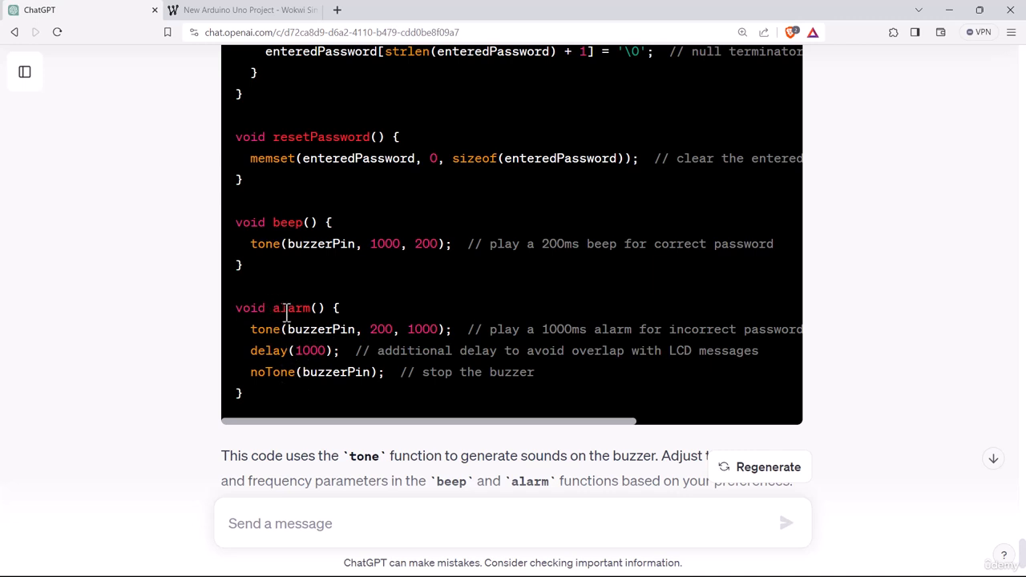
{"action": "mouse_move", "coordinate": [303, 324]}
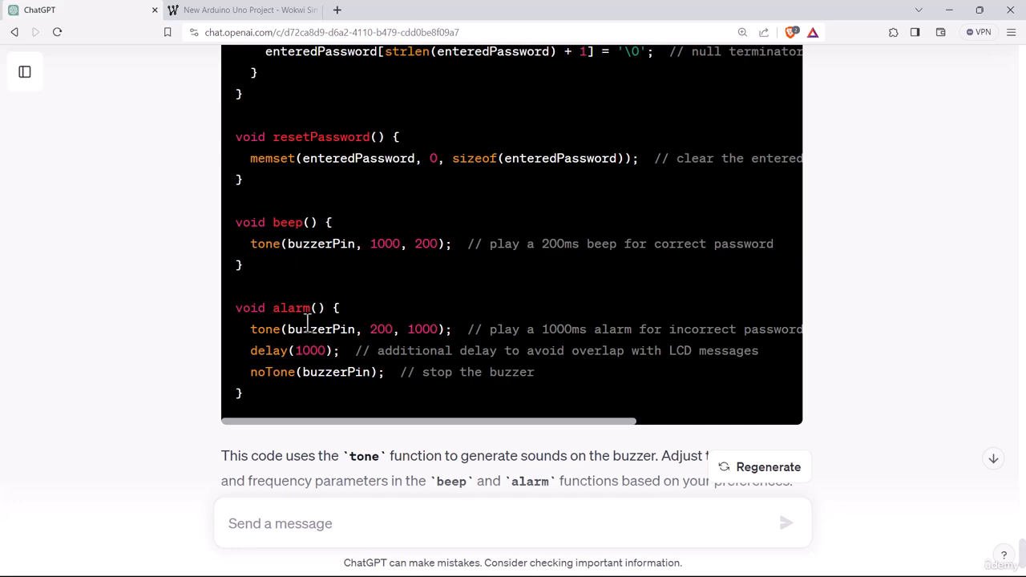
{"action": "mouse_move", "coordinate": [276, 303]}
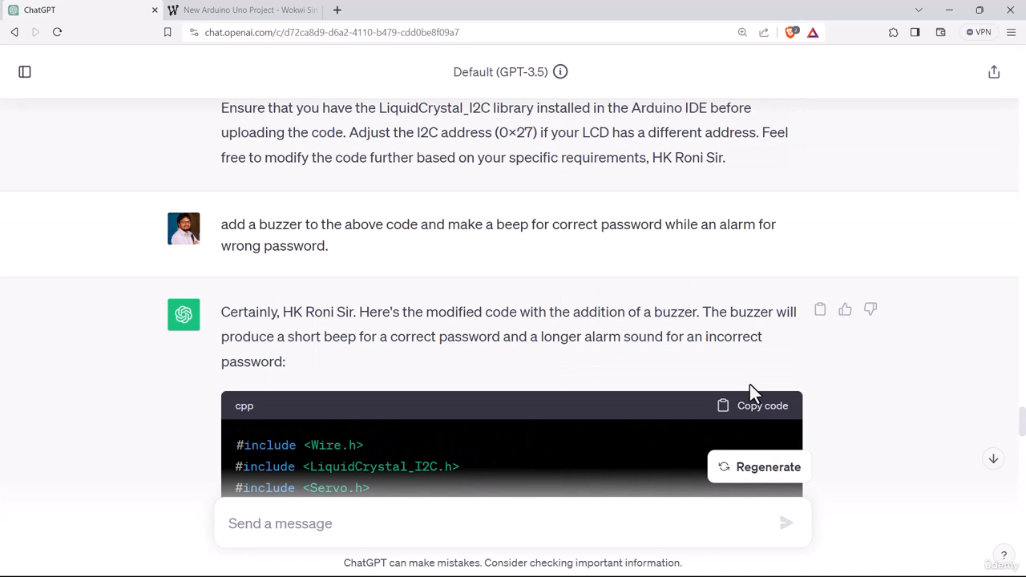
{"action": "left_click", "coordinate": [241, 9]}
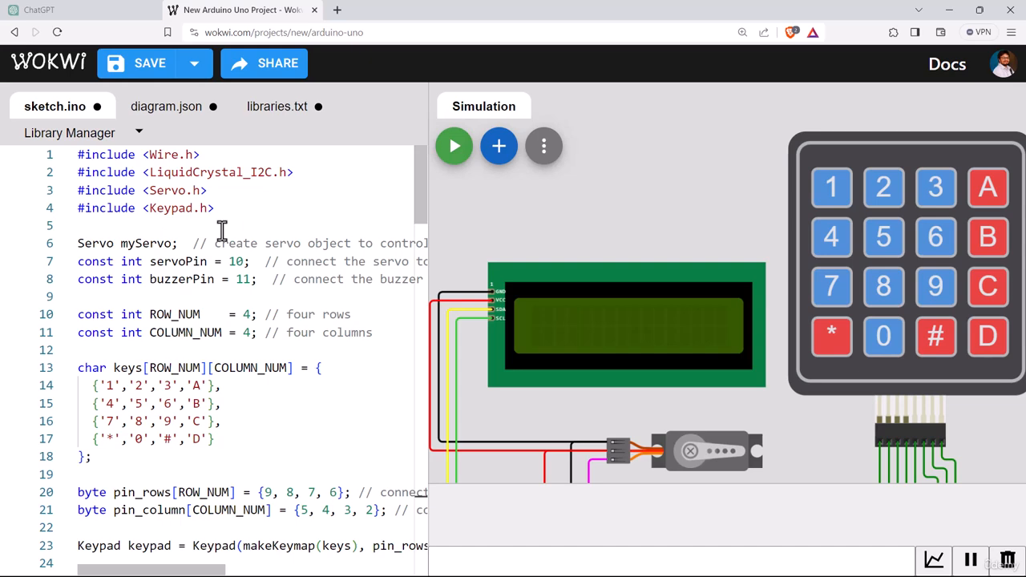
{"action": "mouse_move", "coordinate": [258, 190]}
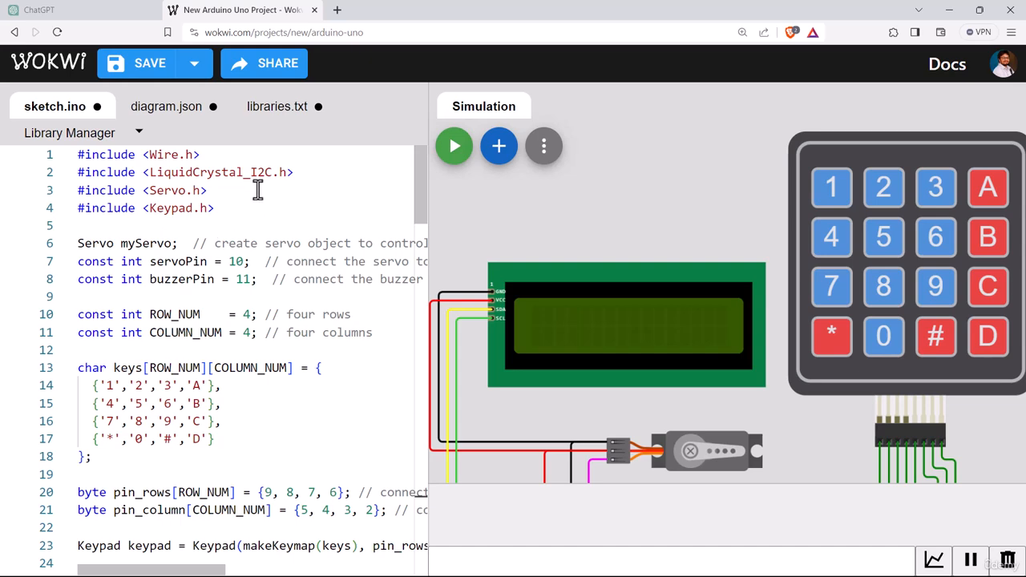
{"action": "mouse_move", "coordinate": [544, 146]}
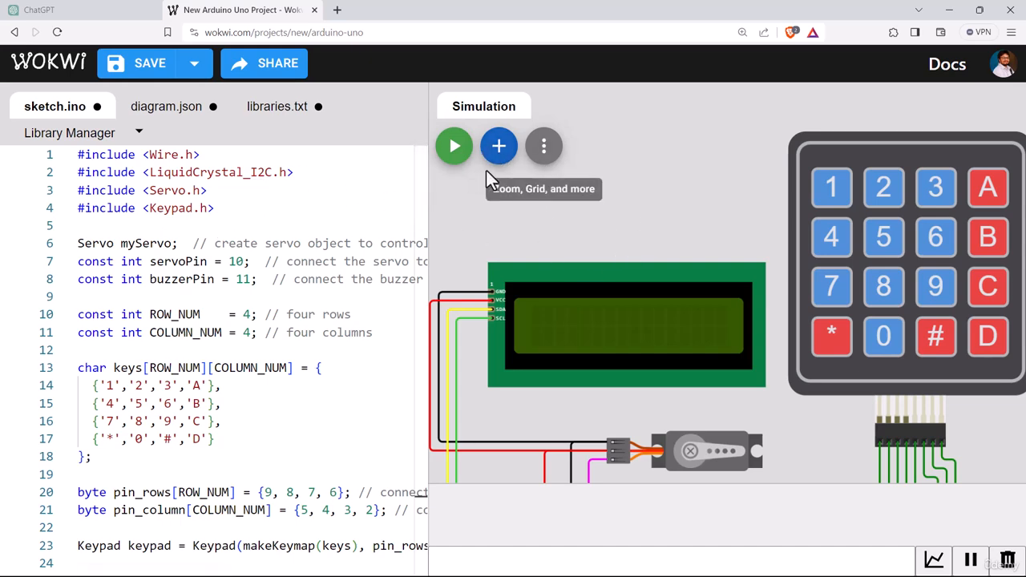
Step: Add a Buzzer part found by searching 'buz' and route its wire to the Arduino
{"action": "left_click", "coordinate": [499, 146]}
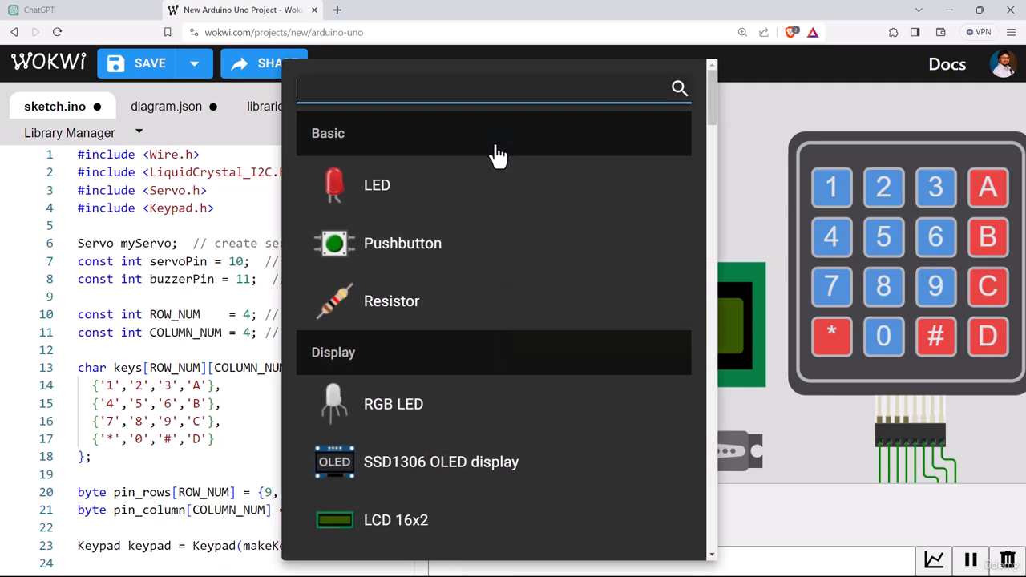
{"action": "type", "text": "buz"}
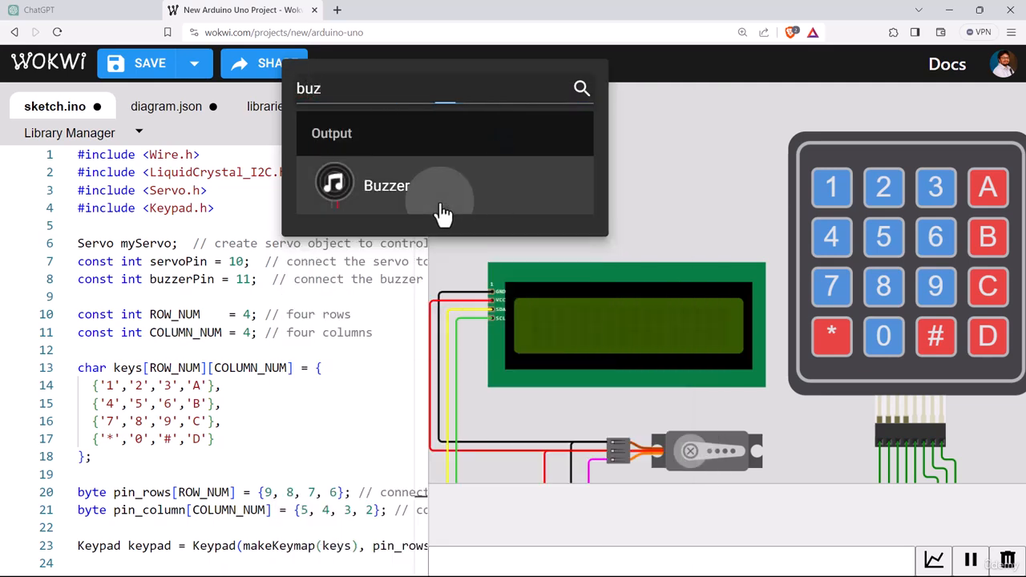
{"action": "left_click", "coordinate": [386, 185]}
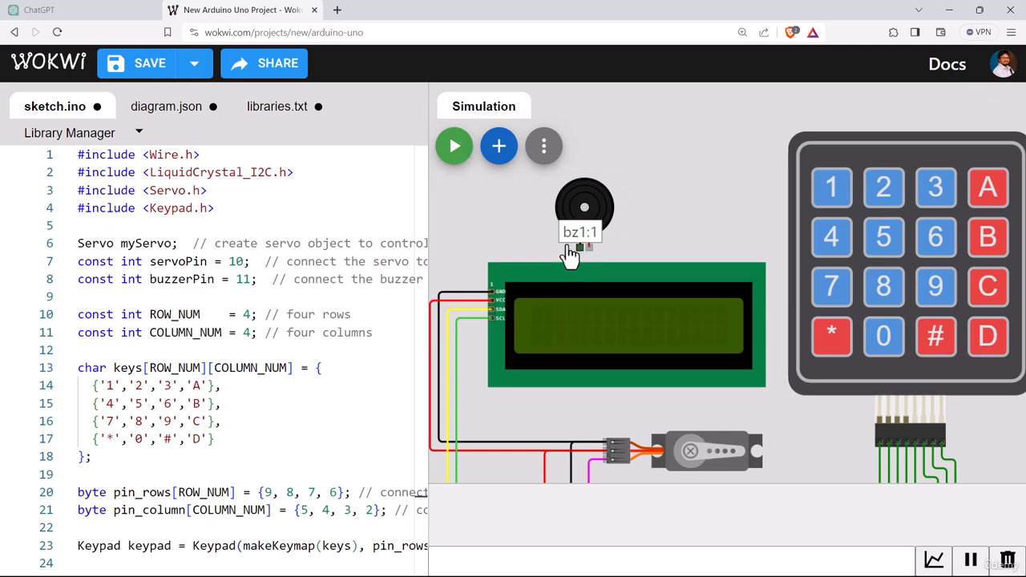
{"action": "mouse_move", "coordinate": [492, 303]}
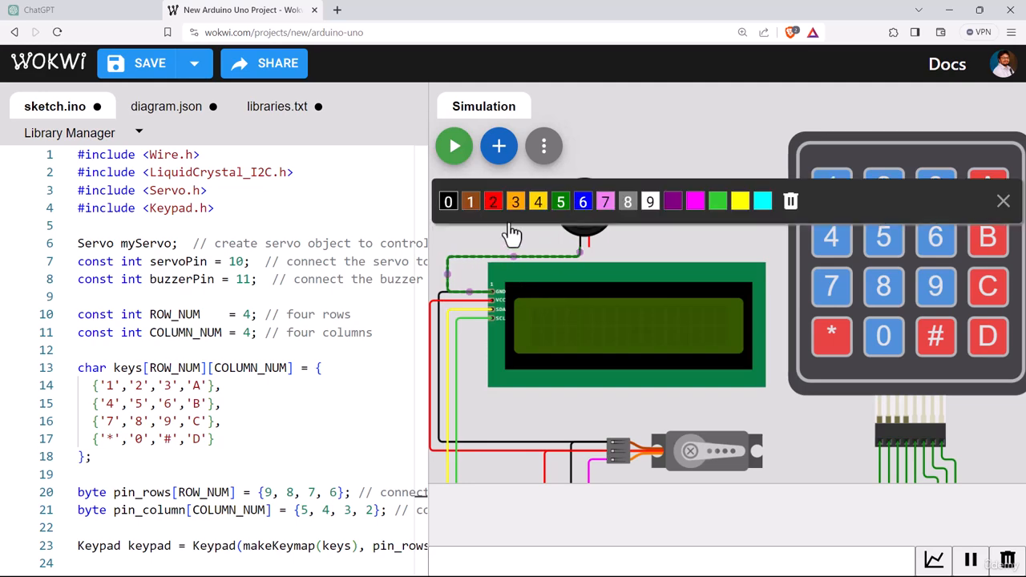
{"action": "left_click", "coordinate": [1002, 201]}
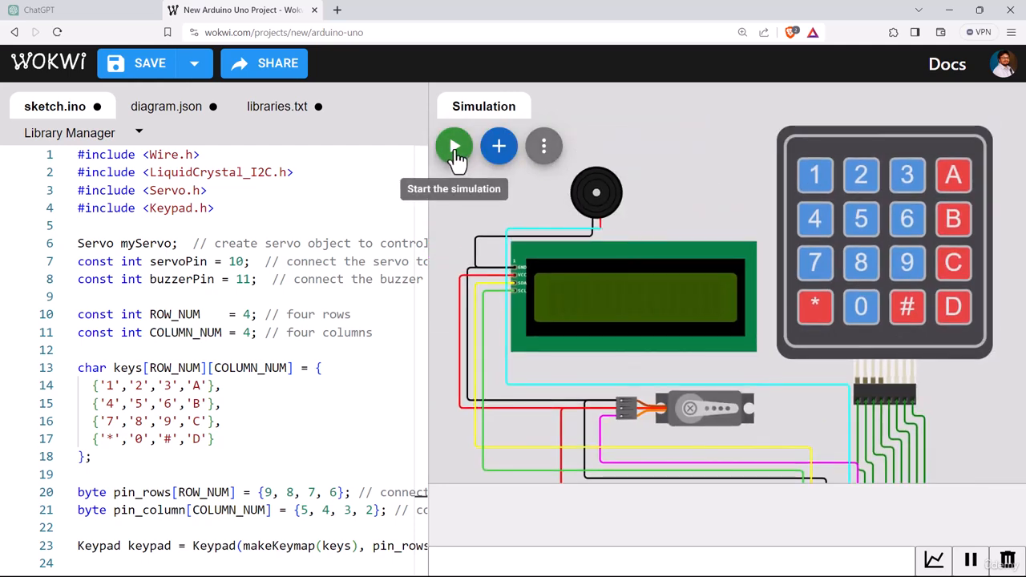
Step: Start the lock simulation and enter the correct password 1234 on the keypad
{"action": "left_click", "coordinate": [453, 146]}
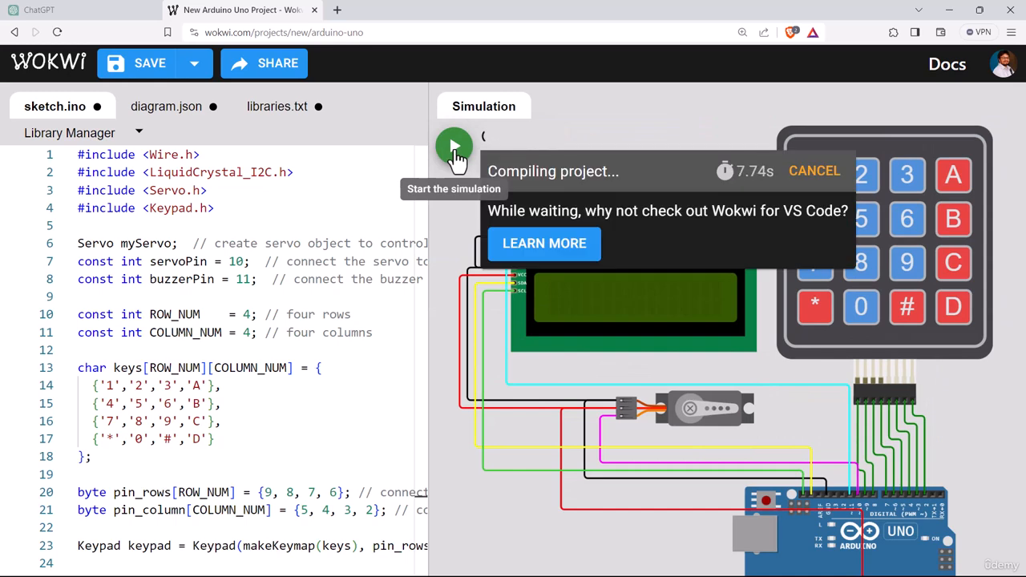
{"action": "left_click", "coordinate": [454, 146]}
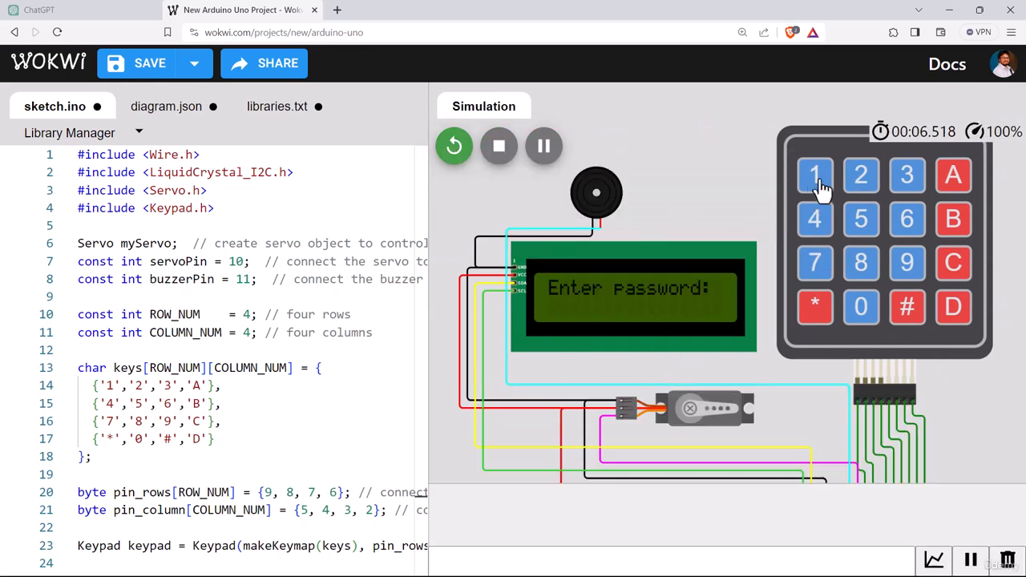
{"action": "left_click", "coordinate": [906, 174]}
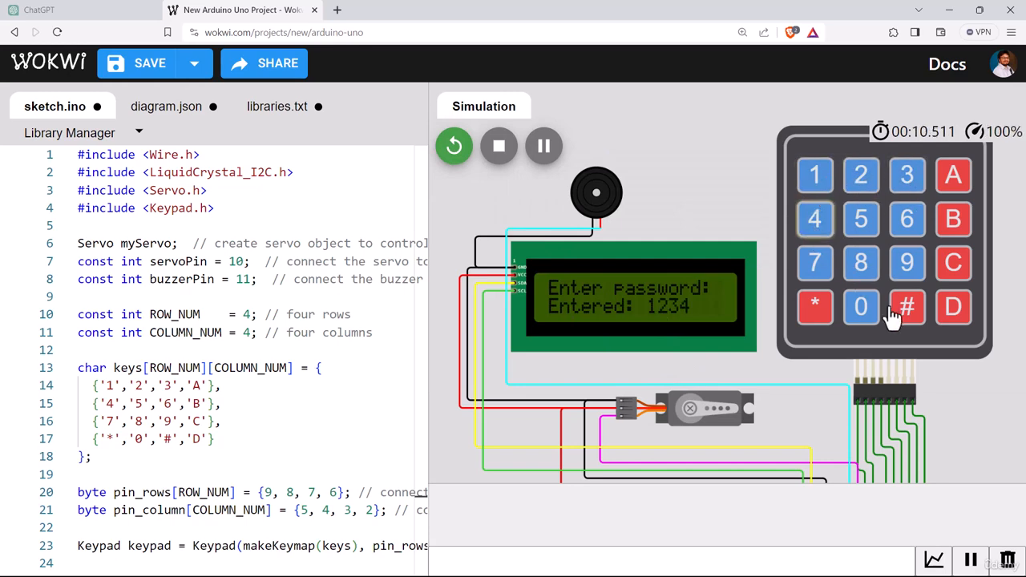
{"action": "left_click", "coordinate": [906, 307]}
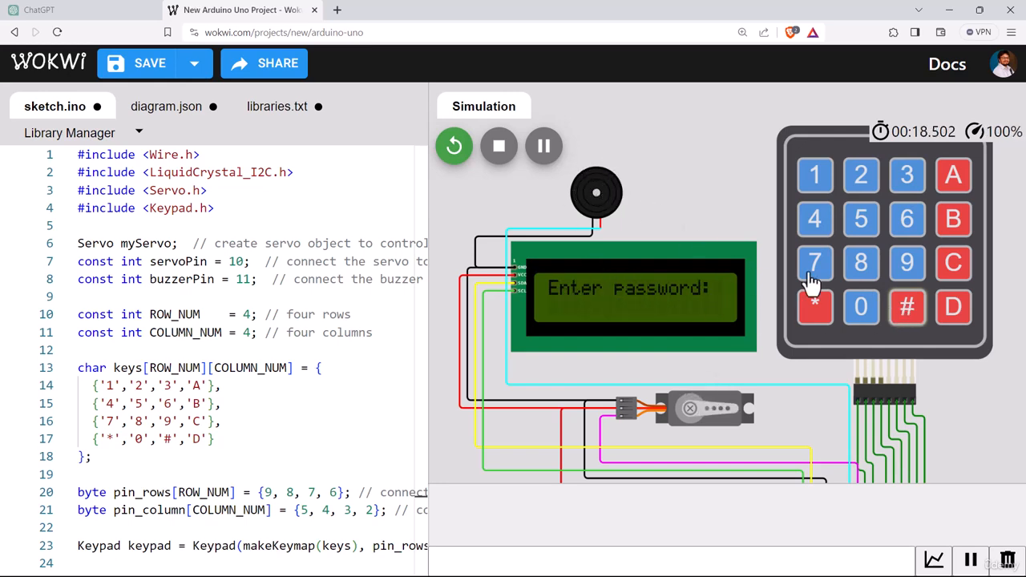
{"action": "left_click", "coordinate": [814, 174]}
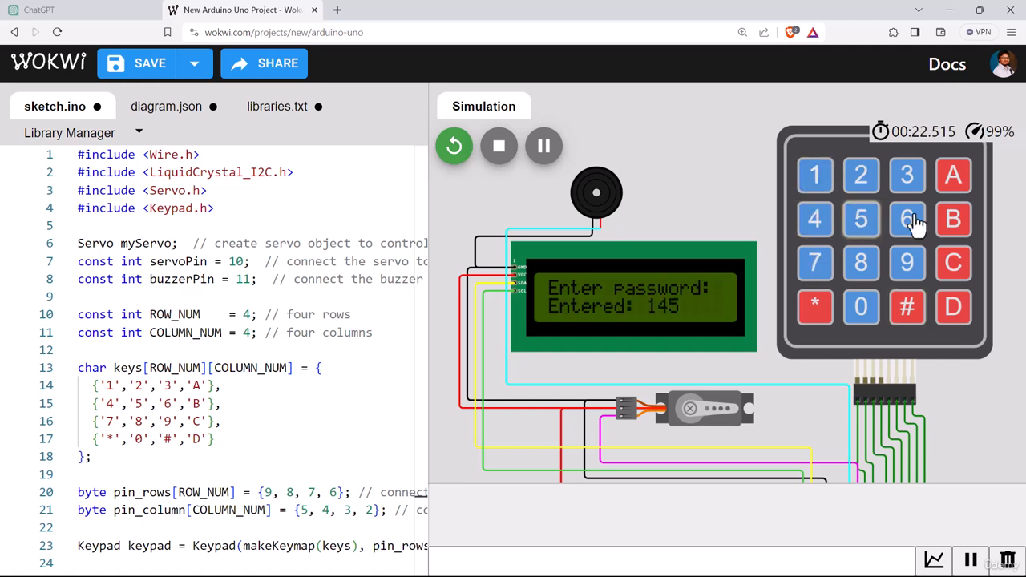
{"action": "left_click", "coordinate": [906, 219]}
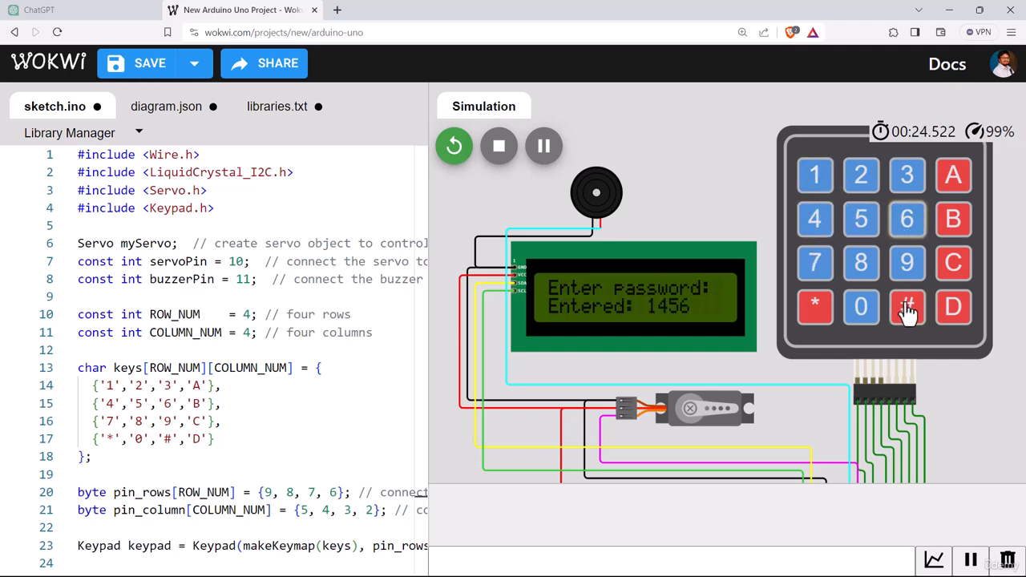
{"action": "left_click", "coordinate": [907, 307]}
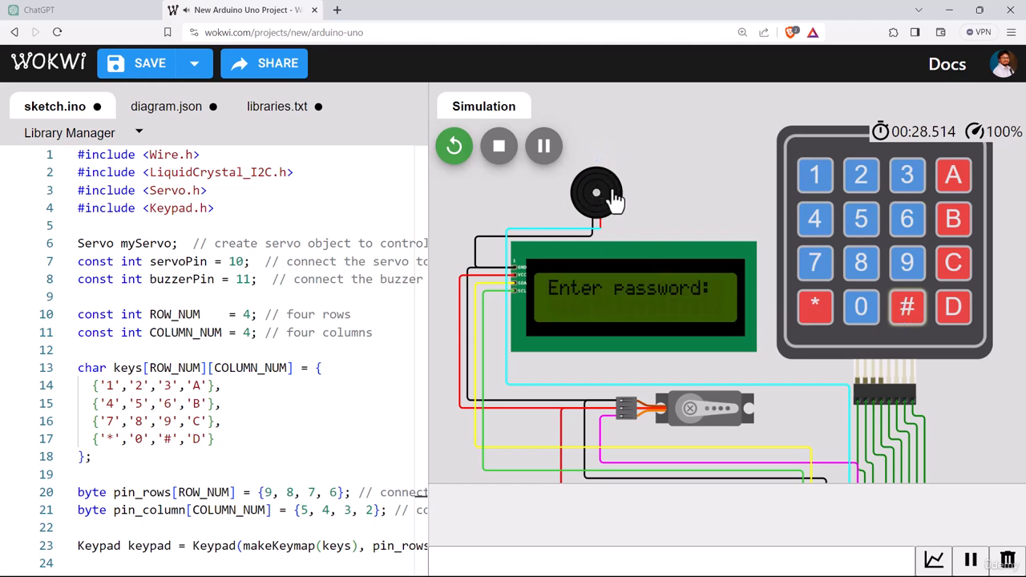
{"action": "mouse_move", "coordinate": [677, 189]}
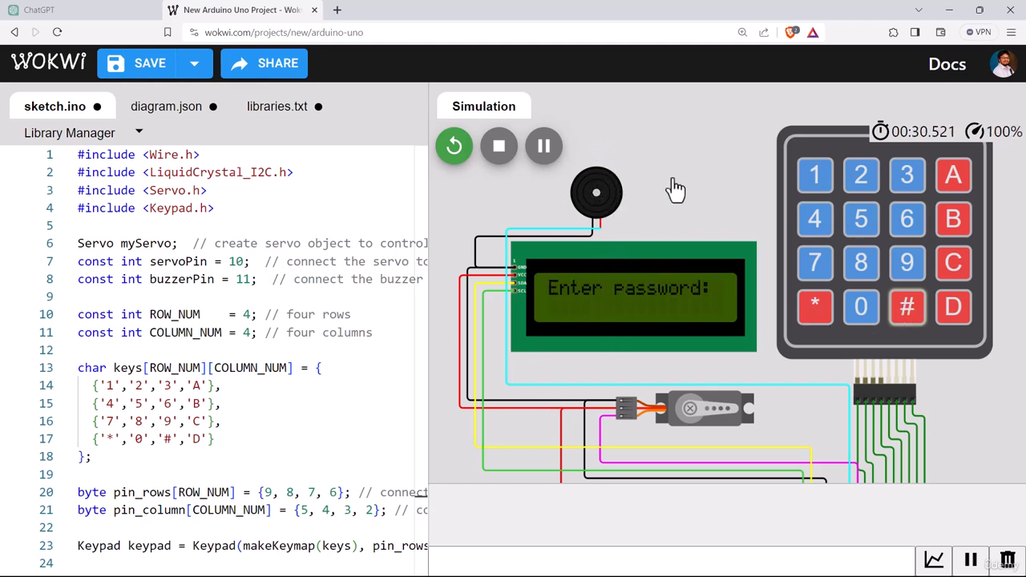
{"action": "mouse_move", "coordinate": [640, 174]}
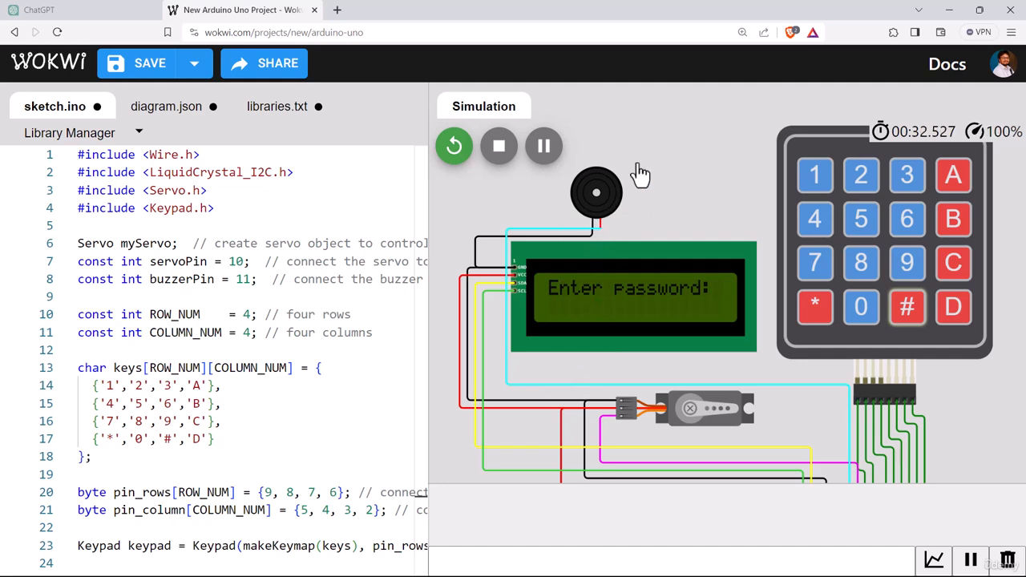
{"action": "mouse_move", "coordinate": [593, 216]}
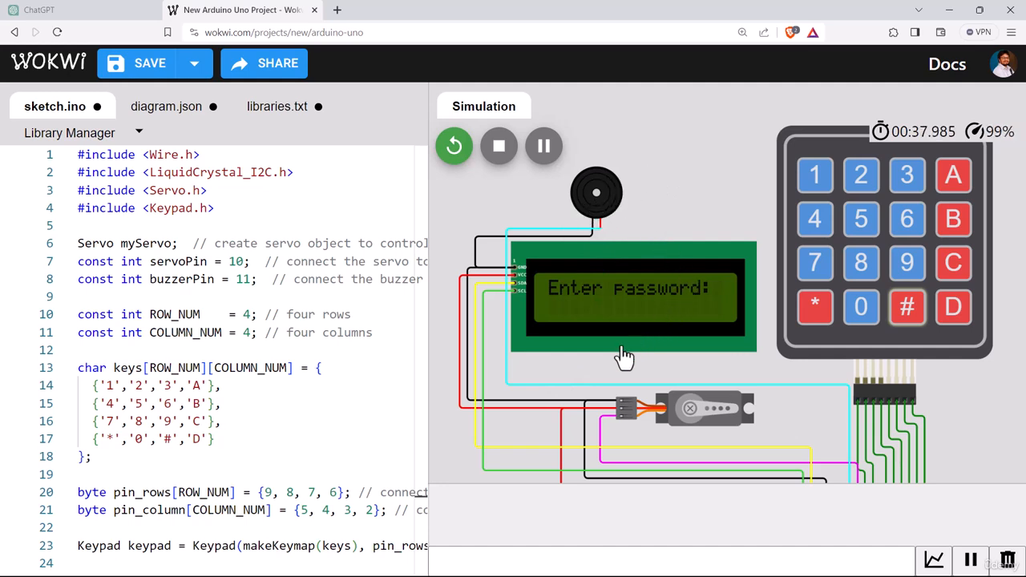
{"action": "mouse_move", "coordinate": [561, 381]}
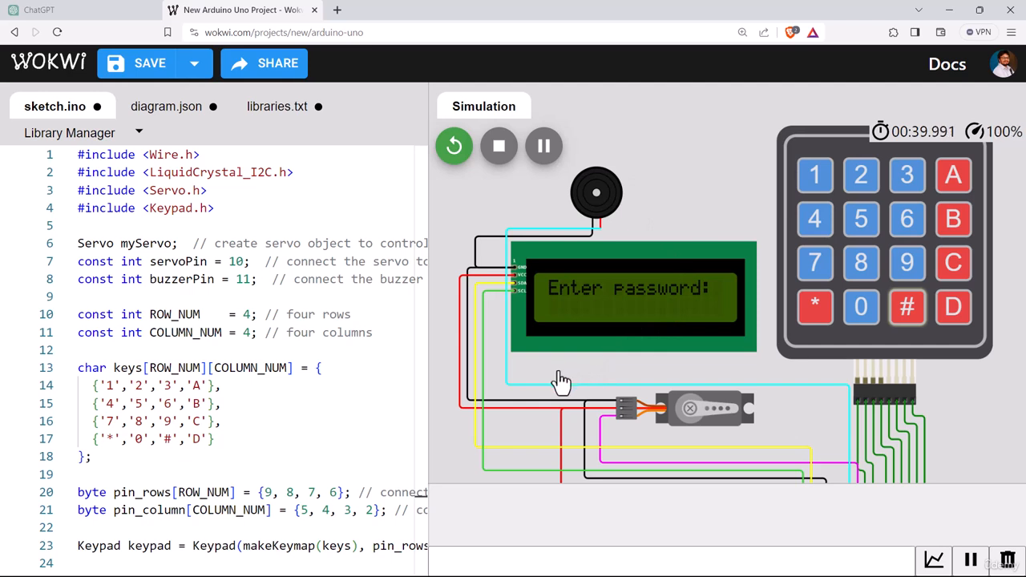
{"action": "mouse_move", "coordinate": [545, 370]}
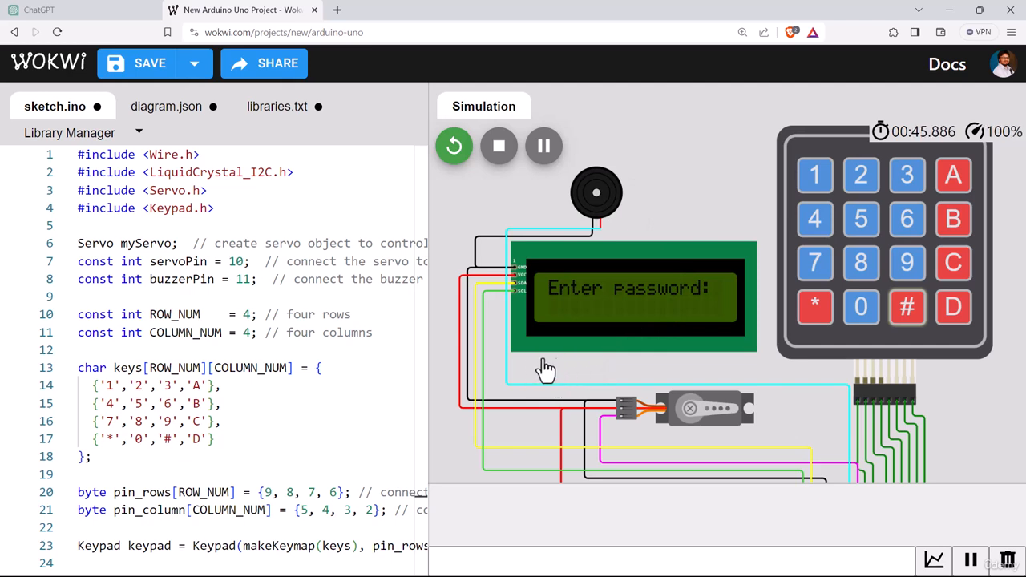
{"action": "mouse_move", "coordinate": [599, 388]}
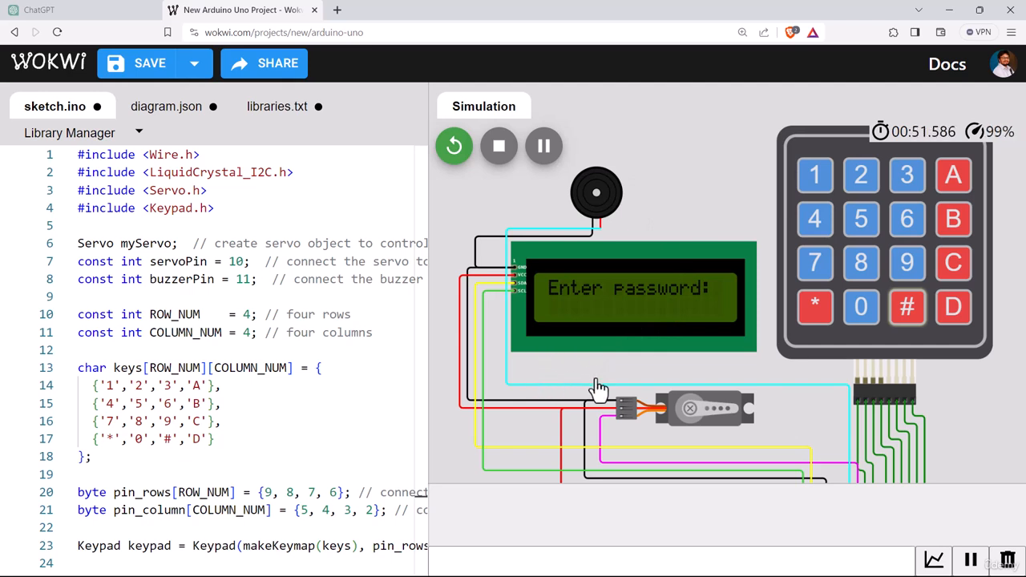
{"action": "mouse_move", "coordinate": [564, 376]}
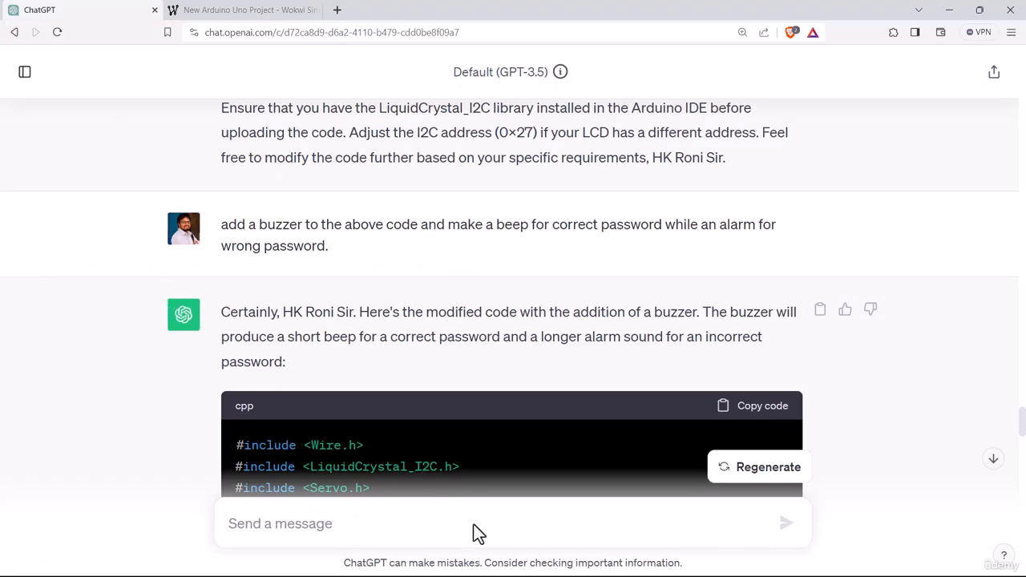
Step: Draft 'what other features can we add to this project.' in the ChatGPT message box
{"action": "type", "text": "what other fe"}
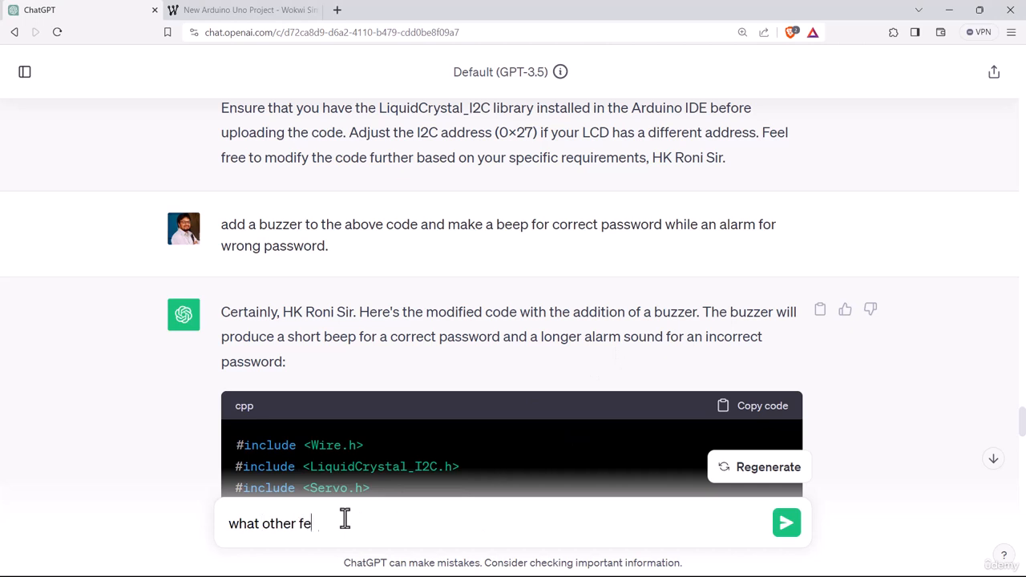
{"action": "type", "text": "atures can we ad"}
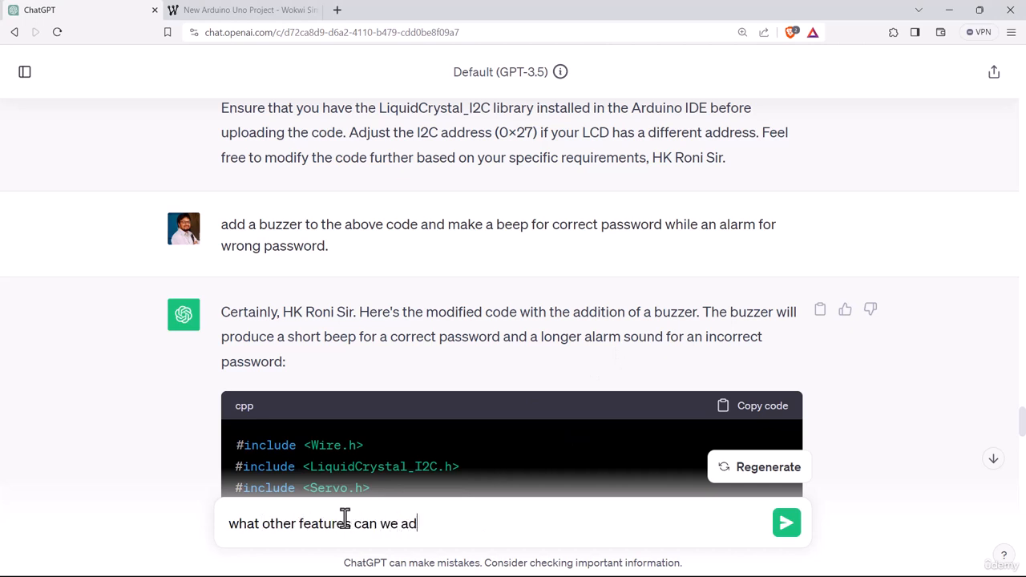
{"action": "type", "text": "d to this proje"}
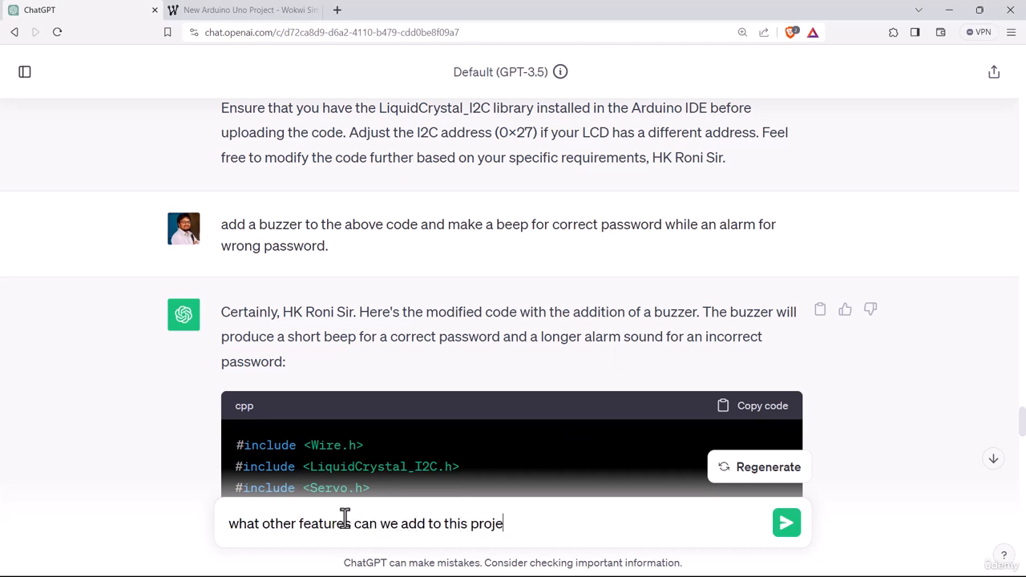
{"action": "type", "text": "ct."}
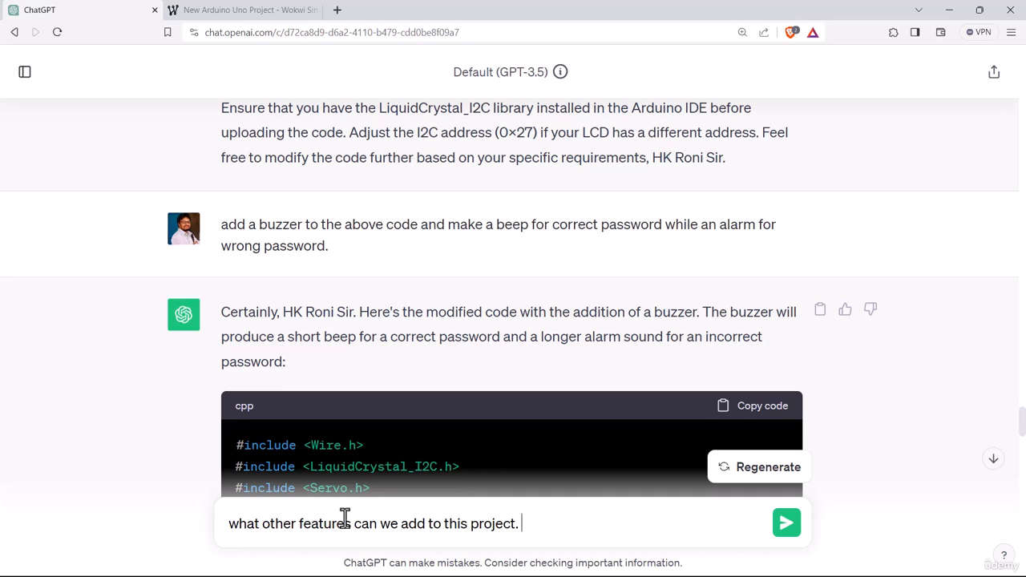
{"action": "scroll", "scroll_direction": "down", "scroll_amount": 3}
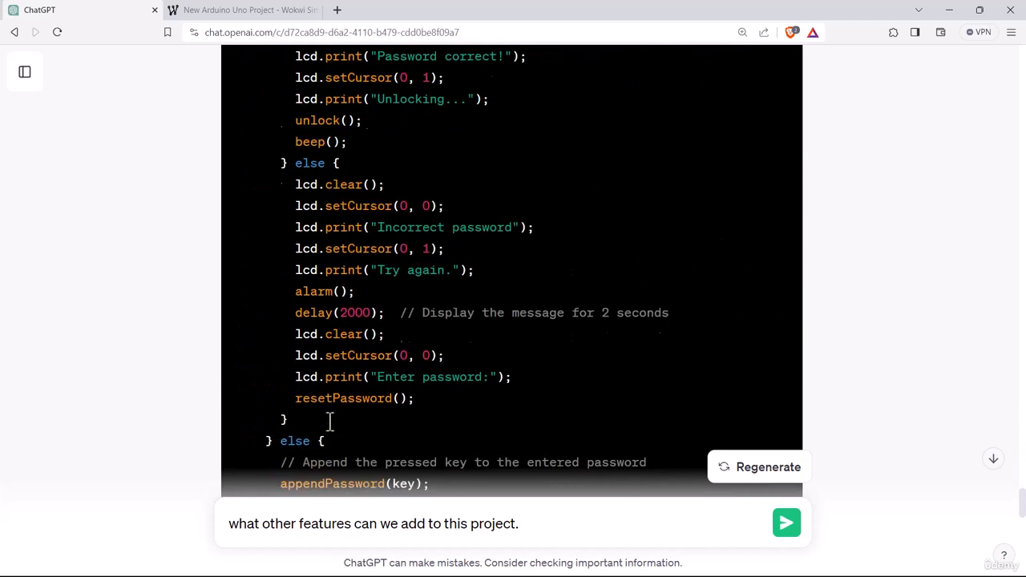
{"action": "scroll", "scroll_direction": "down", "scroll_amount": 3}
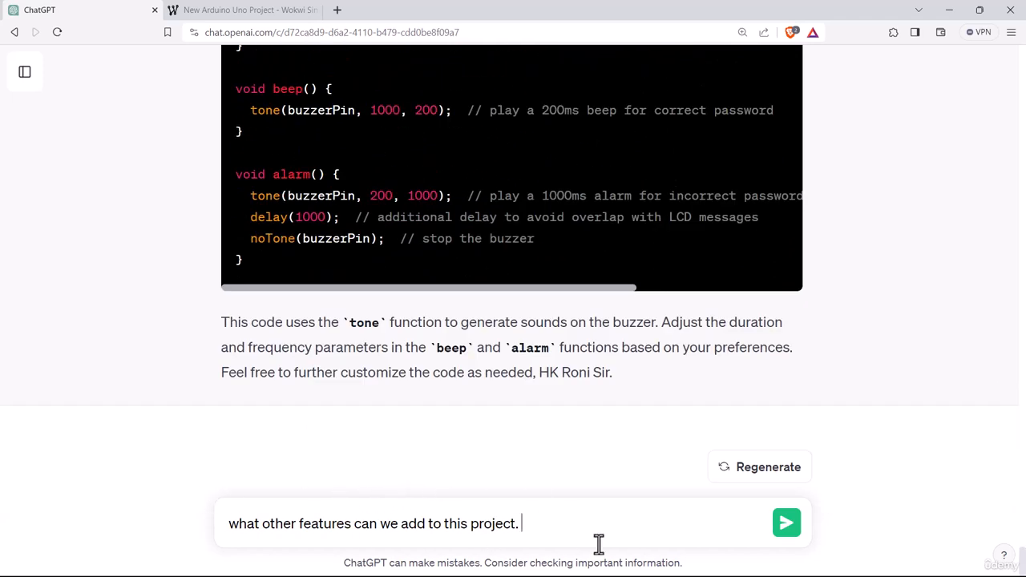
{"action": "mouse_move", "coordinate": [786, 522]}
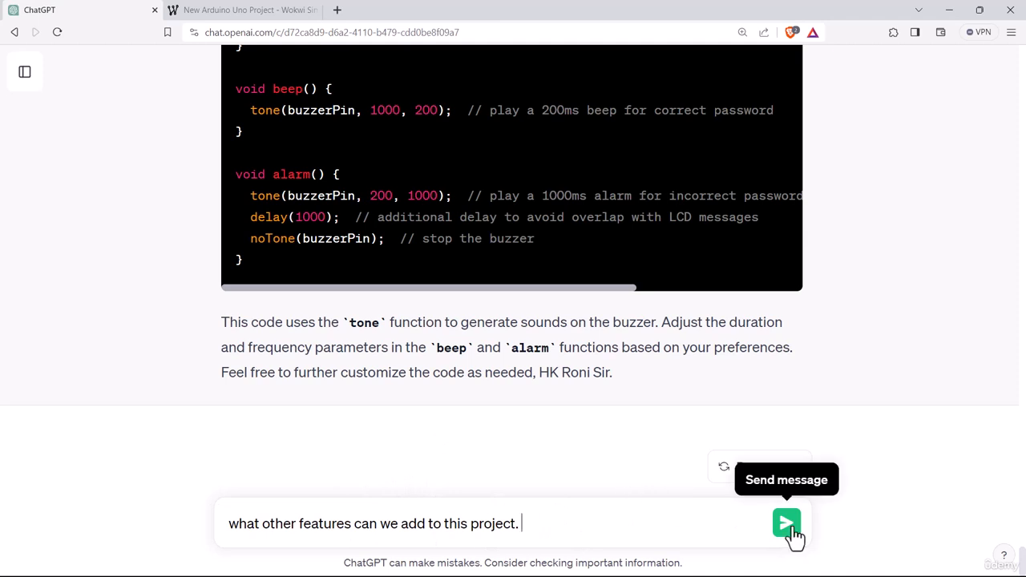
{"action": "left_click", "coordinate": [785, 522]}
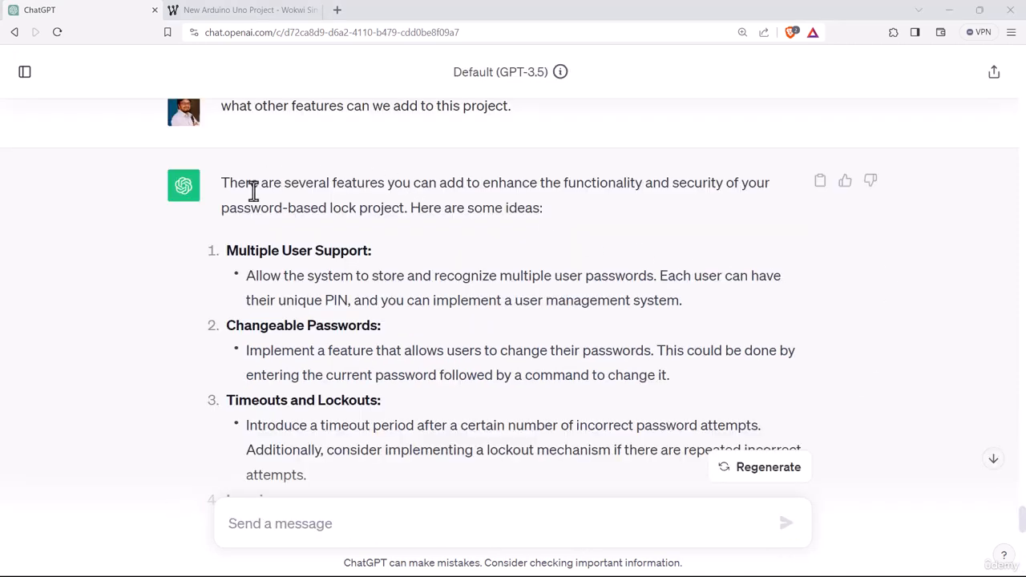
{"action": "mouse_move", "coordinate": [689, 275]}
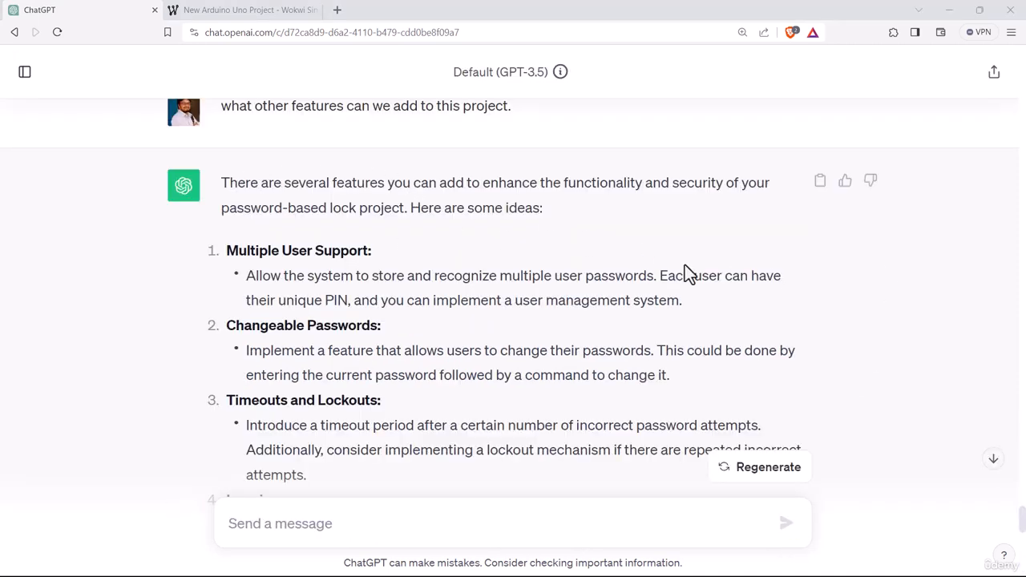
{"action": "mouse_move", "coordinate": [226, 266]}
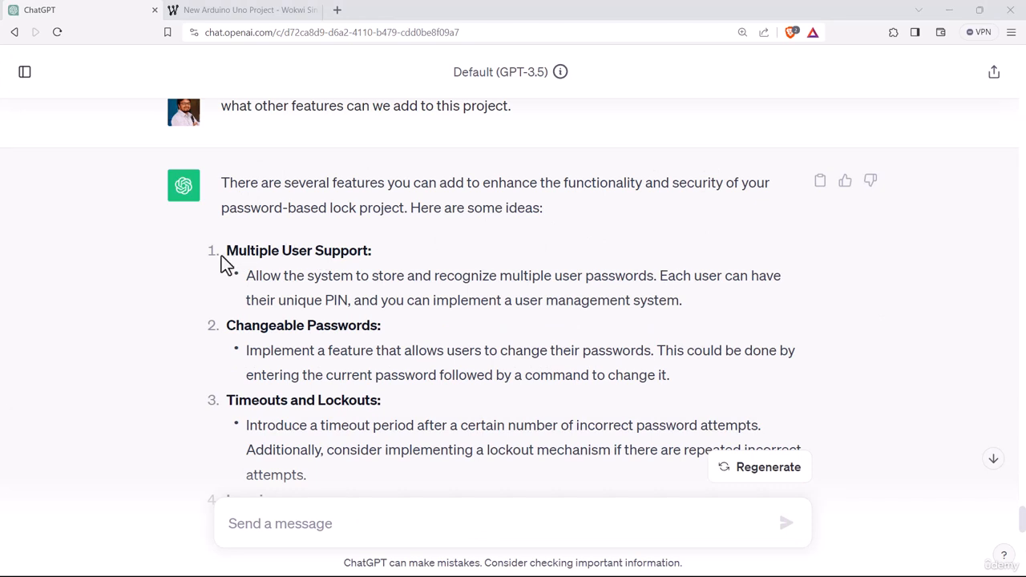
{"action": "double_click", "coordinate": [298, 250]}
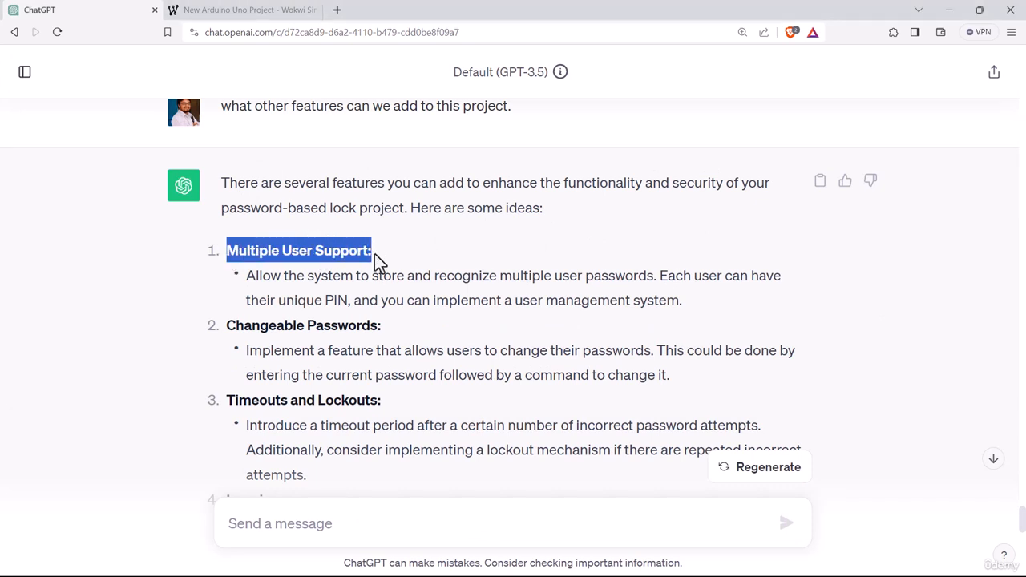
{"action": "mouse_move", "coordinate": [431, 281]}
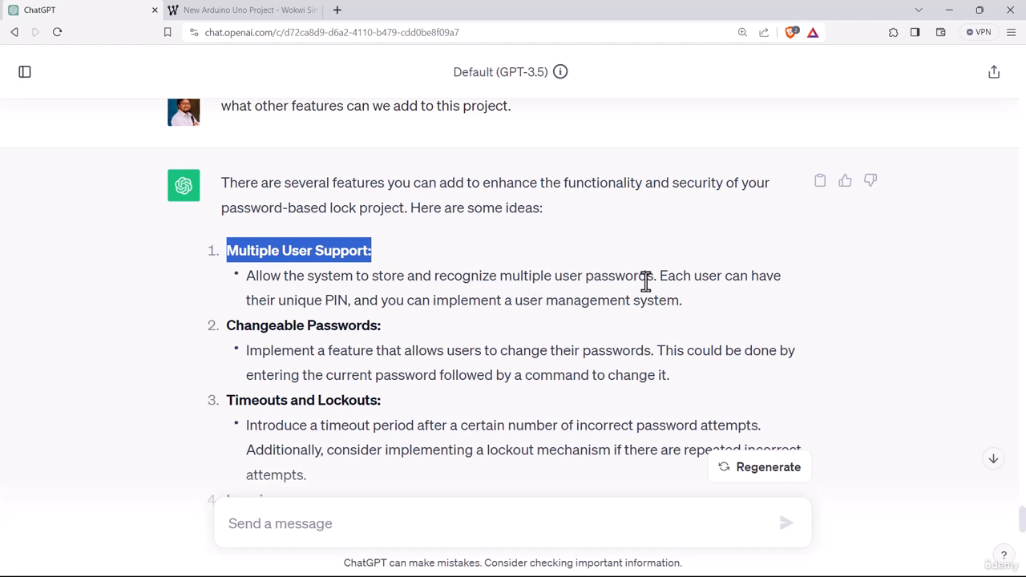
{"action": "mouse_move", "coordinate": [647, 282]}
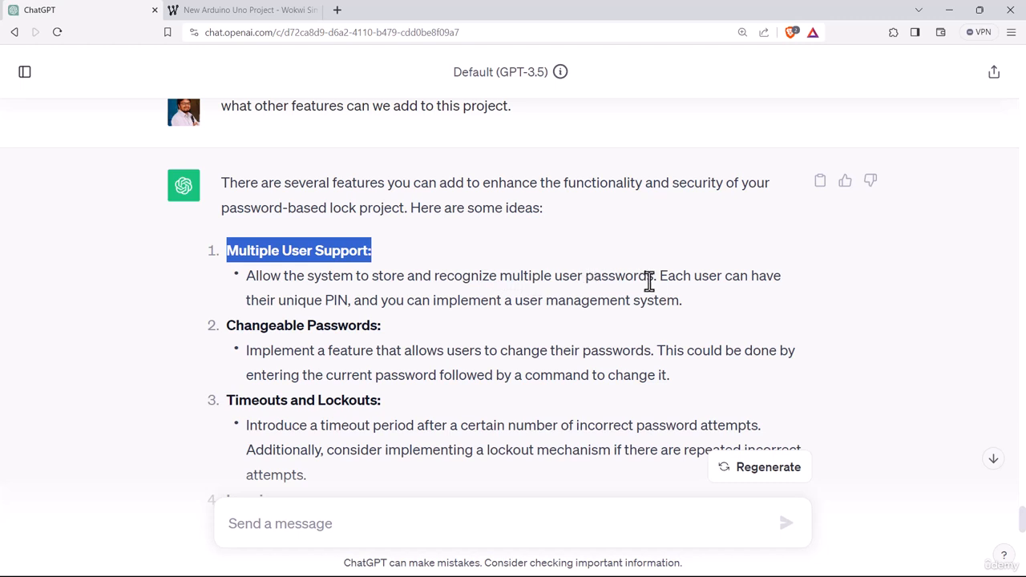
{"action": "left_click", "coordinate": [649, 280]}
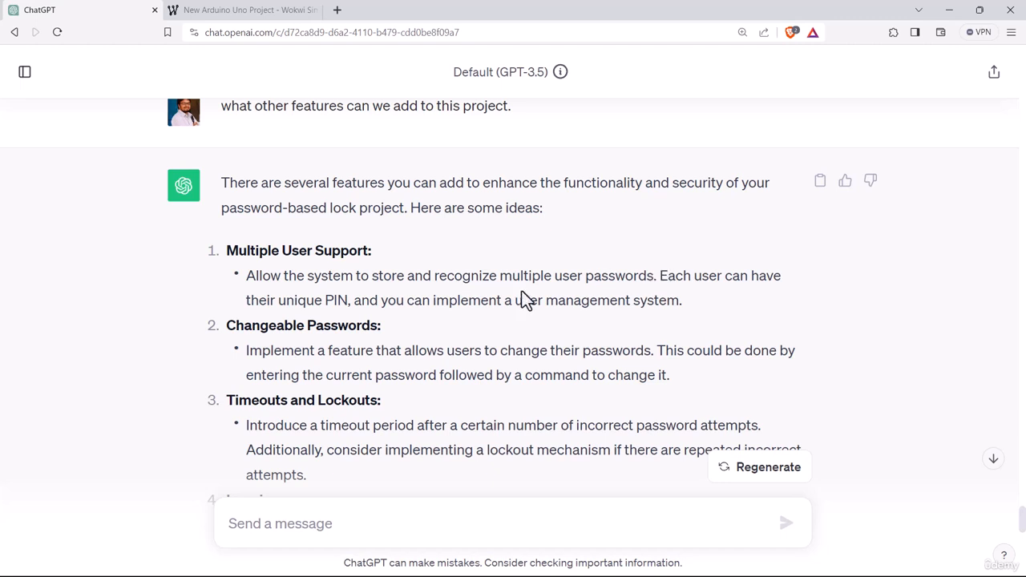
{"action": "mouse_move", "coordinate": [472, 303]}
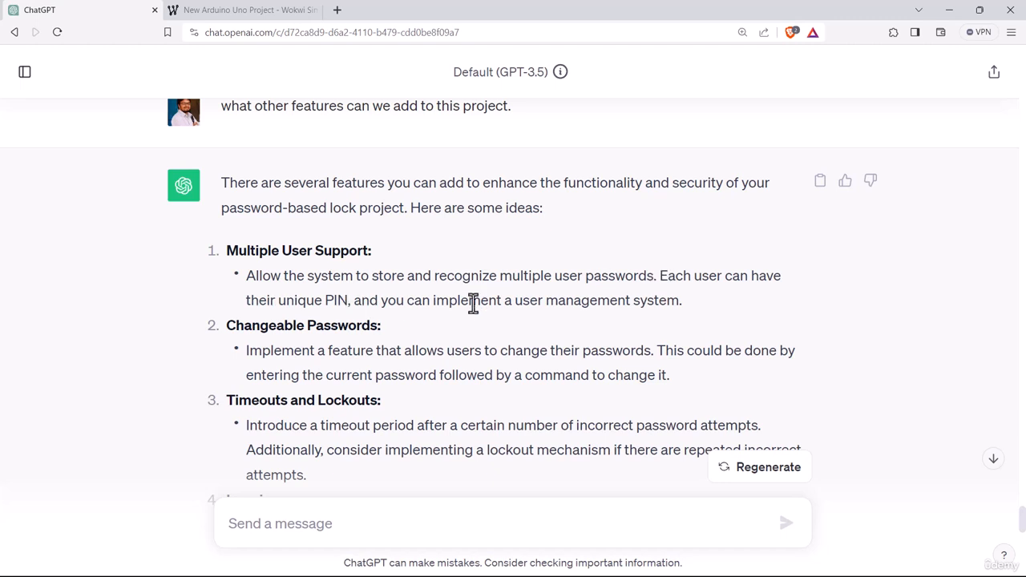
{"action": "scroll", "scroll_direction": "down", "scroll_amount": 3}
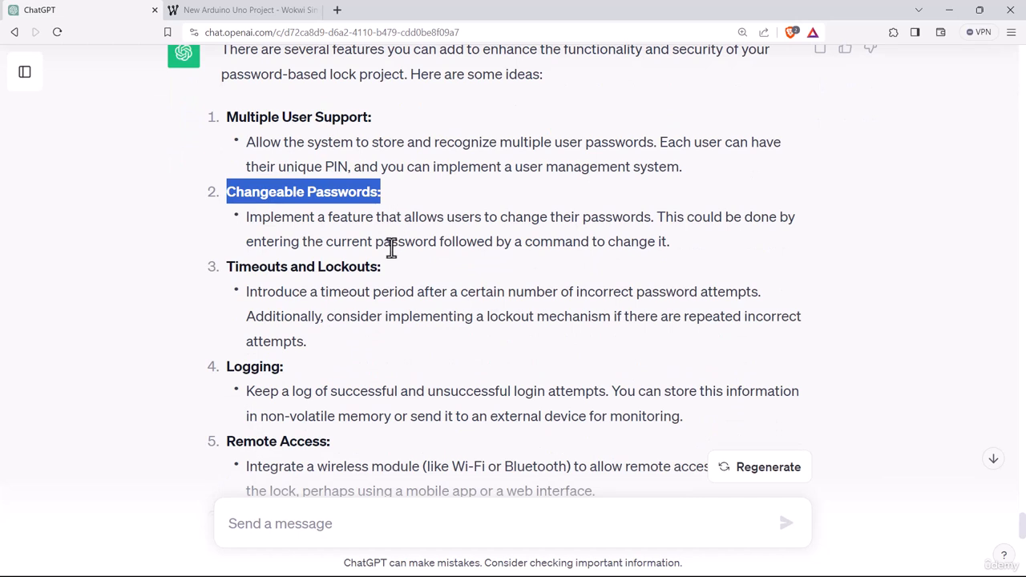
{"action": "mouse_move", "coordinate": [196, 263]}
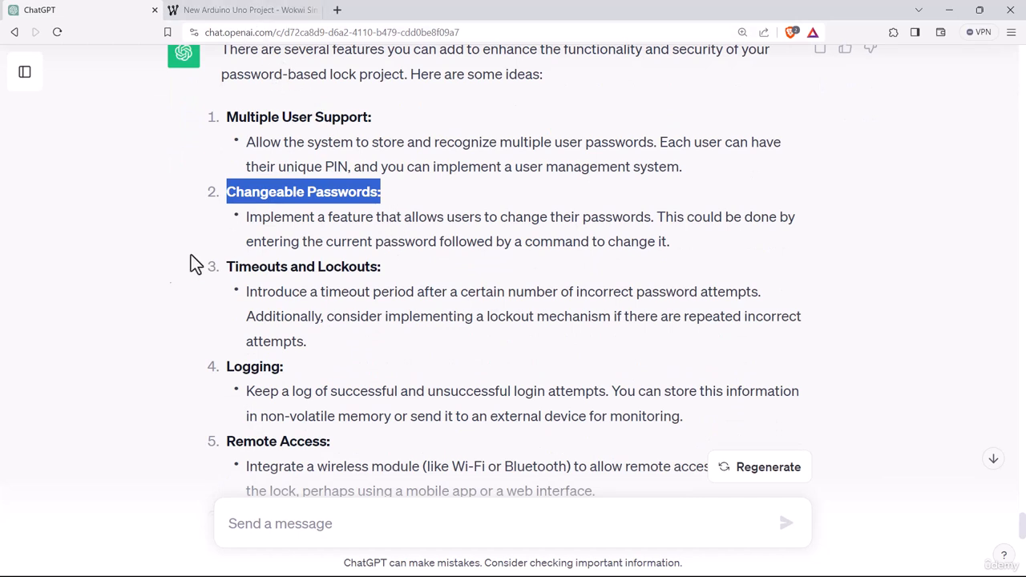
{"action": "mouse_move", "coordinate": [296, 224]}
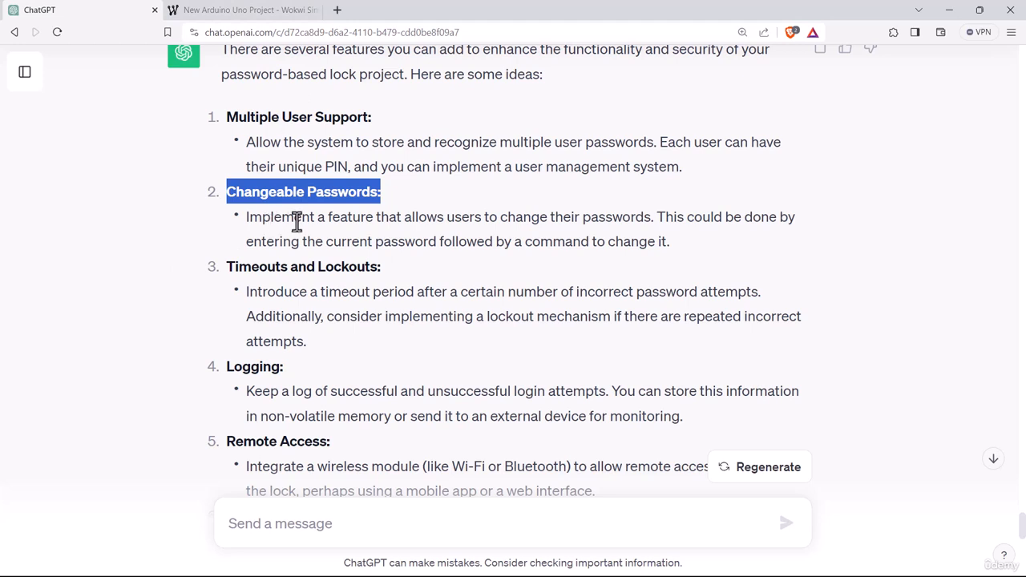
{"action": "mouse_move", "coordinate": [249, 215]}
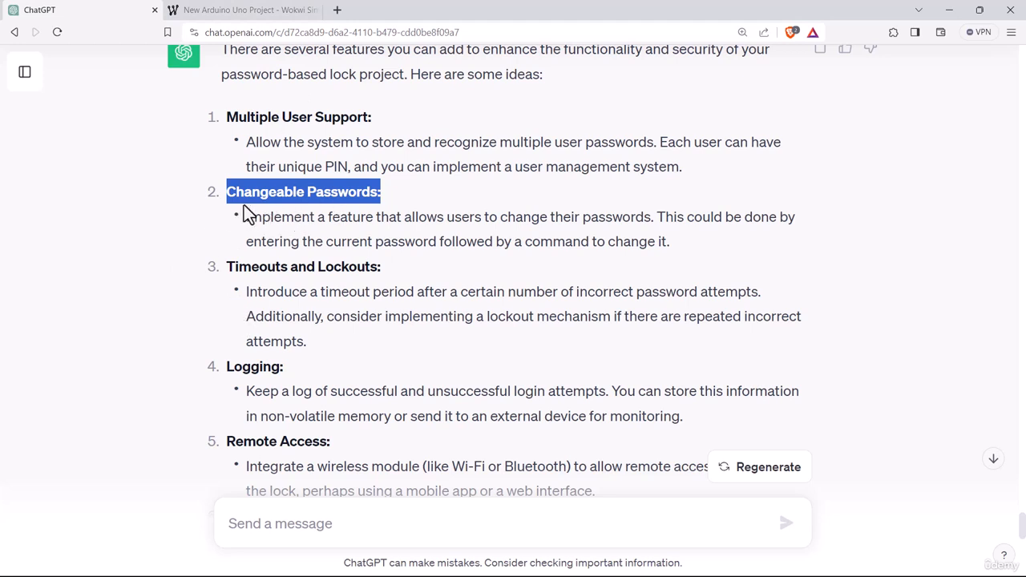
{"action": "double_click", "coordinate": [300, 266]}
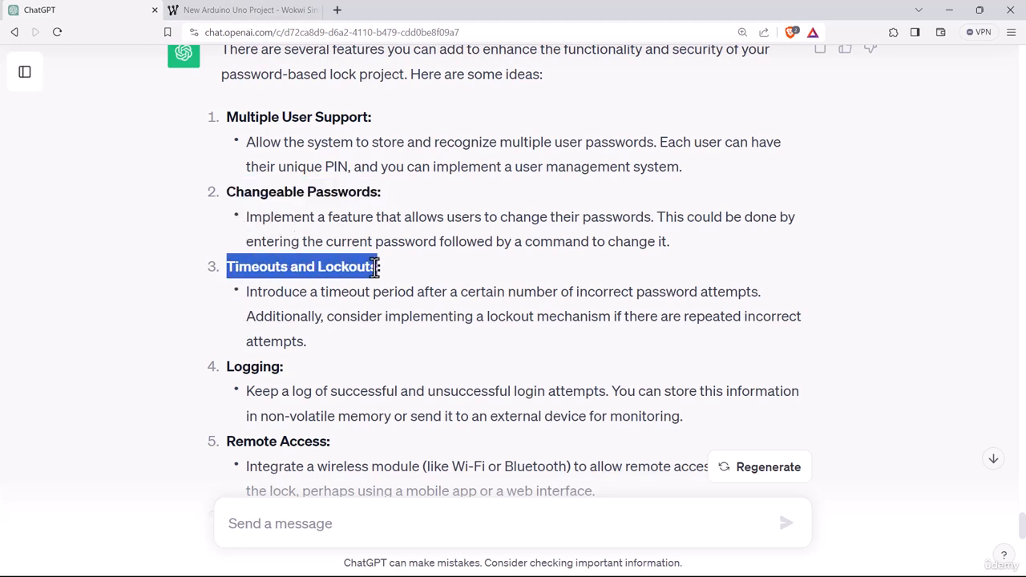
{"action": "left_click", "coordinate": [393, 300]}
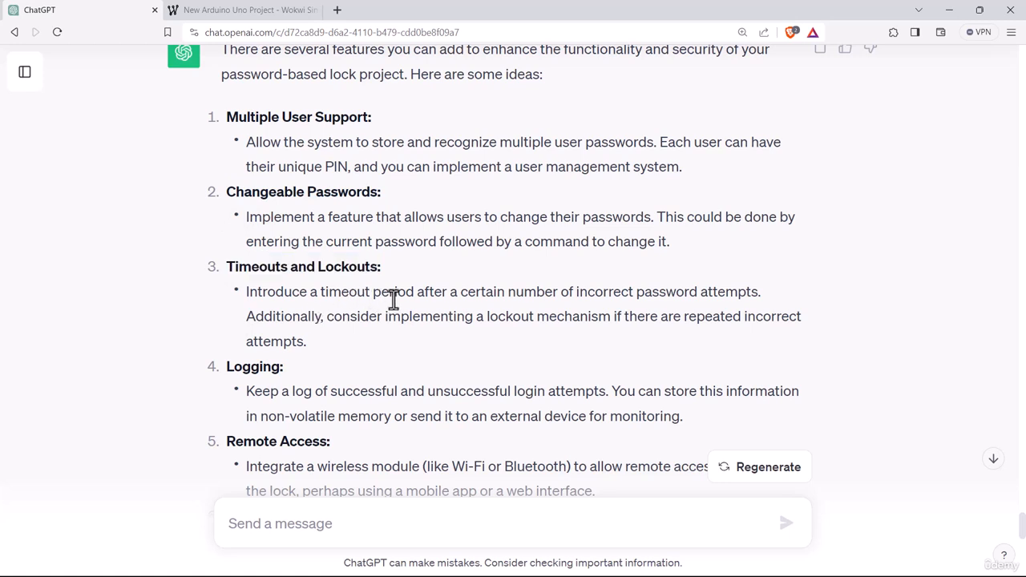
{"action": "mouse_move", "coordinate": [605, 299]}
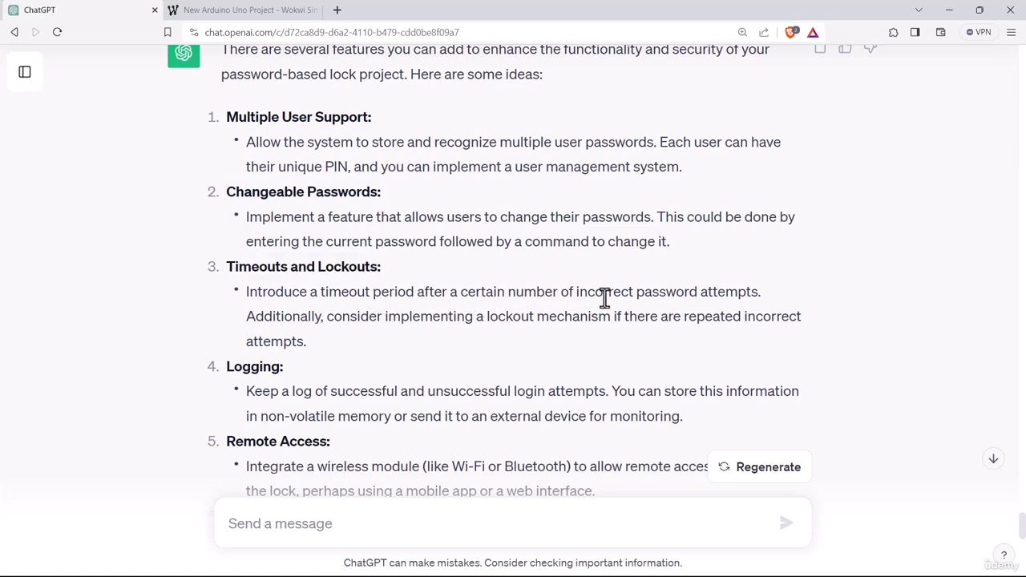
{"action": "mouse_move", "coordinate": [758, 297]}
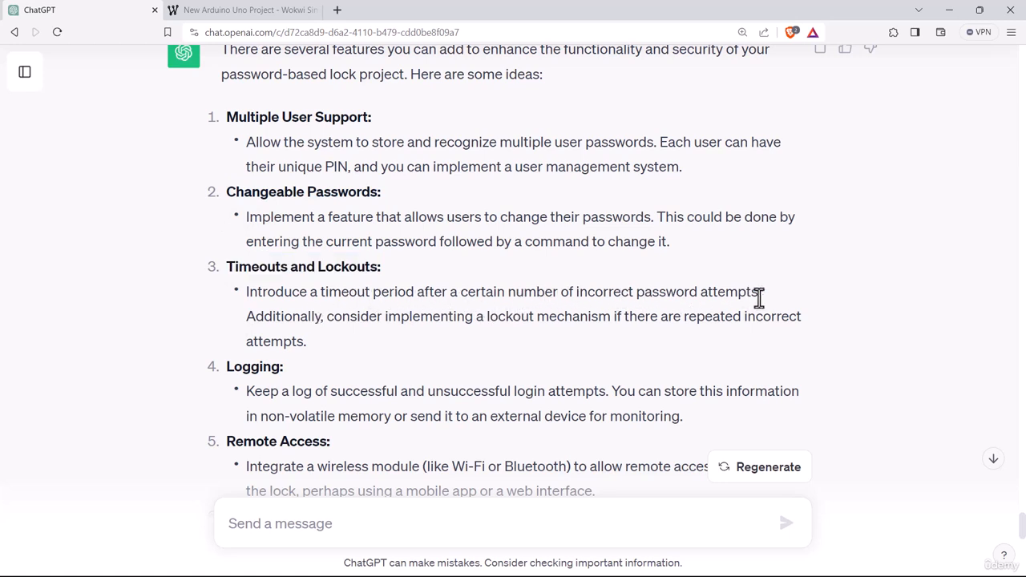
{"action": "mouse_move", "coordinate": [329, 266]}
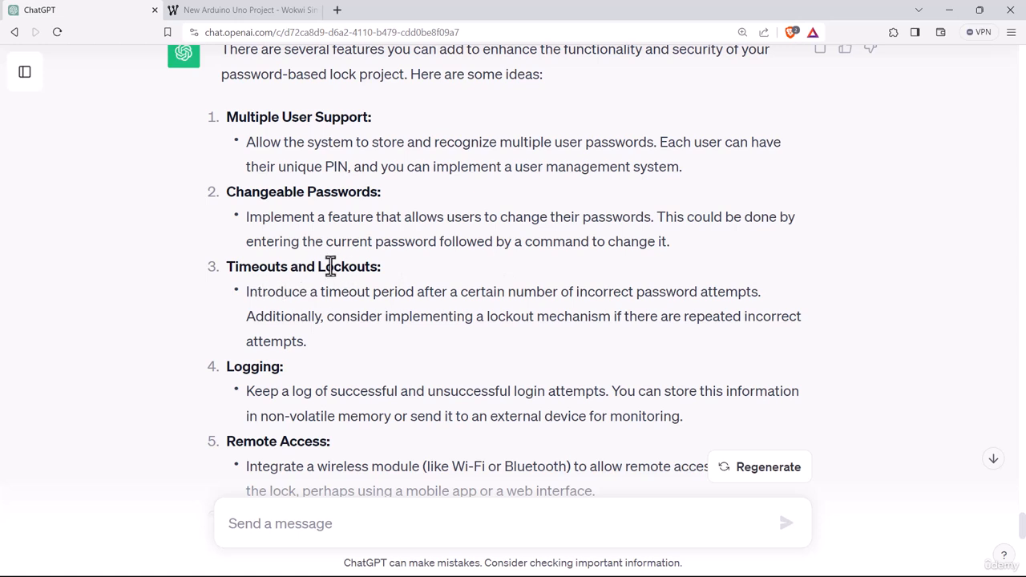
{"action": "mouse_move", "coordinate": [281, 286]}
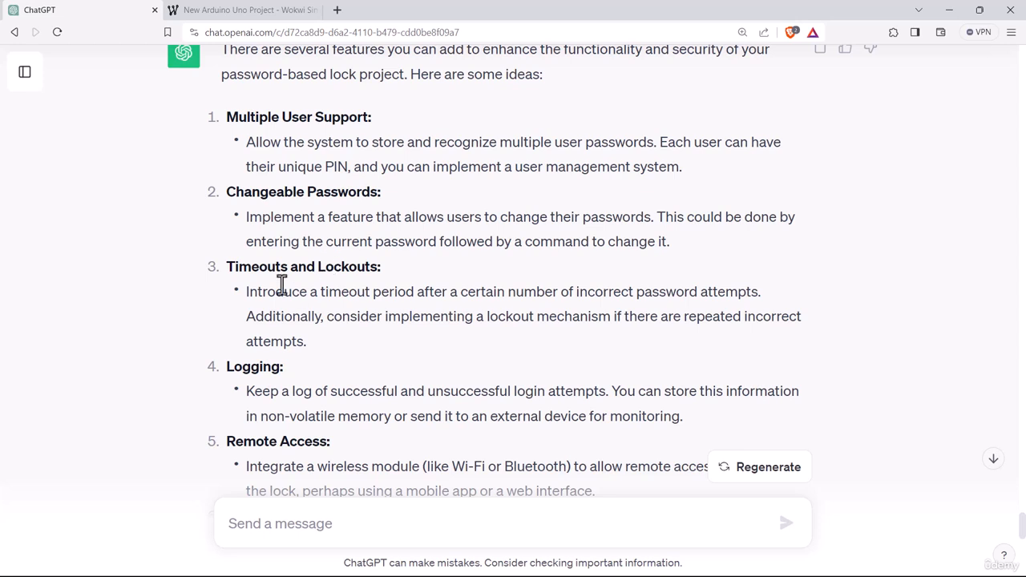
{"action": "mouse_move", "coordinate": [295, 290]}
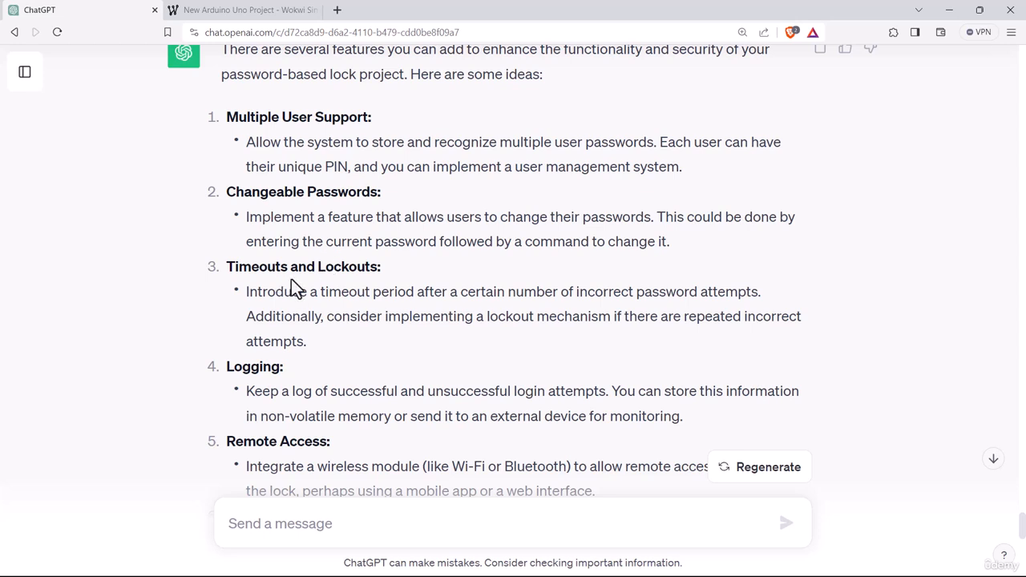
{"action": "scroll", "scroll_direction": "down", "scroll_amount": 3}
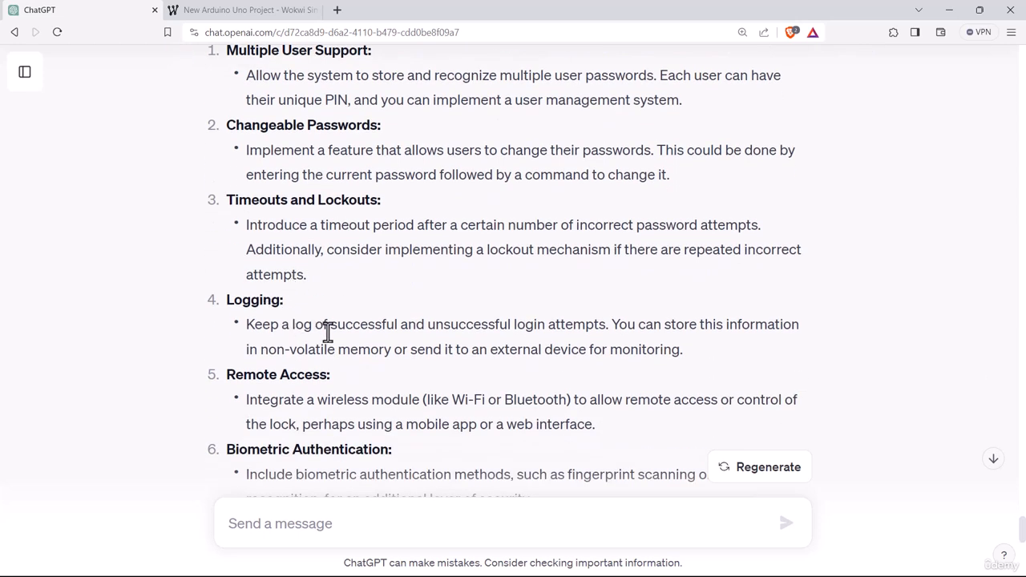
{"action": "mouse_move", "coordinate": [548, 334]}
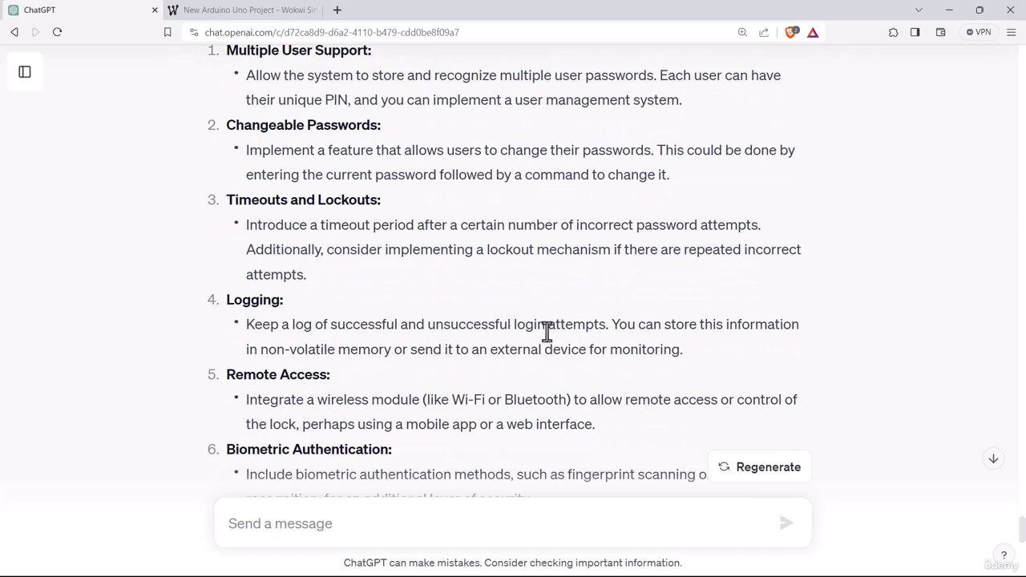
{"action": "mouse_move", "coordinate": [295, 331]}
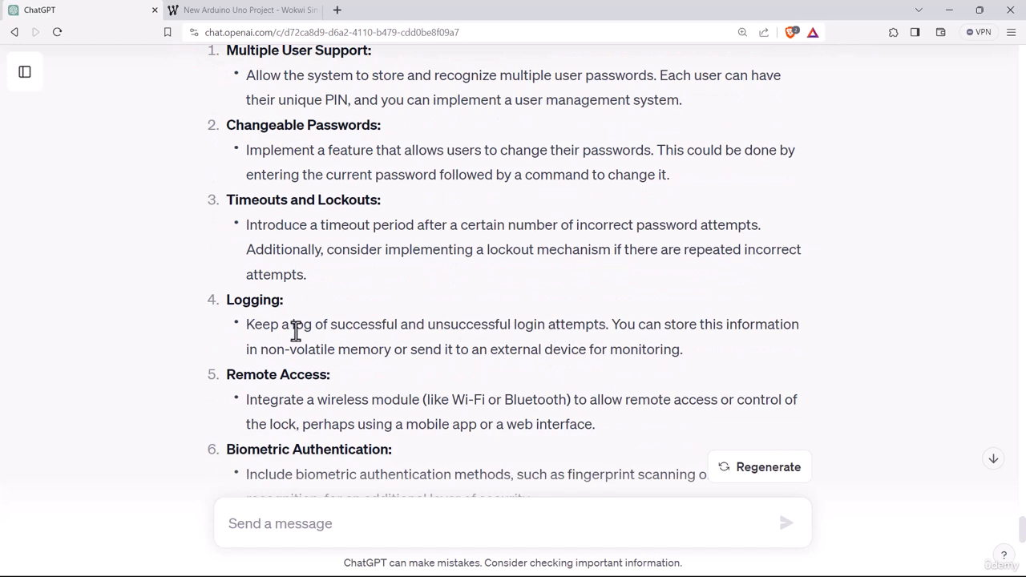
{"action": "scroll", "scroll_direction": "down", "scroll_amount": 3}
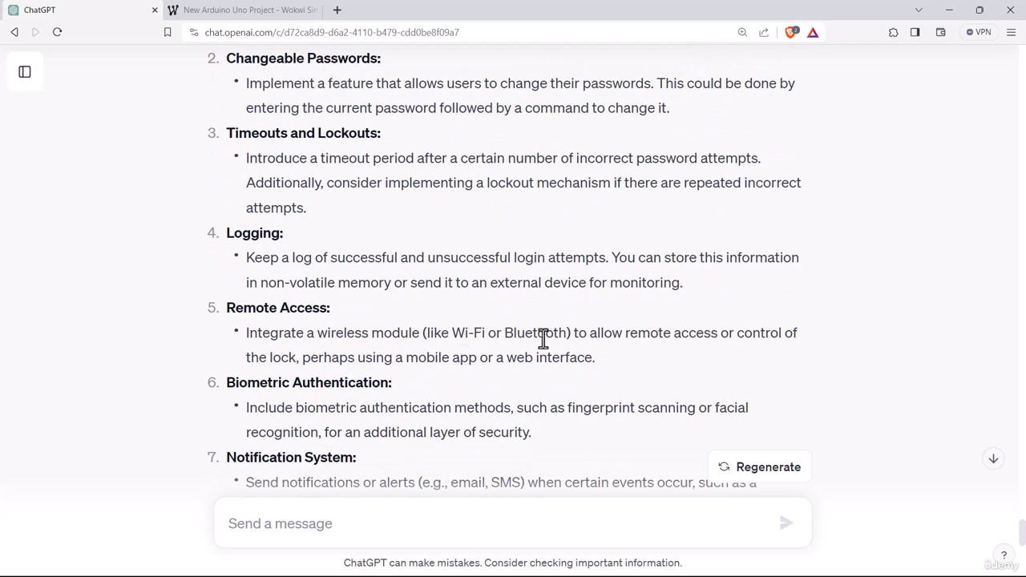
{"action": "mouse_move", "coordinate": [716, 340]}
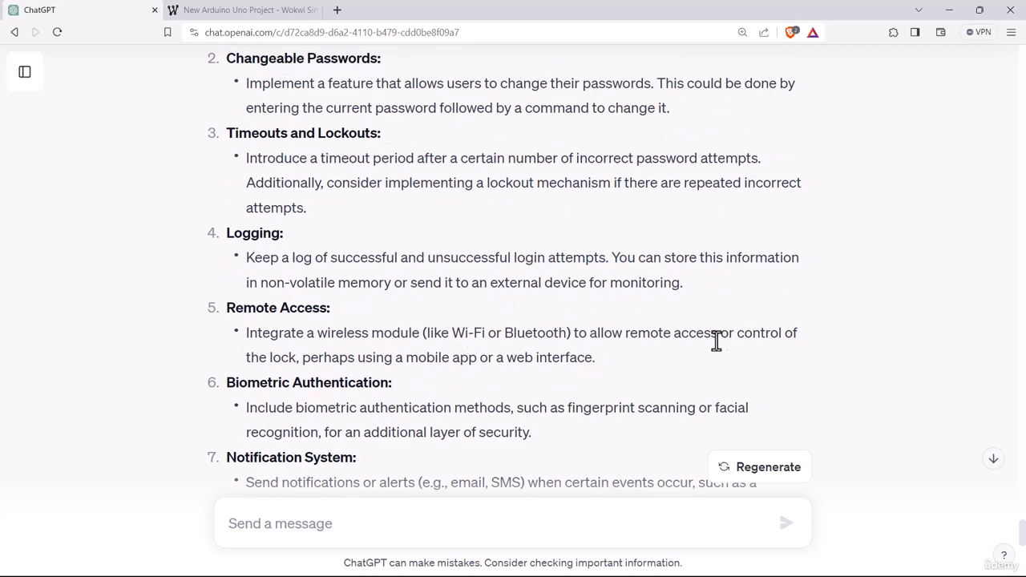
{"action": "scroll", "scroll_direction": "down", "scroll_amount": 3}
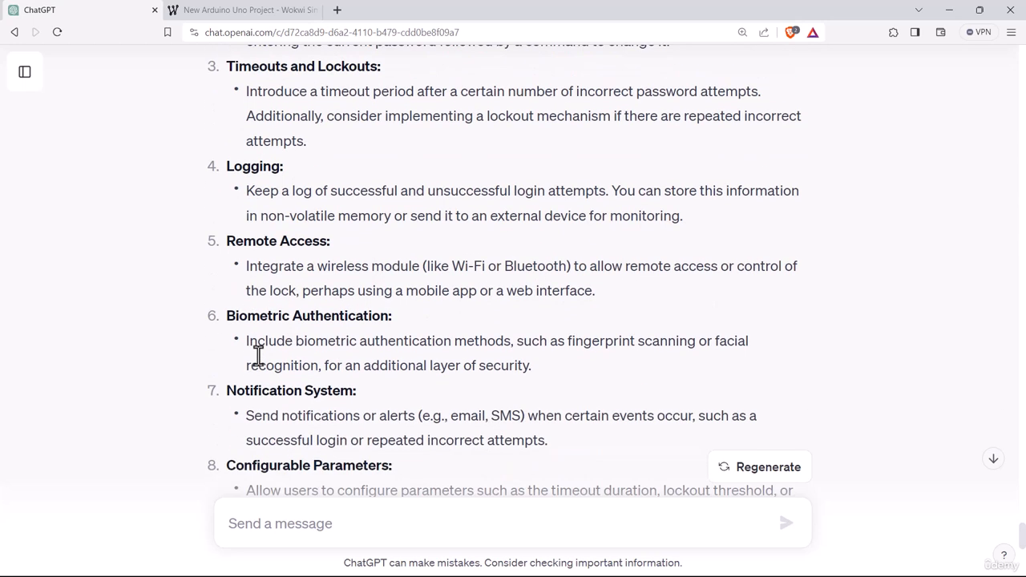
{"action": "mouse_move", "coordinate": [350, 323]}
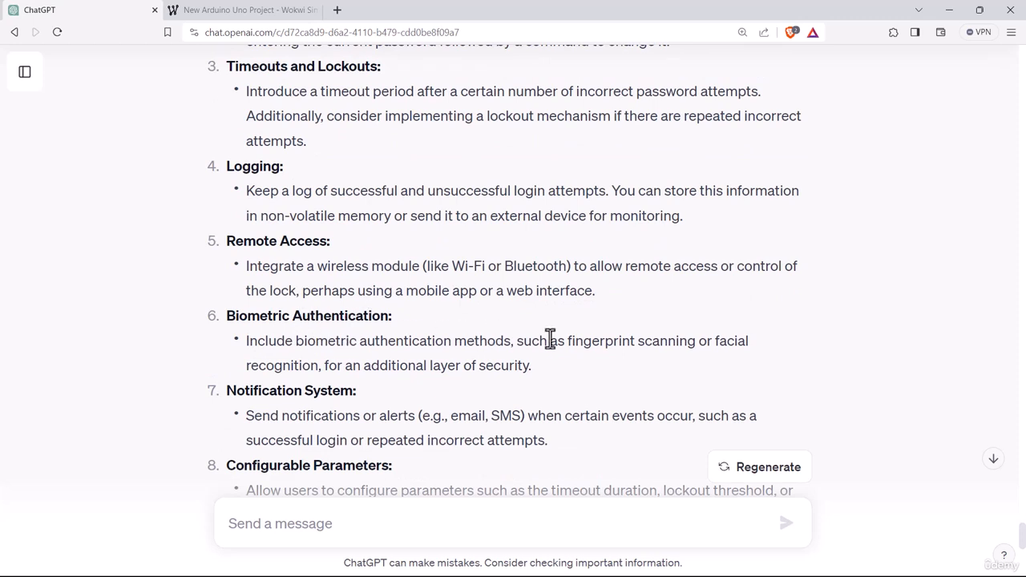
{"action": "mouse_move", "coordinate": [397, 360]}
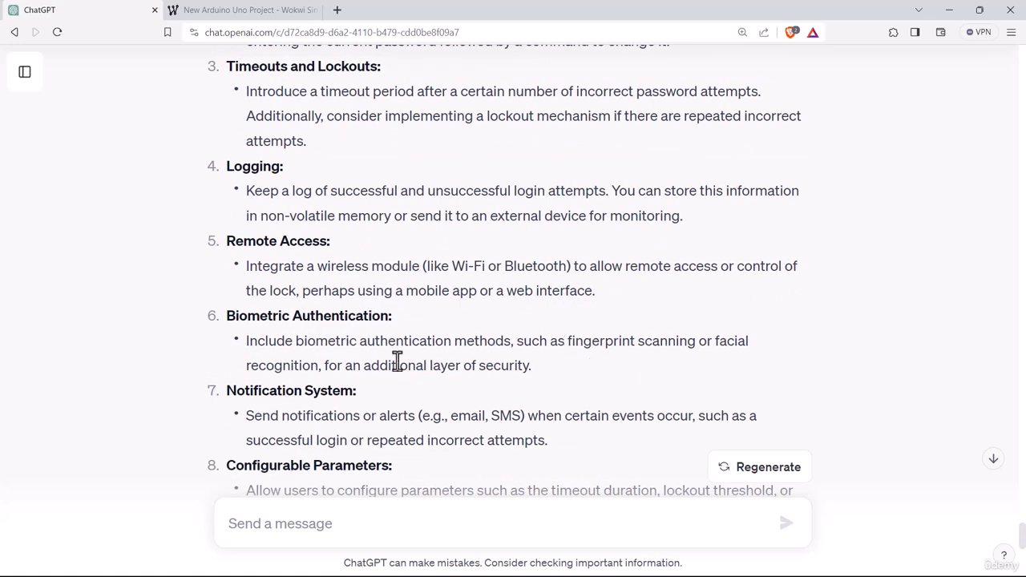
{"action": "mouse_move", "coordinate": [506, 368]}
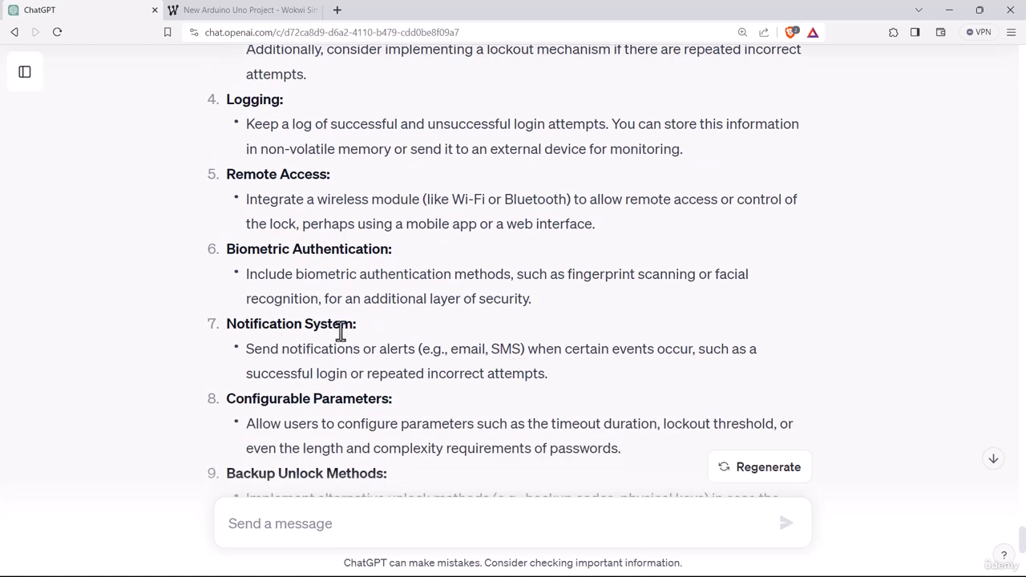
{"action": "mouse_move", "coordinate": [420, 354]}
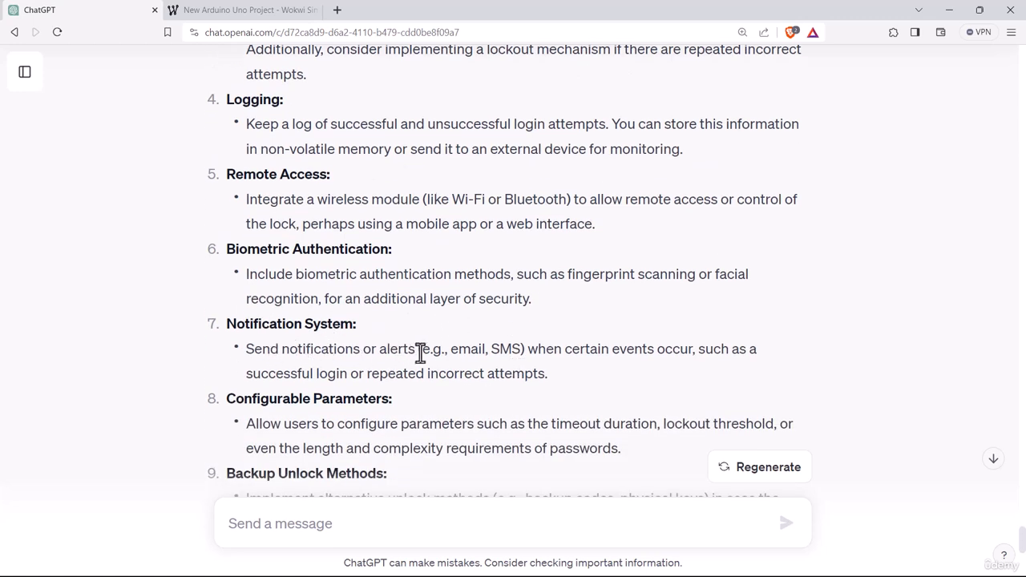
{"action": "mouse_move", "coordinate": [670, 358]}
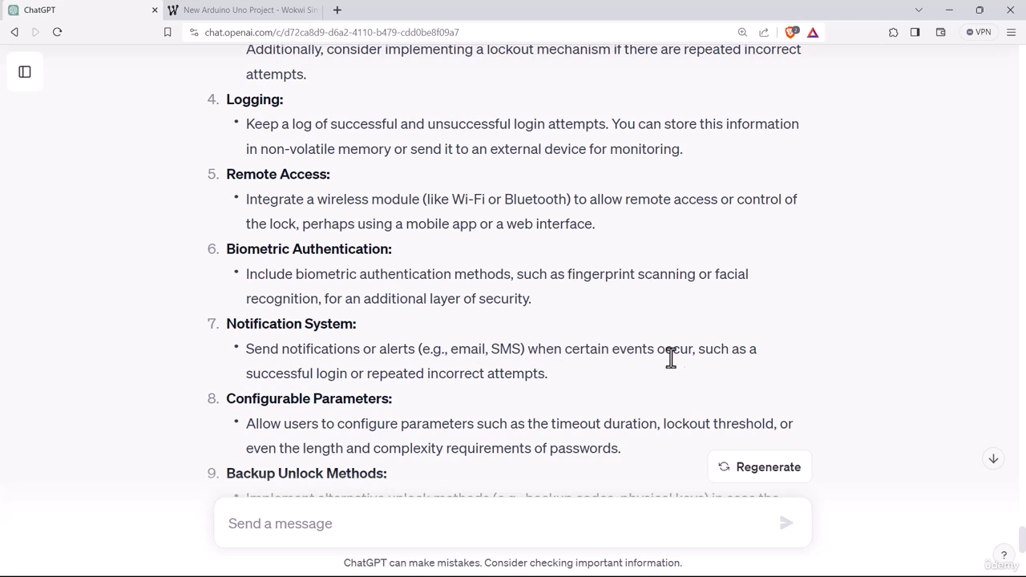
{"action": "mouse_move", "coordinate": [366, 375]}
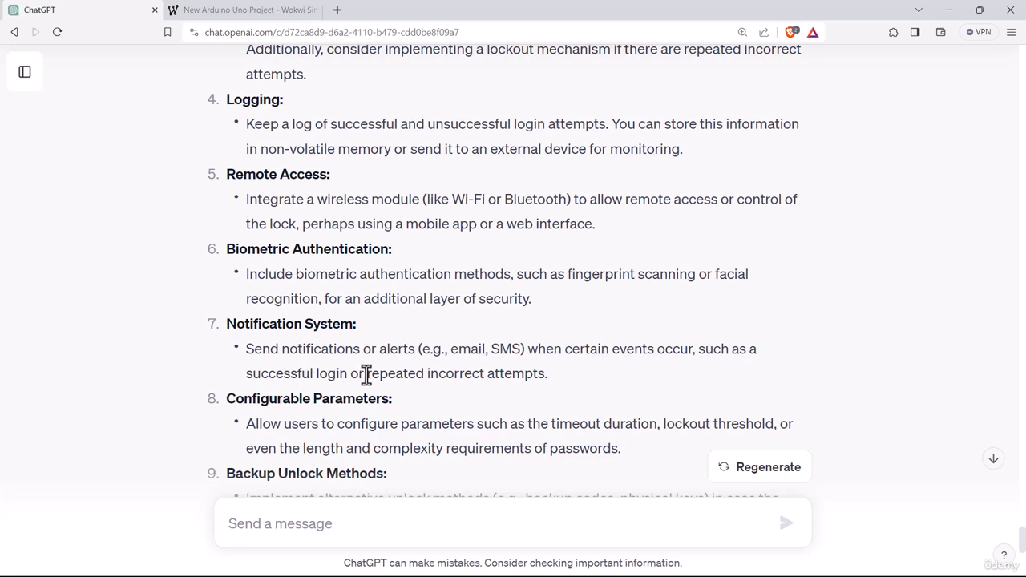
{"action": "mouse_move", "coordinate": [534, 373]}
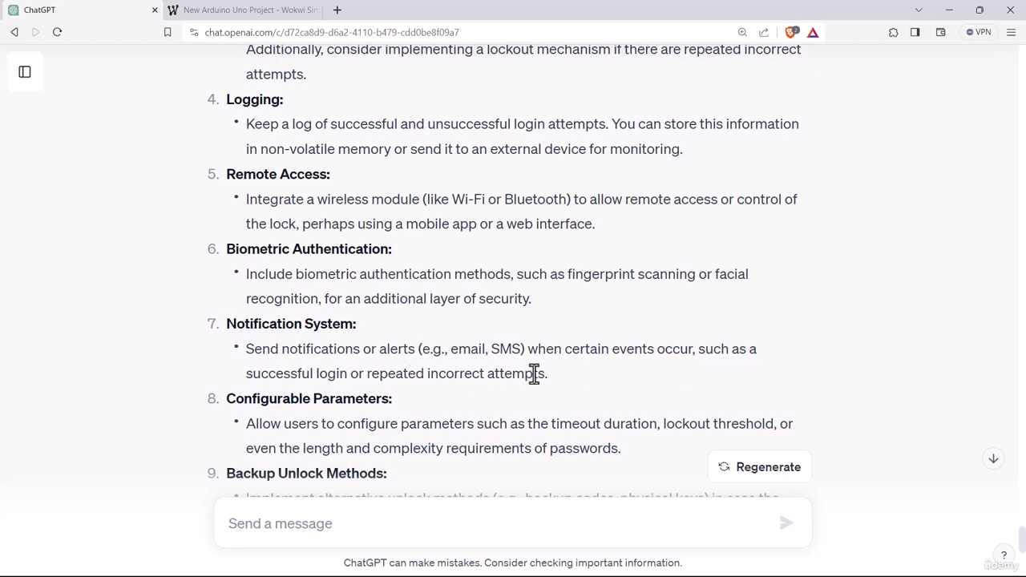
{"action": "scroll", "scroll_direction": "down", "scroll_amount": 3}
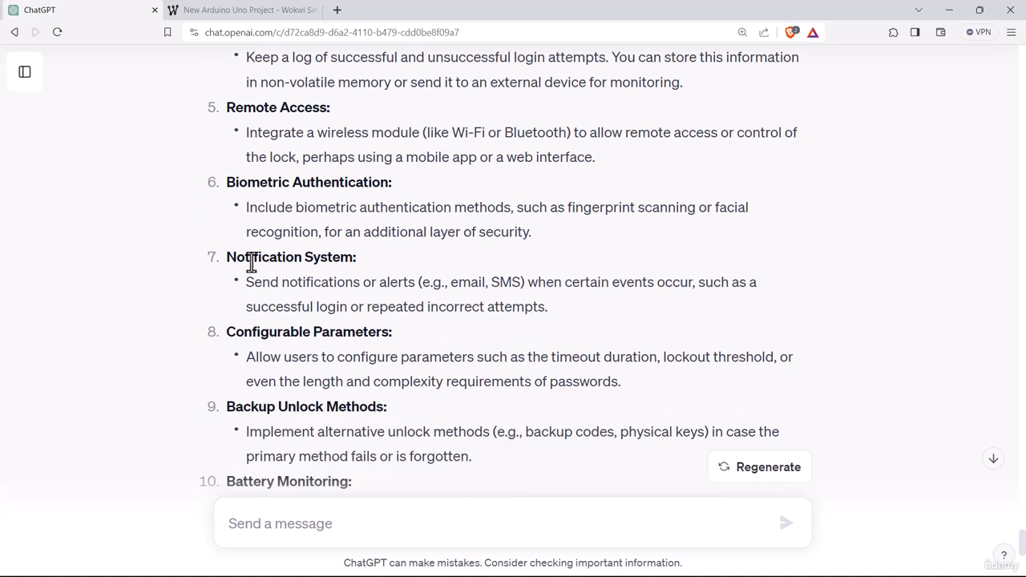
{"action": "mouse_move", "coordinate": [336, 339]}
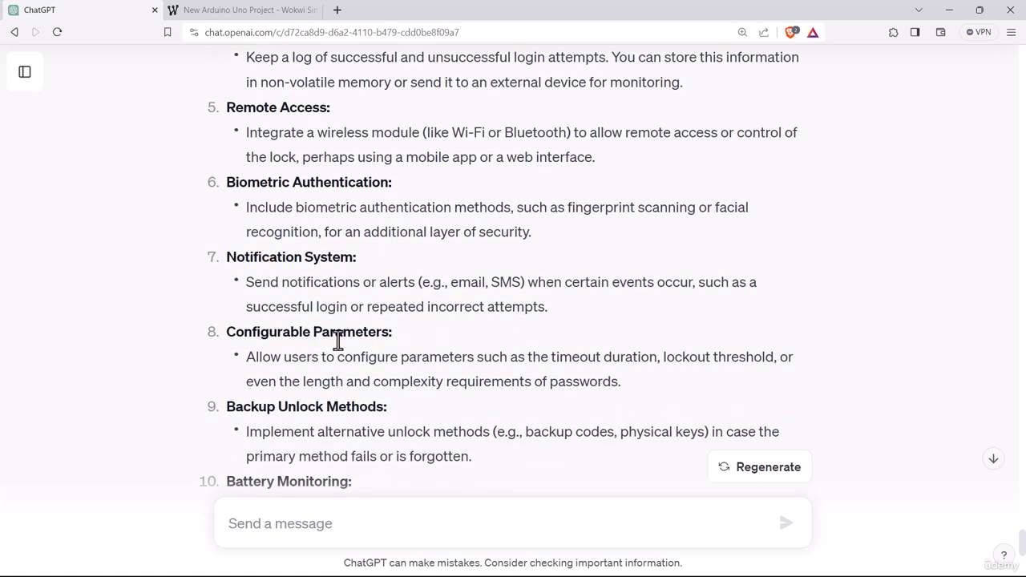
{"action": "mouse_move", "coordinate": [361, 366]}
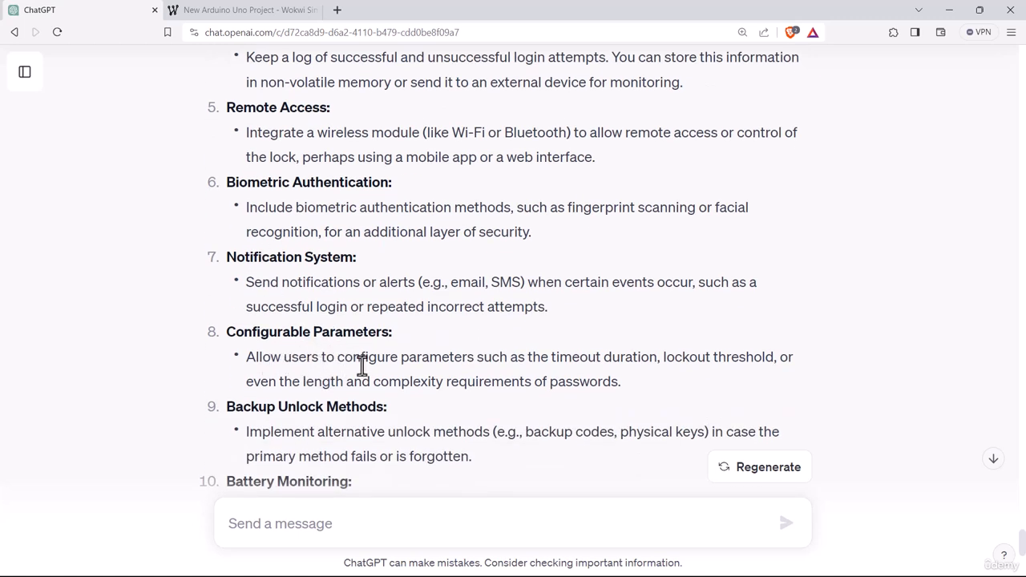
{"action": "mouse_move", "coordinate": [608, 363]}
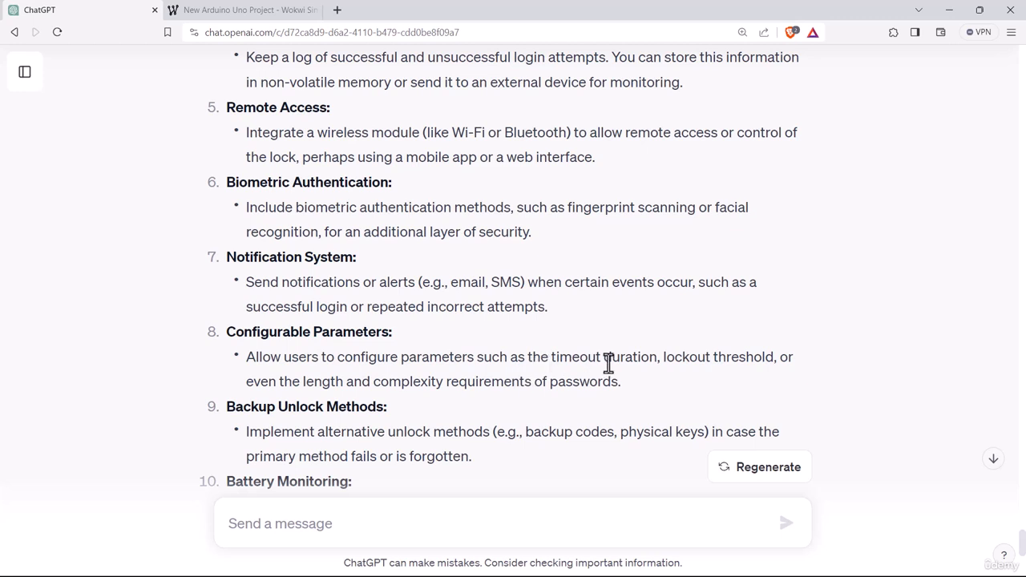
{"action": "mouse_move", "coordinate": [752, 364]}
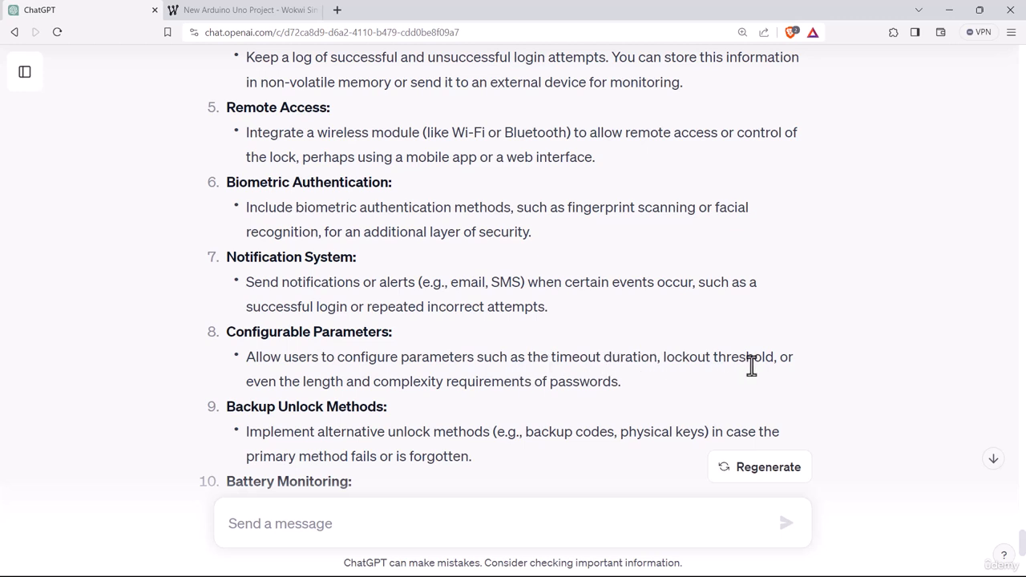
{"action": "mouse_move", "coordinate": [447, 384]}
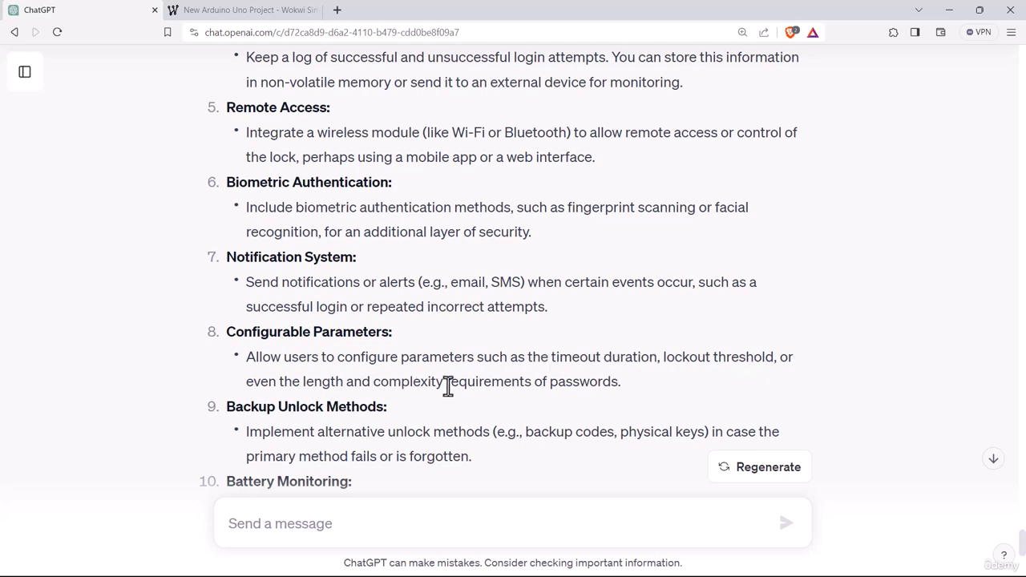
{"action": "mouse_move", "coordinate": [577, 389]}
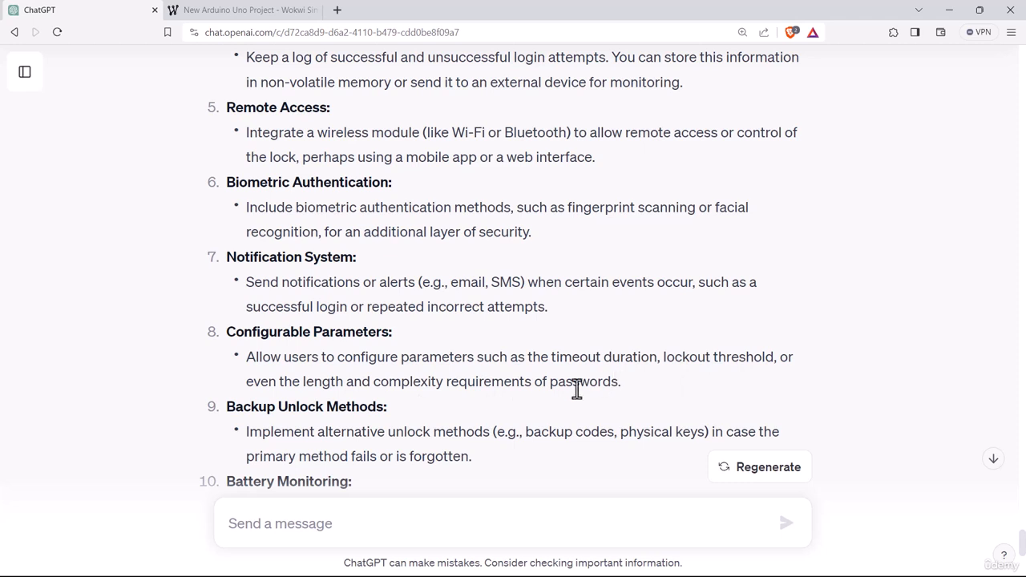
{"action": "mouse_move", "coordinate": [408, 381]}
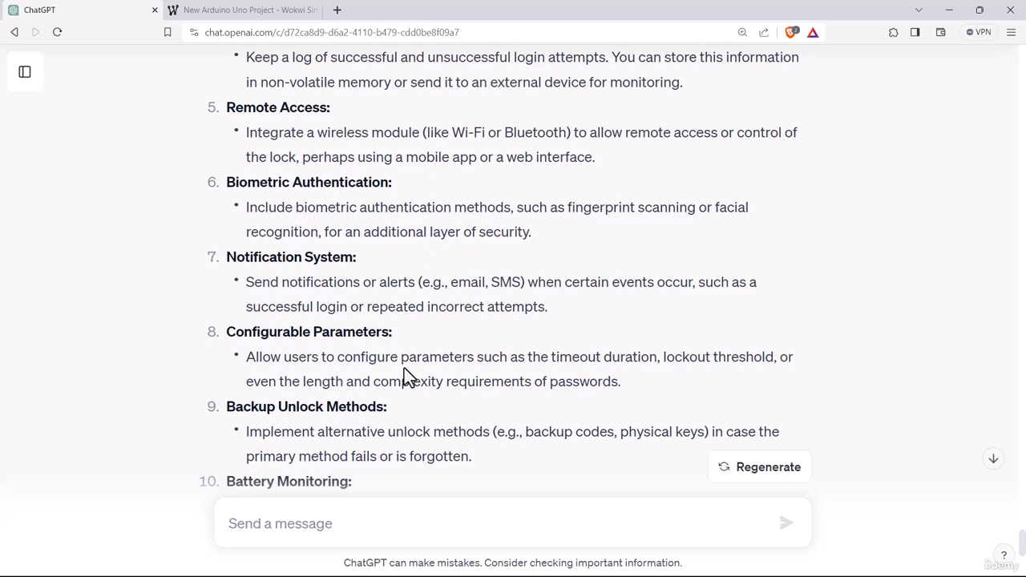
{"action": "scroll", "scroll_direction": "down", "scroll_amount": 3}
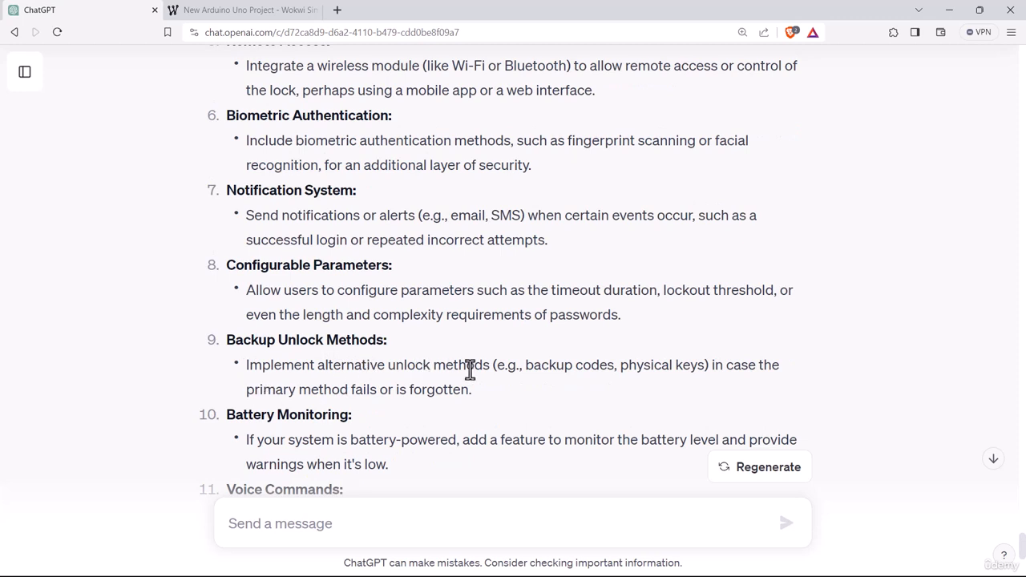
{"action": "mouse_move", "coordinate": [713, 370]}
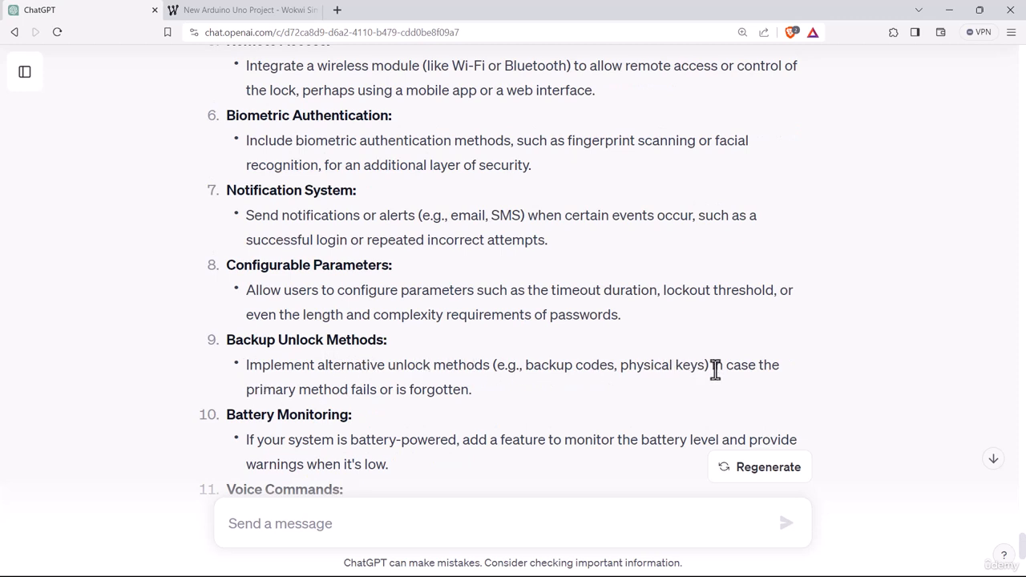
{"action": "scroll", "scroll_direction": "down", "scroll_amount": 3}
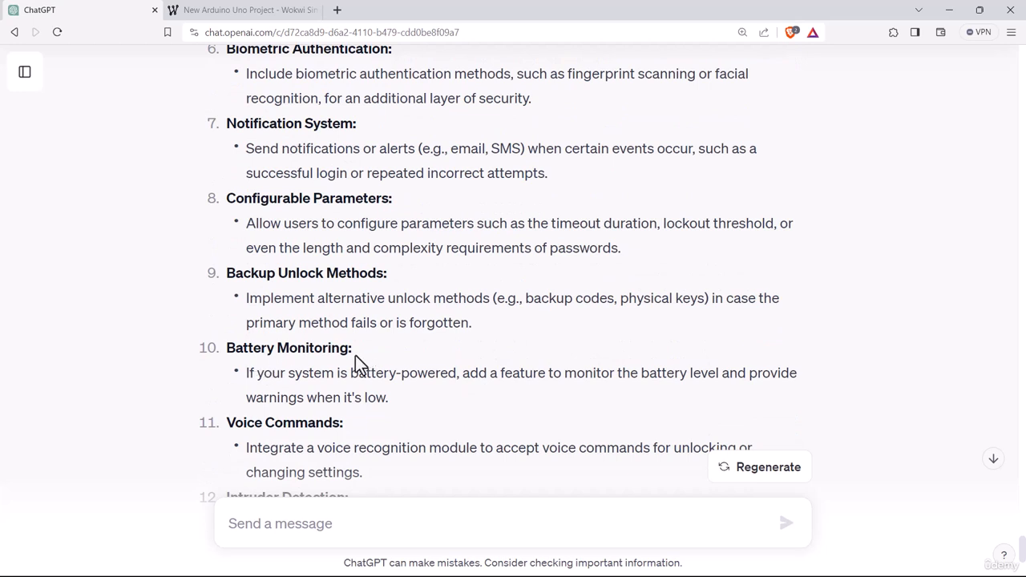
{"action": "mouse_move", "coordinate": [478, 382]}
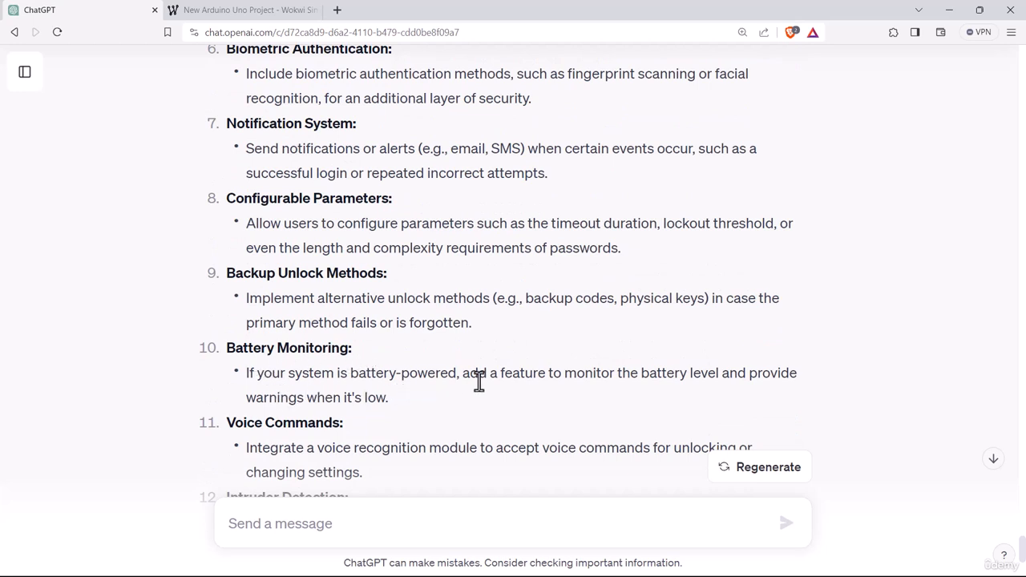
{"action": "mouse_move", "coordinate": [741, 375]}
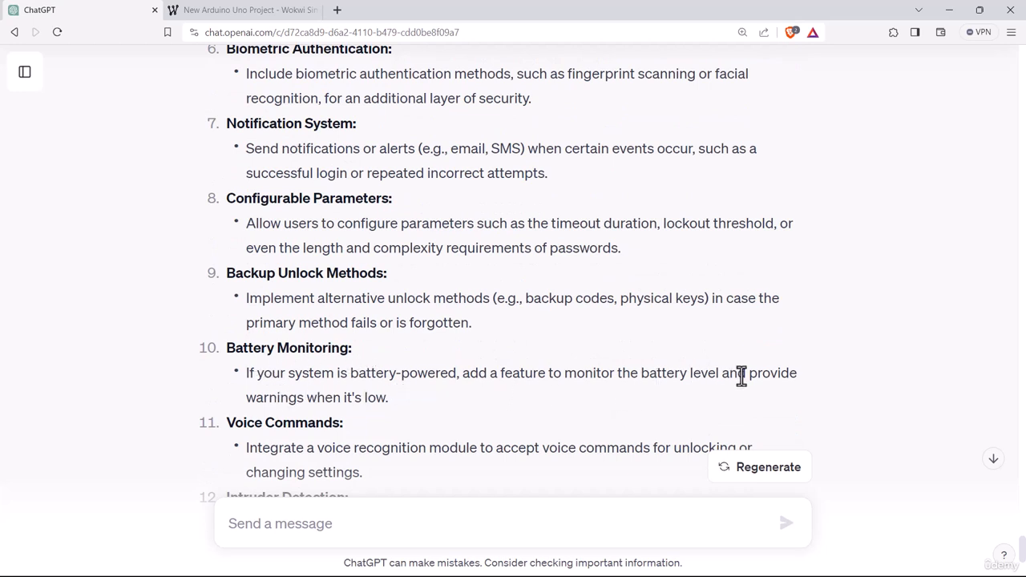
{"action": "mouse_move", "coordinate": [373, 357]}
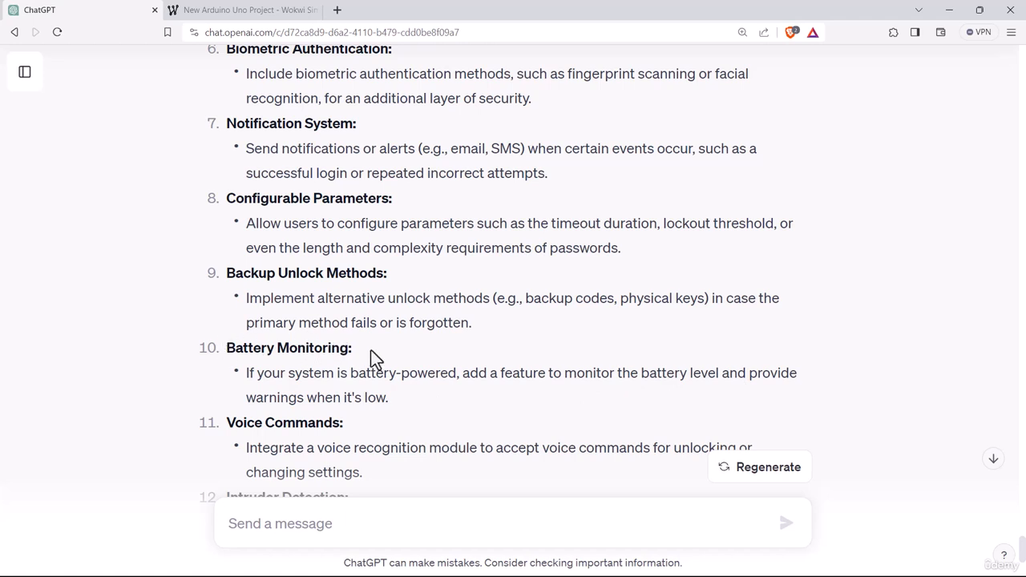
{"action": "mouse_move", "coordinate": [381, 359]}
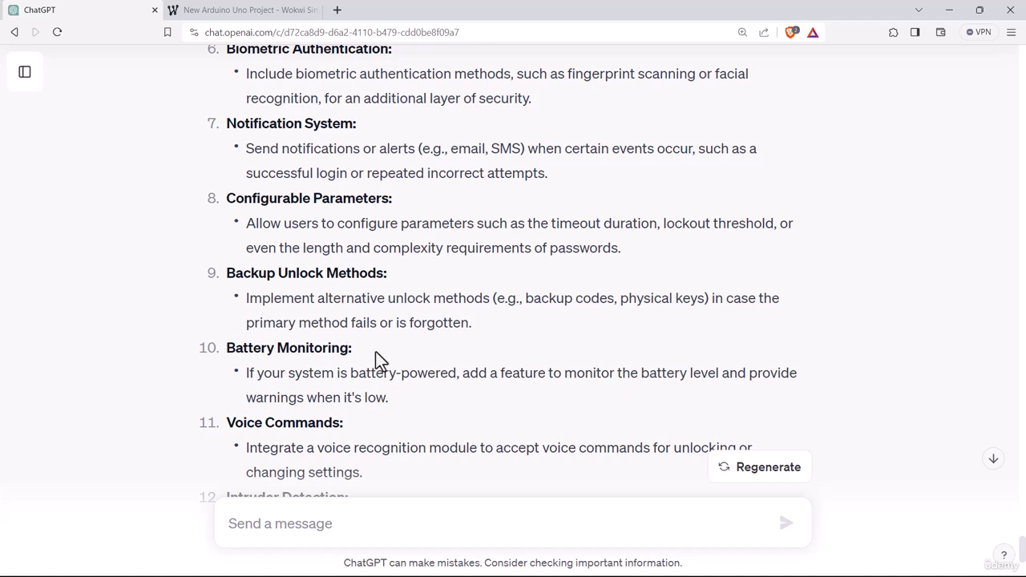
{"action": "scroll", "scroll_direction": "down", "scroll_amount": 3}
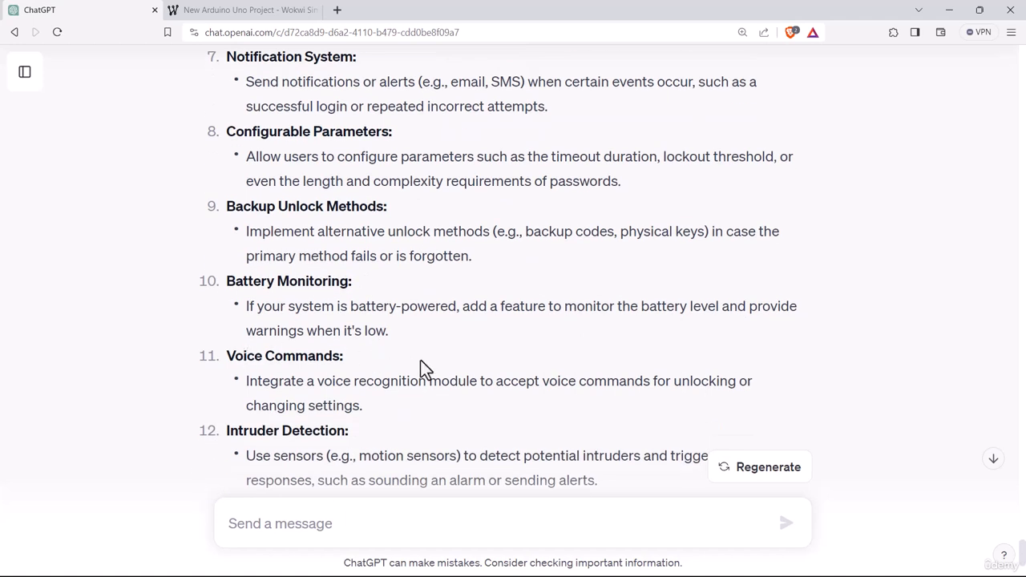
{"action": "scroll", "scroll_direction": "down", "scroll_amount": 3}
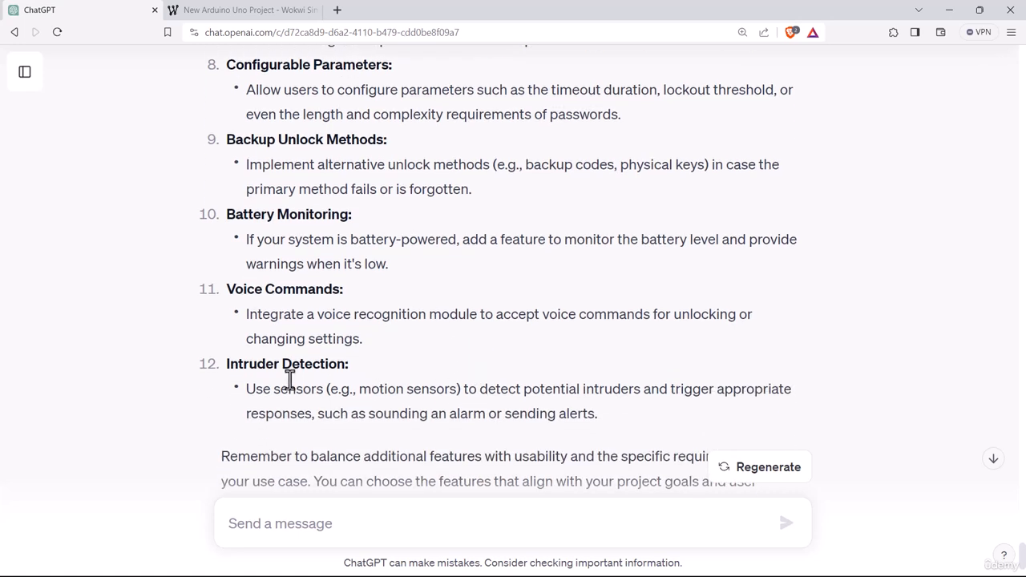
{"action": "mouse_move", "coordinate": [391, 392]}
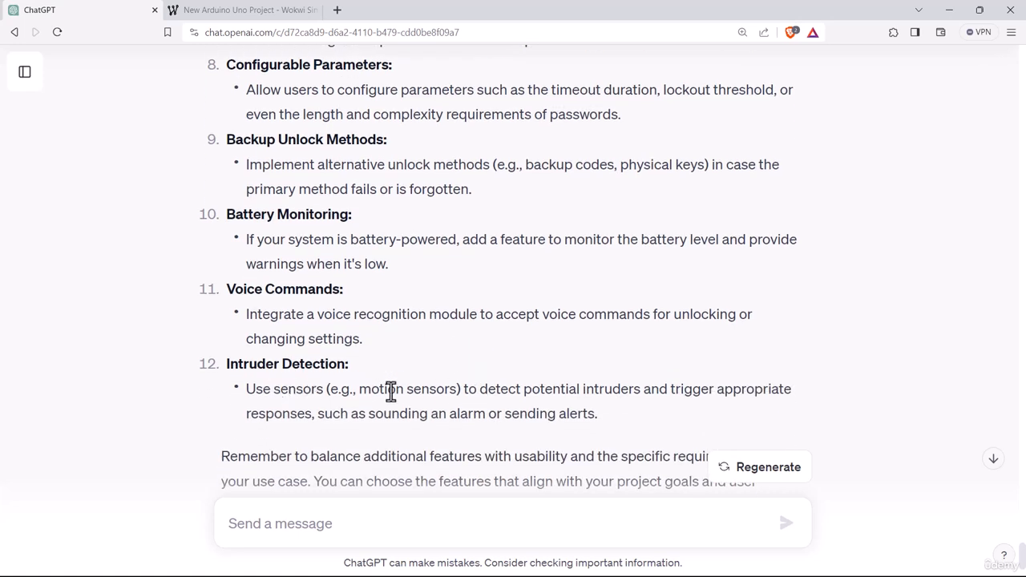
{"action": "mouse_move", "coordinate": [229, 373]}
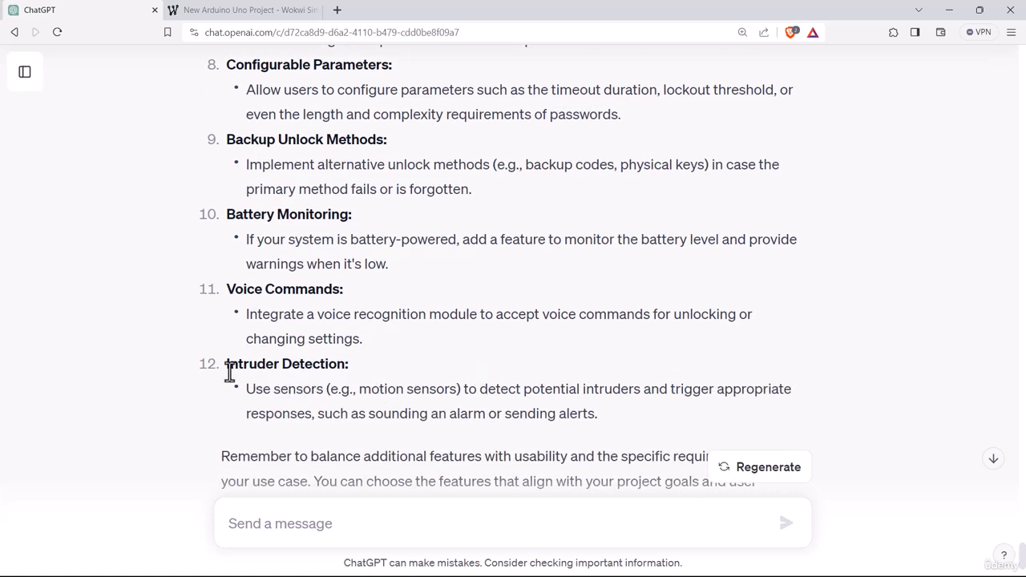
{"action": "scroll", "scroll_direction": "down", "scroll_amount": 3}
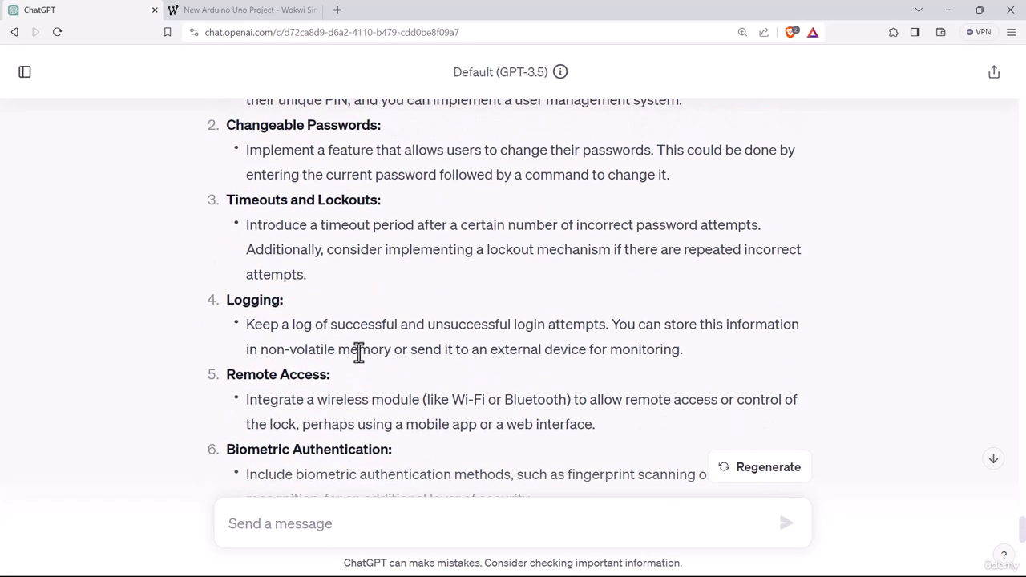
{"action": "scroll", "scroll_direction": "up", "scroll_amount": 3}
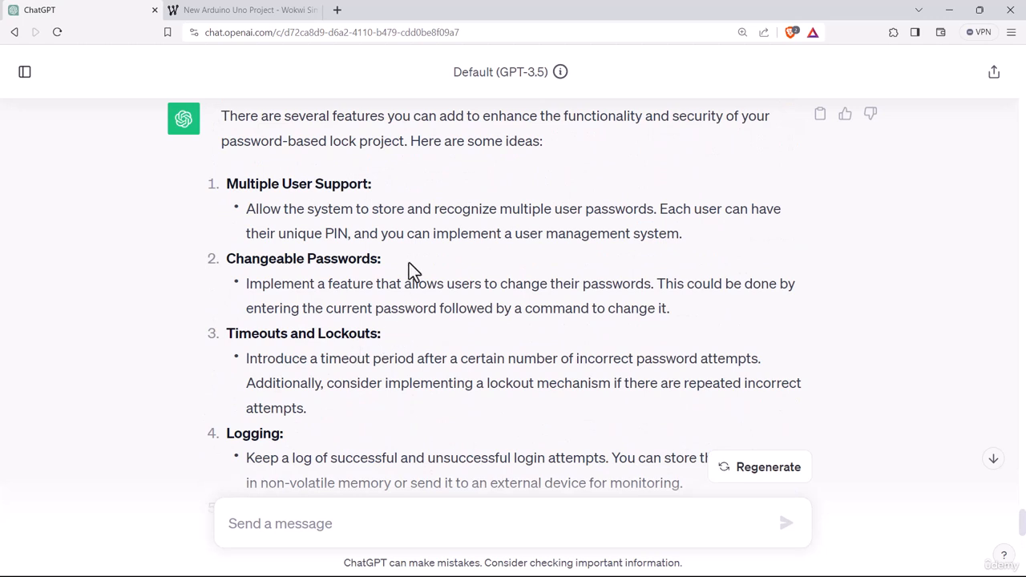
{"action": "scroll", "scroll_direction": "up", "scroll_amount": 3}
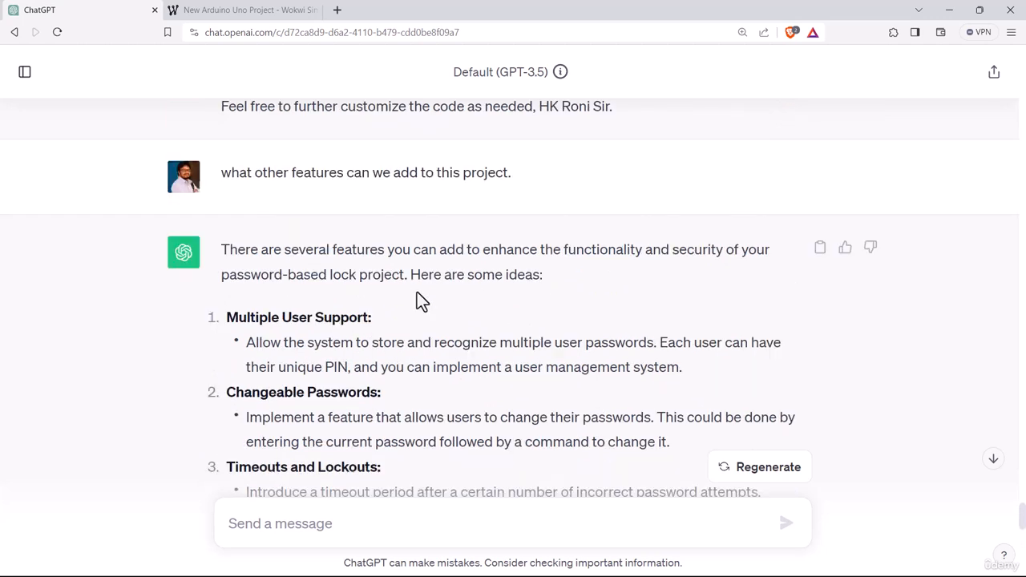
{"action": "mouse_move", "coordinate": [400, 333]}
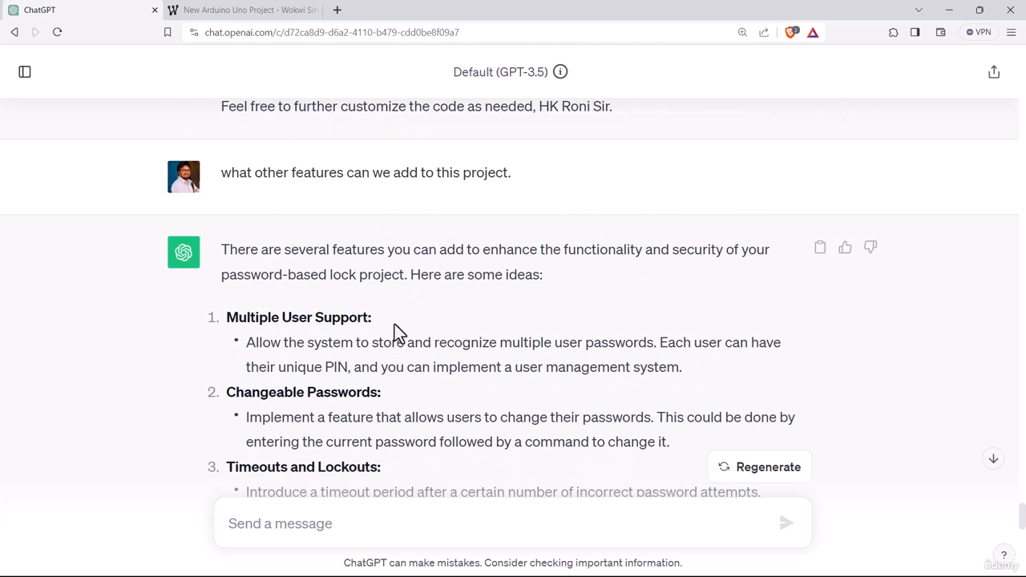
{"action": "mouse_move", "coordinate": [406, 315]}
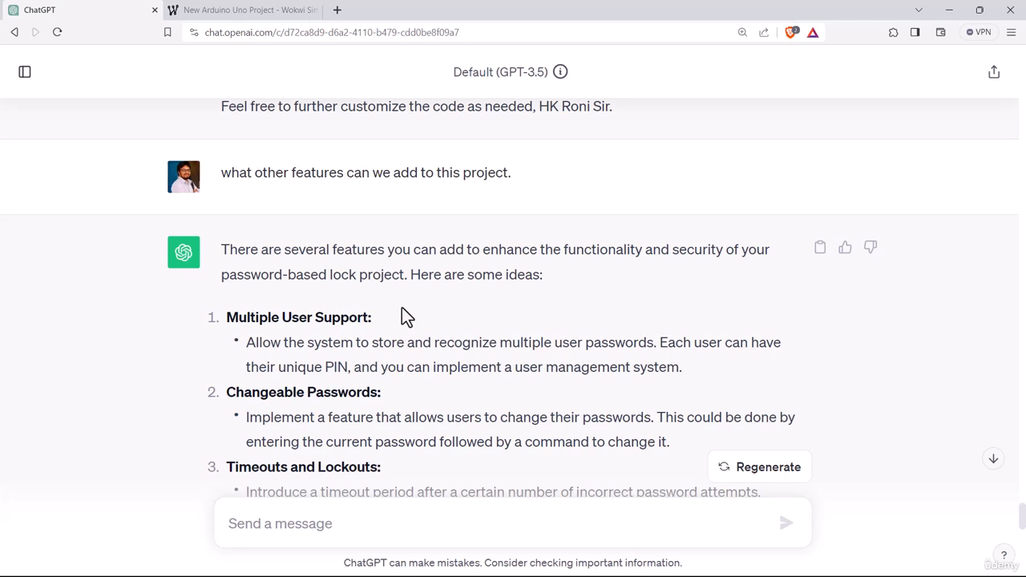
{"action": "scroll", "scroll_direction": "down", "scroll_amount": 3}
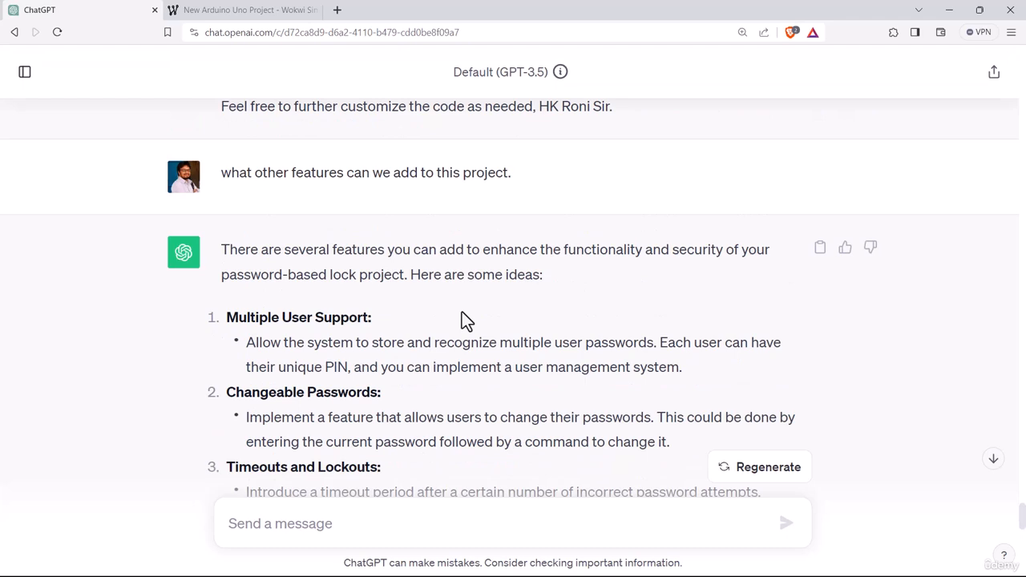
{"action": "mouse_move", "coordinate": [1003, 155]}
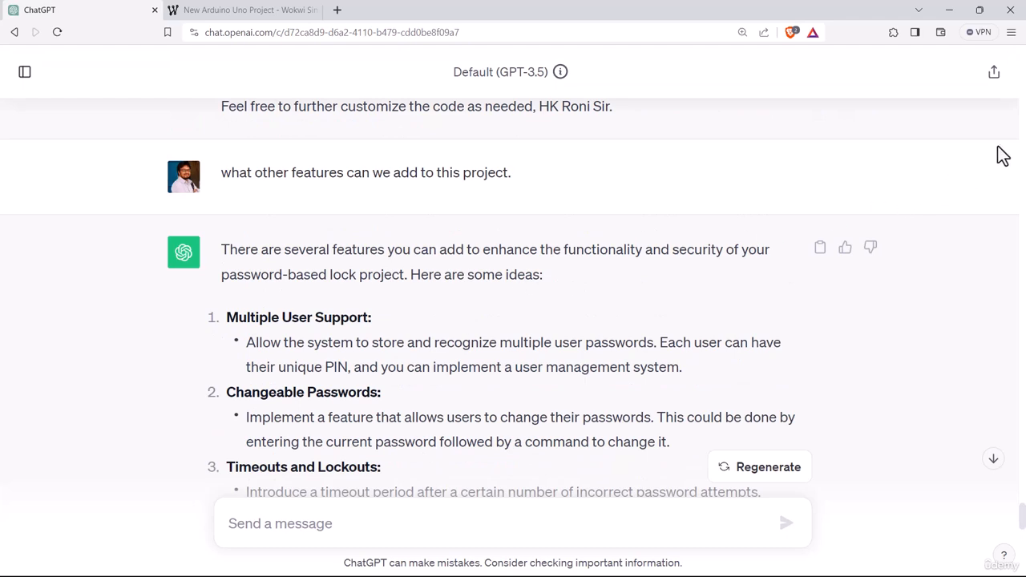